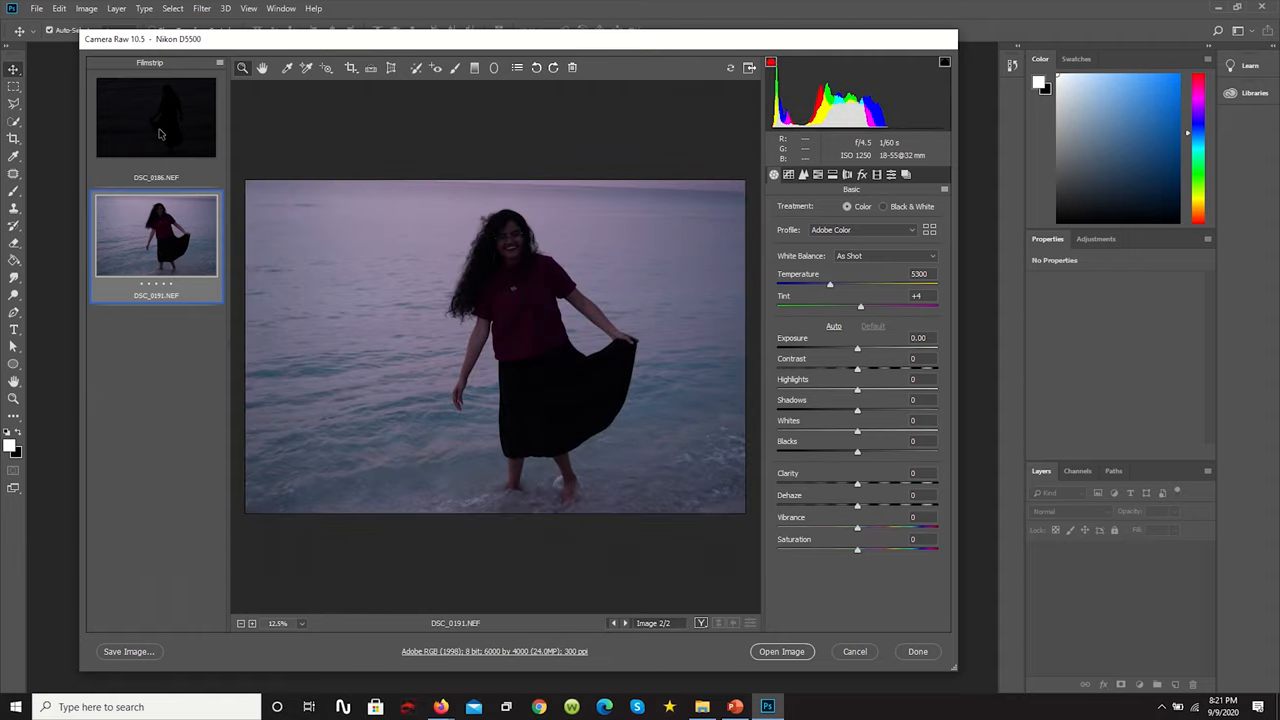
Step: Flip between the two Filmstrip thumbnails and settle on the dark DSC beach photo
left_click(156, 116)
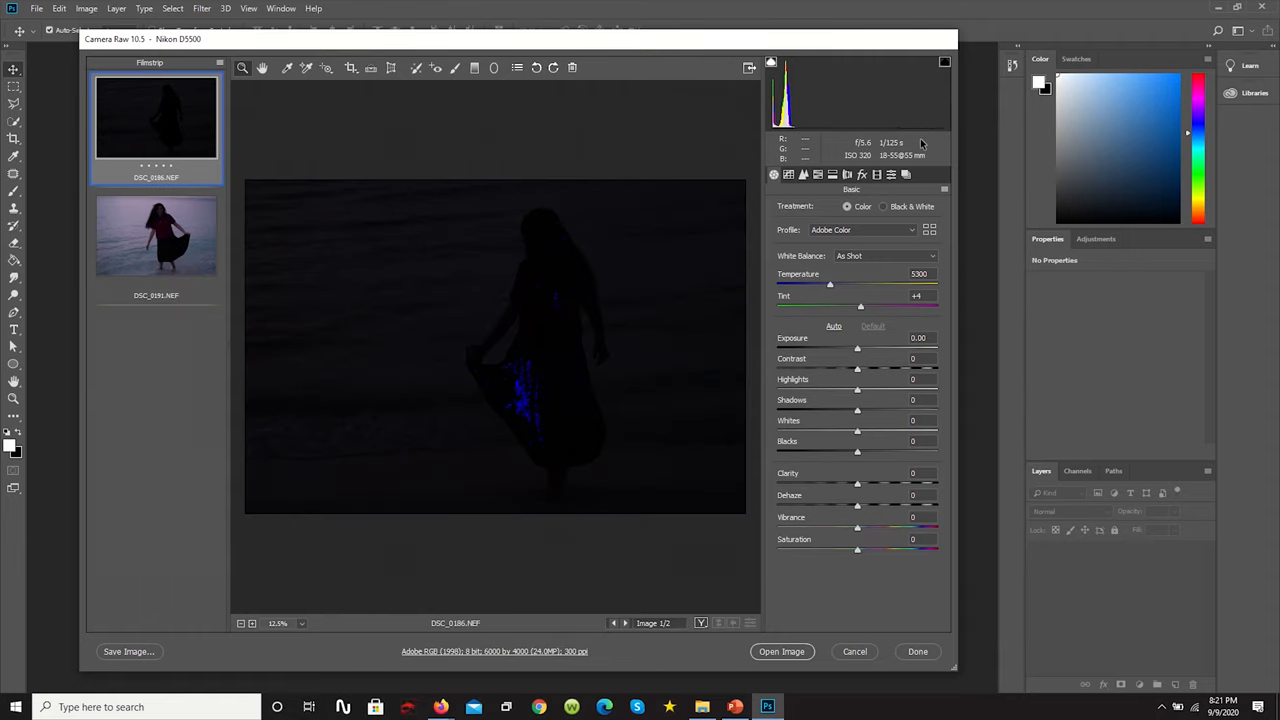
mouse_move(956, 176)
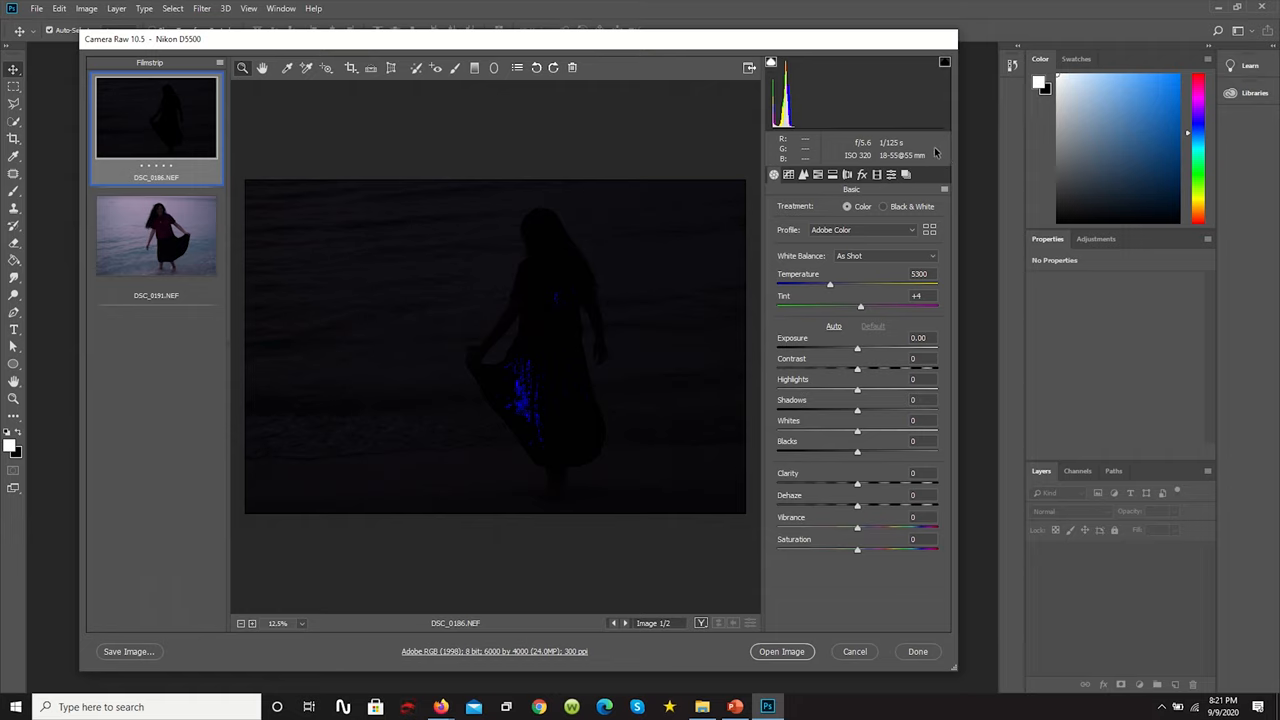
mouse_move(938, 152)
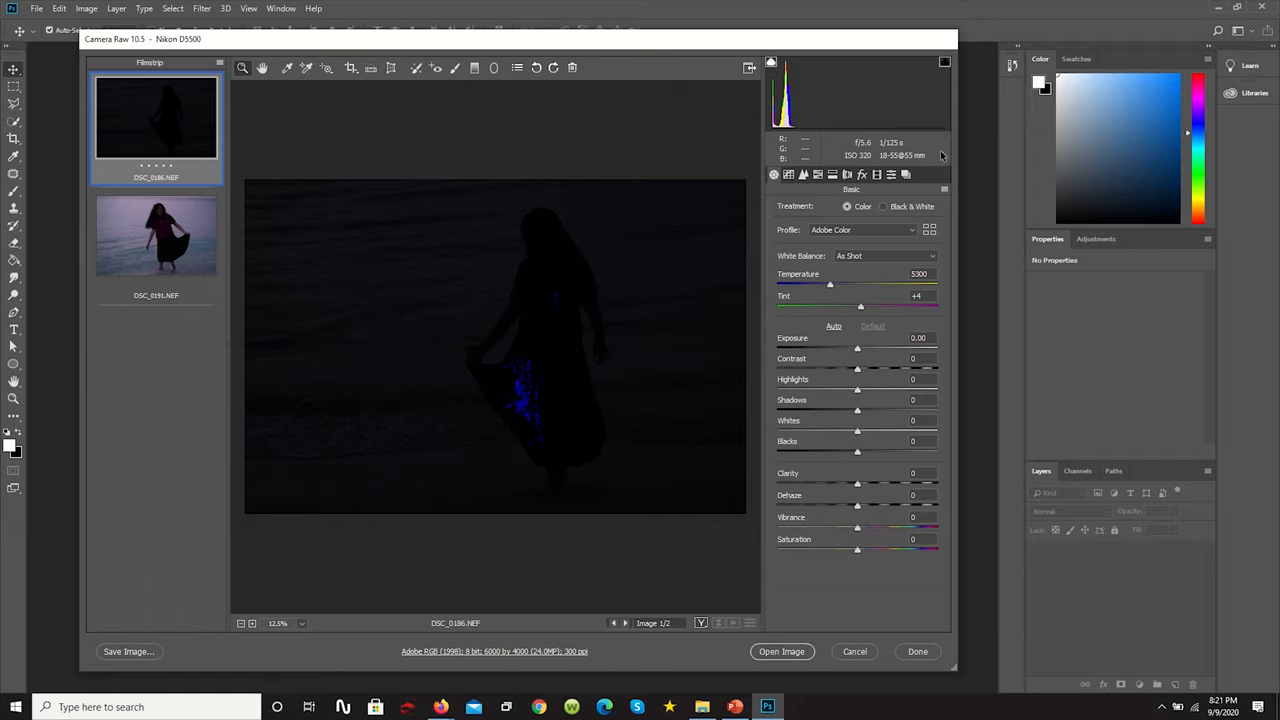
mouse_move(938, 156)
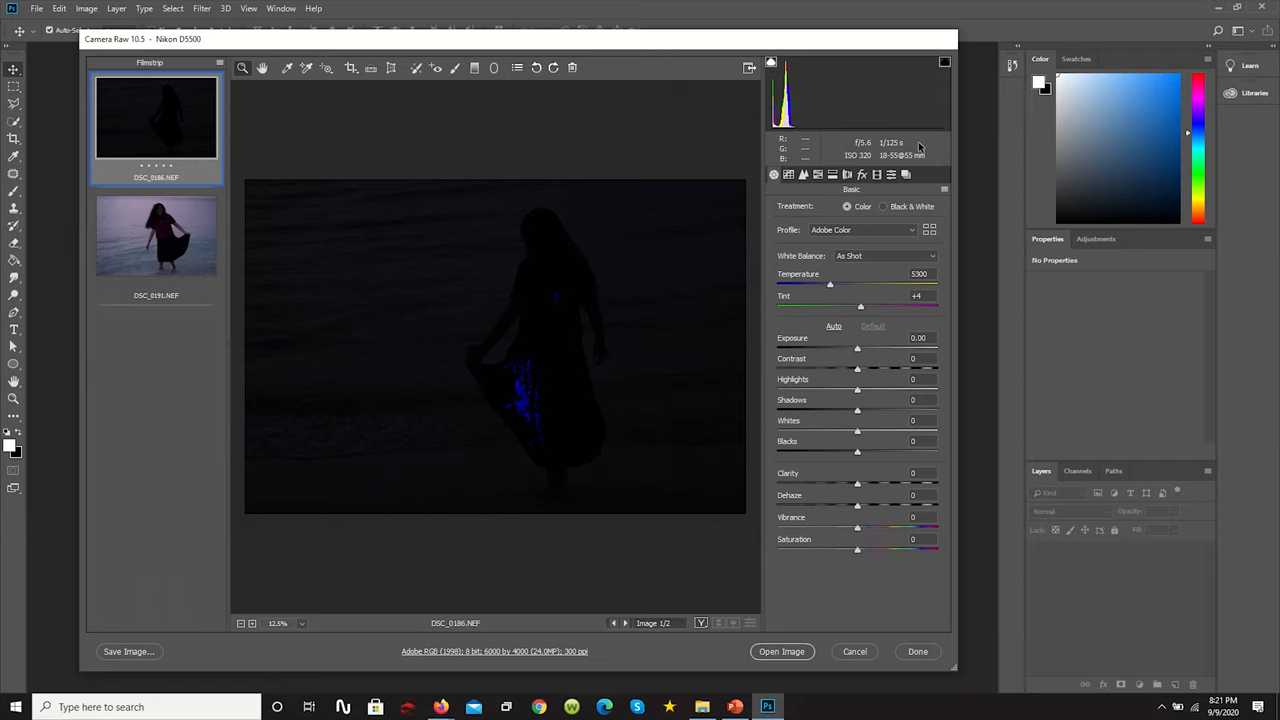
mouse_move(938, 156)
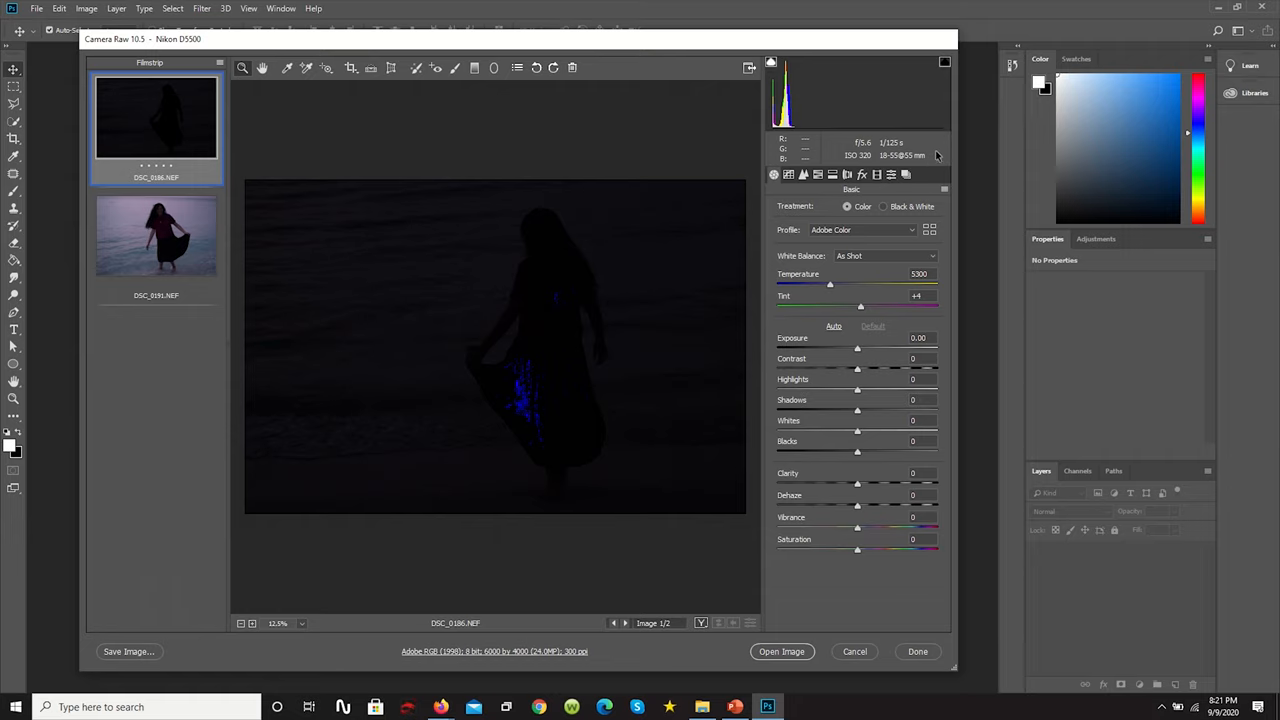
mouse_move(892, 156)
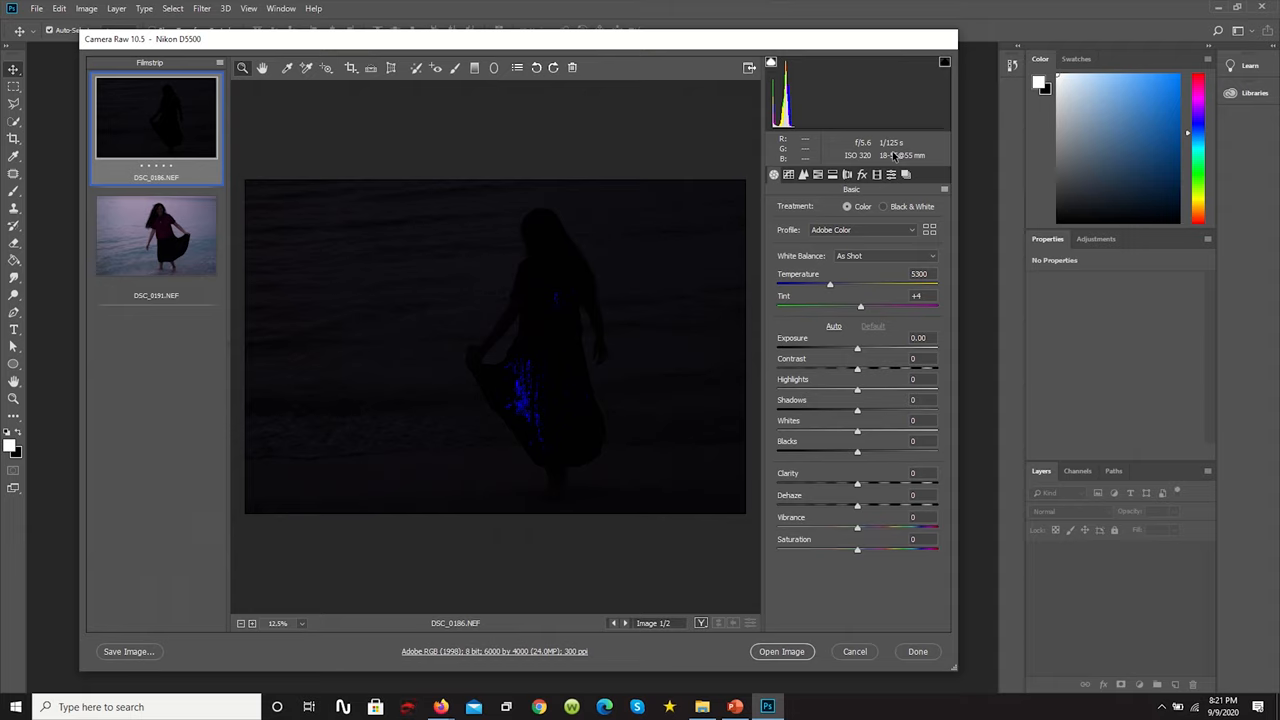
mouse_move(586, 210)
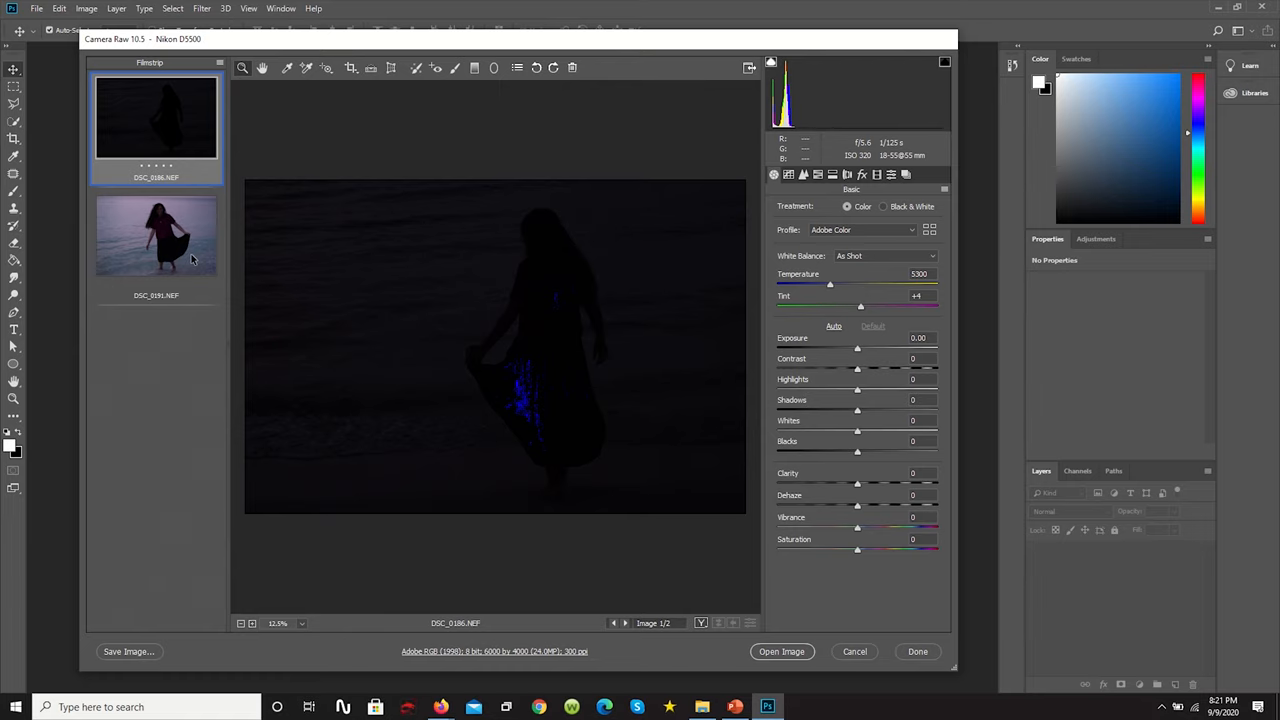
left_click(156, 236)
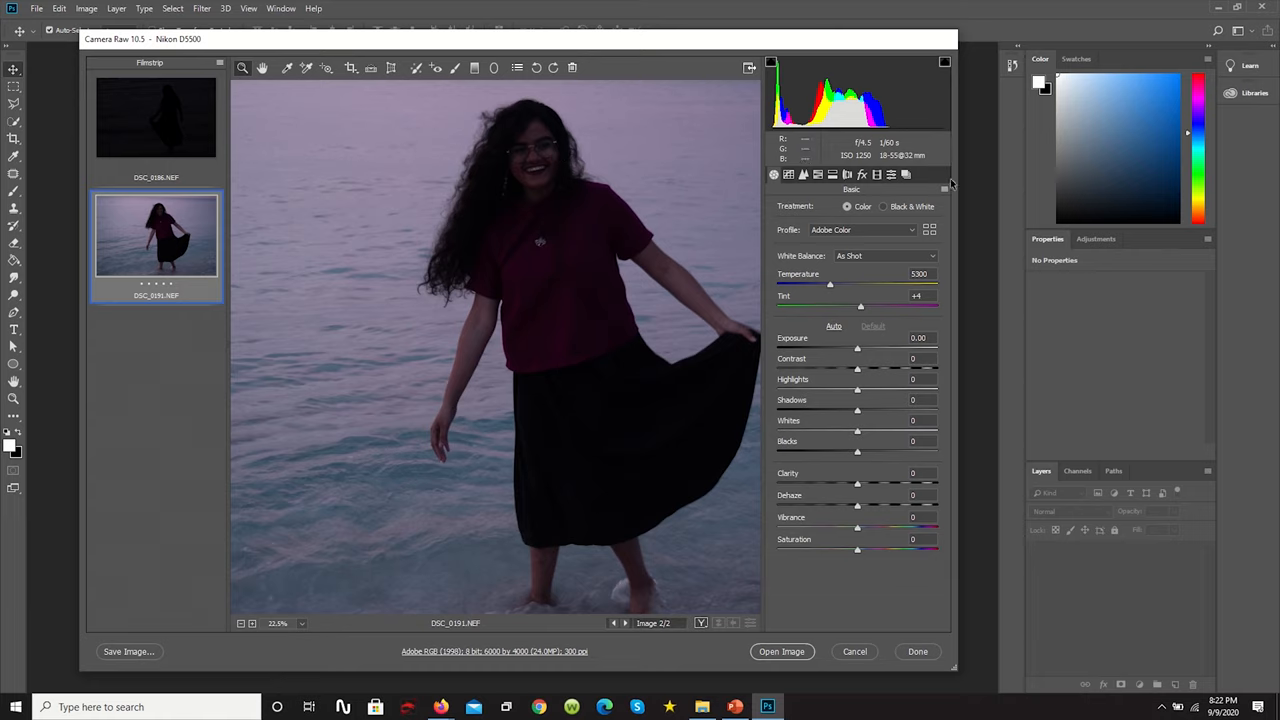
mouse_move(932, 140)
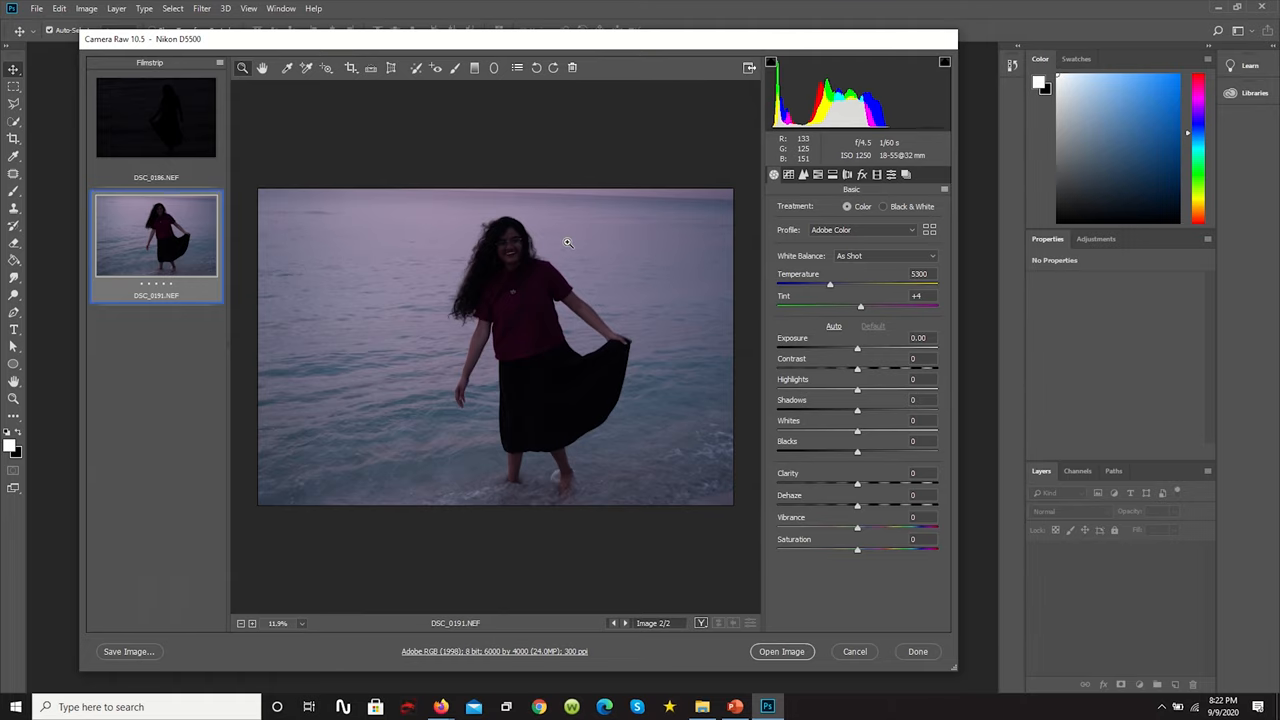
left_click(156, 118)
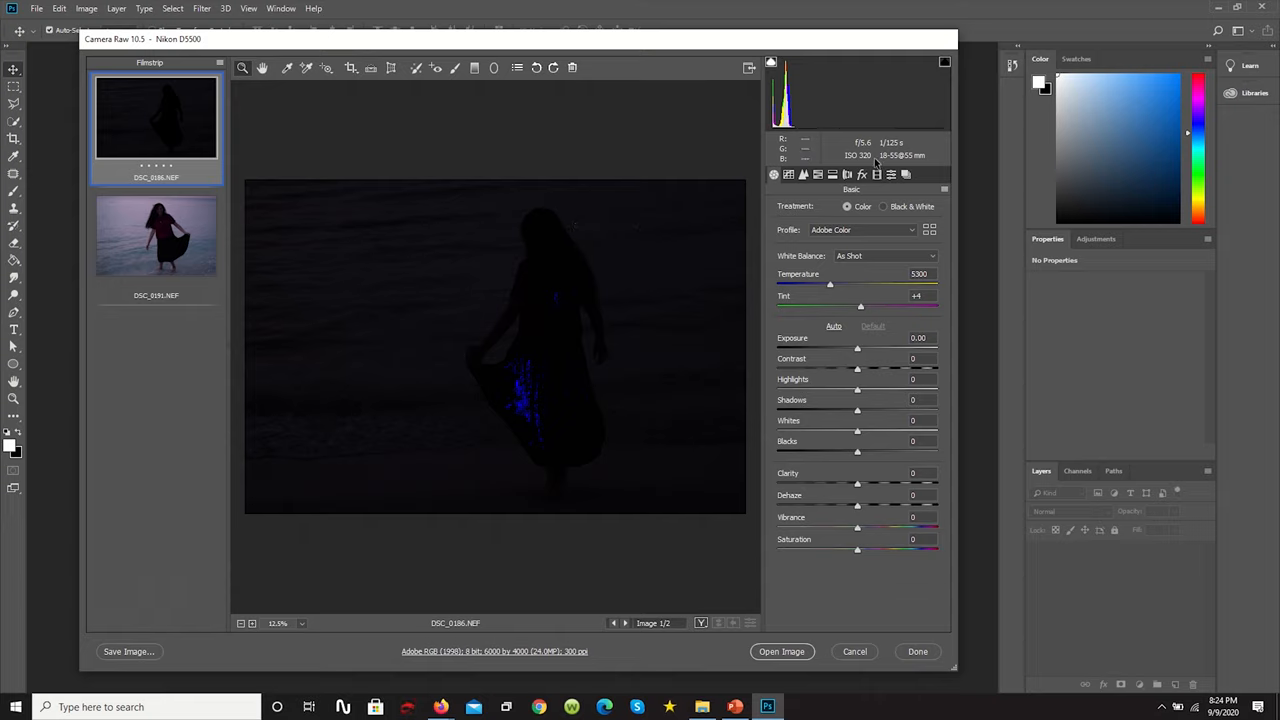
Step: Enable lens profile corrections and chromatic aberration removal on both photos, then return to the dark one
left_click(848, 174)
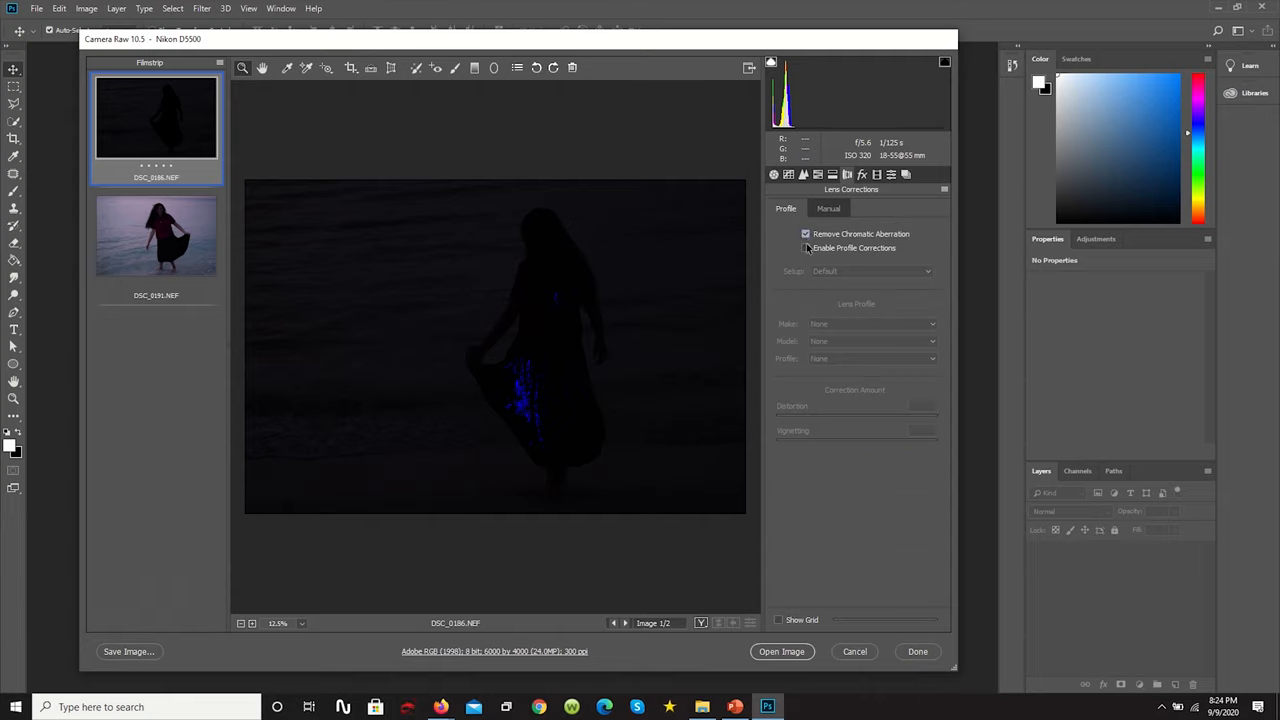
left_click(806, 248)
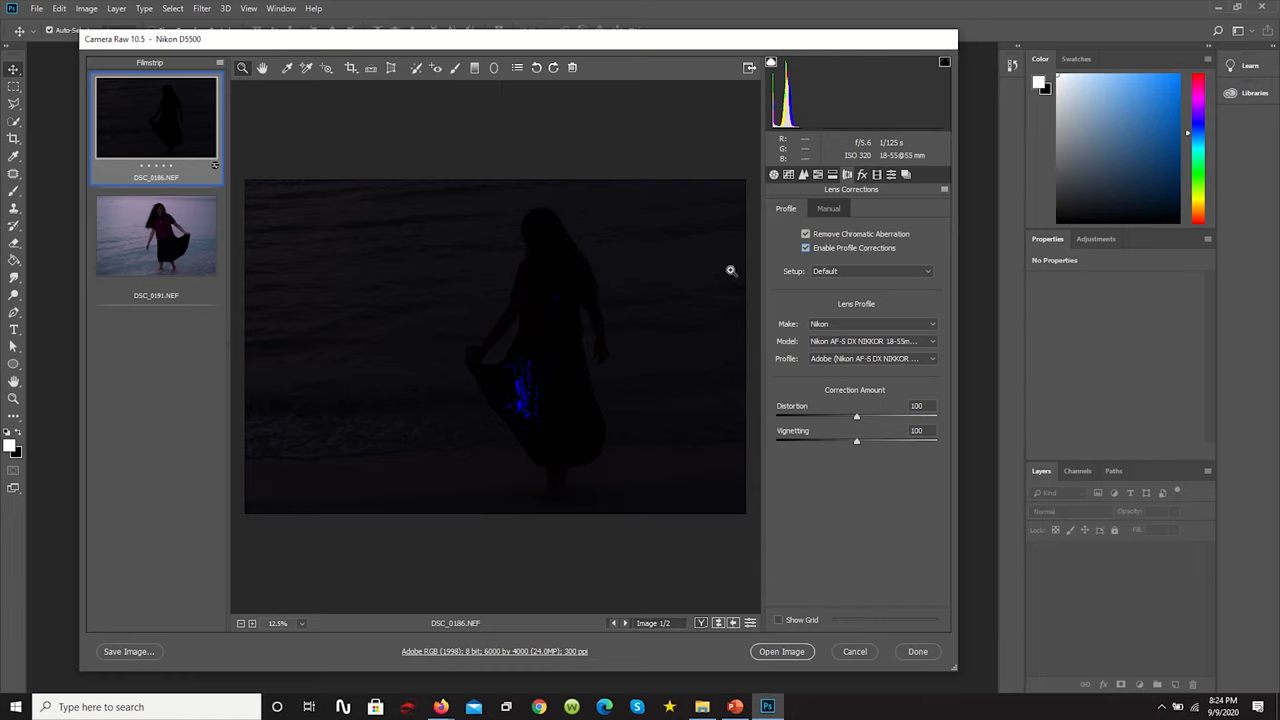
left_click(156, 236)
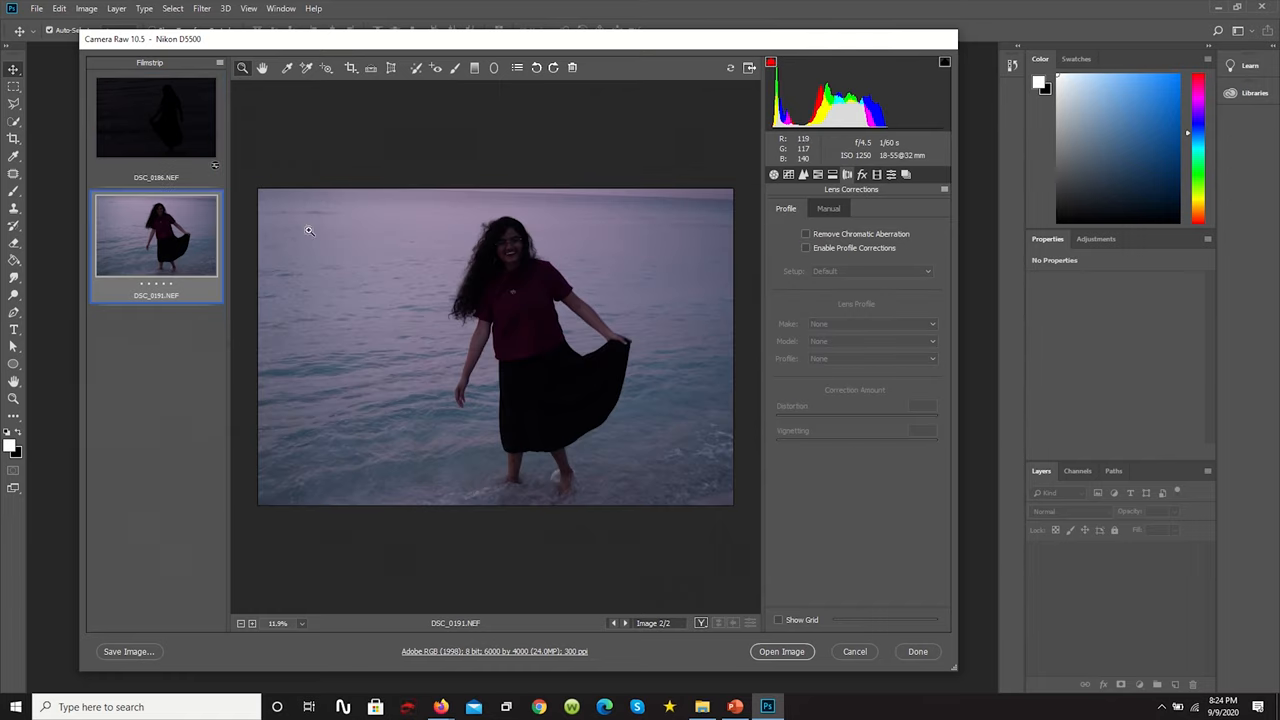
left_click(806, 248)
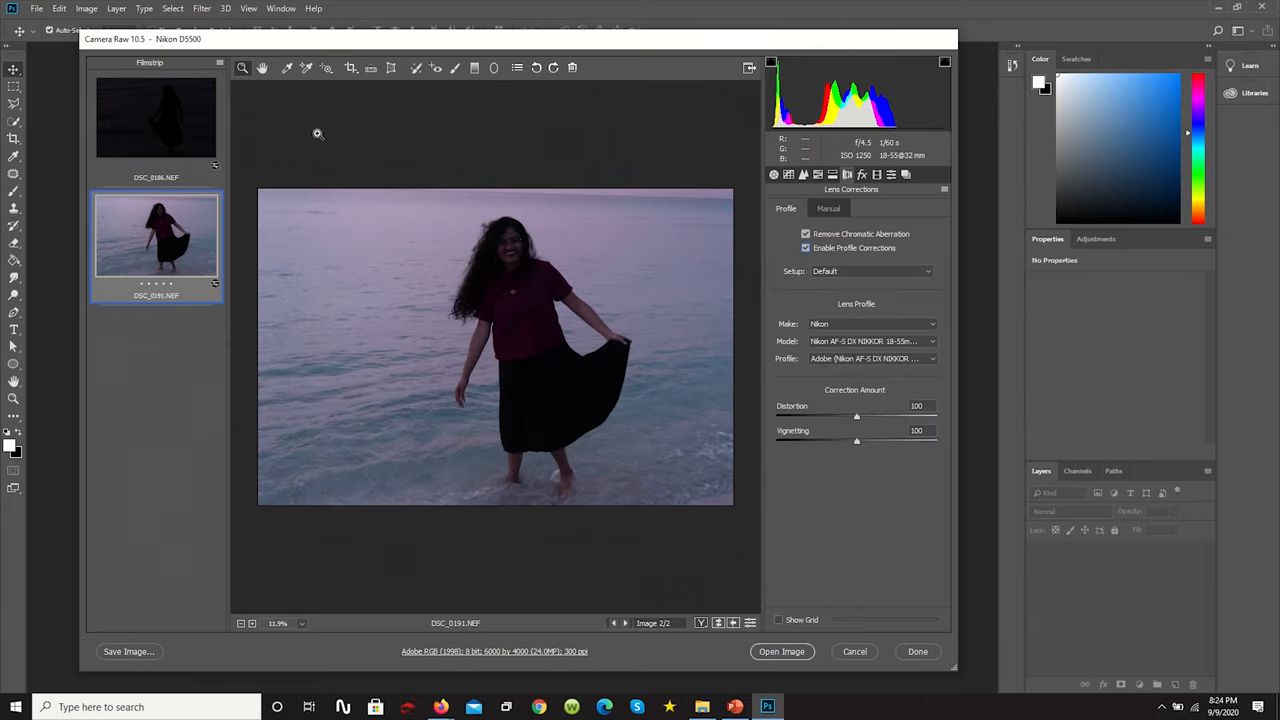
left_click(156, 116)
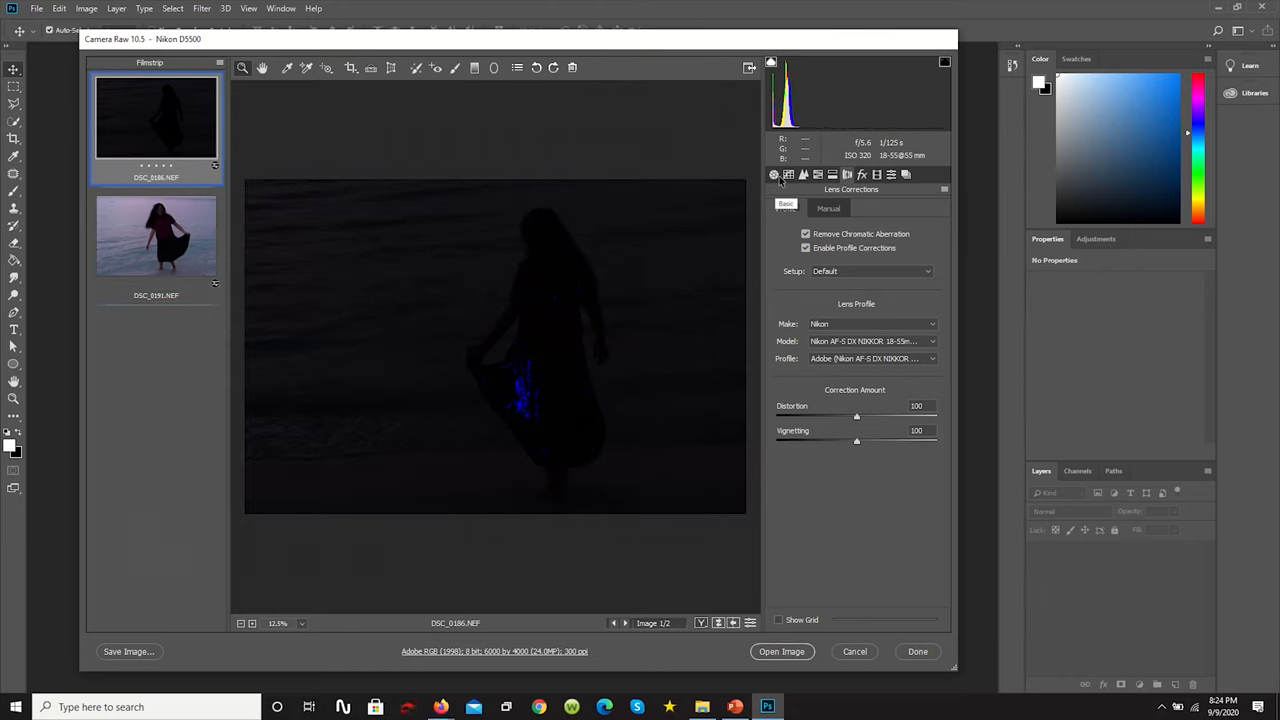
left_click(774, 174)
type("+3.65")
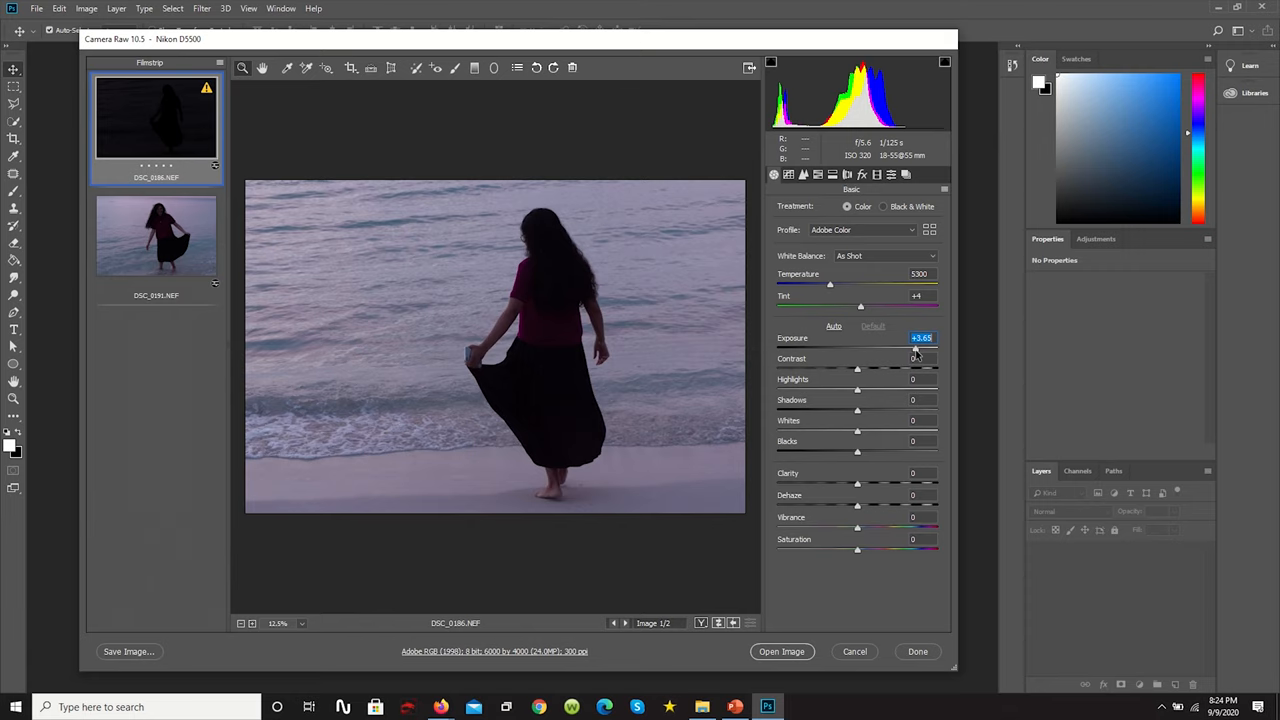
Step: Raise exposure, adjust contrast, lift highlights and shadows and pull down whites on the dark photo
left_click_drag(856, 348, 860, 348)
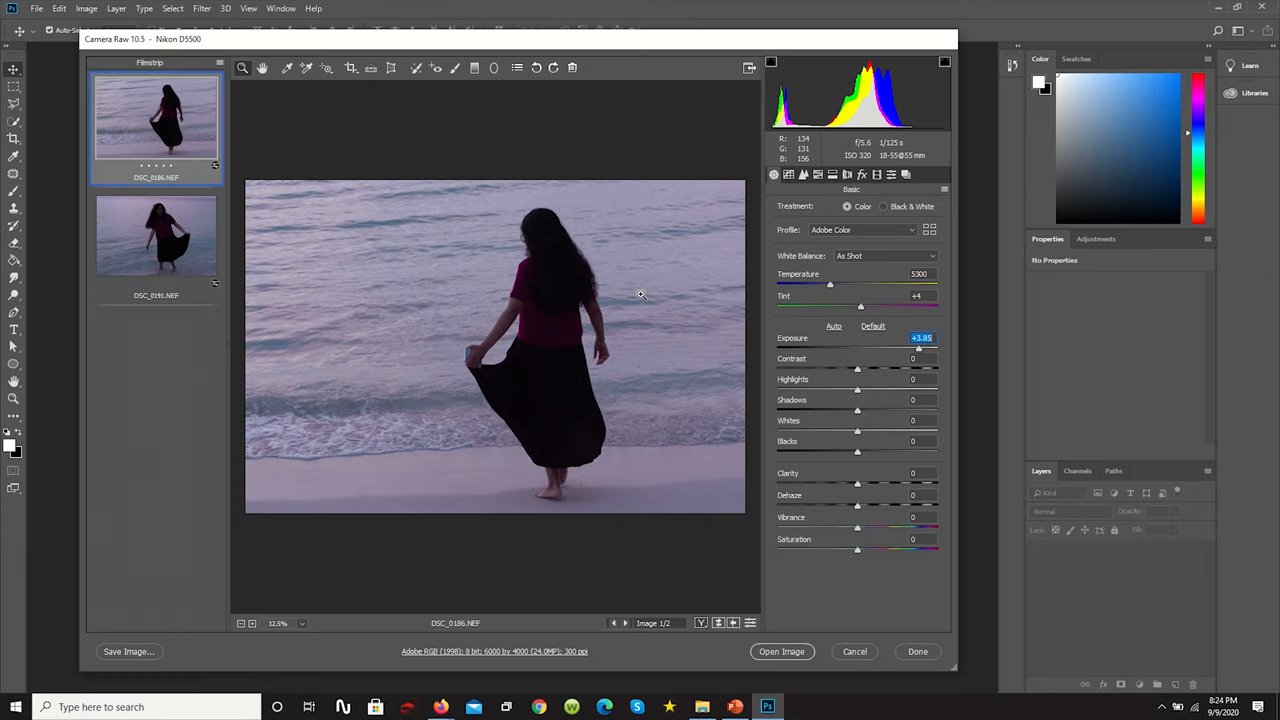
mouse_move(960, 372)
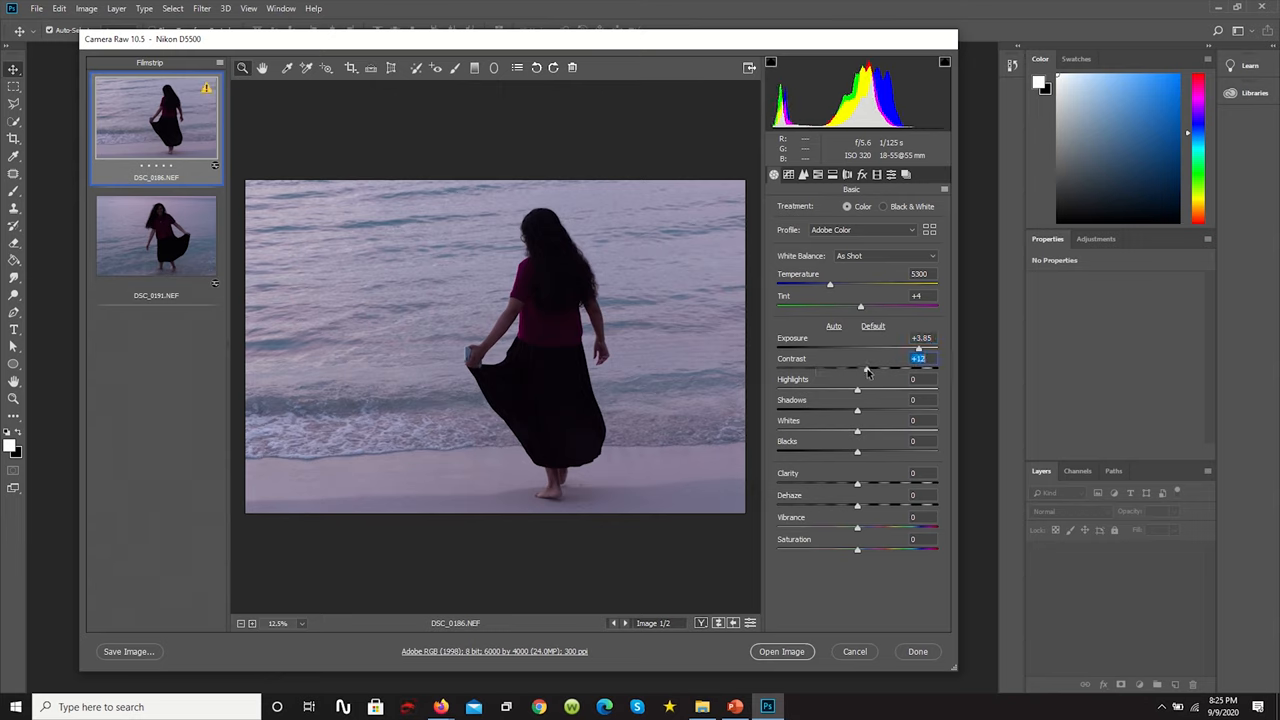
left_click_drag(868, 368, 858, 368)
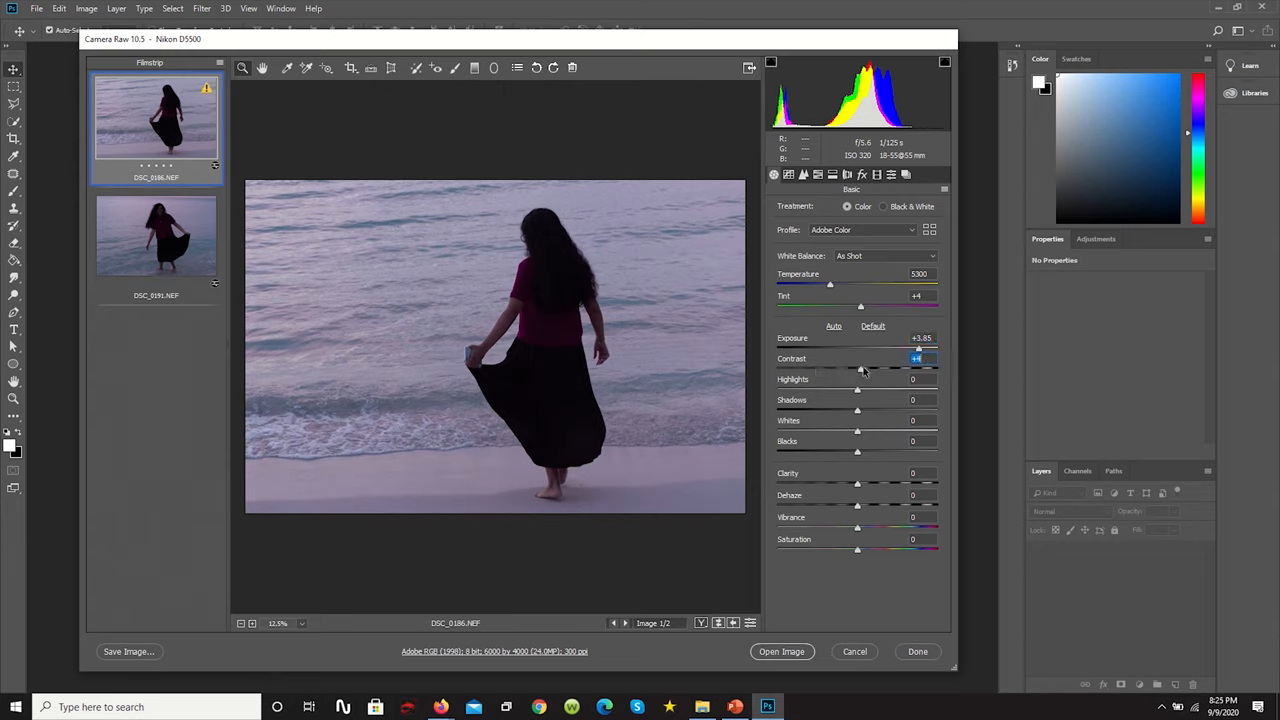
left_click_drag(860, 368, 880, 368)
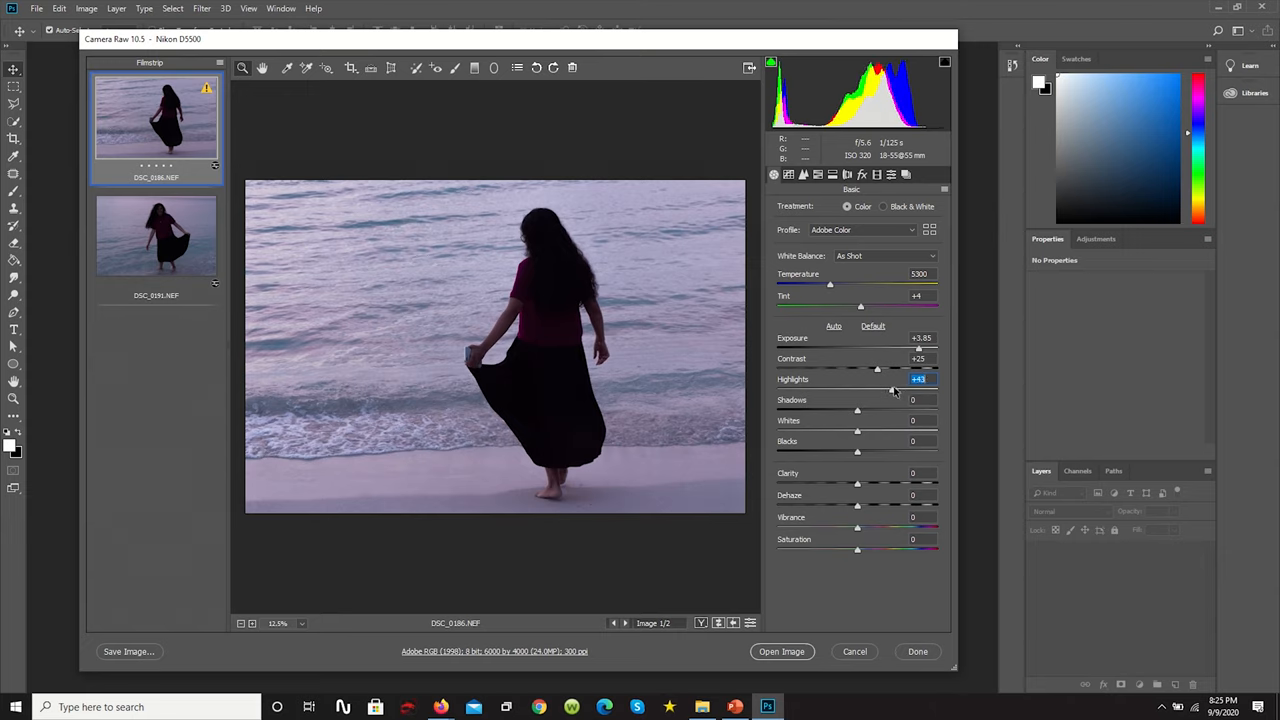
left_click_drag(892, 390, 890, 390)
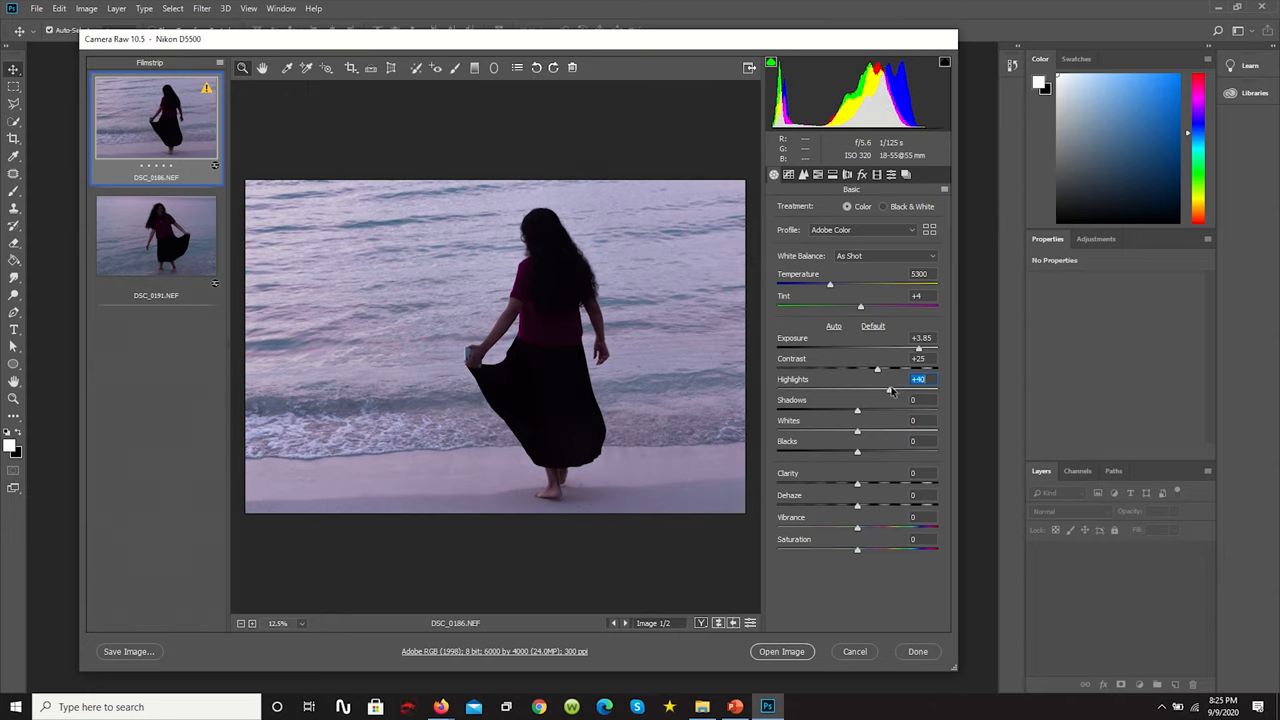
left_click_drag(856, 410, 890, 410)
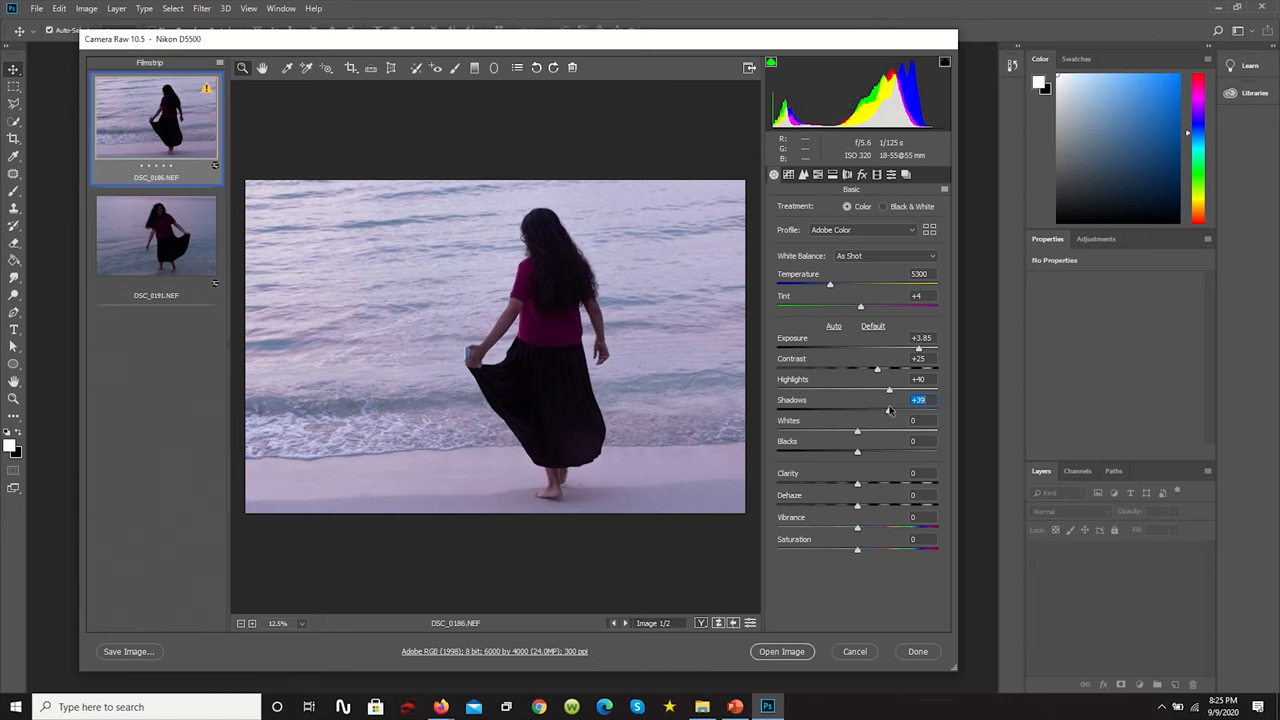
left_click_drag(888, 410, 856, 410)
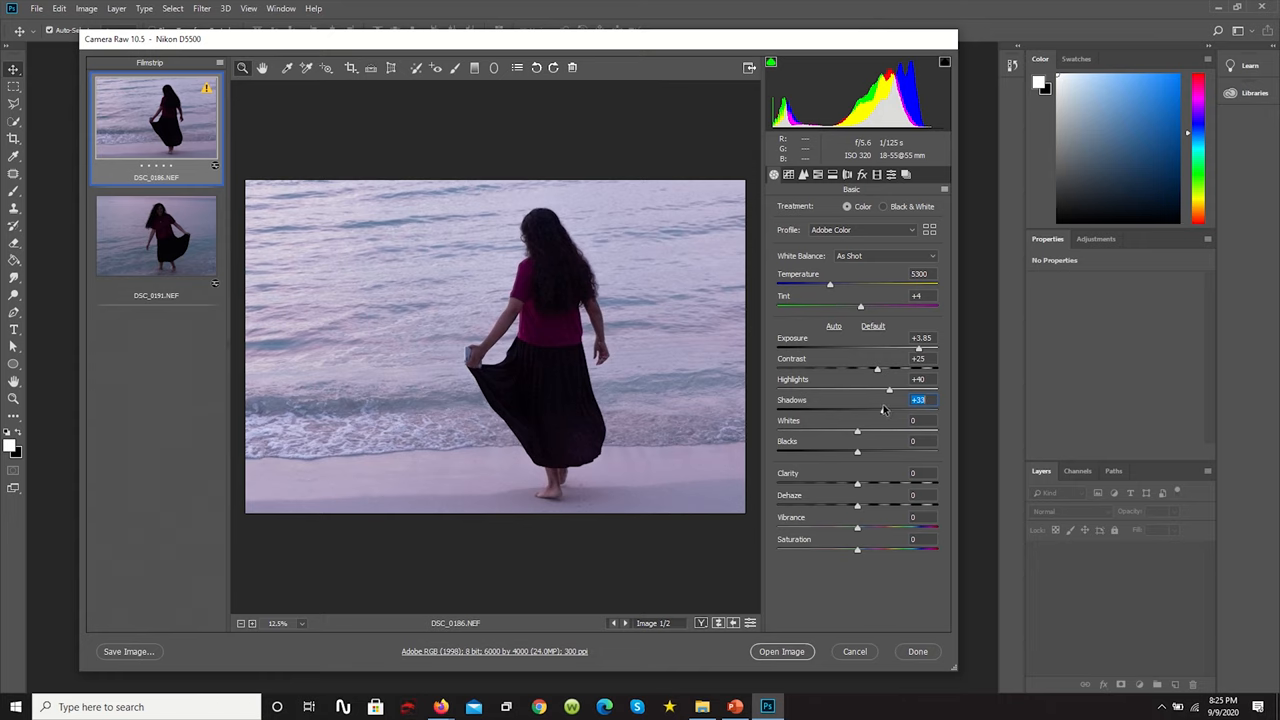
left_click_drag(876, 410, 856, 410)
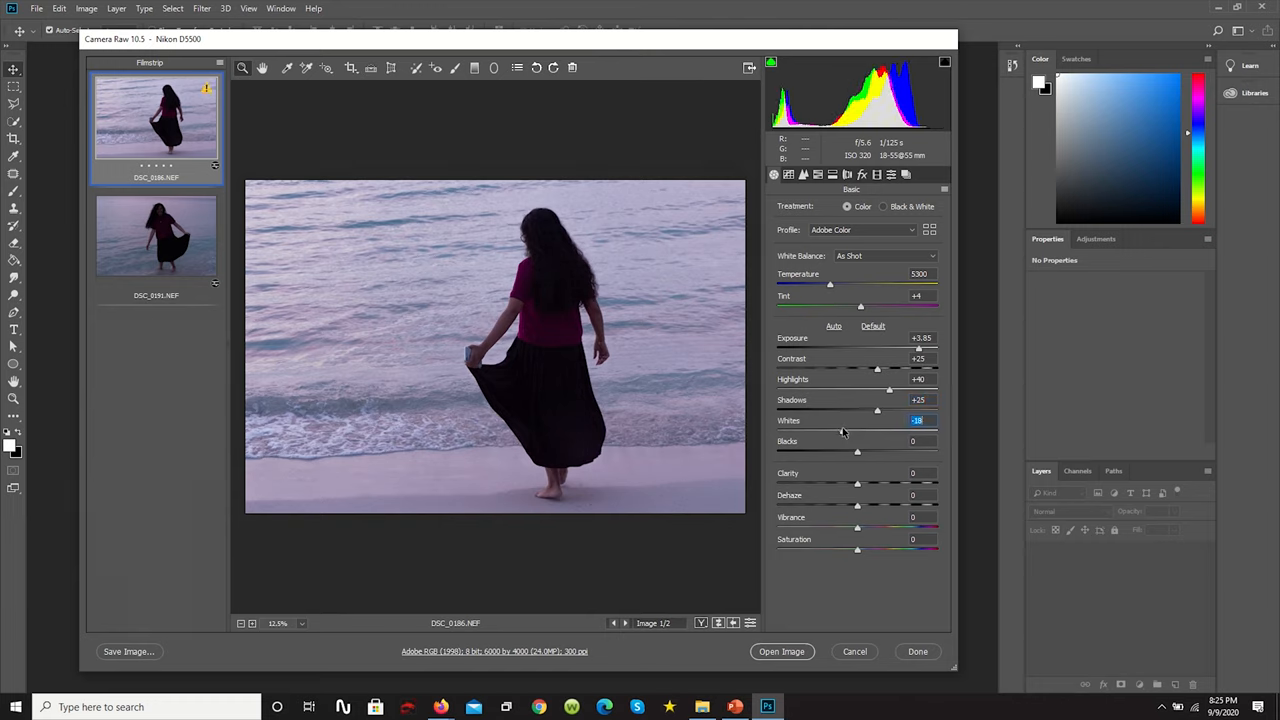
left_click_drag(856, 430, 856, 430)
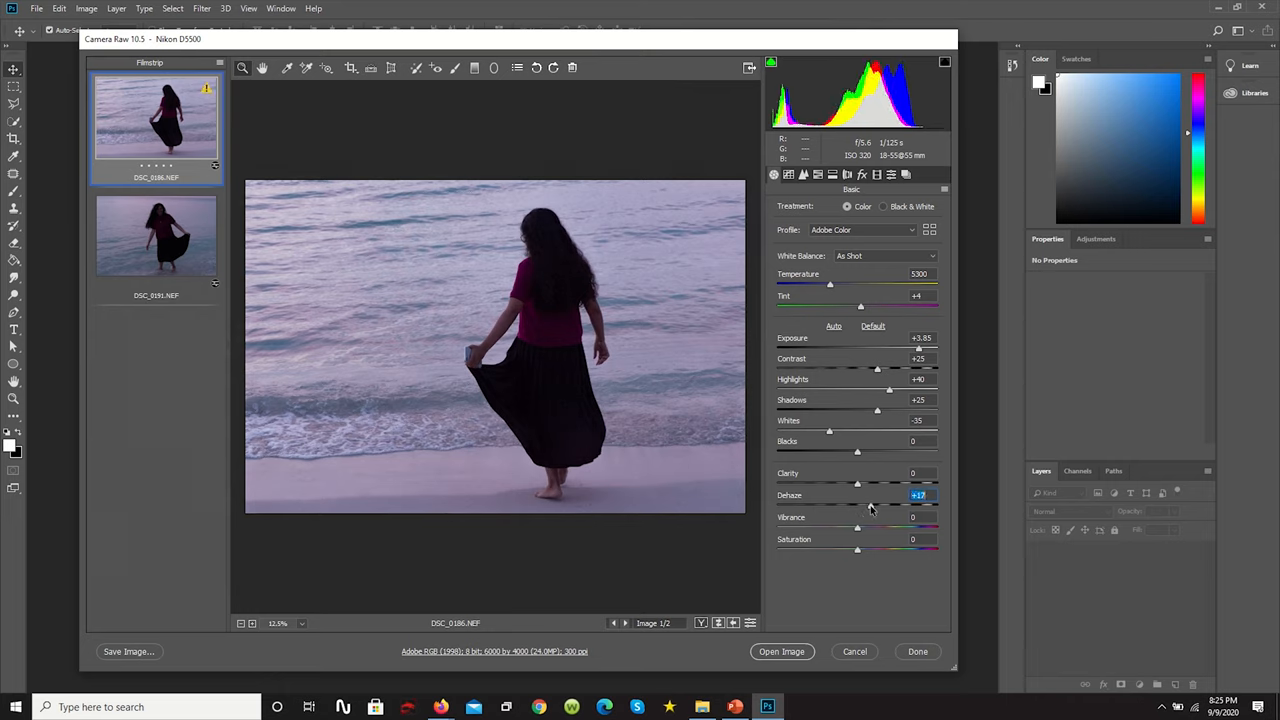
Step: Increase Dehaze and boost Vibrance to about +25
left_click_drag(876, 504, 868, 504)
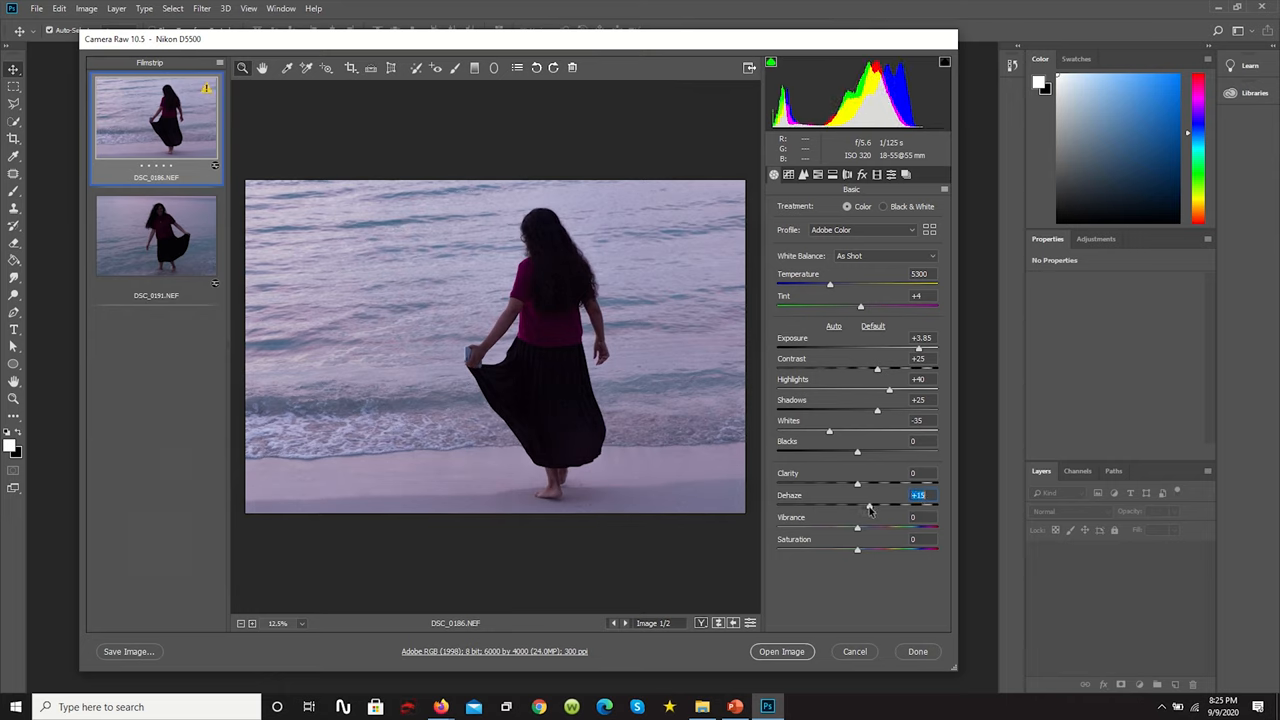
left_click_drag(856, 528, 876, 528)
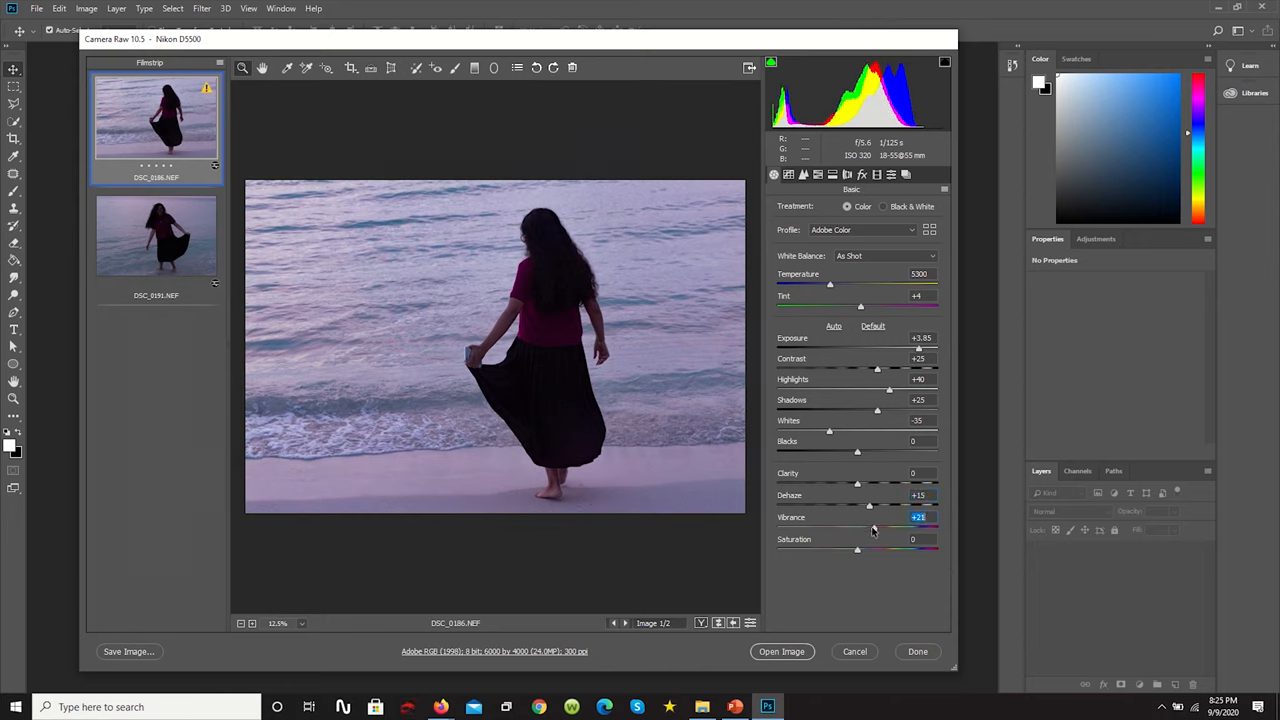
left_click_drag(856, 528, 872, 528)
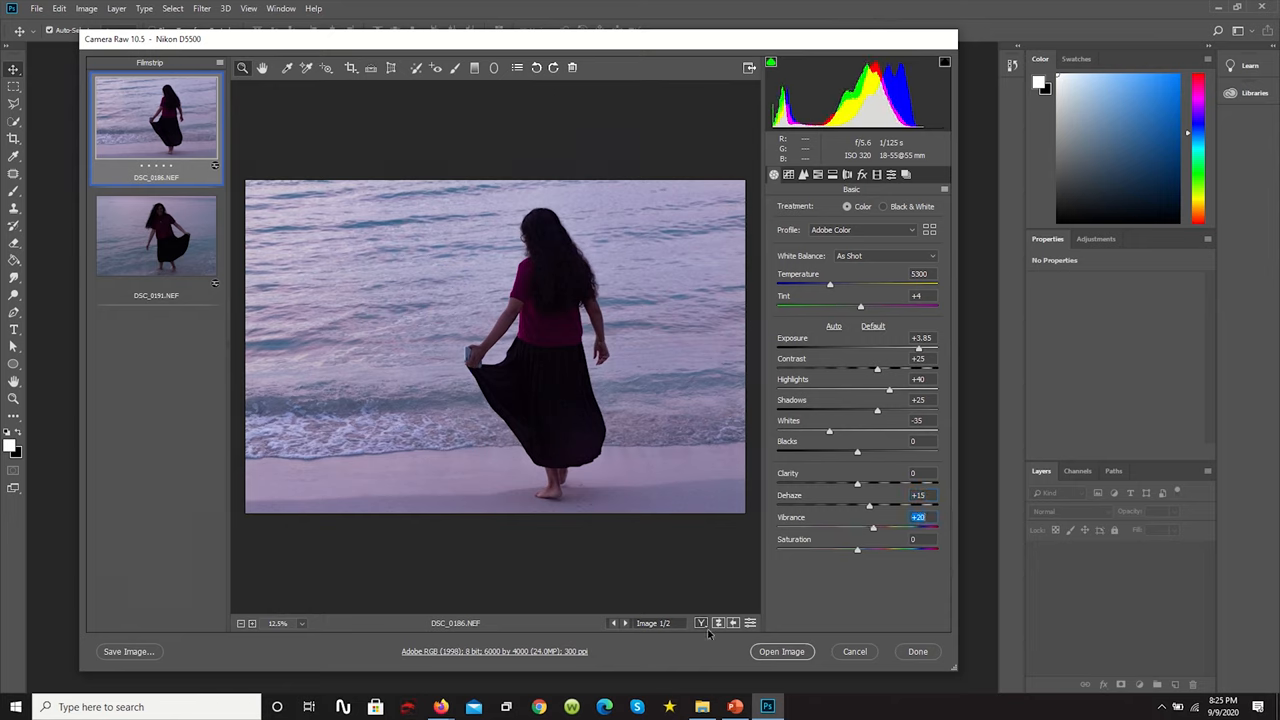
Step: Enlarge the preview and bring up the Camera Calibration panel
left_click(536, 68)
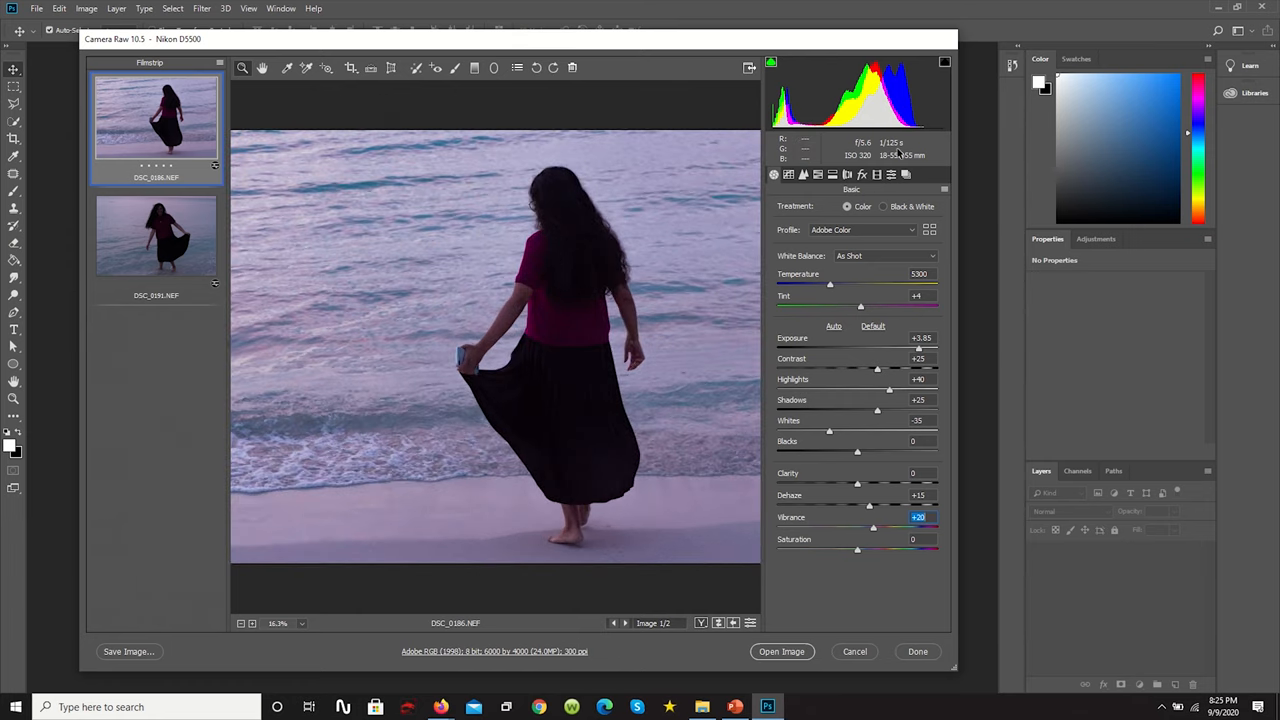
left_click(904, 174)
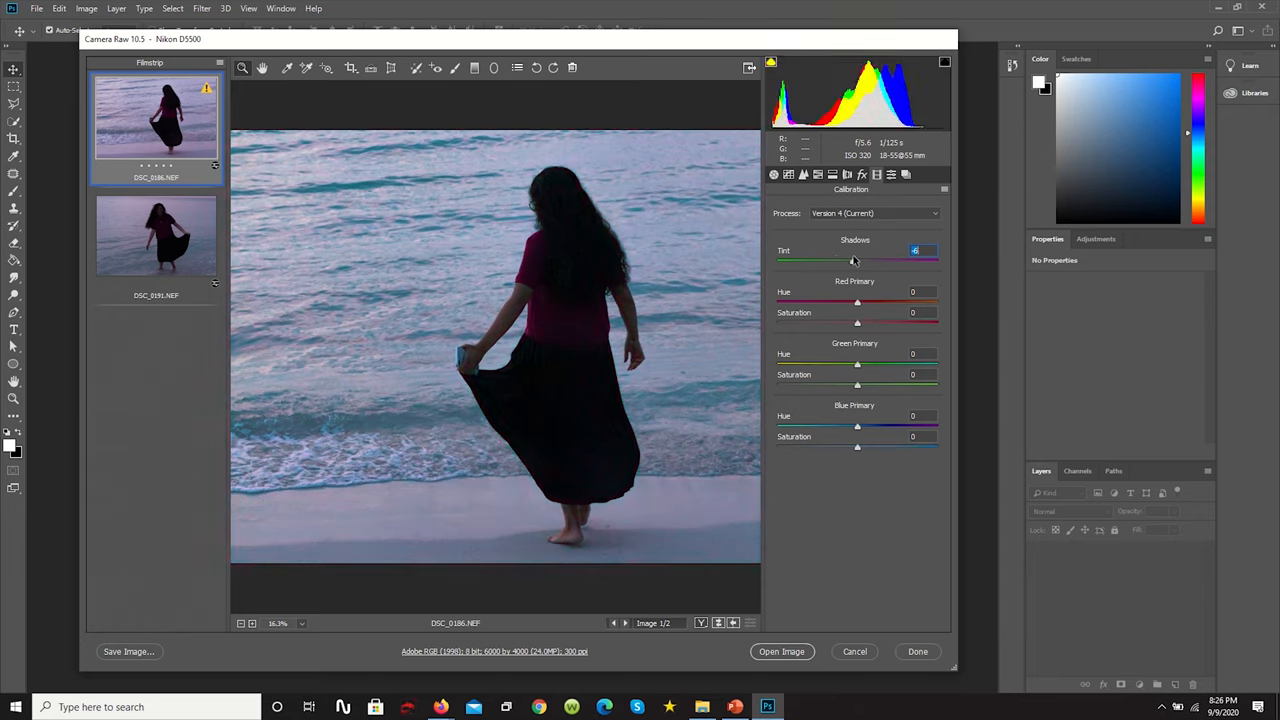
Step: Cool the shadow tint and shift the red and green primary hue and saturation toward teal
left_click_drag(852, 260, 858, 260)
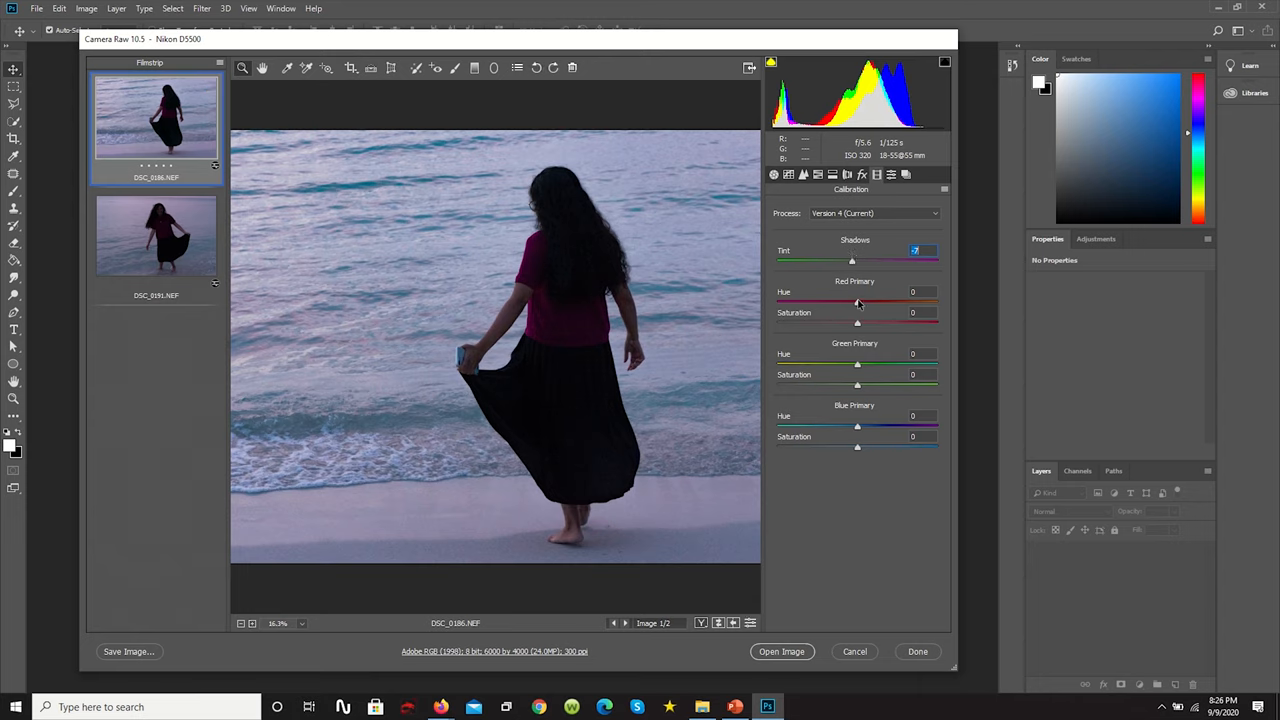
left_click_drag(856, 300, 870, 300)
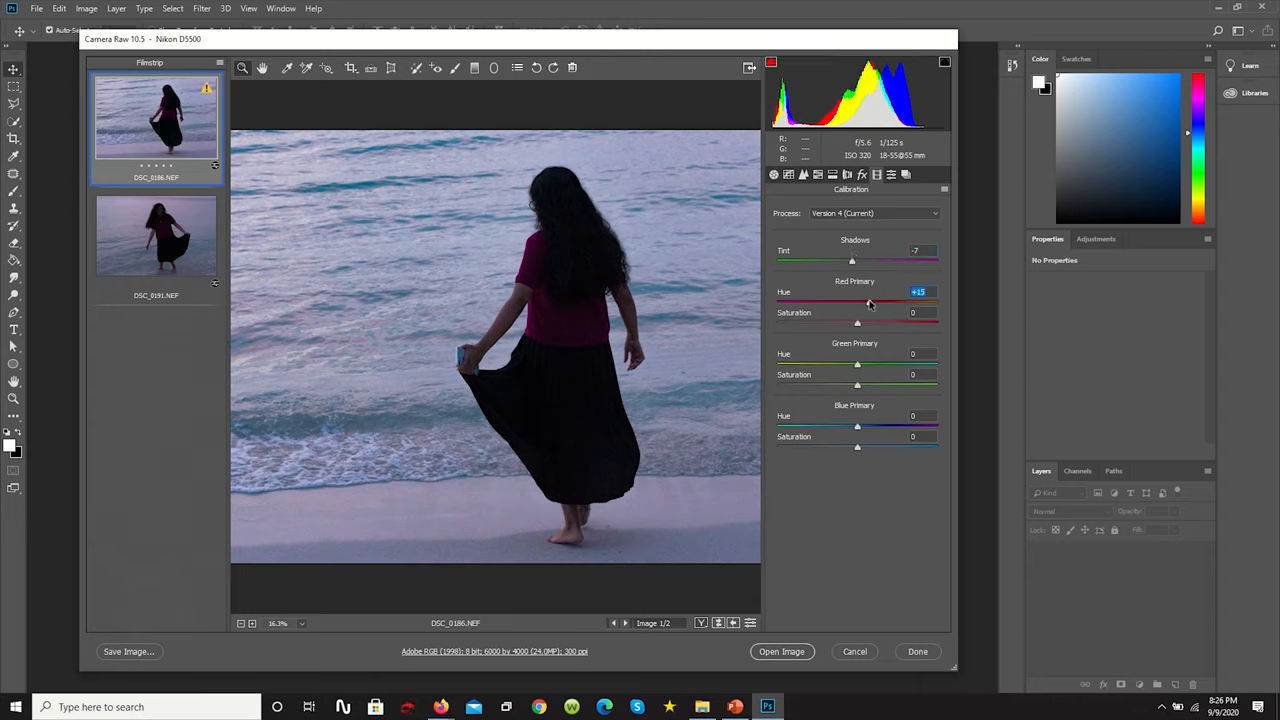
left_click_drag(872, 302, 868, 302)
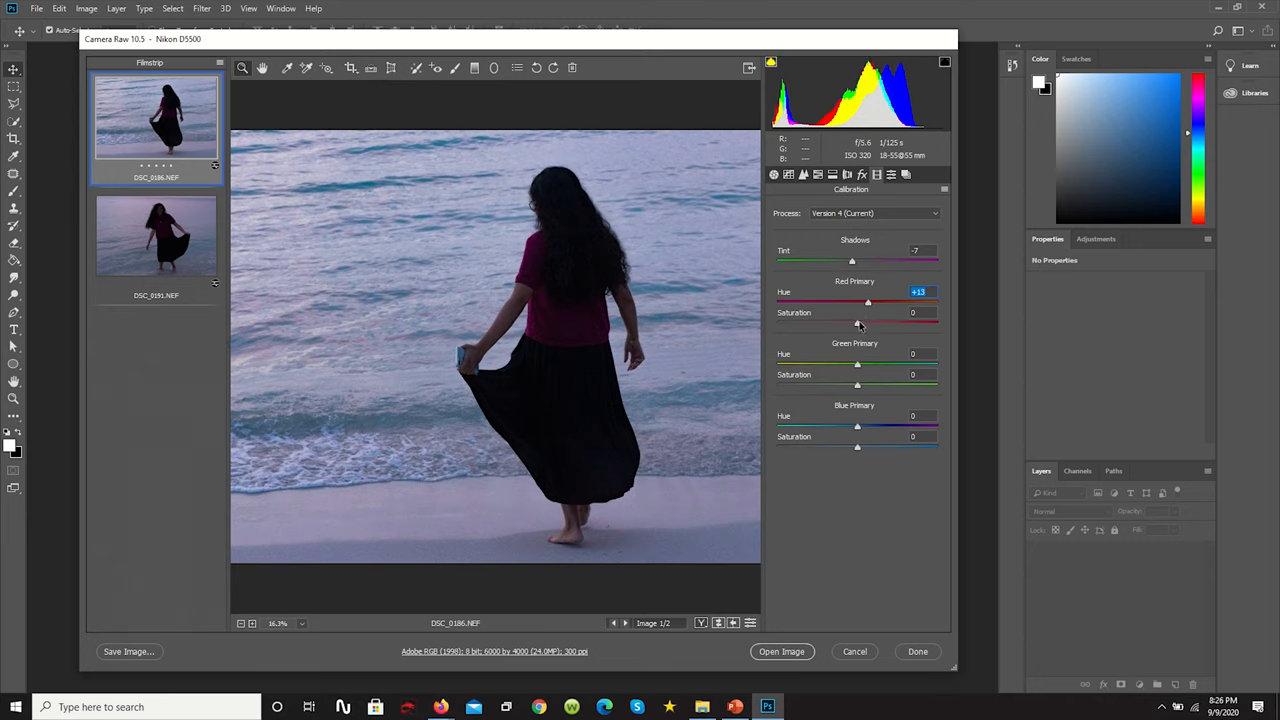
left_click_drag(856, 324, 868, 324)
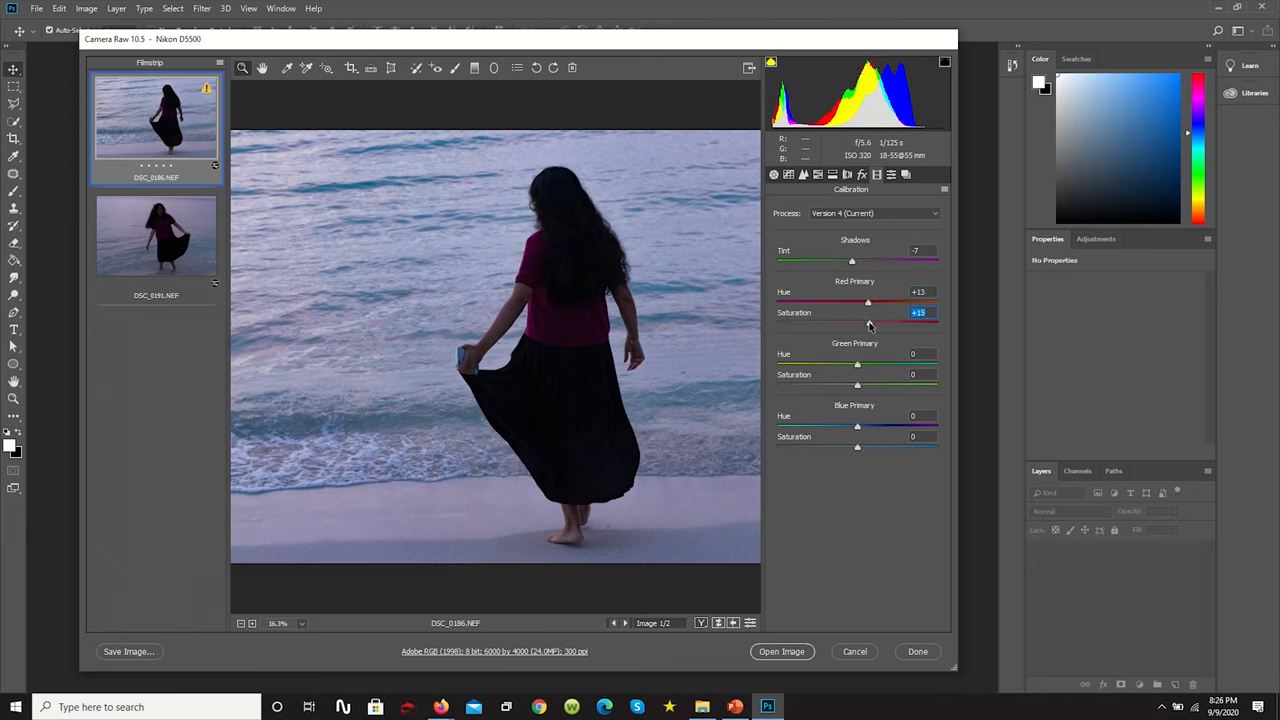
left_click_drag(868, 322, 872, 322)
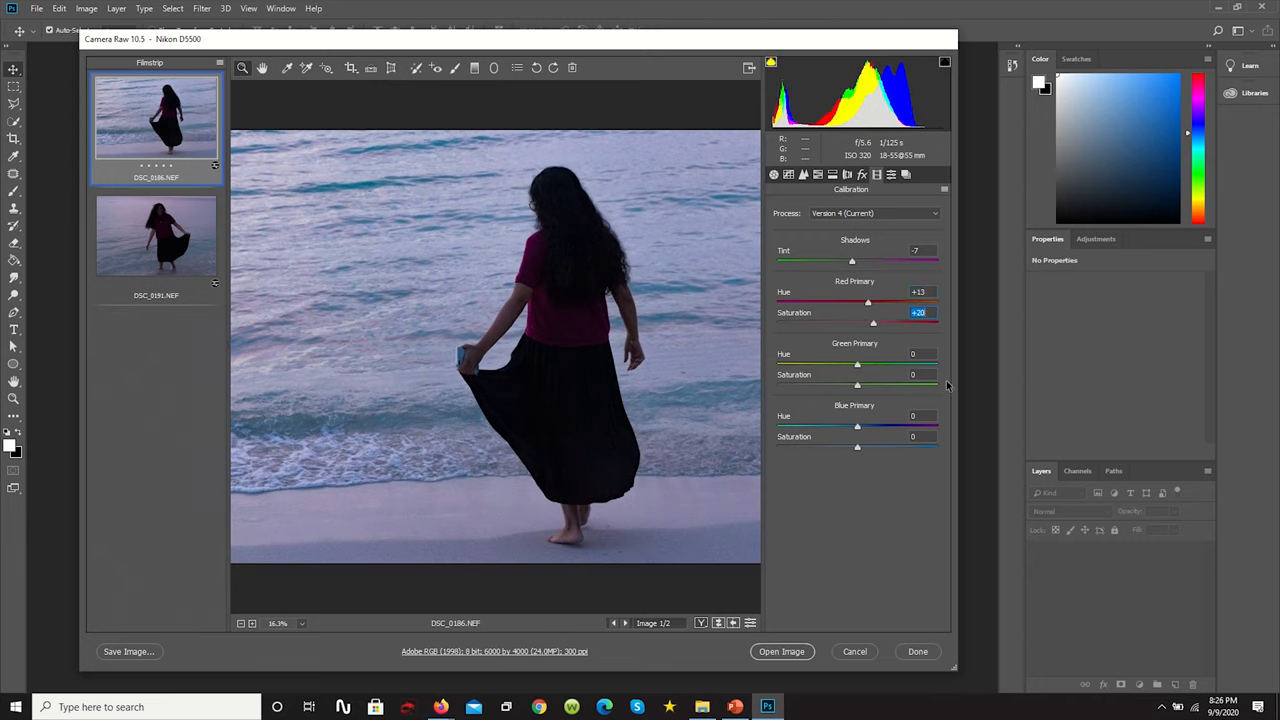
left_click_drag(856, 364, 886, 364)
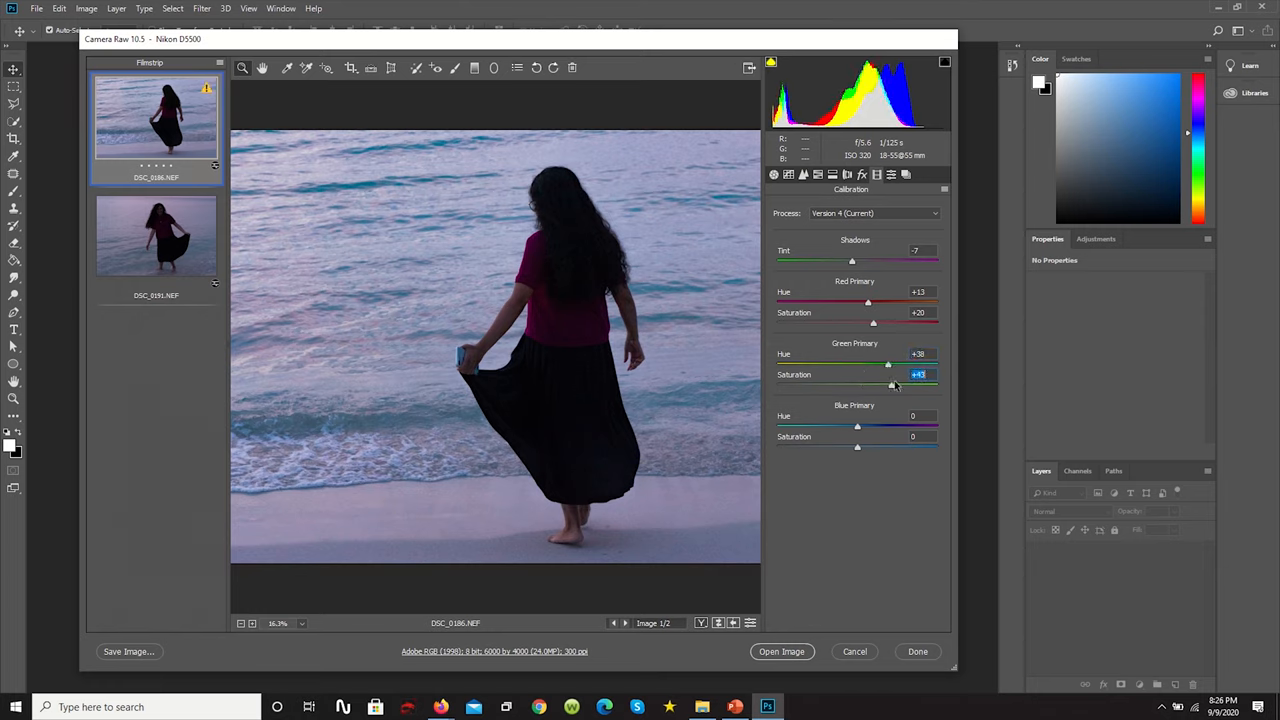
left_click_drag(892, 384, 902, 384)
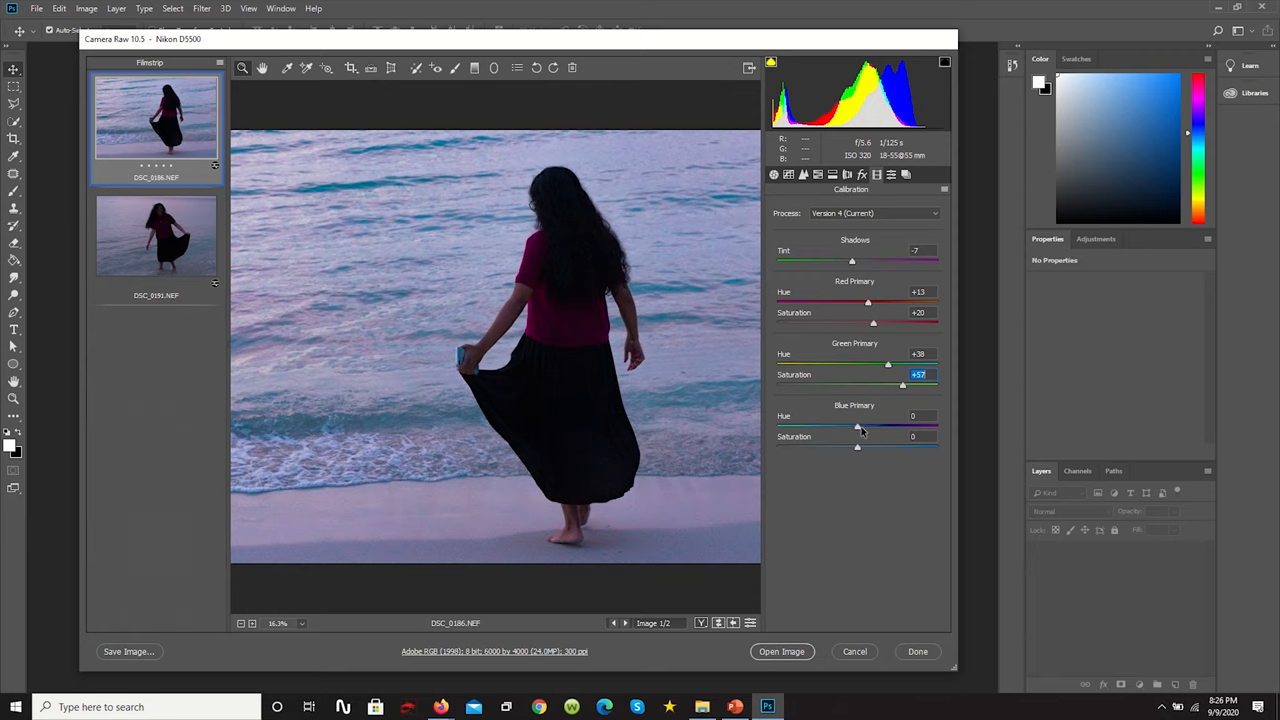
Step: Shift the blue primary hue toward purple and raise its saturation
left_click_drag(856, 426, 844, 426)
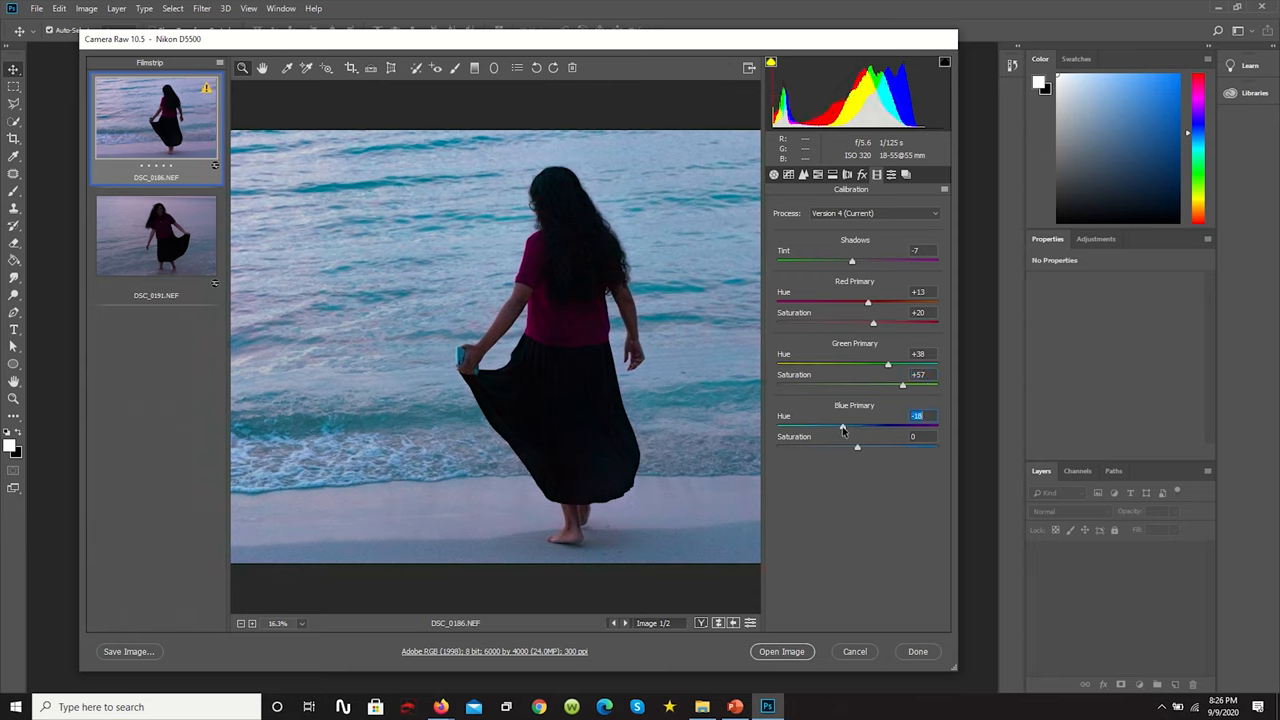
left_click_drag(844, 424, 848, 424)
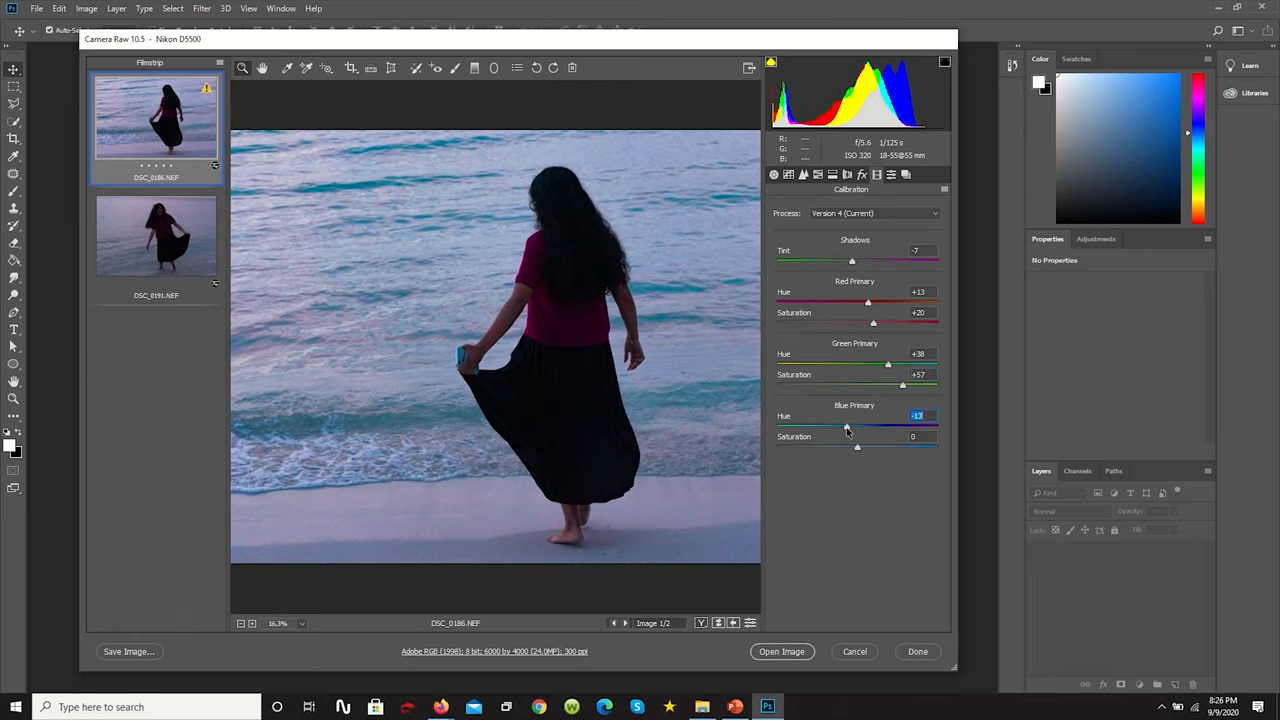
left_click_drag(868, 428, 848, 428)
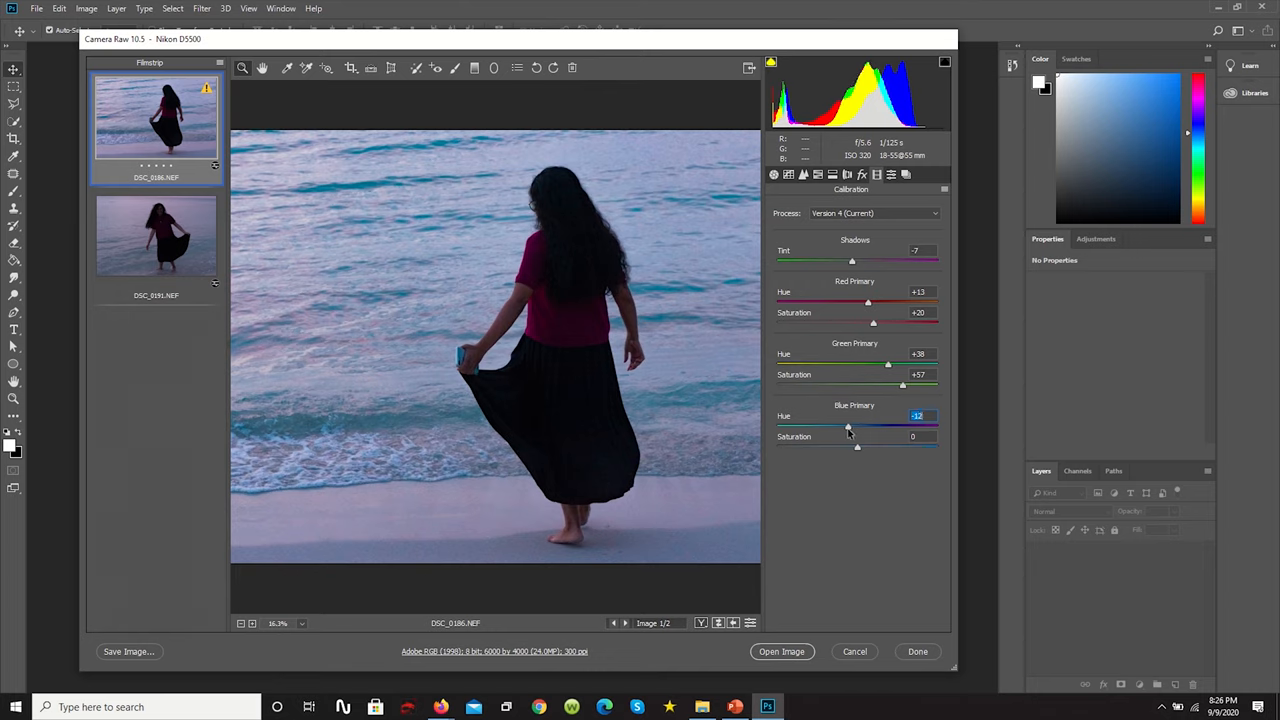
left_click_drag(848, 428, 856, 428)
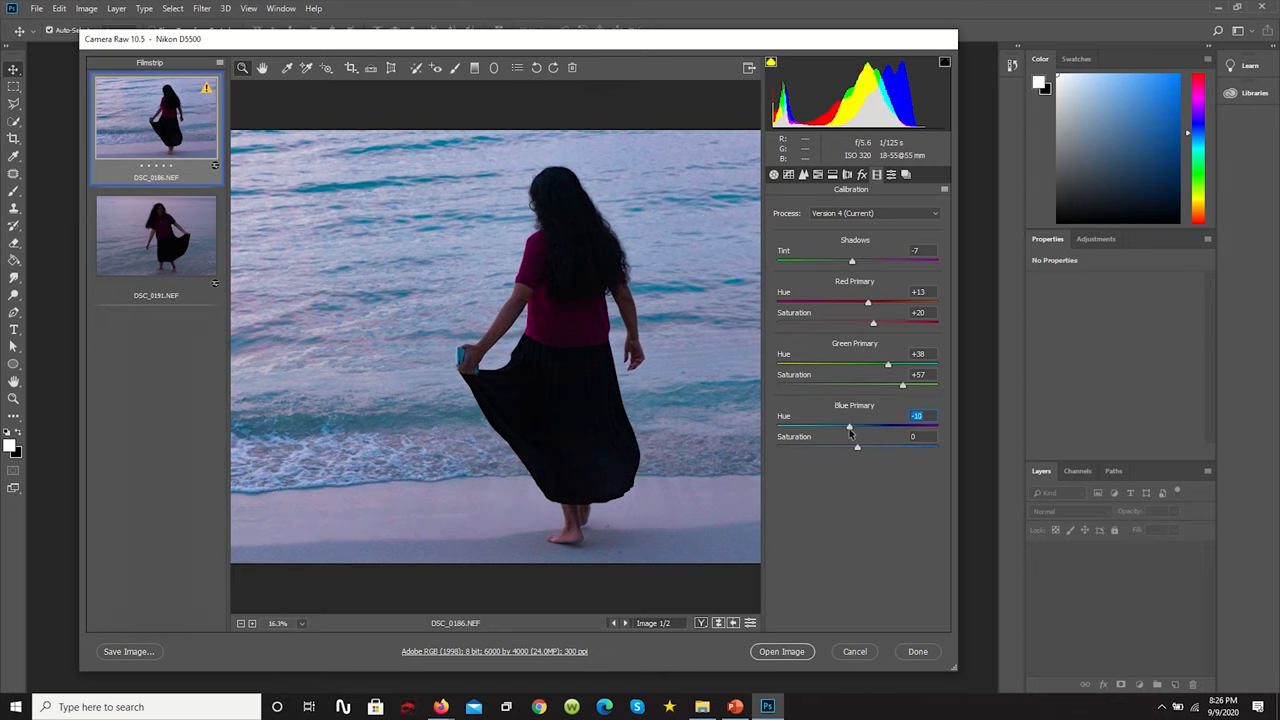
left_click_drag(856, 446, 920, 446)
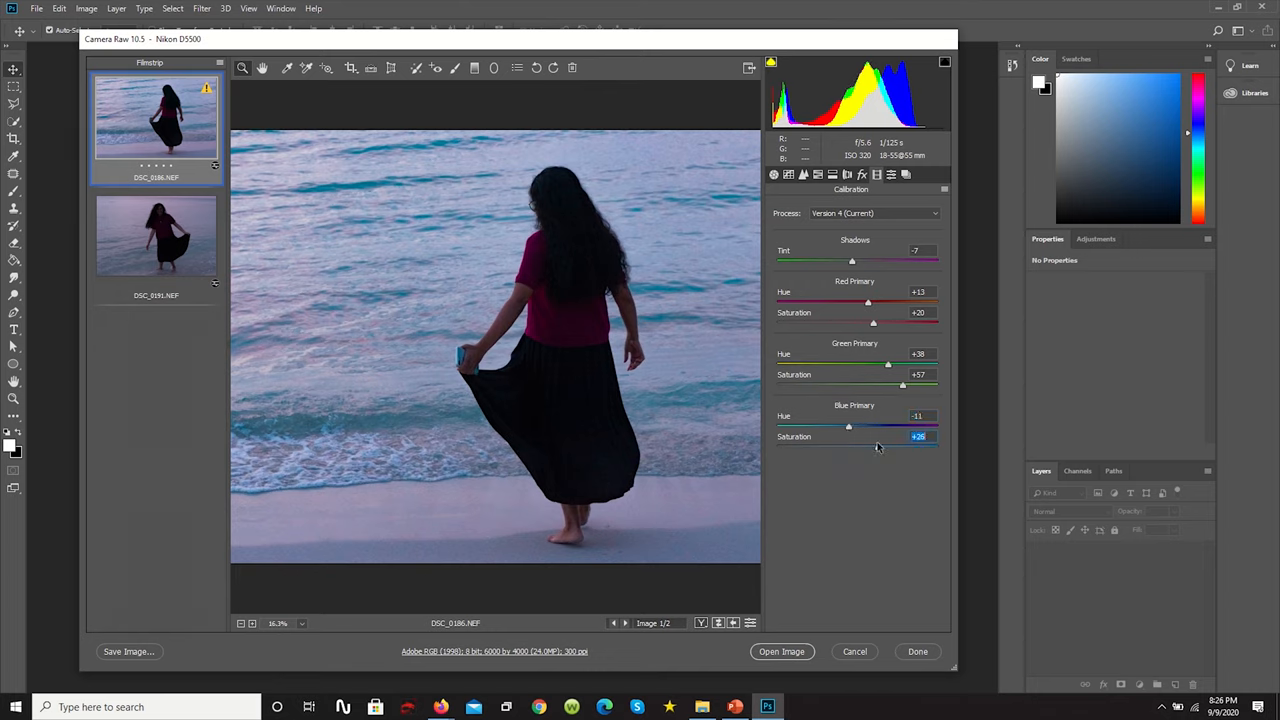
left_click_drag(872, 436, 848, 436)
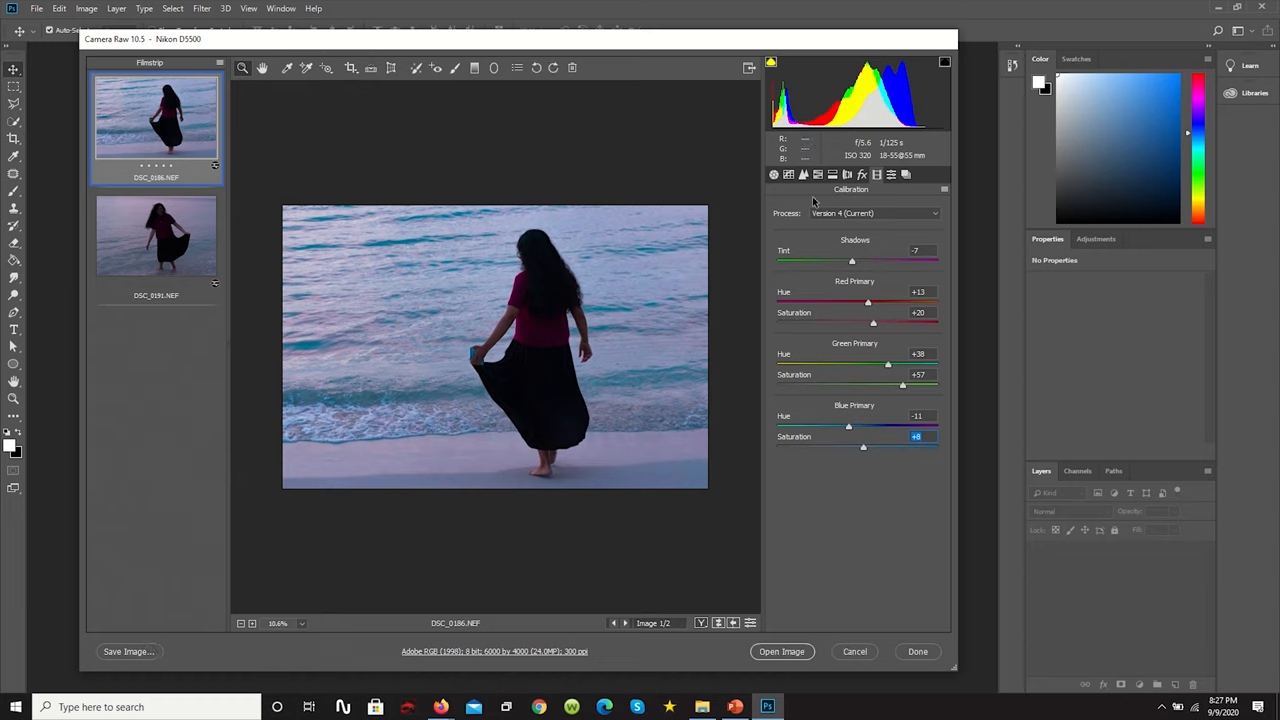
Step: In HSL Saturation, boost reds, greens, aquas and blues
left_click(816, 174)
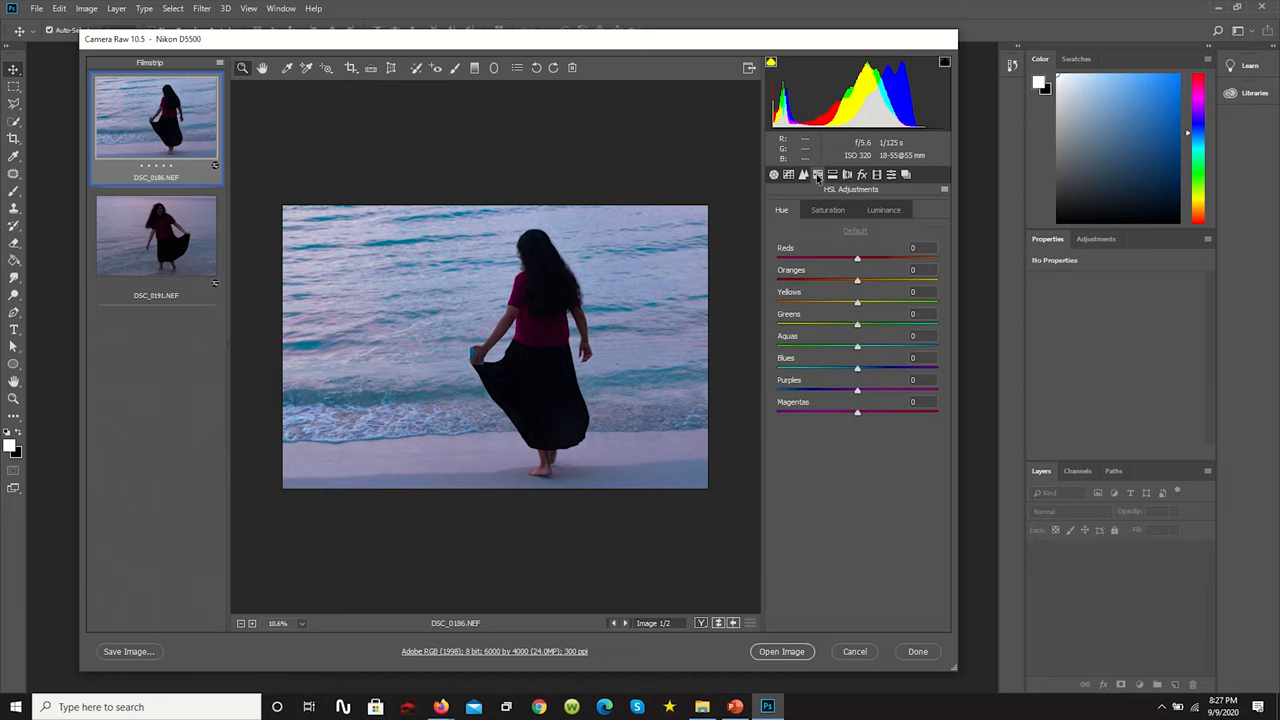
left_click(828, 210)
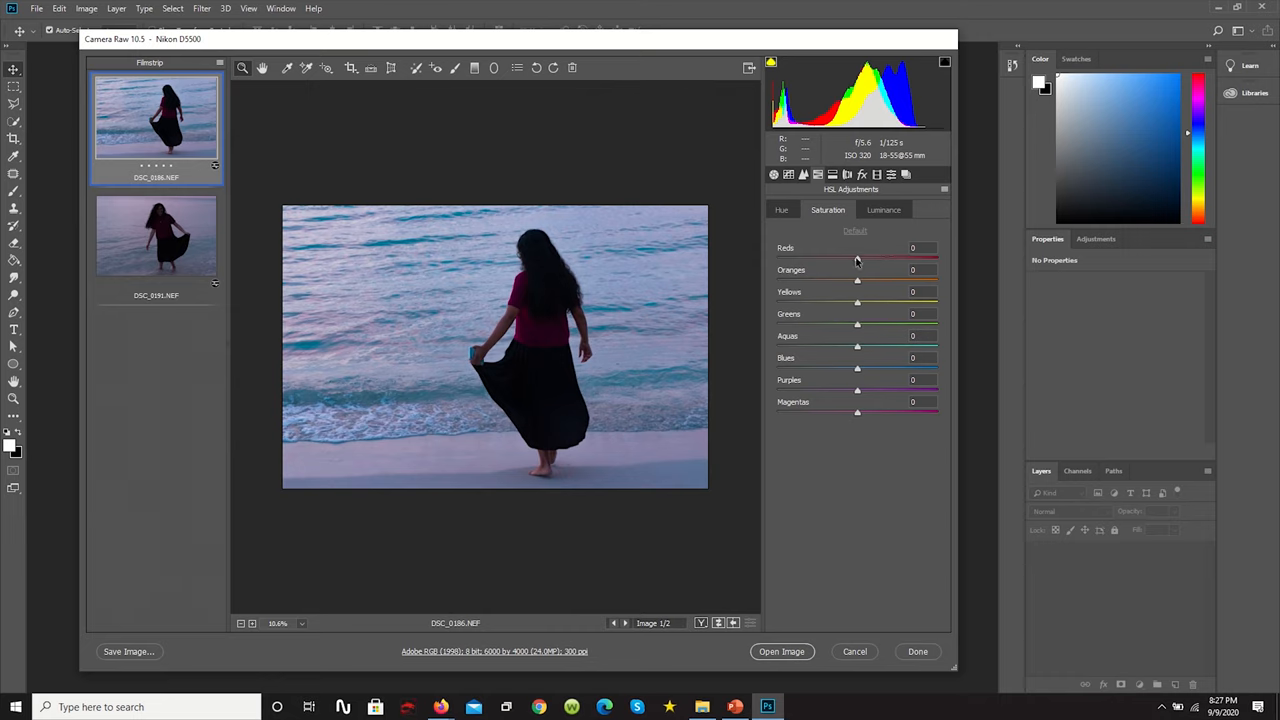
left_click_drag(856, 258, 890, 258)
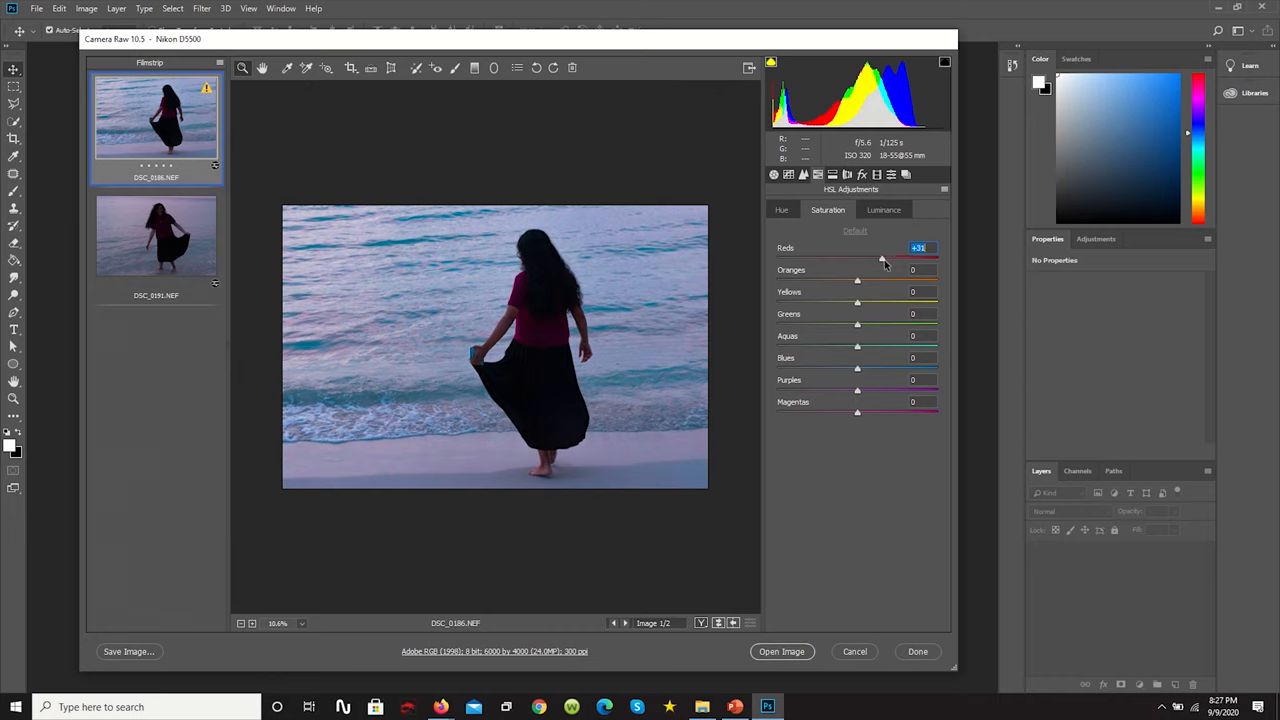
left_click_drag(882, 256, 880, 256)
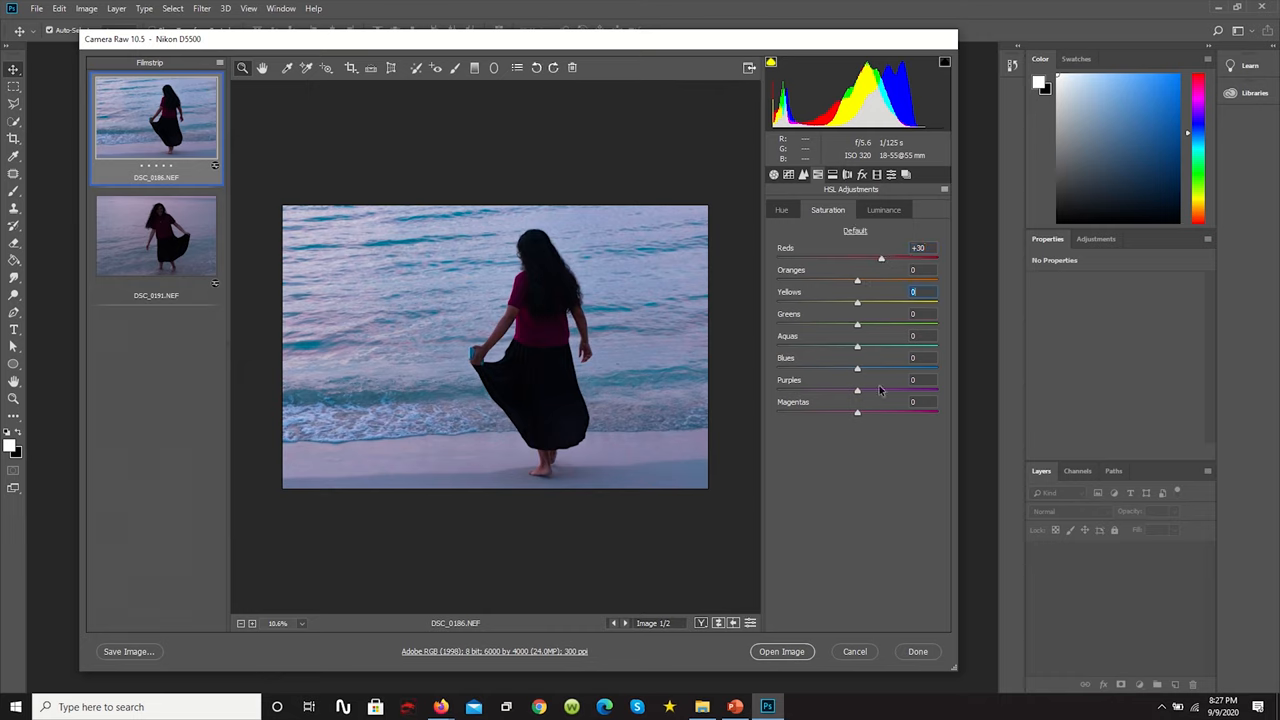
left_click_drag(856, 324, 904, 324)
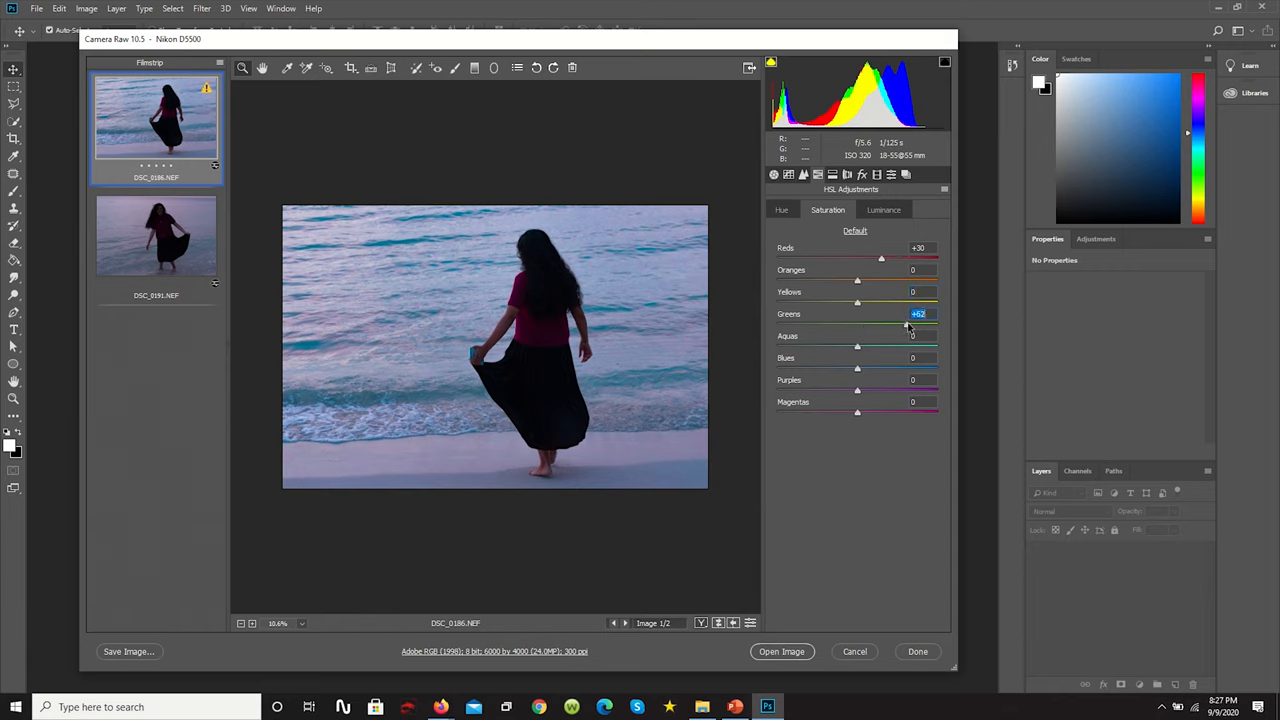
left_click_drag(856, 344, 880, 344)
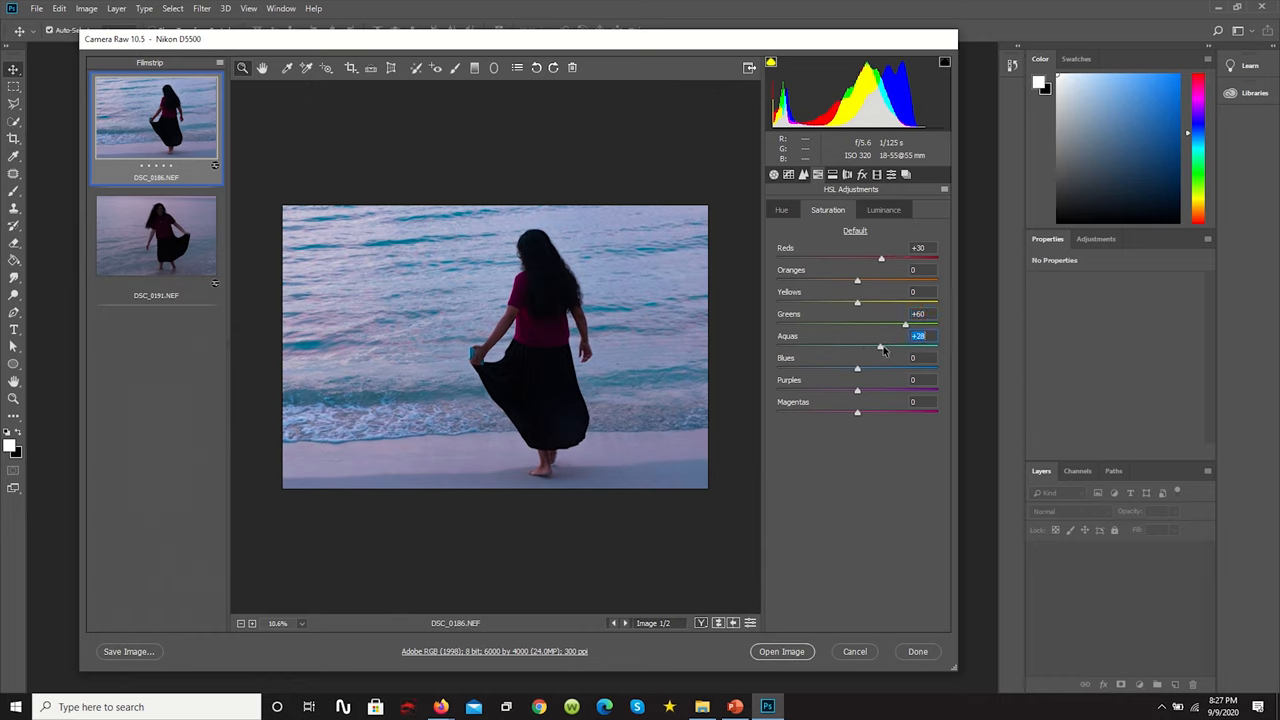
left_click_drag(880, 348, 964, 348)
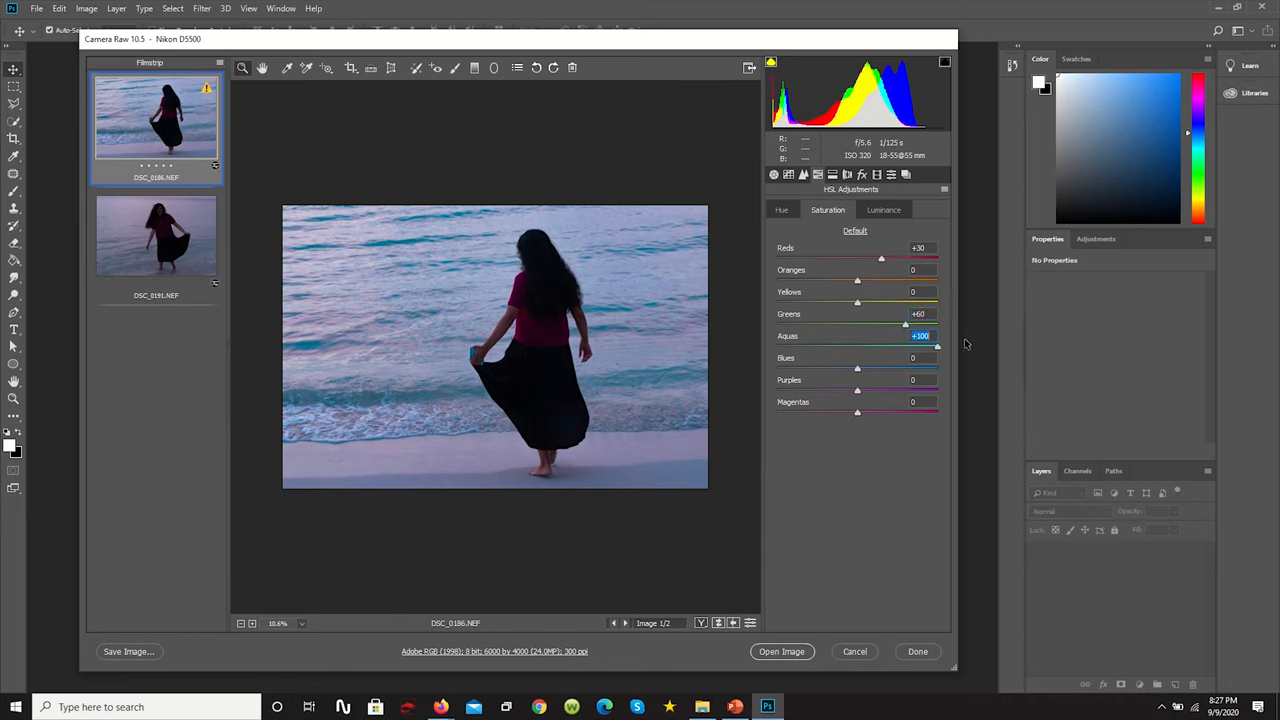
left_click_drag(964, 344, 904, 344)
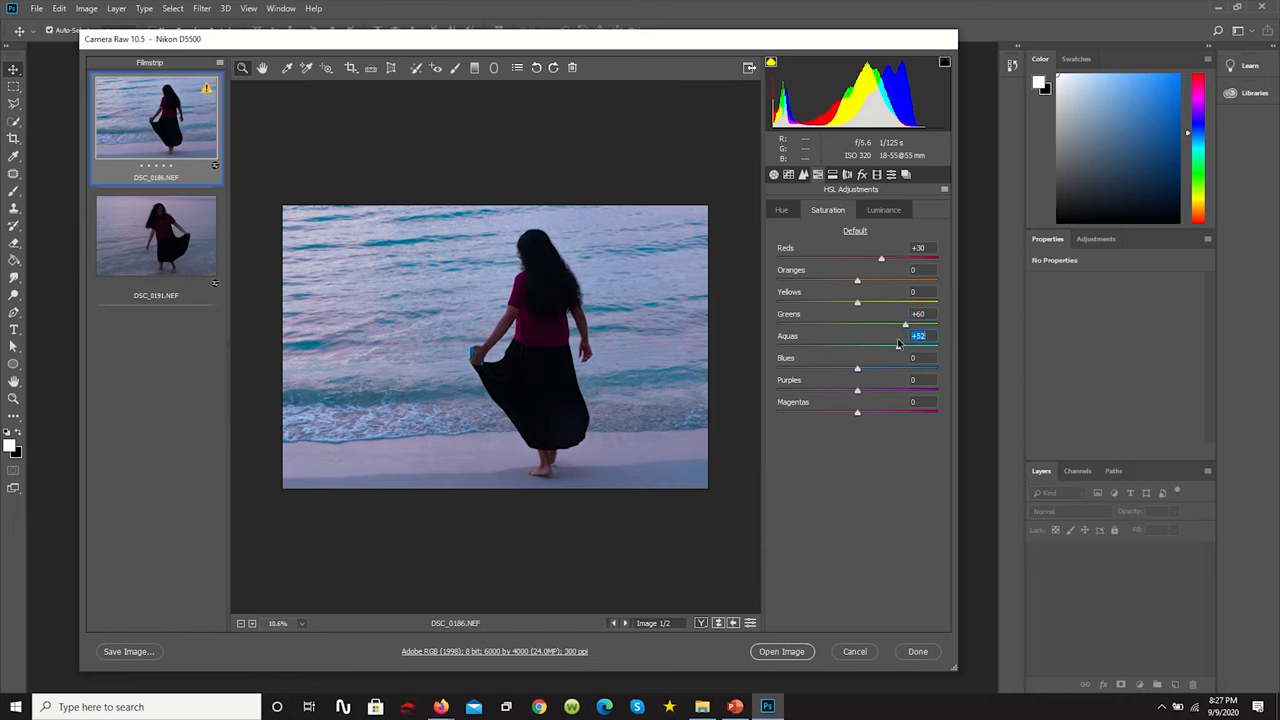
left_click_drag(904, 324, 910, 324)
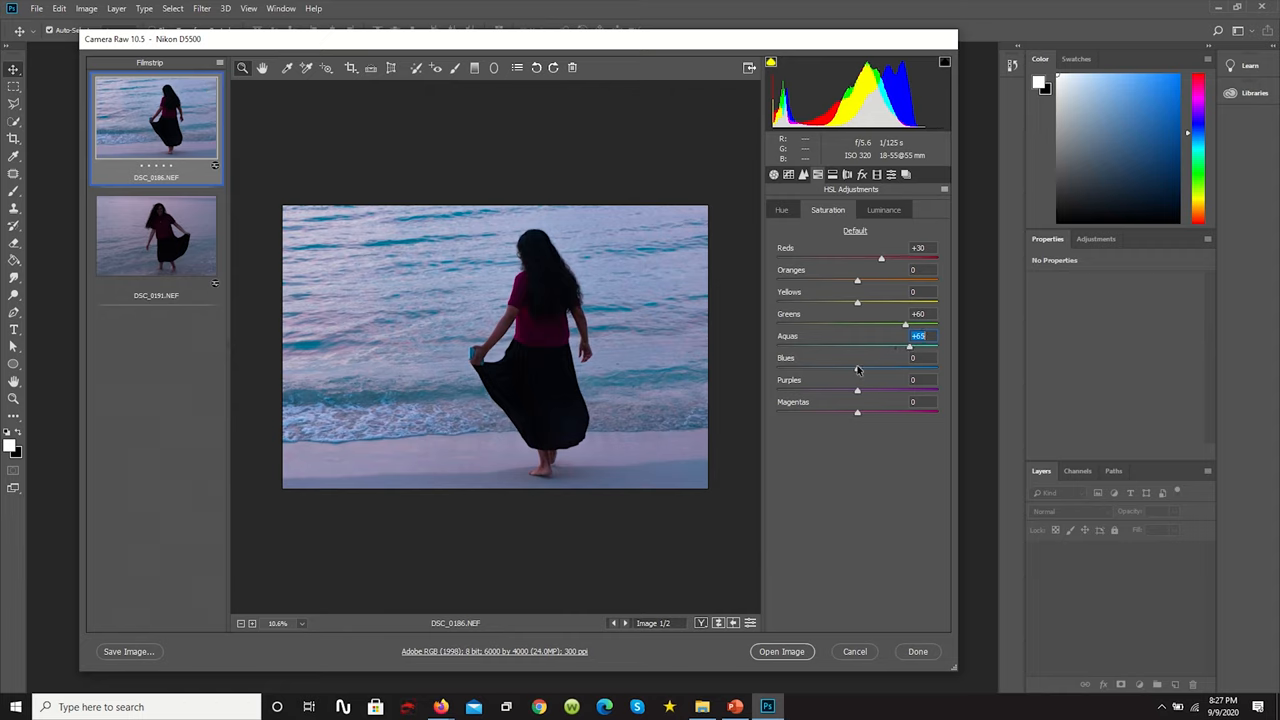
left_click_drag(856, 358, 908, 358)
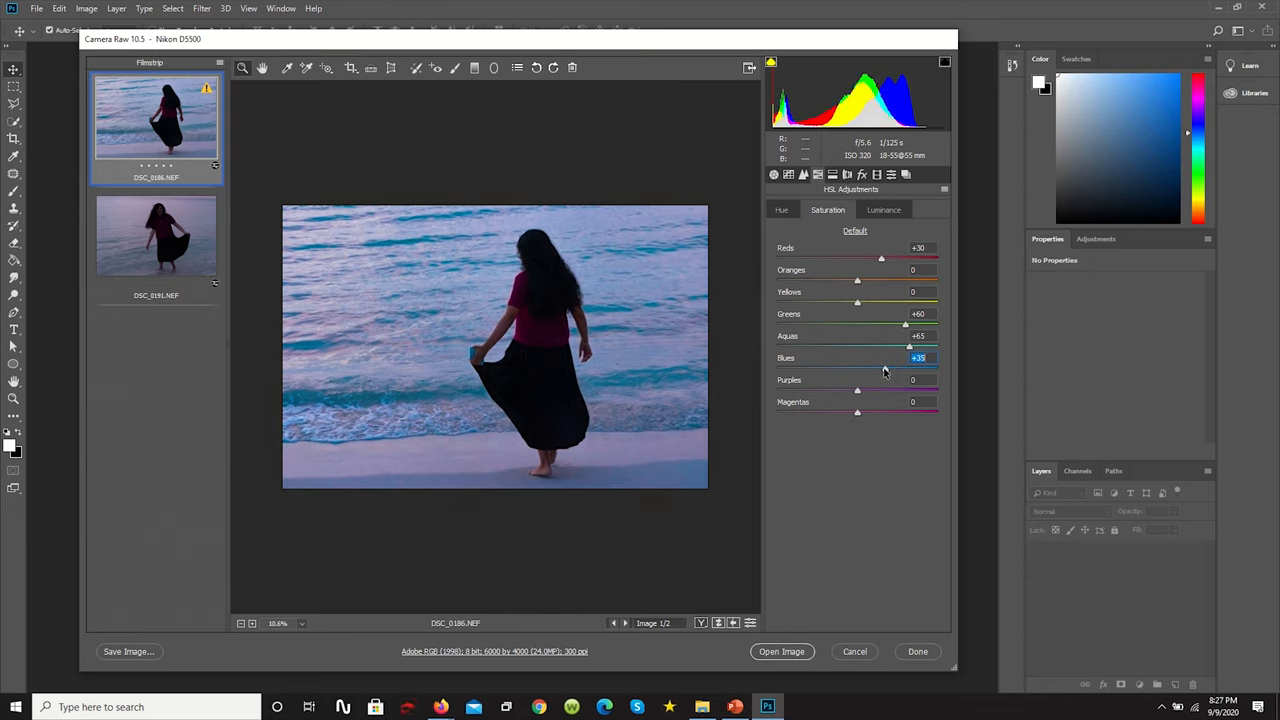
left_click_drag(908, 358, 868, 358)
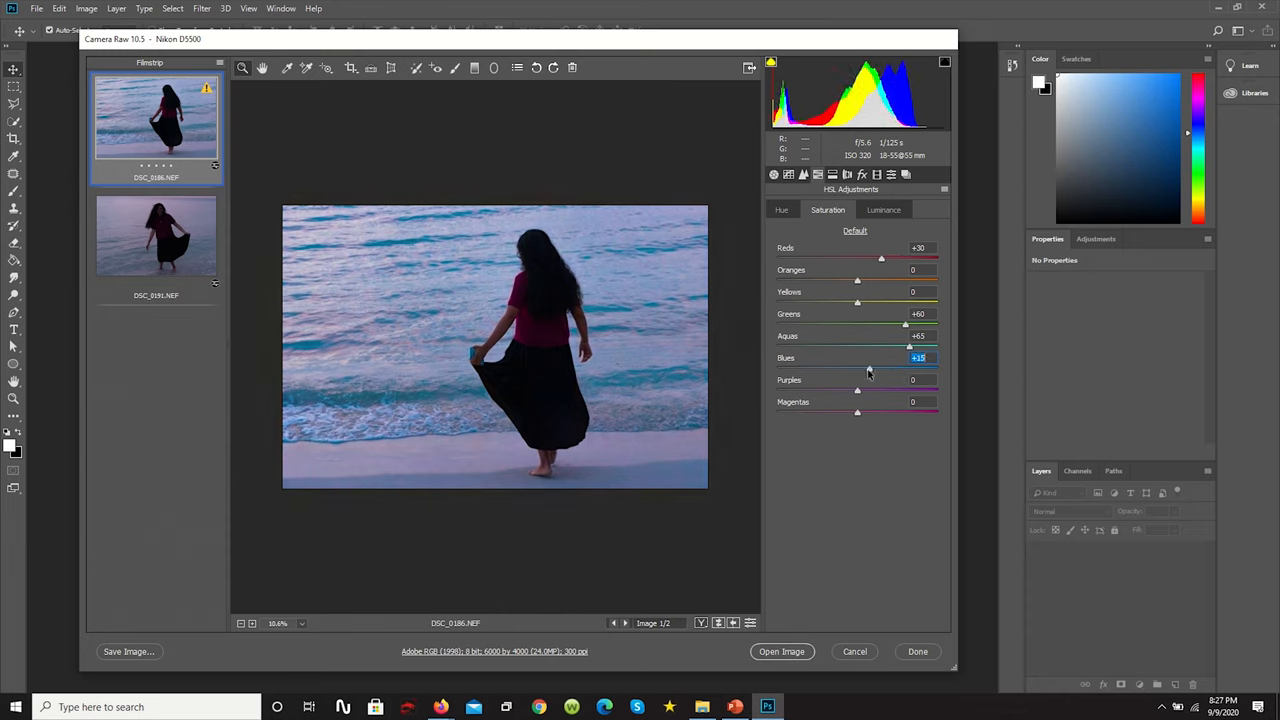
Step: Raise the saturation of magentas and purples
left_click(884, 210)
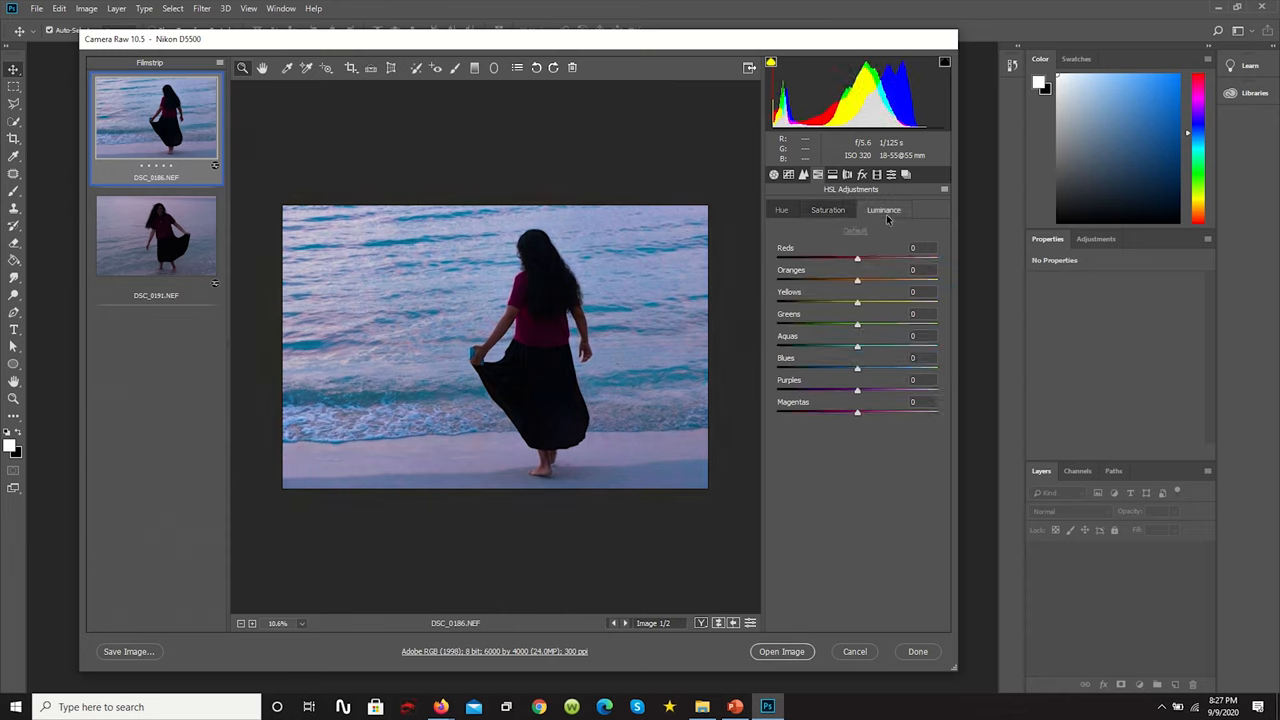
left_click(828, 210)
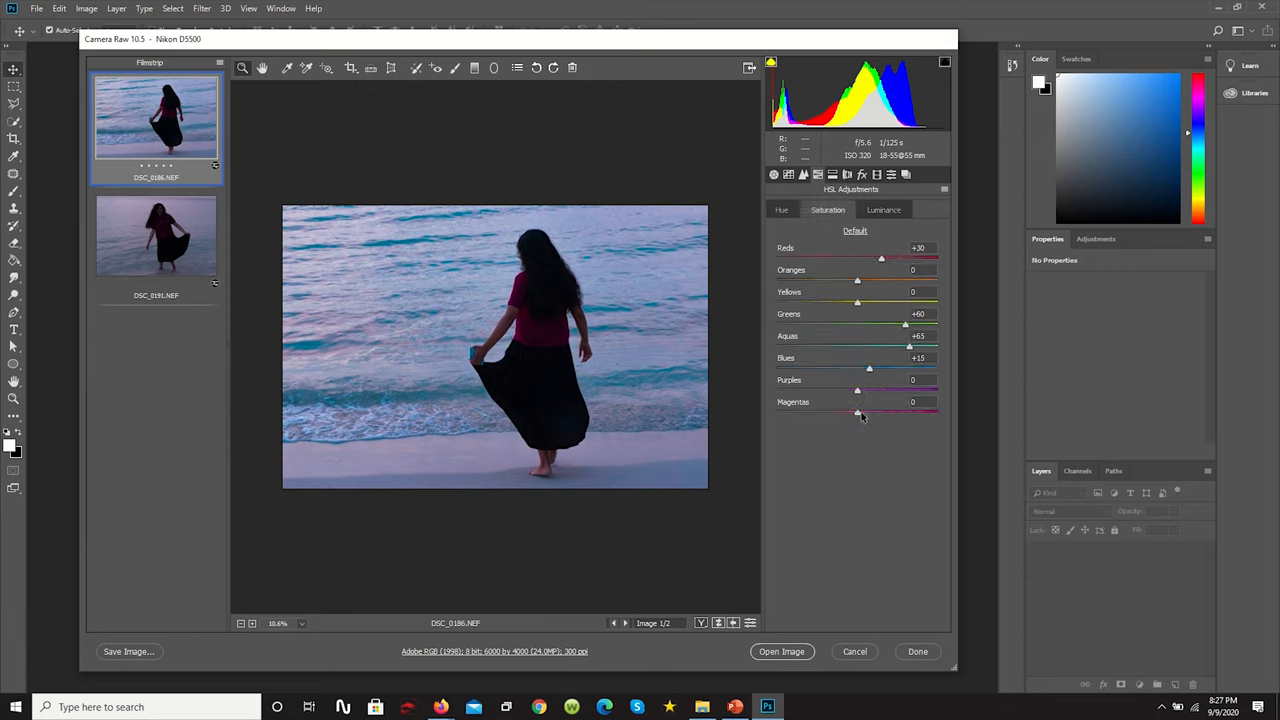
left_click_drag(856, 412, 920, 412)
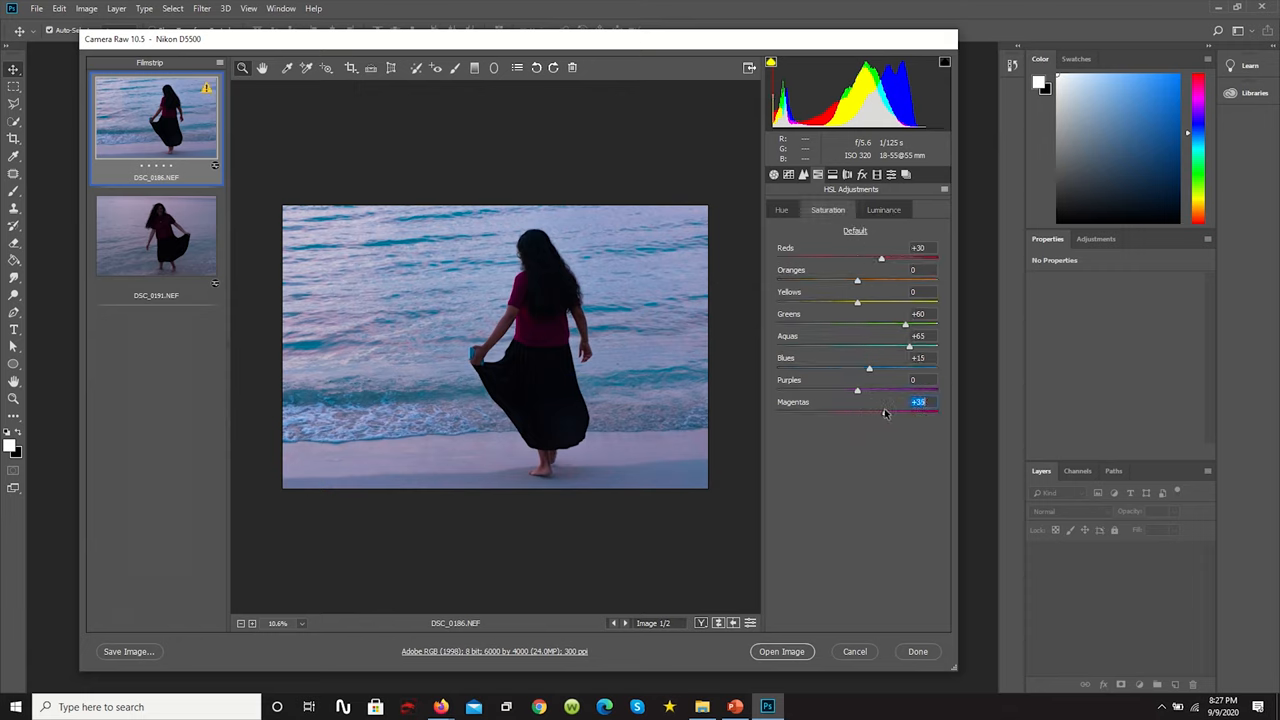
left_click_drag(856, 412, 894, 412)
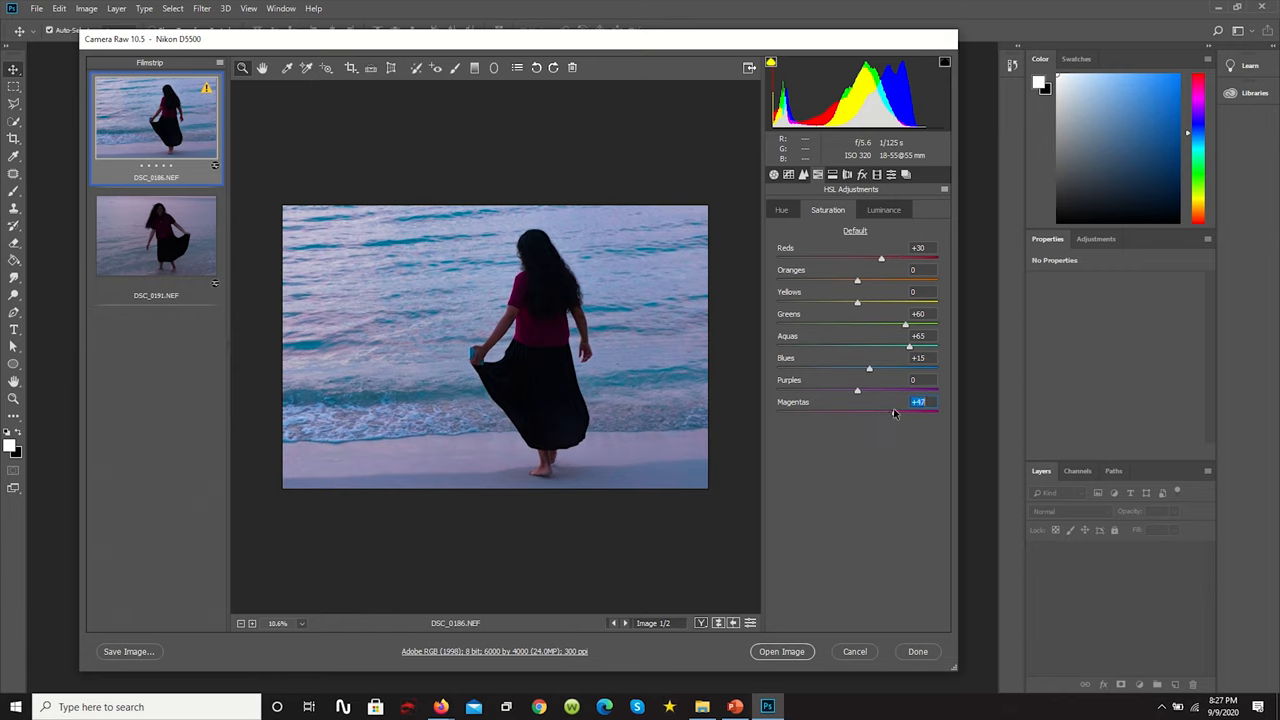
left_click_drag(896, 412, 884, 412)
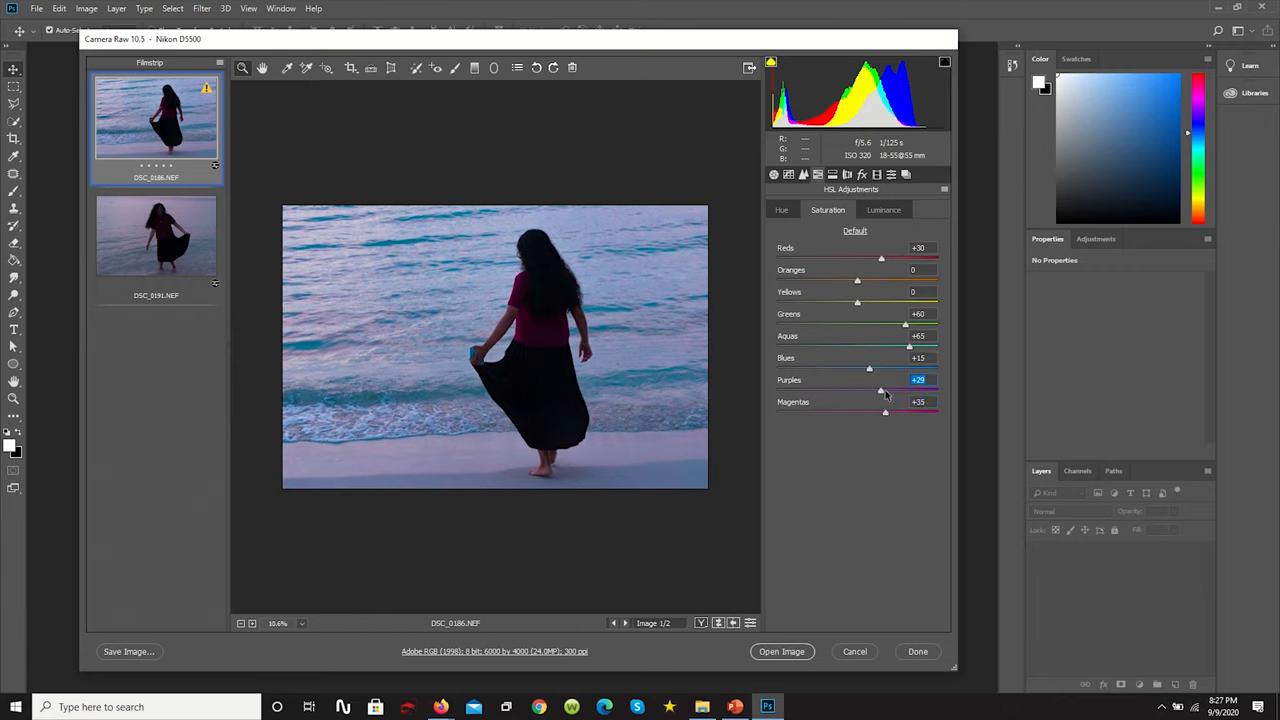
left_click_drag(880, 390, 892, 390)
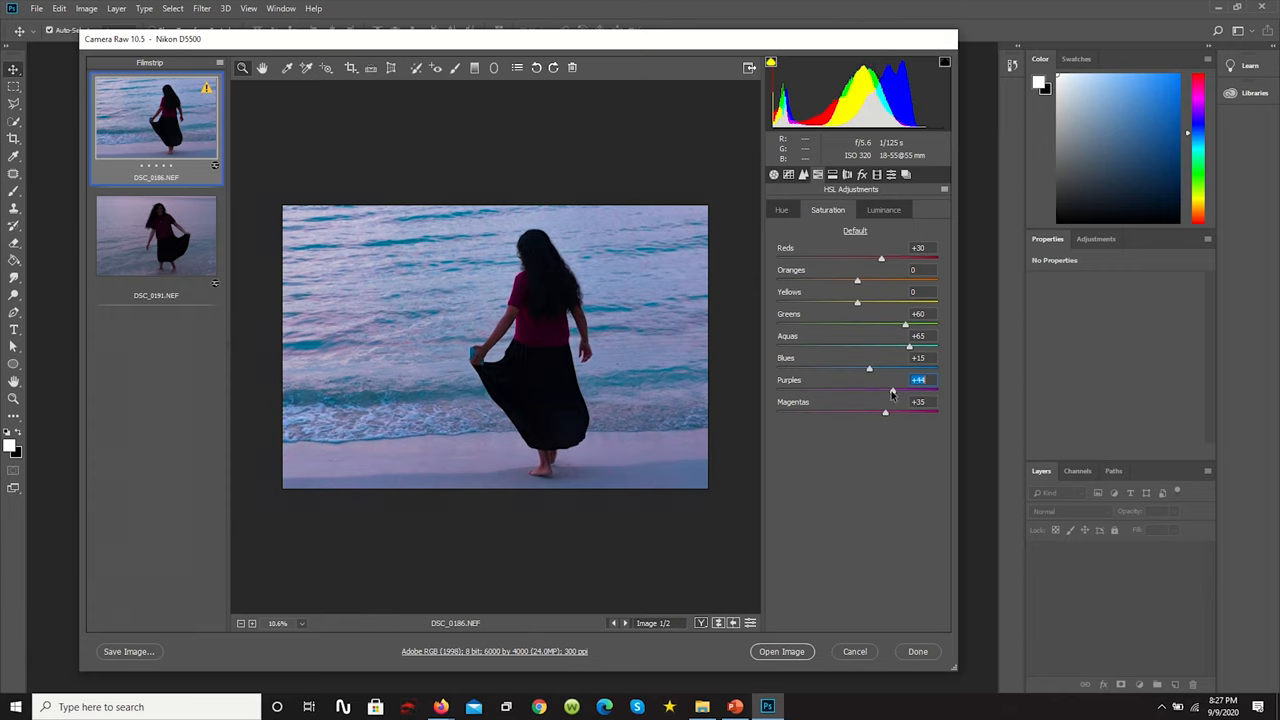
left_click_drag(892, 390, 888, 390)
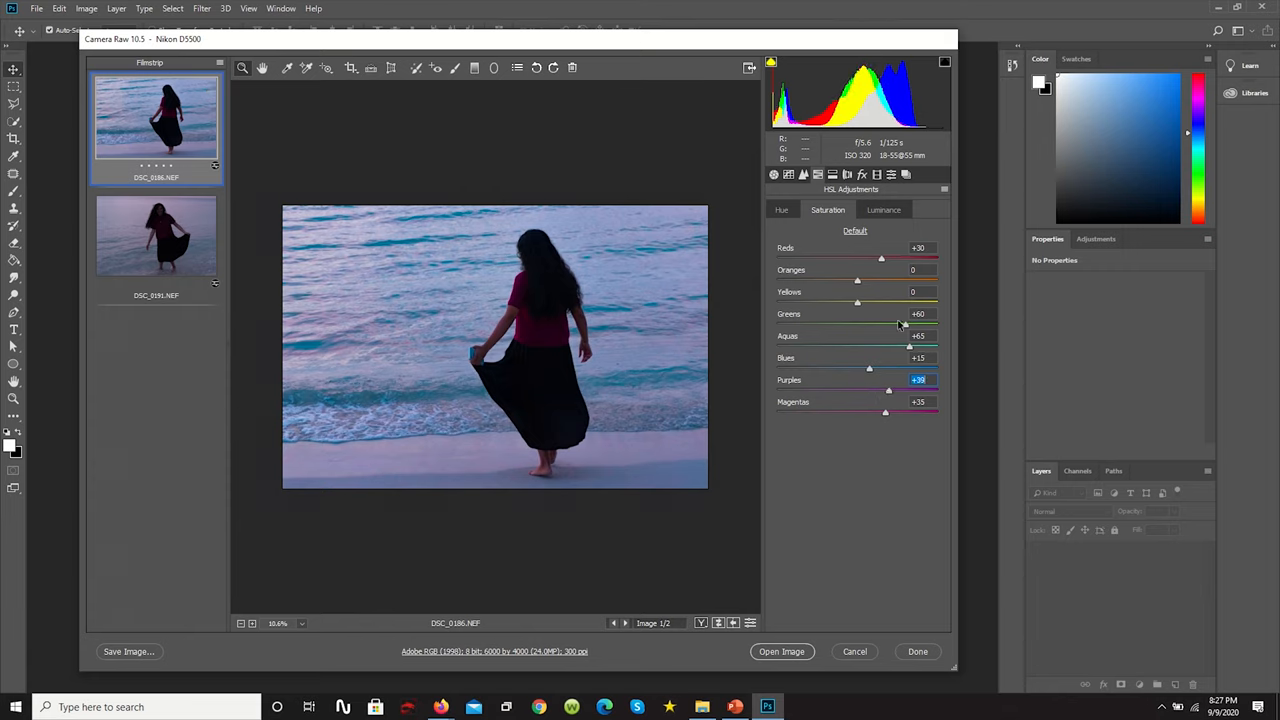
Step: In HSL Luminance, brighten the oranges, greens and aquas
left_click(884, 210)
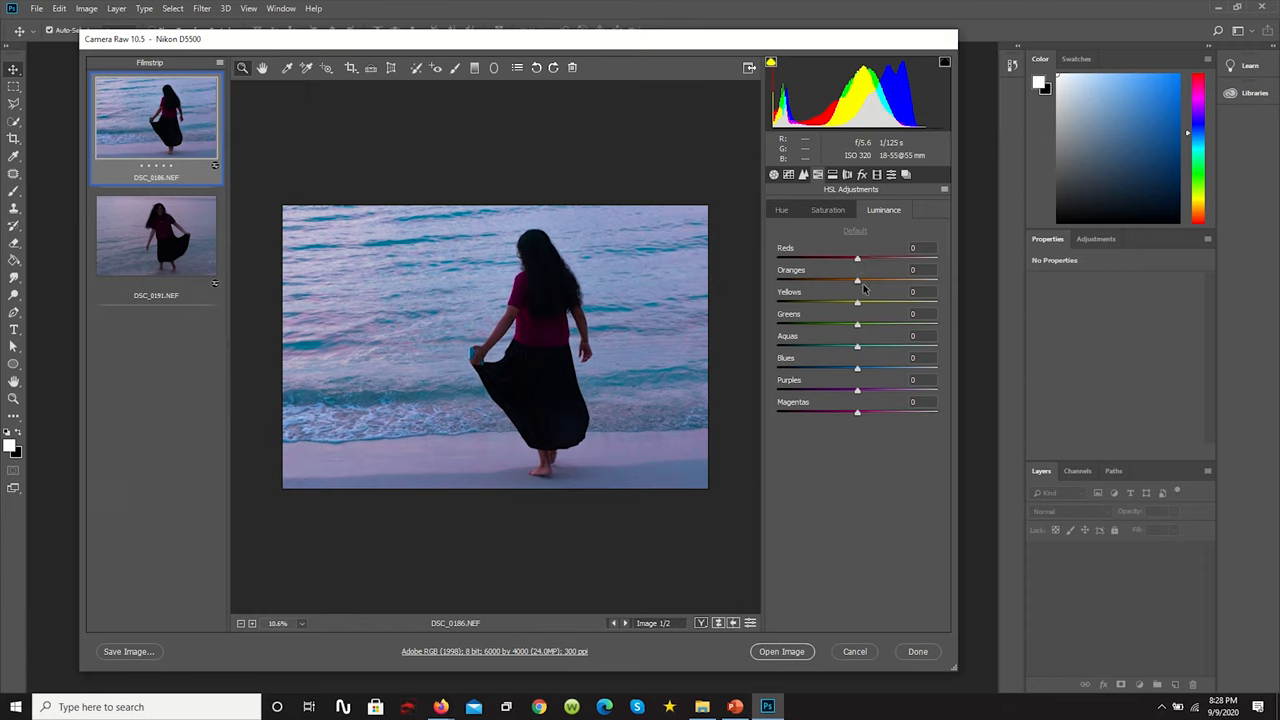
left_click_drag(856, 258, 884, 258)
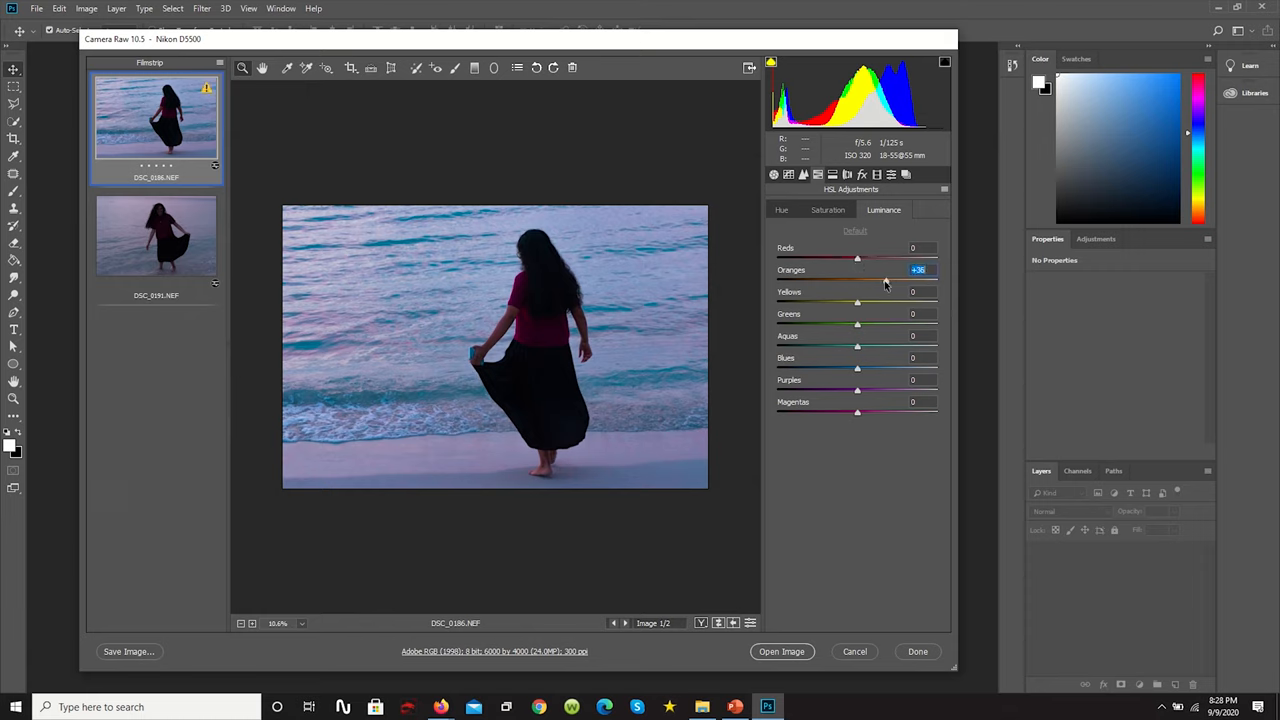
left_click_drag(884, 270, 868, 270)
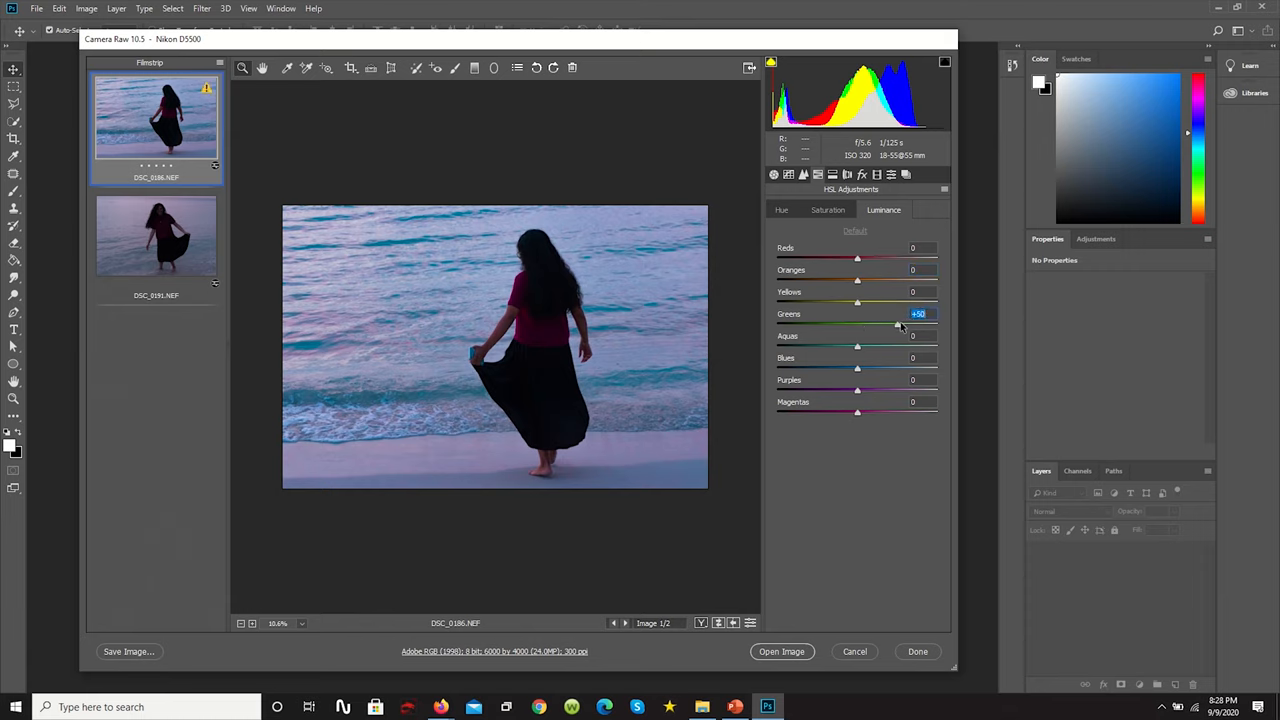
left_click_drag(900, 324, 888, 324)
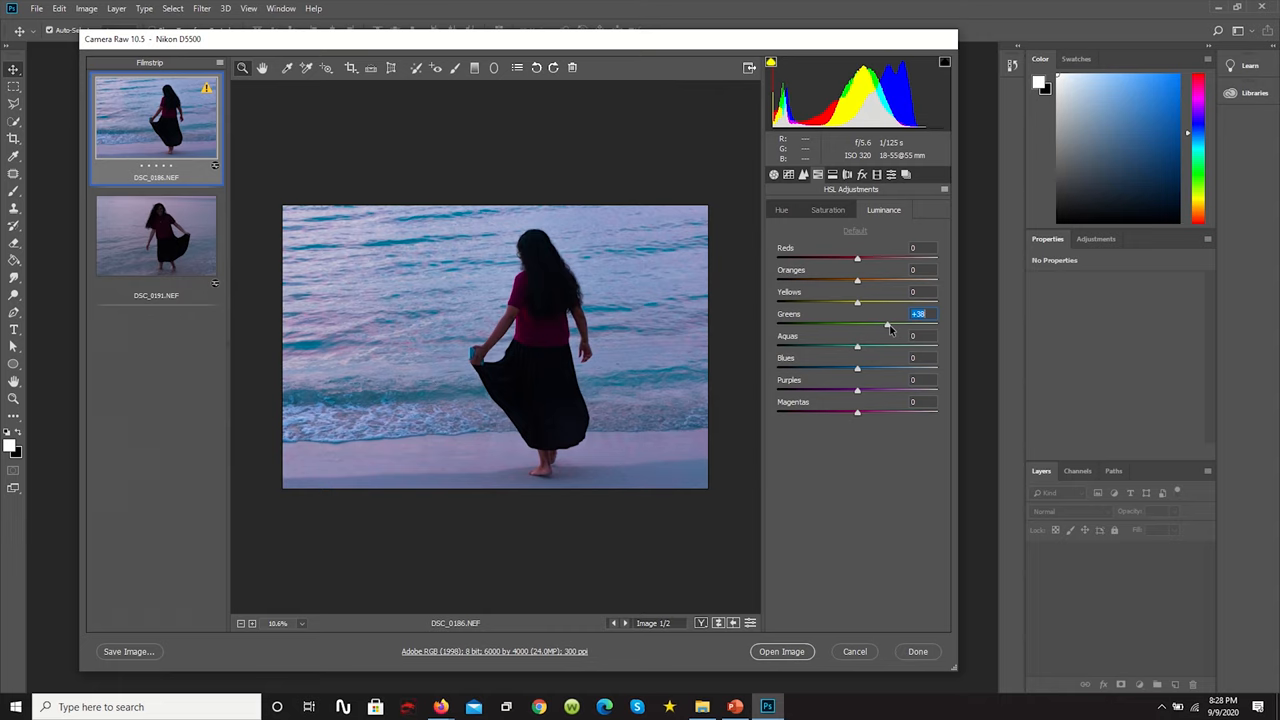
left_click_drag(856, 336, 898, 336)
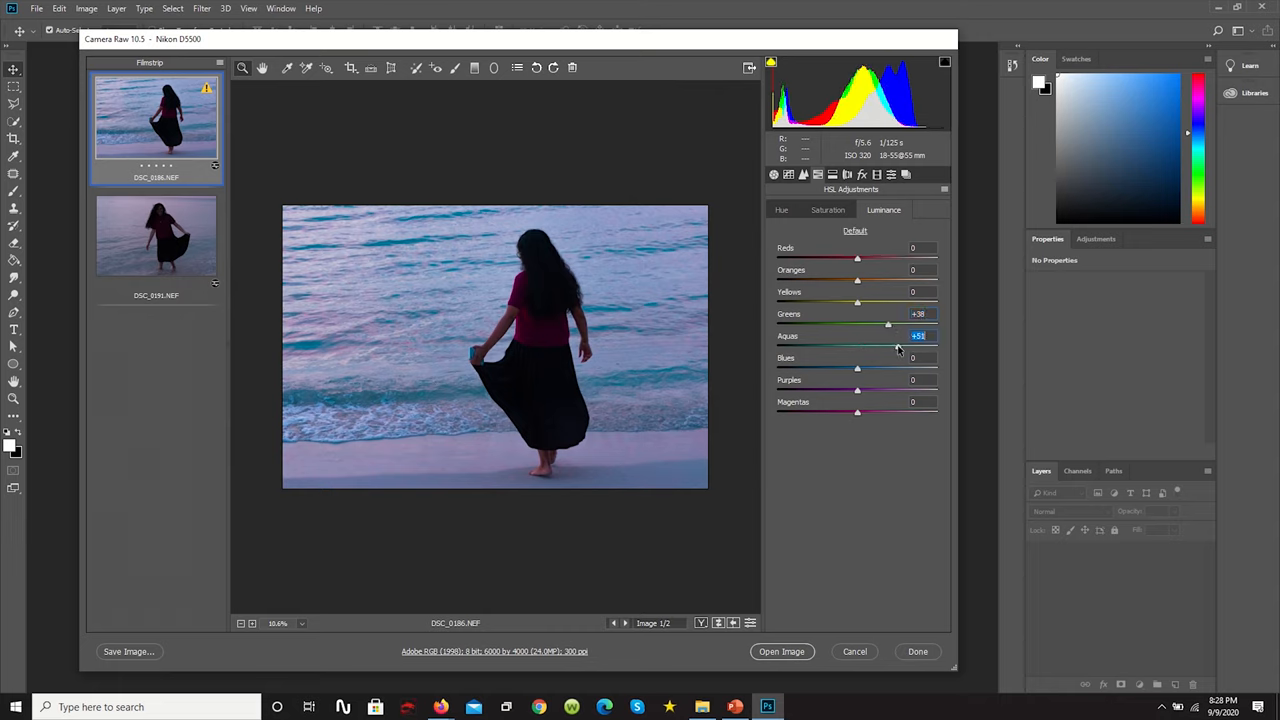
left_click_drag(888, 336, 918, 336)
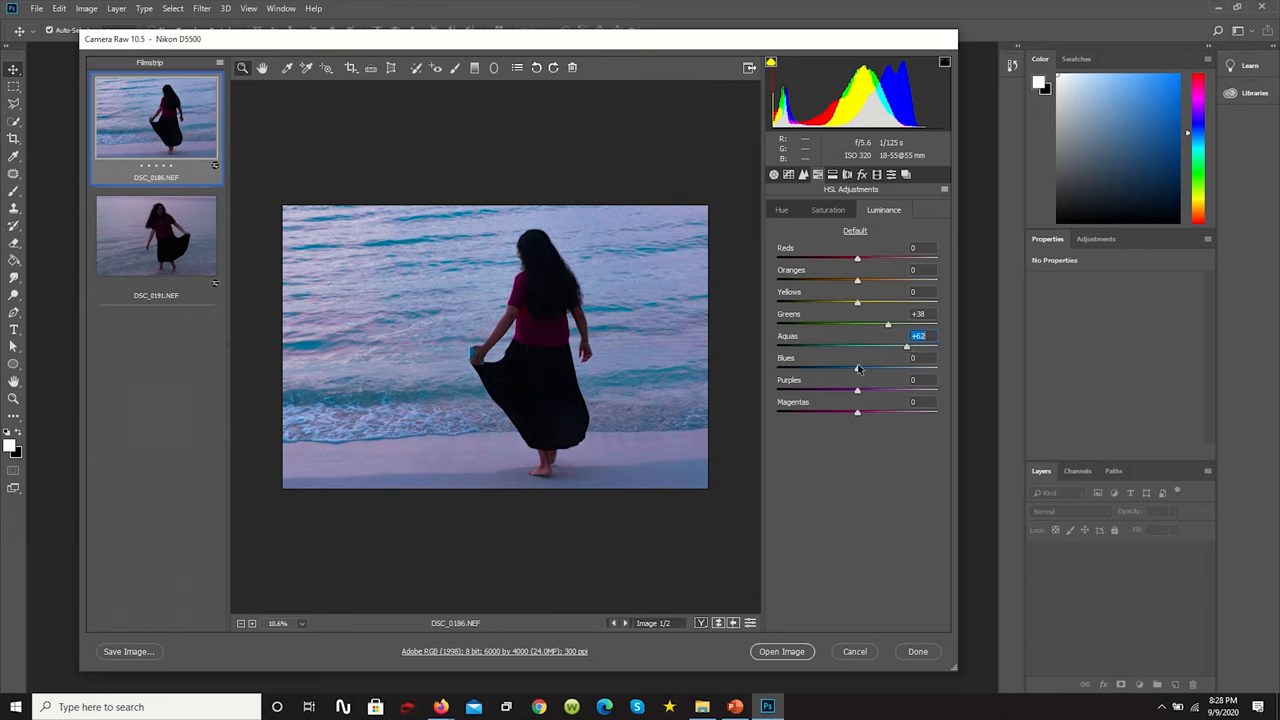
Step: Brighten the blues, purples and magentas
left_click_drag(856, 368, 884, 368)
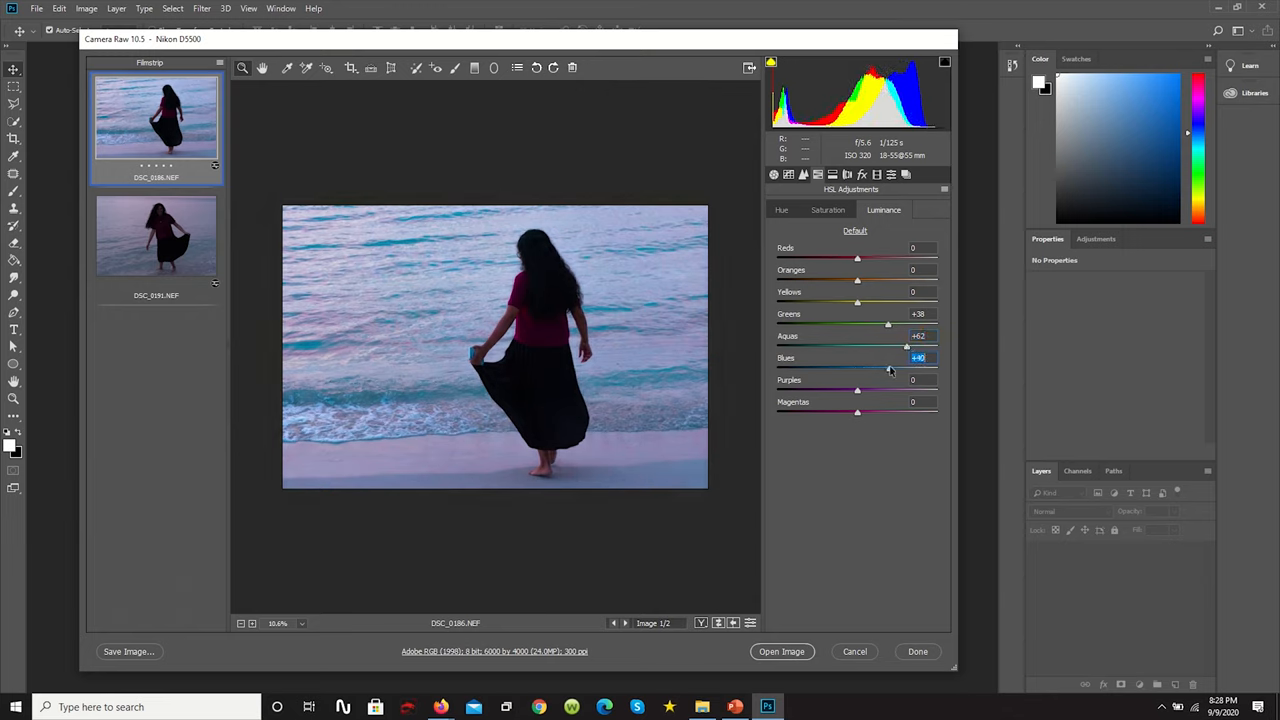
left_click_drag(908, 348, 880, 348)
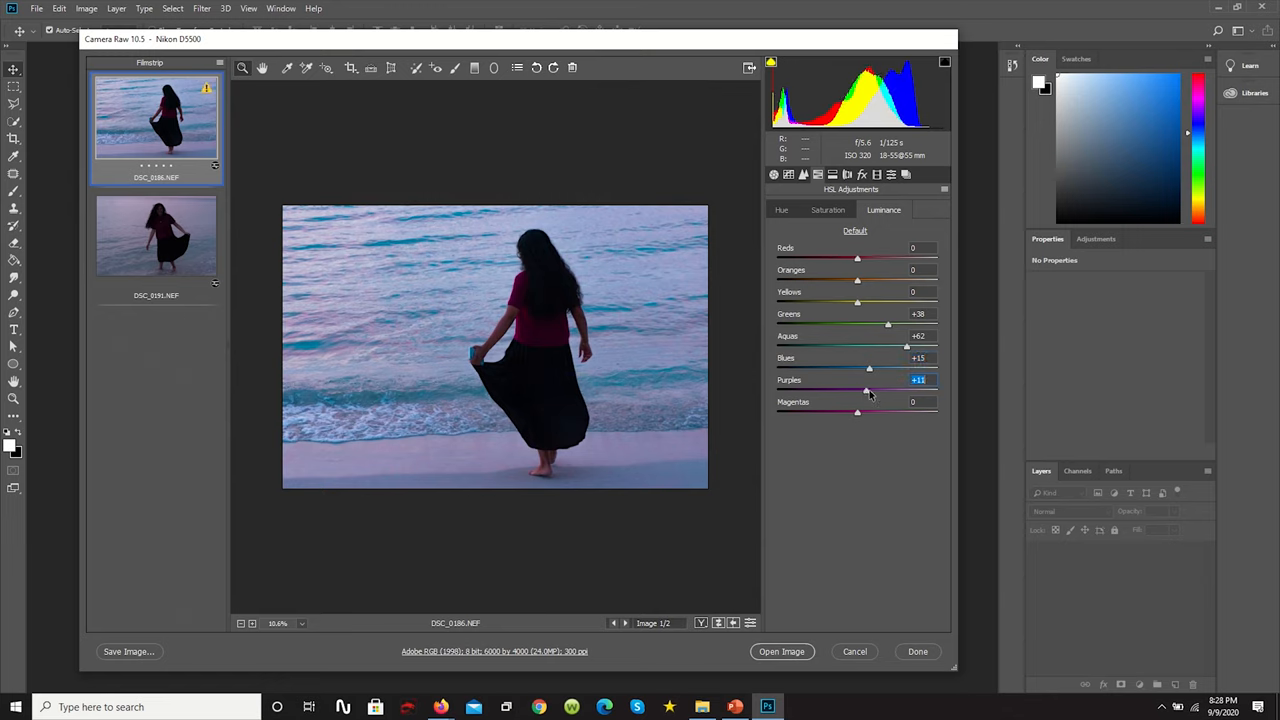
left_click_drag(868, 390, 810, 390)
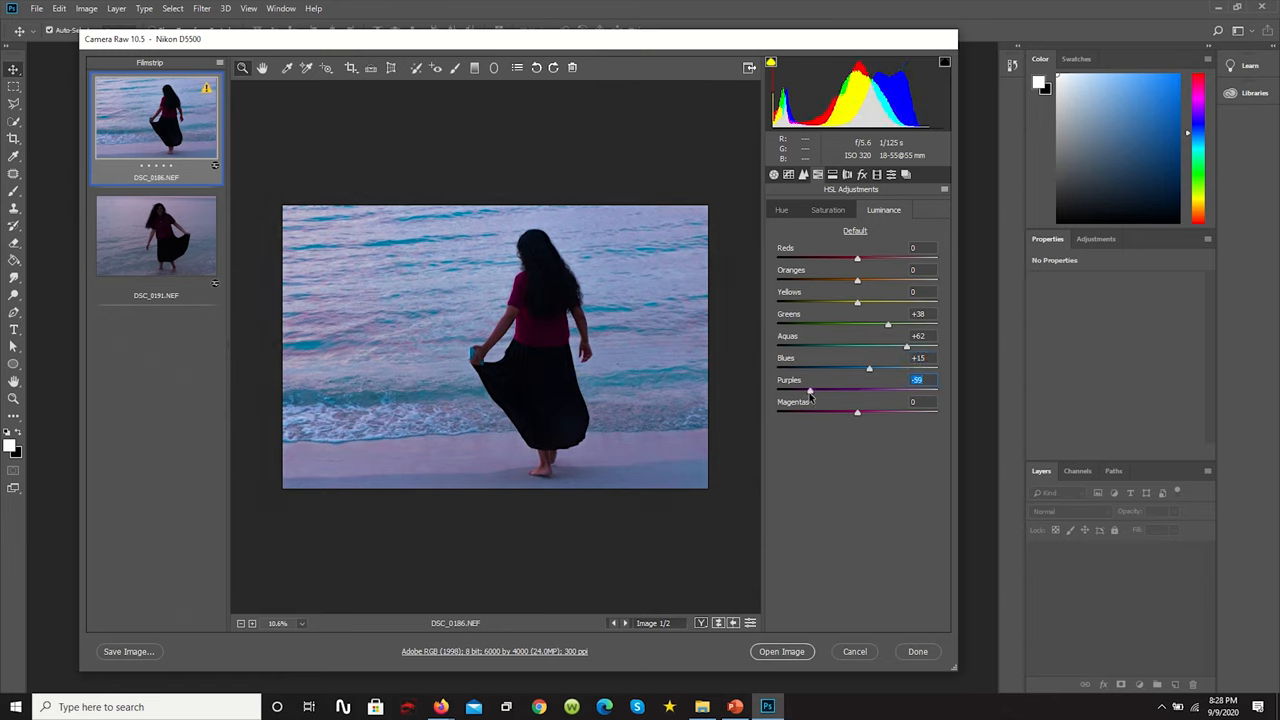
left_click_drag(810, 390, 864, 390)
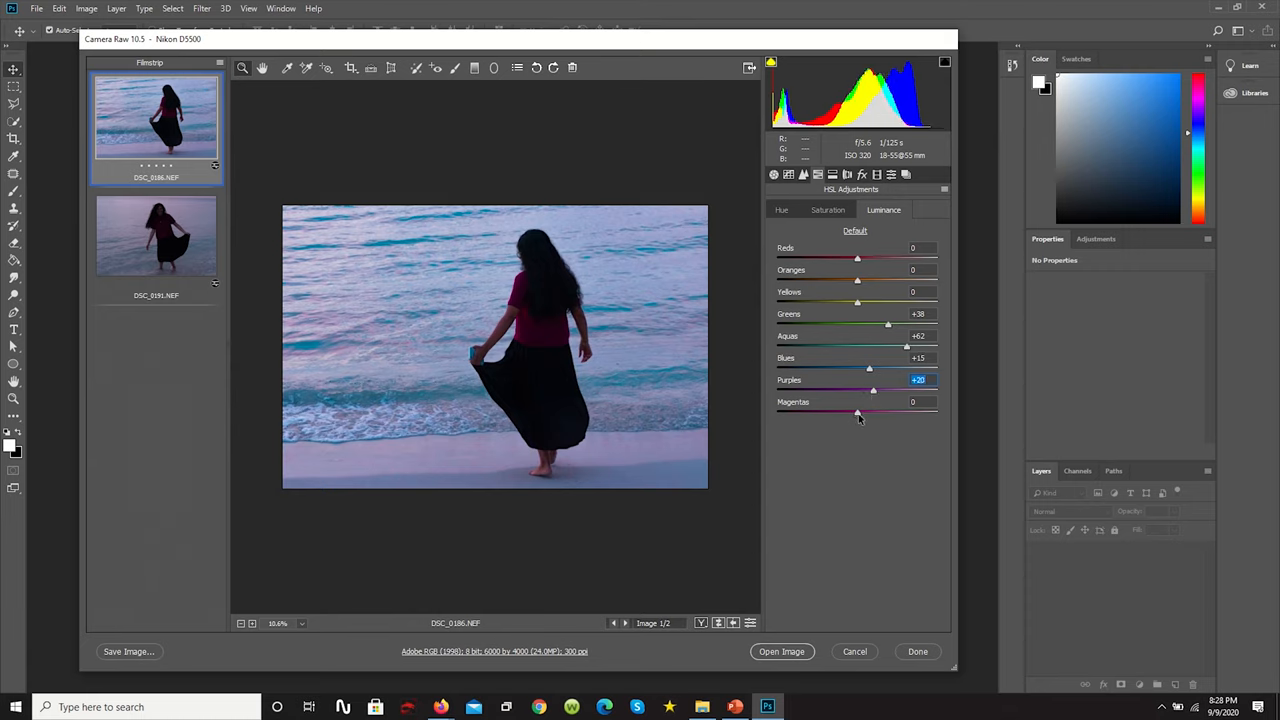
left_click_drag(856, 412, 924, 412)
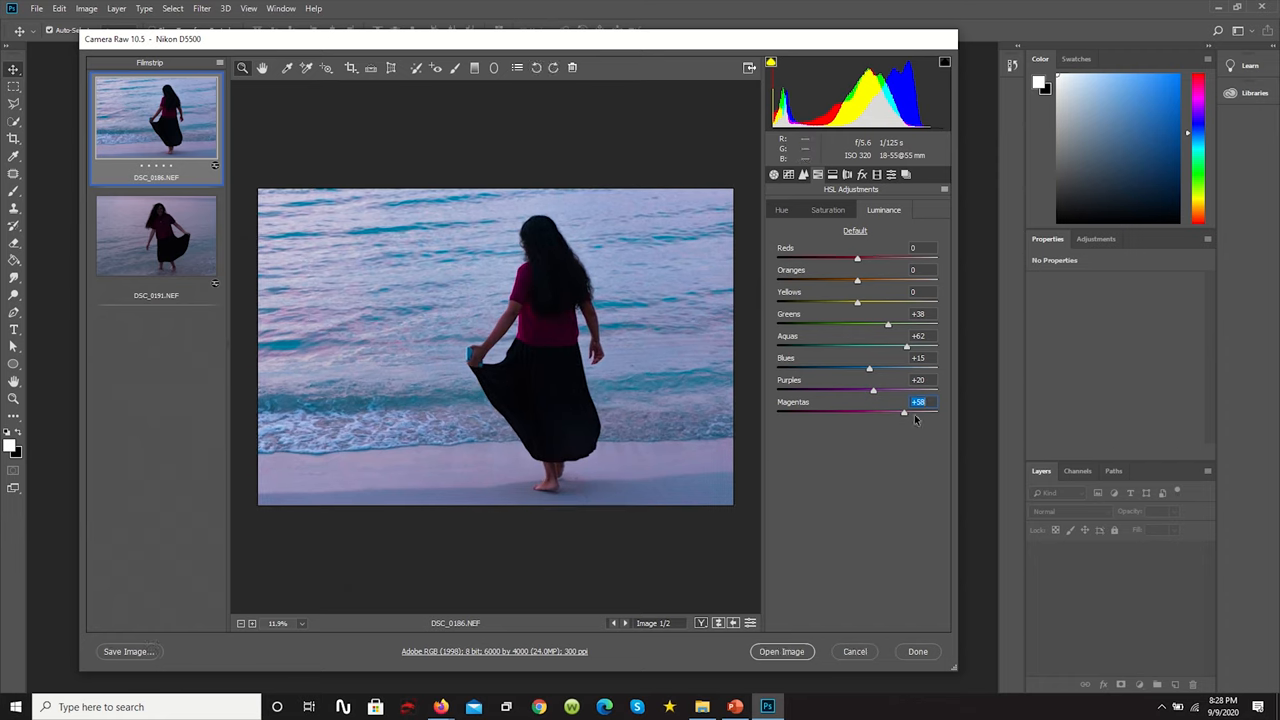
left_click_drag(904, 412, 888, 412)
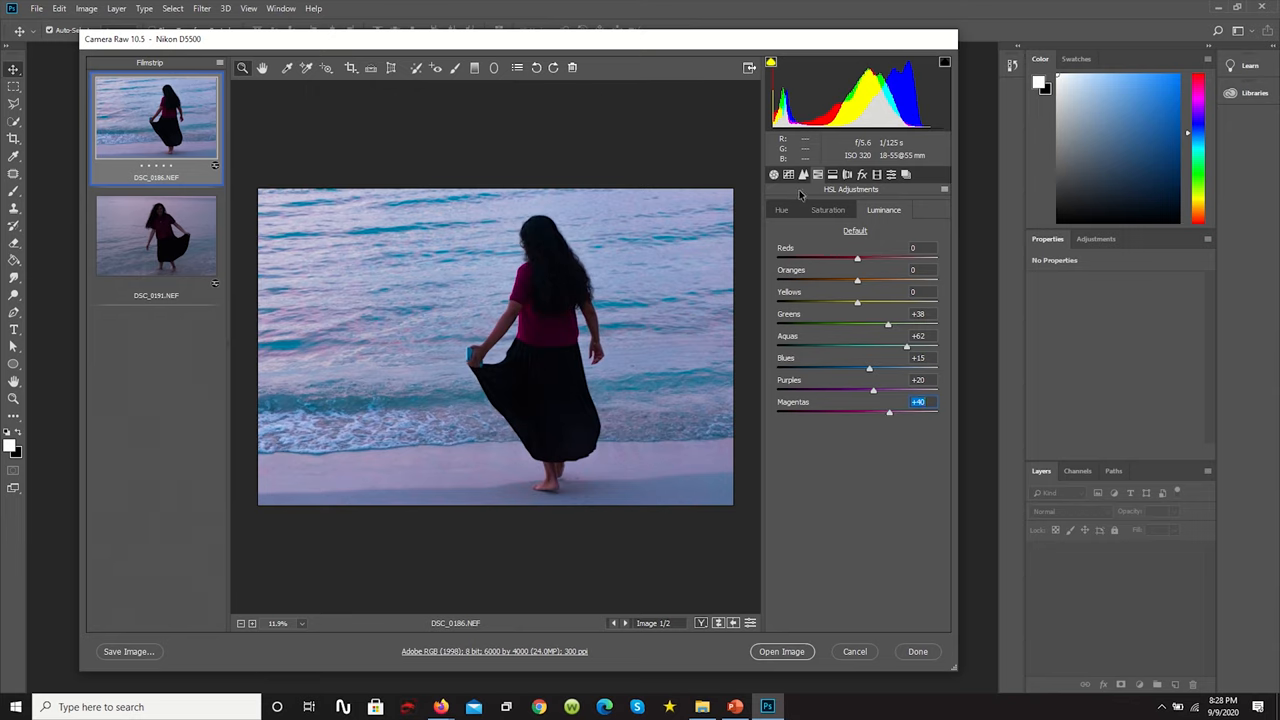
Step: In HSL Hue, nudge the reds and shift aquas and blues toward purple
left_click(780, 210)
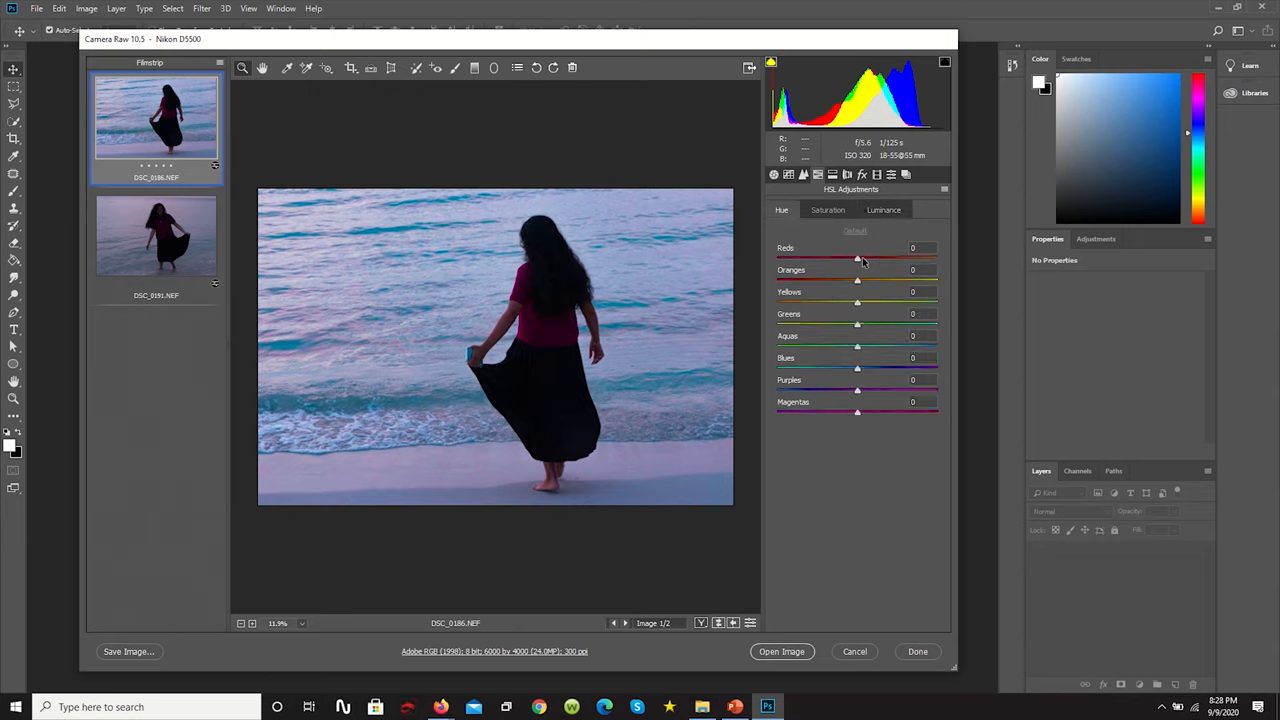
left_click_drag(856, 258, 868, 258)
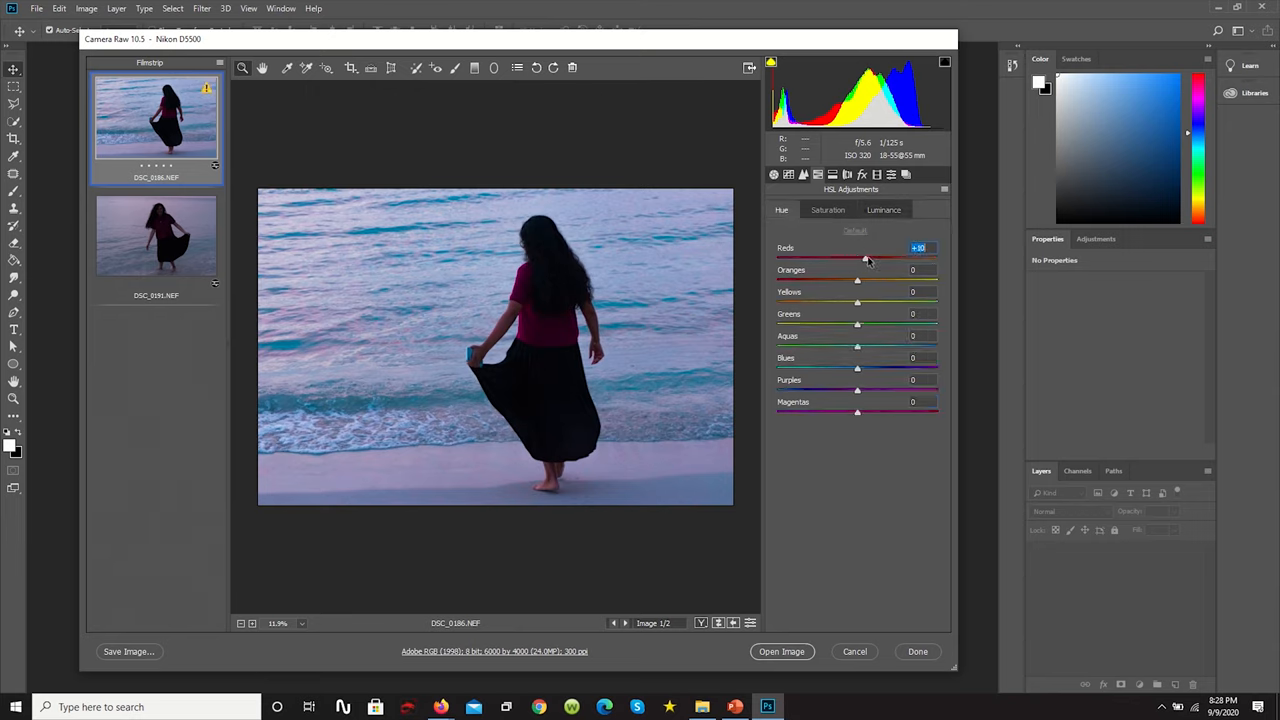
left_click_drag(866, 258, 848, 258)
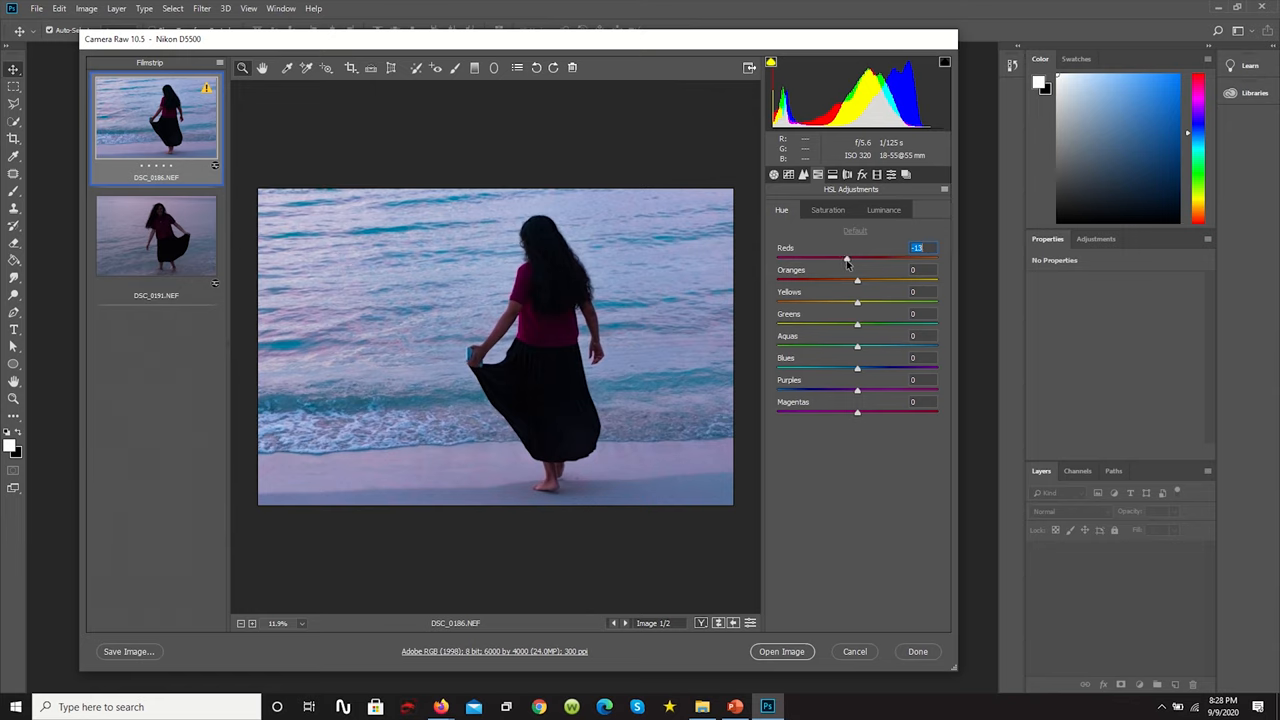
mouse_move(858, 352)
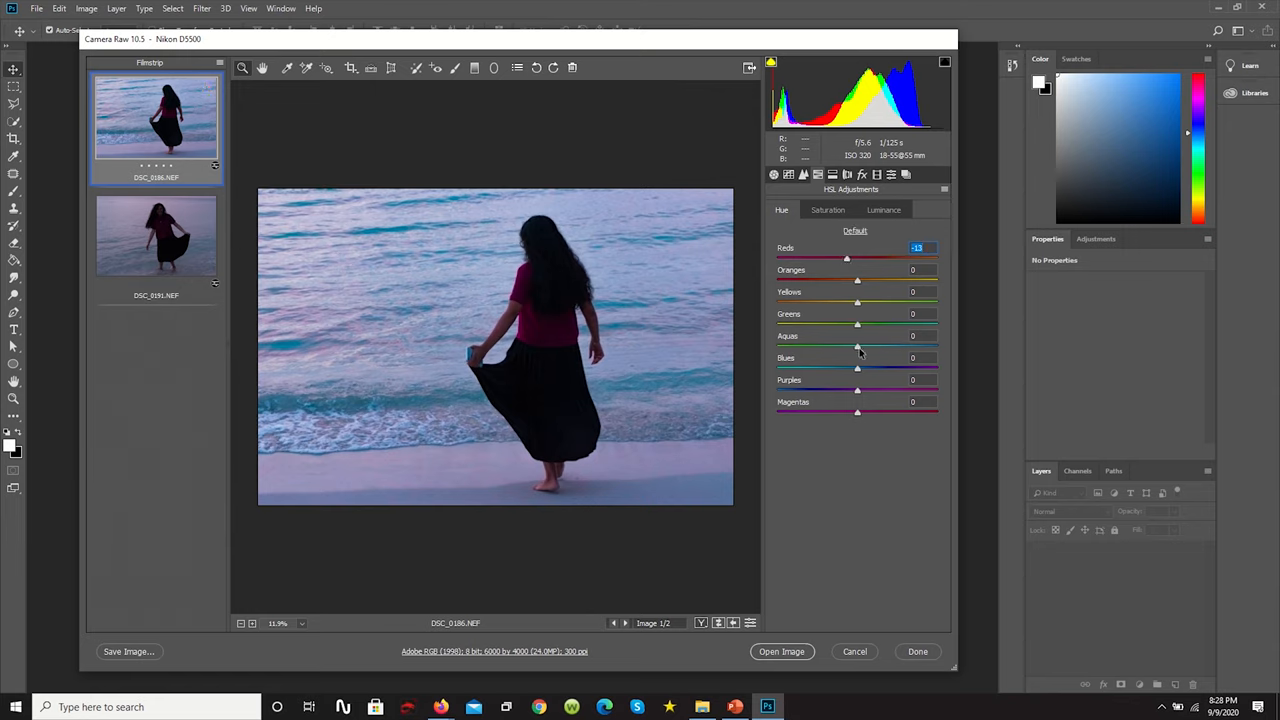
left_click_drag(856, 348, 818, 348)
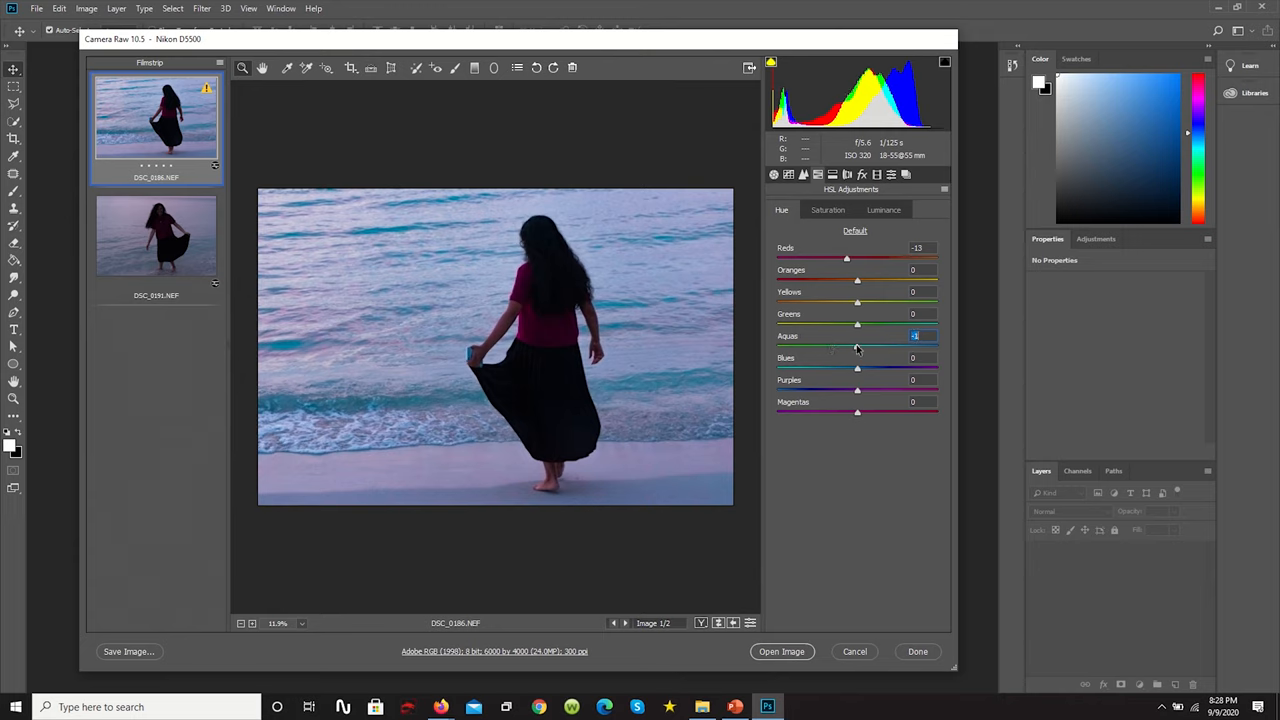
left_click_drag(856, 348, 838, 348)
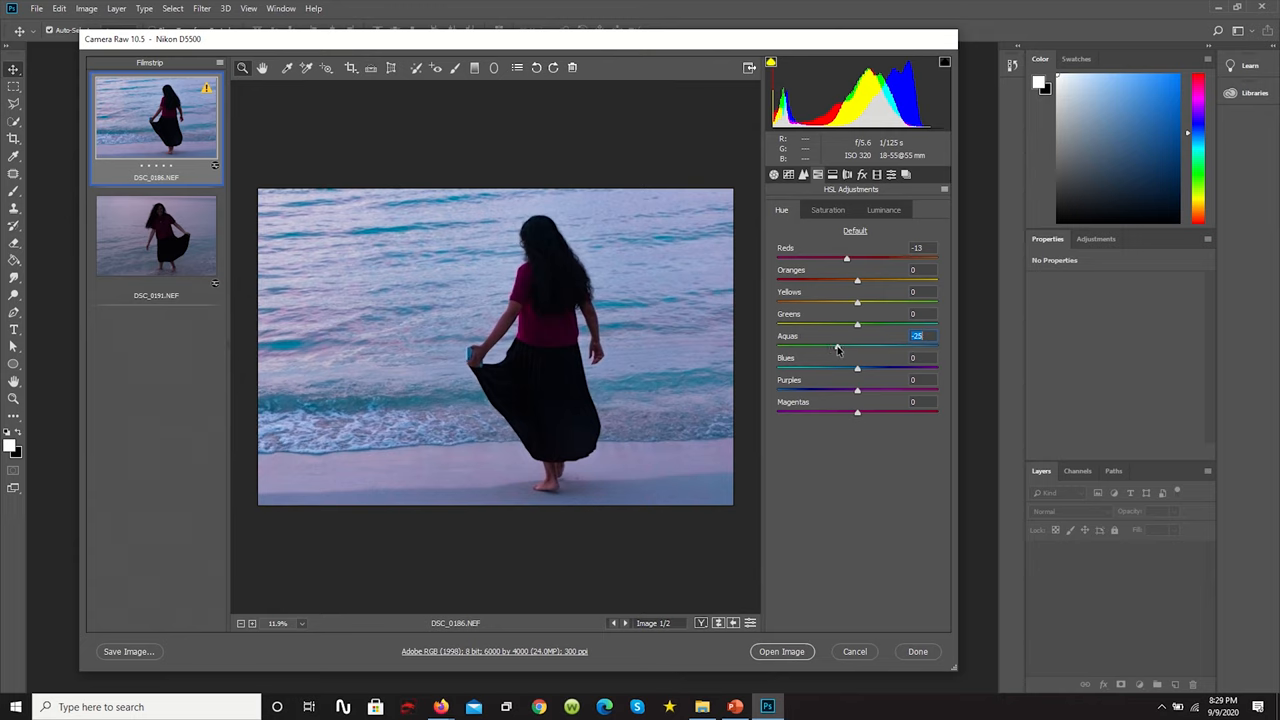
left_click_drag(856, 368, 822, 368)
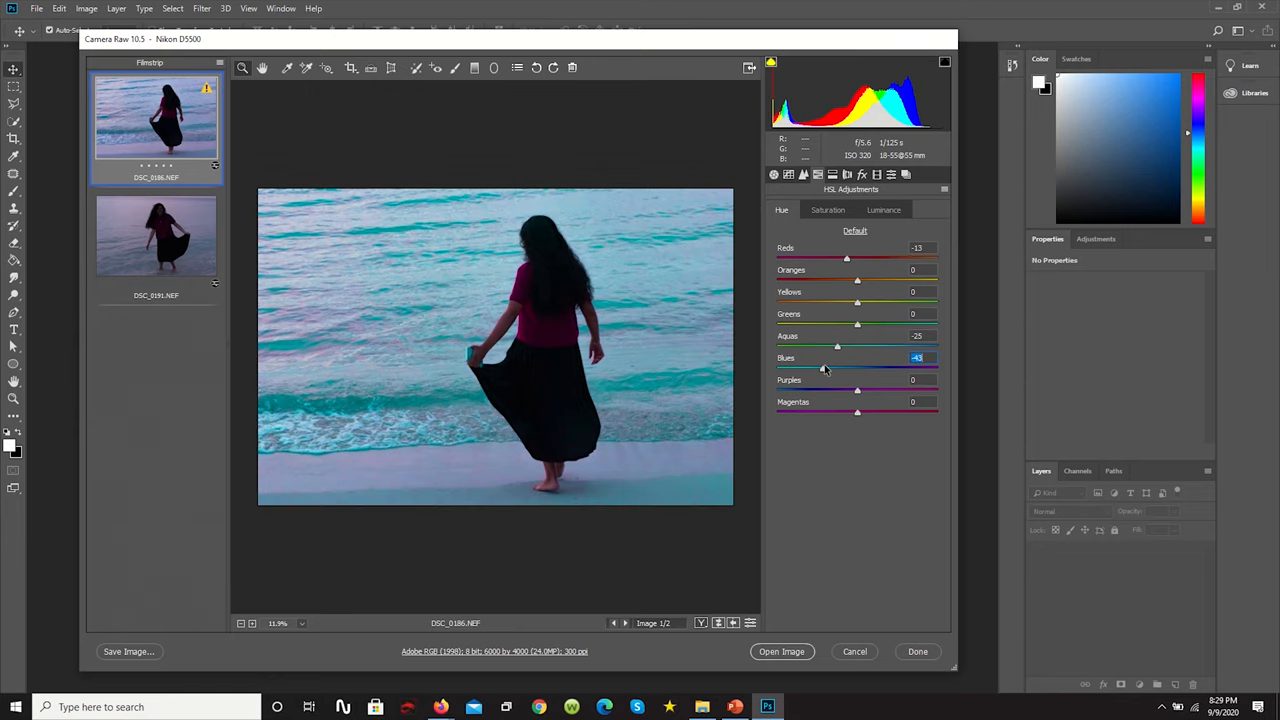
left_click_drag(800, 356, 856, 356)
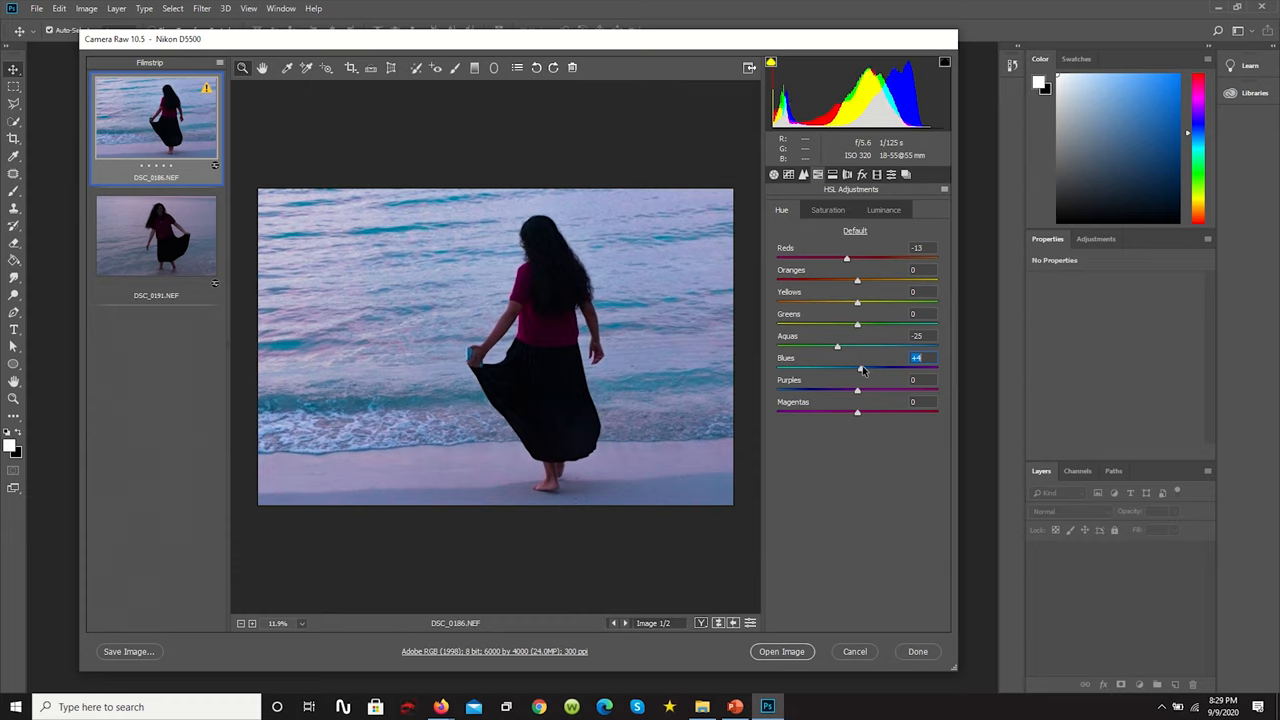
left_click_drag(858, 368, 852, 368)
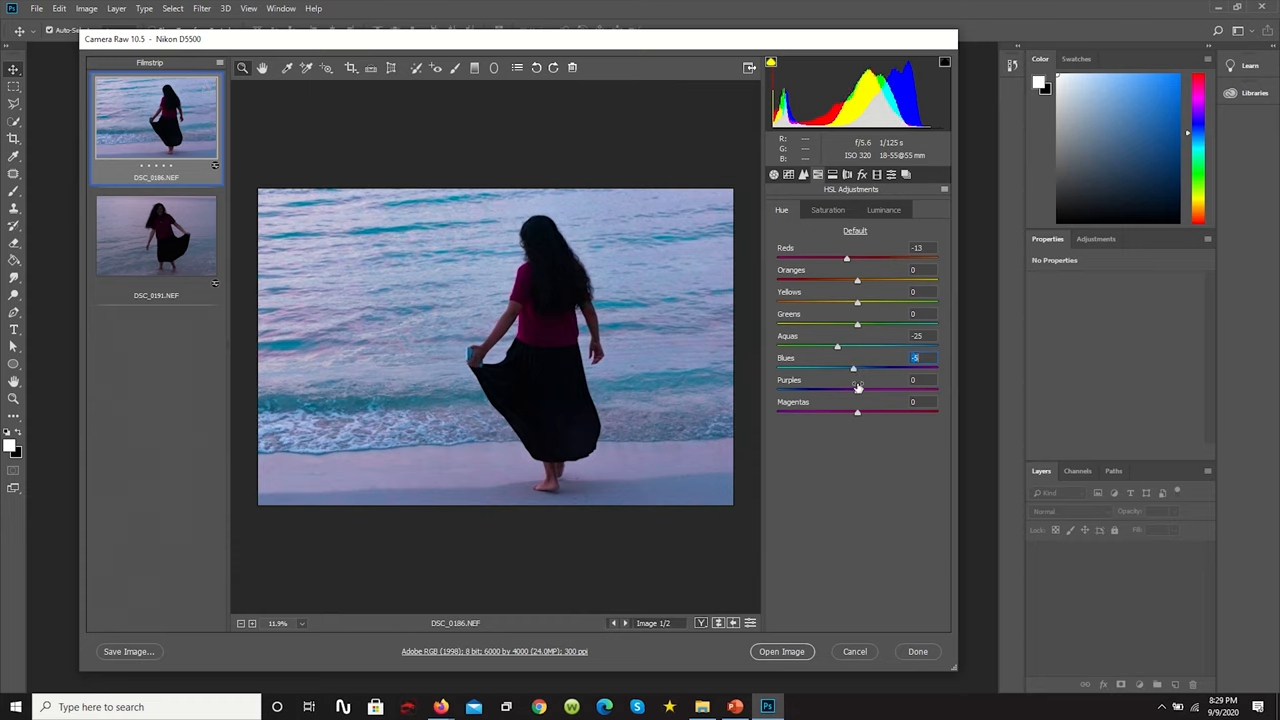
Step: Shift the purple and magenta hues to complete the teal-purple look
left_click_drag(856, 390, 868, 390)
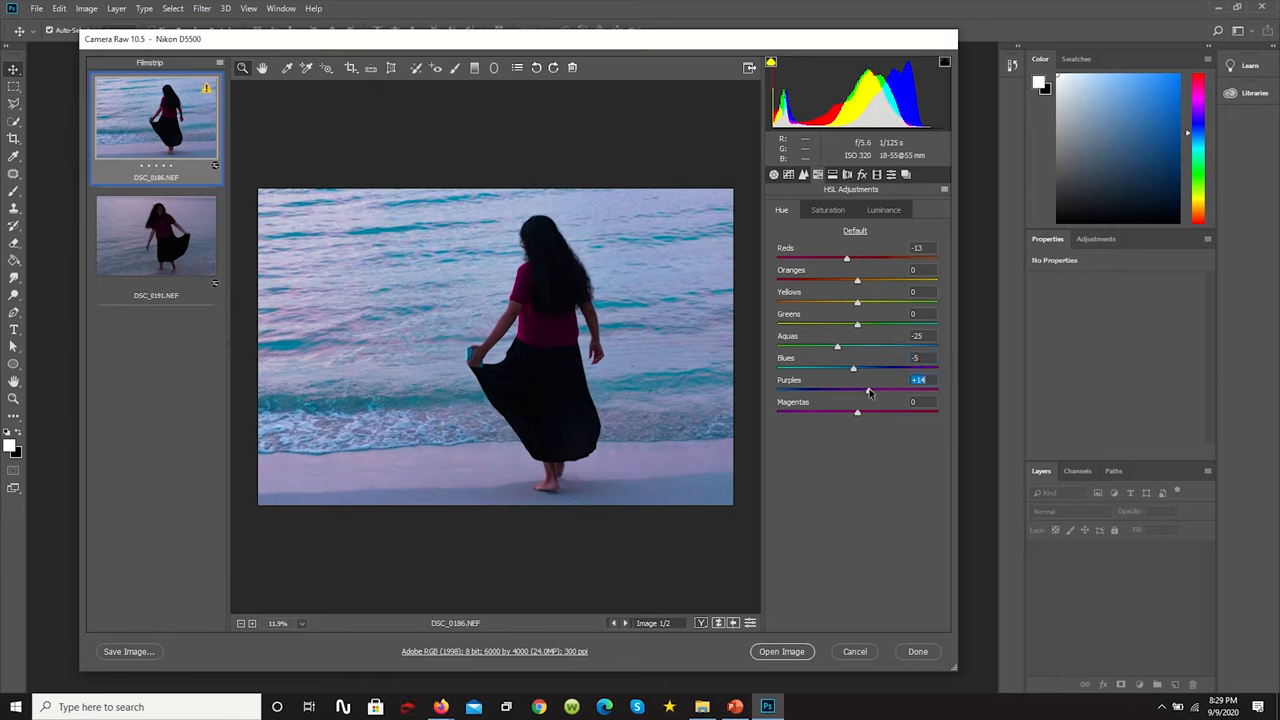
left_click_drag(852, 390, 848, 390)
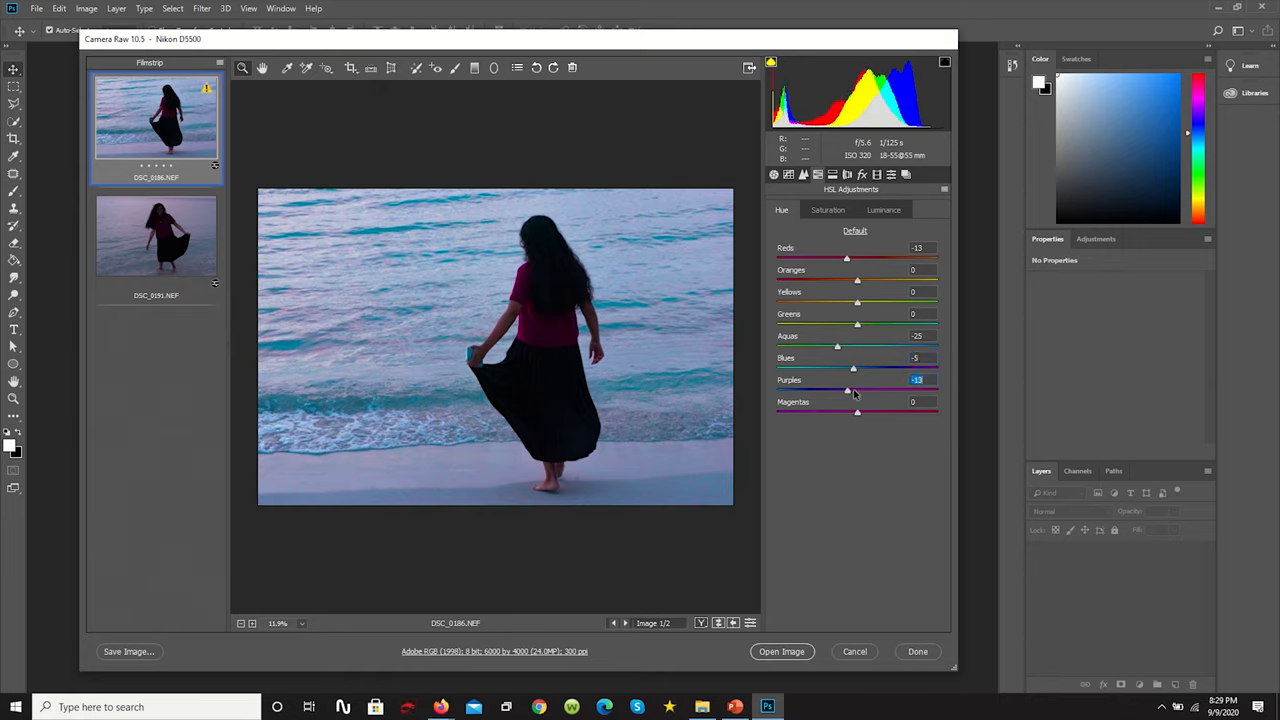
left_click_drag(852, 390, 848, 390)
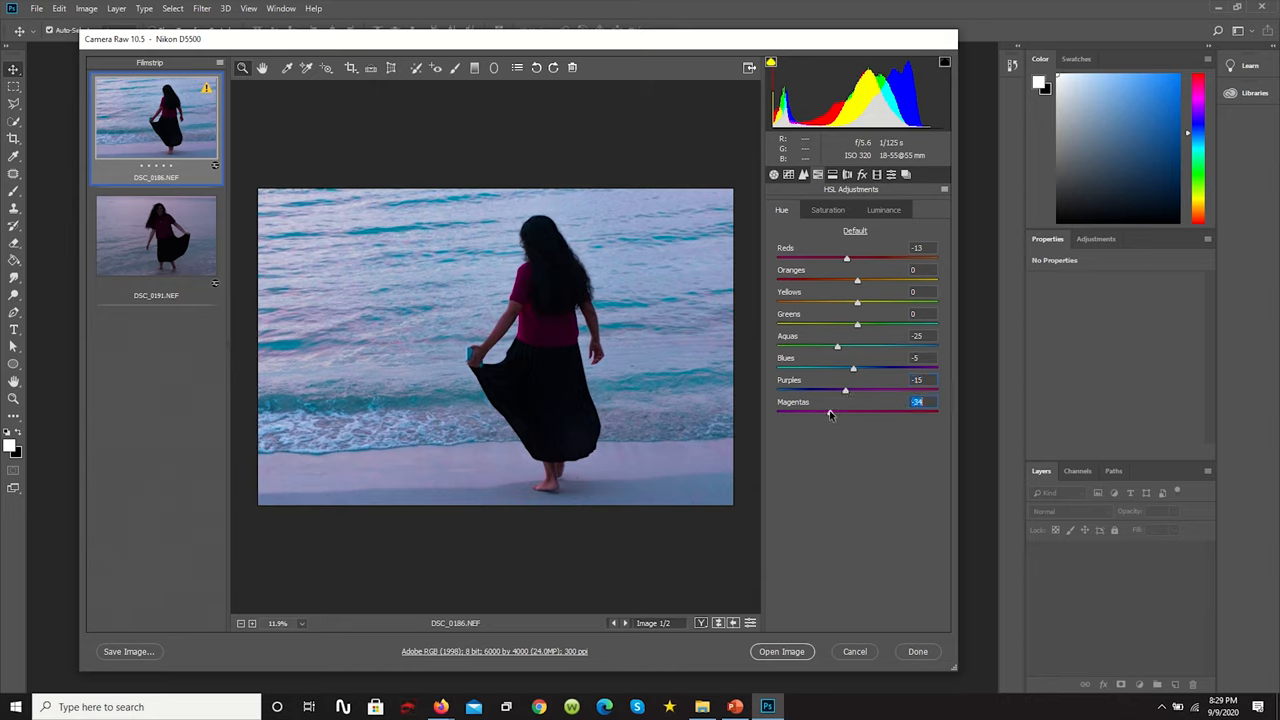
left_click_drag(828, 412, 850, 412)
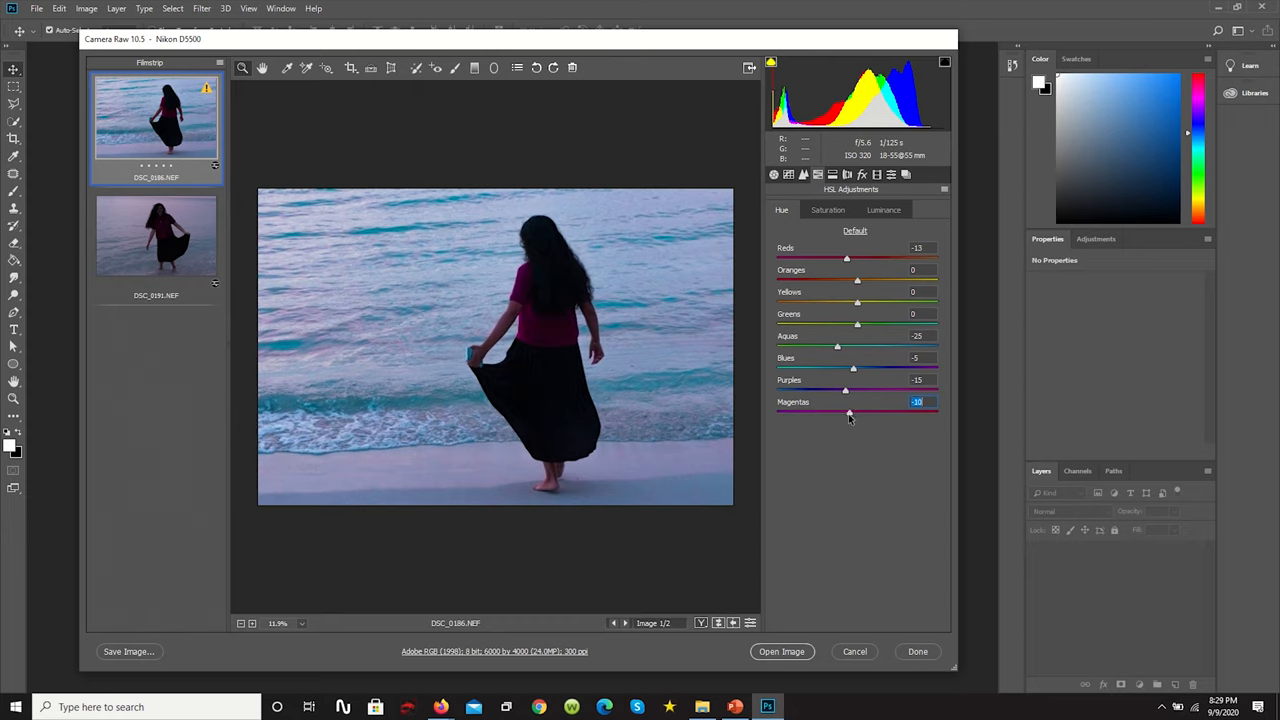
left_click_drag(848, 412, 844, 412)
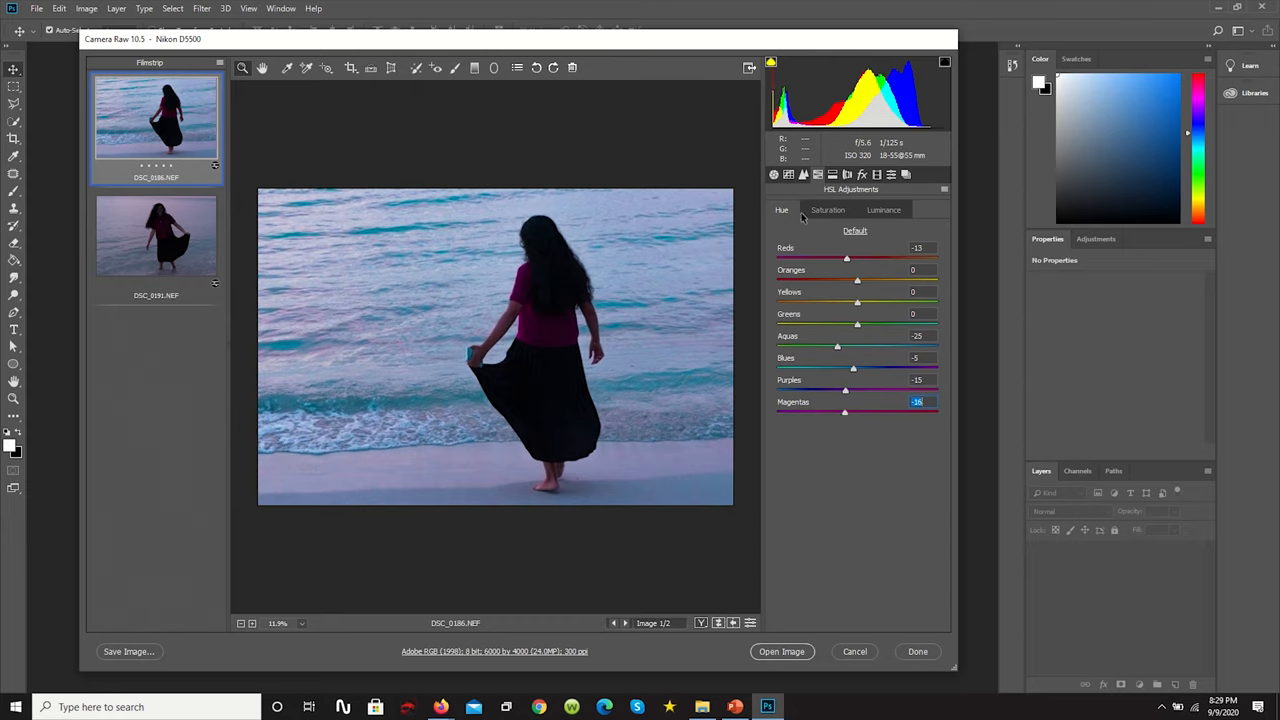
Step: Nudge the Tint in the Basic panel and zoom in on the hand and skirt
left_click(772, 174)
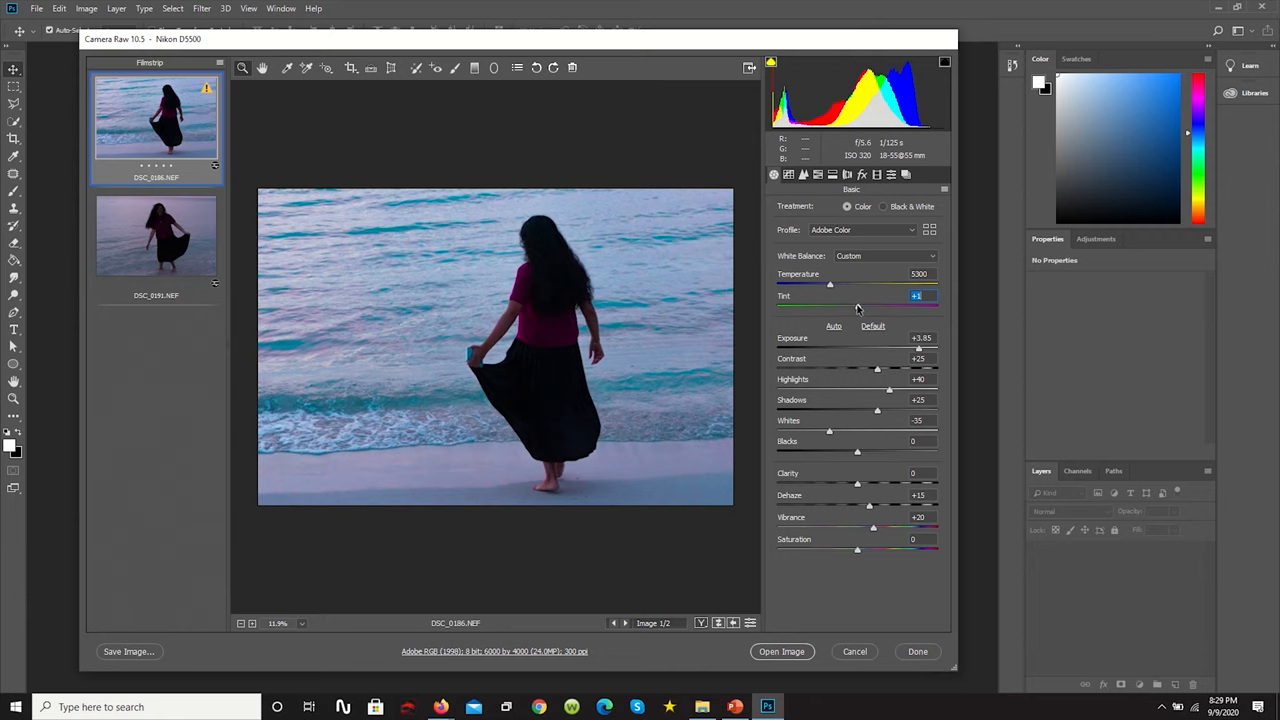
left_click_drag(856, 304, 860, 304)
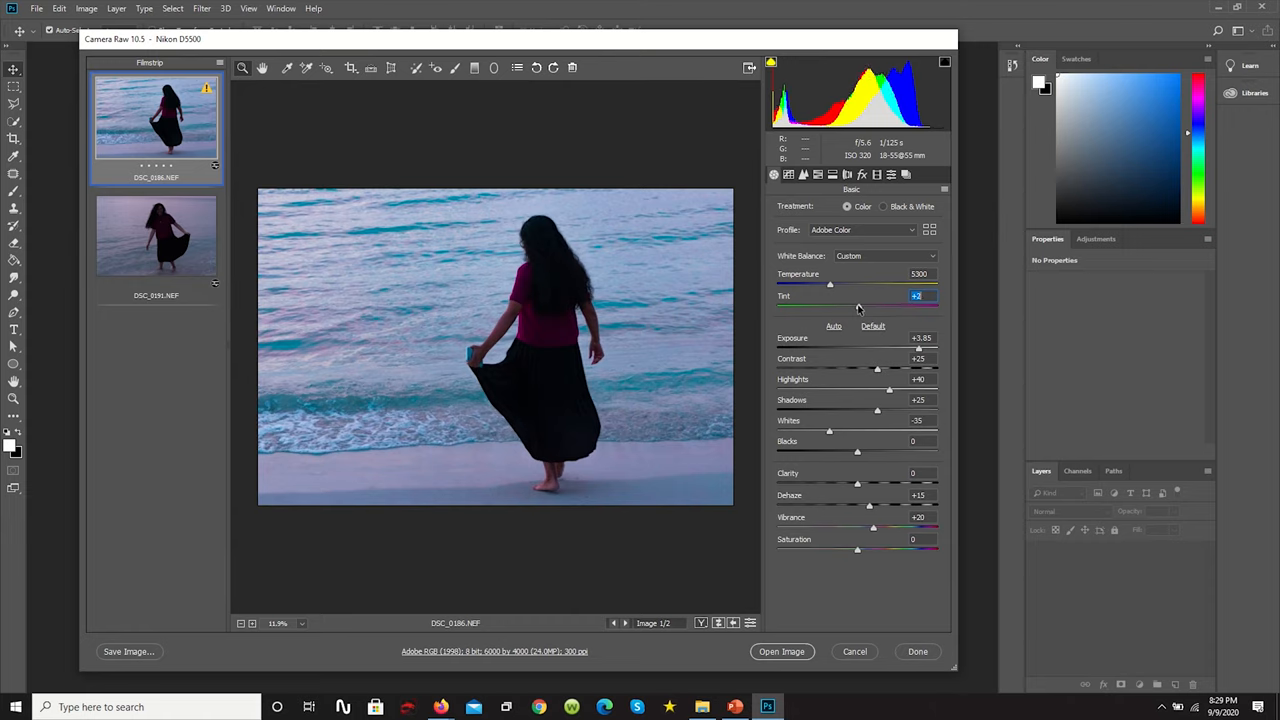
mouse_move(856, 544)
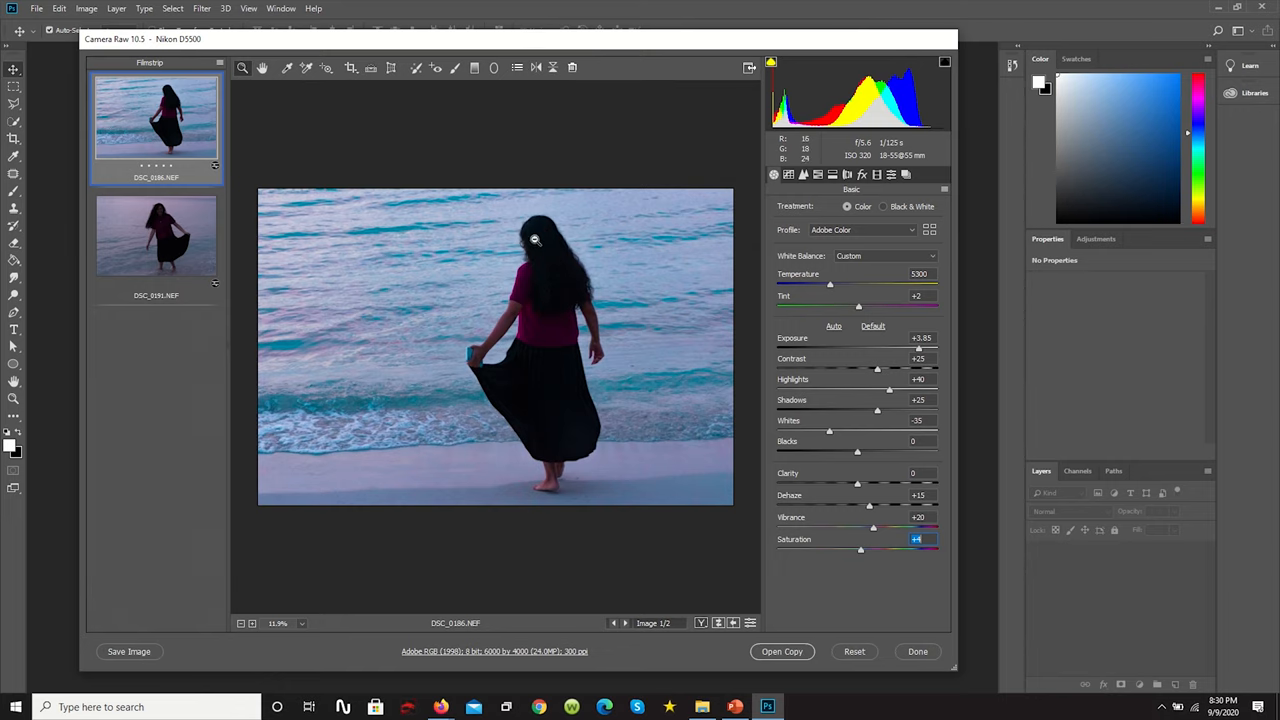
left_click(536, 240)
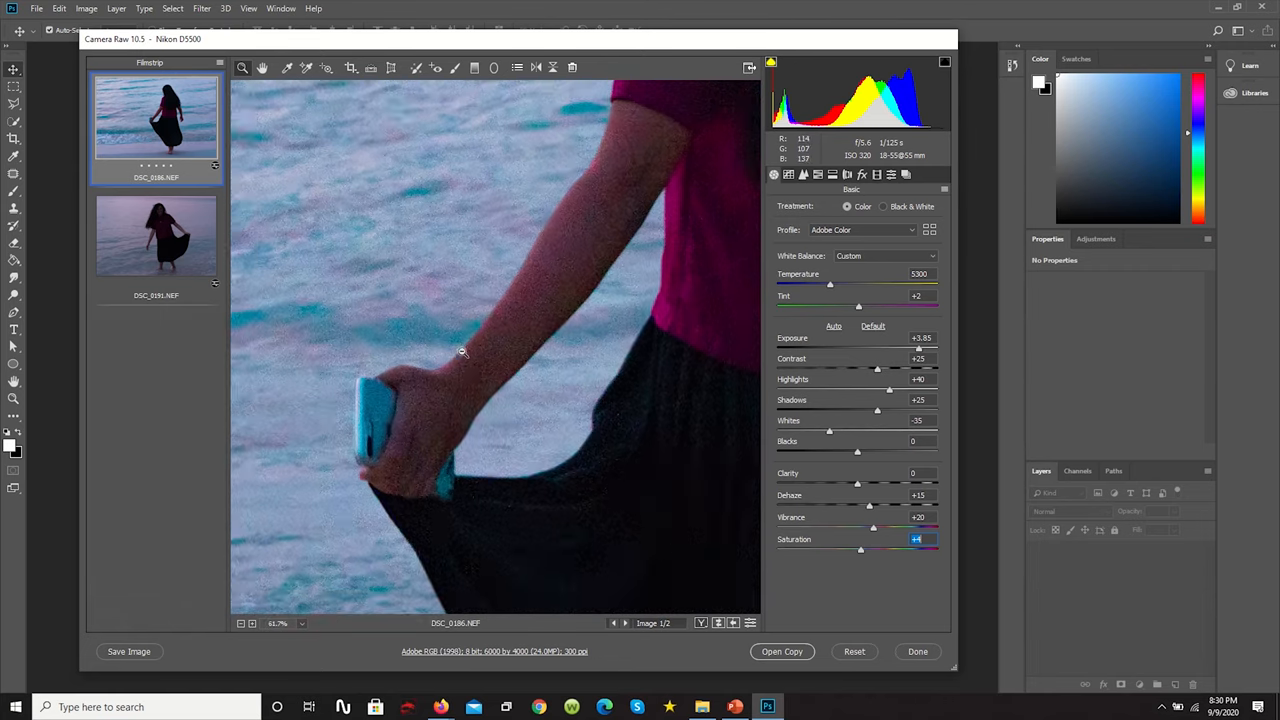
Step: In the Detail panel, raise luminance noise reduction and adjust color noise smoothing
left_click(804, 176)
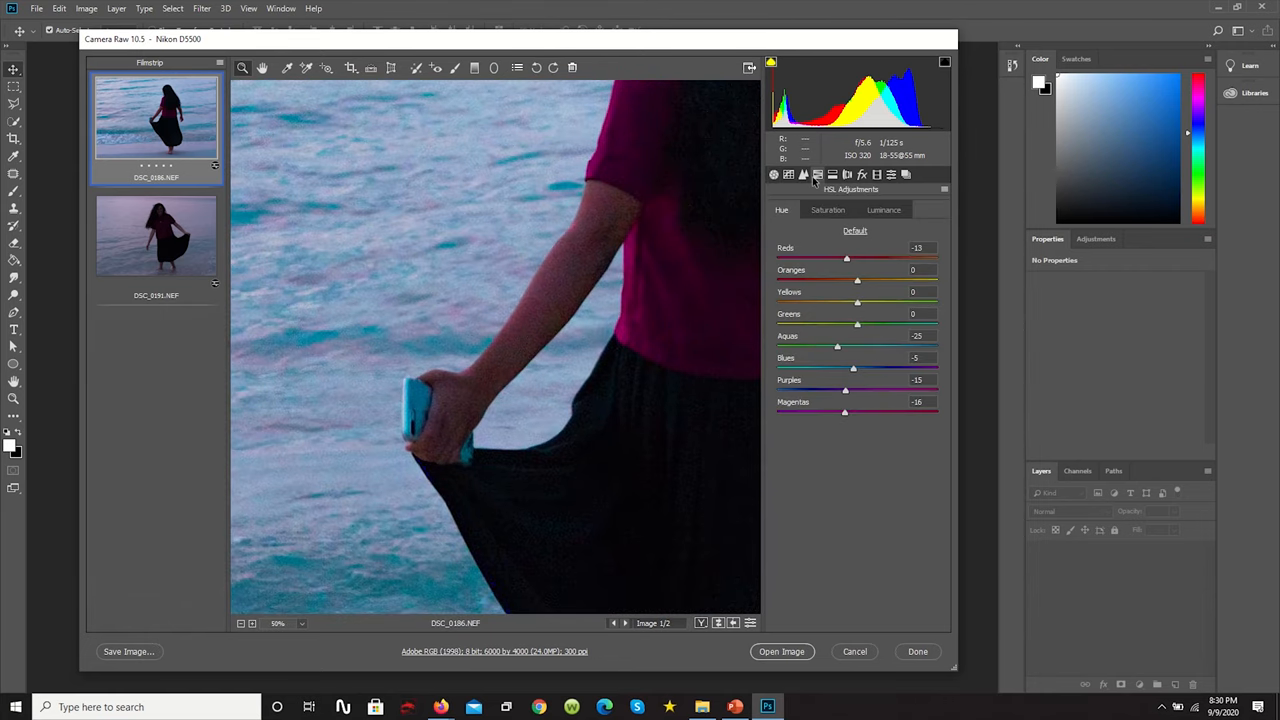
left_click(804, 174)
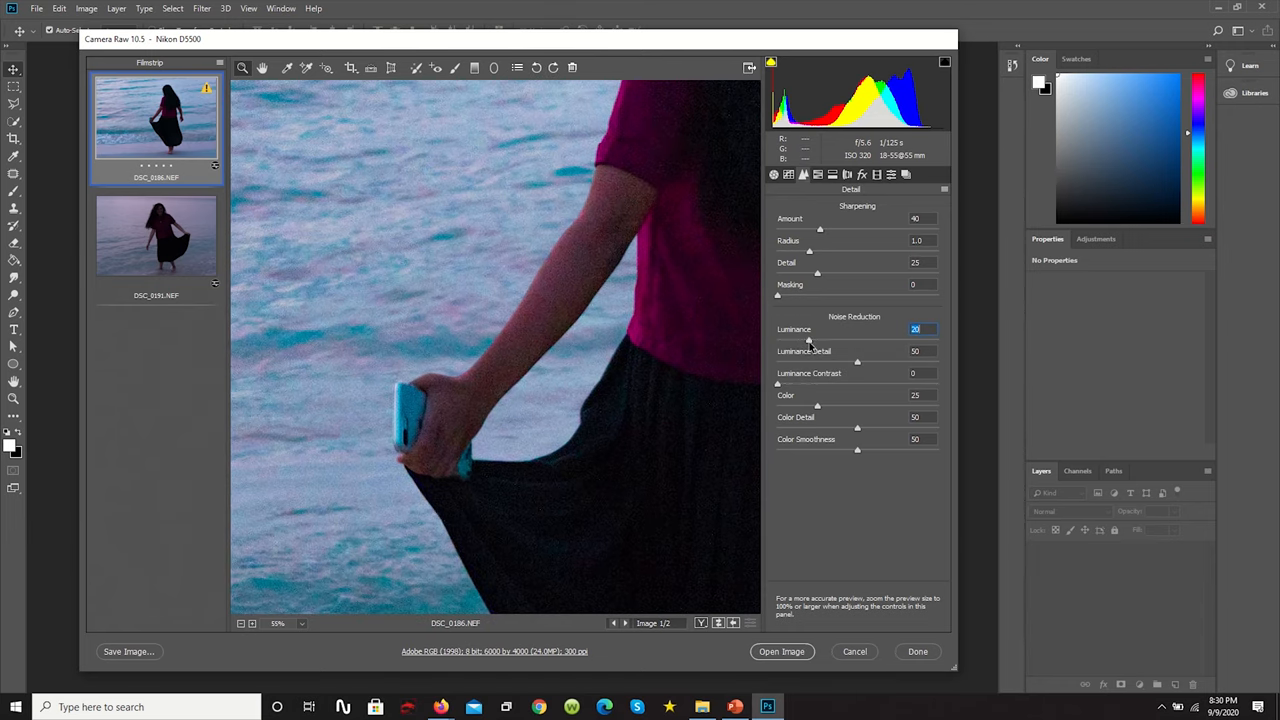
left_click_drag(794, 340, 816, 340)
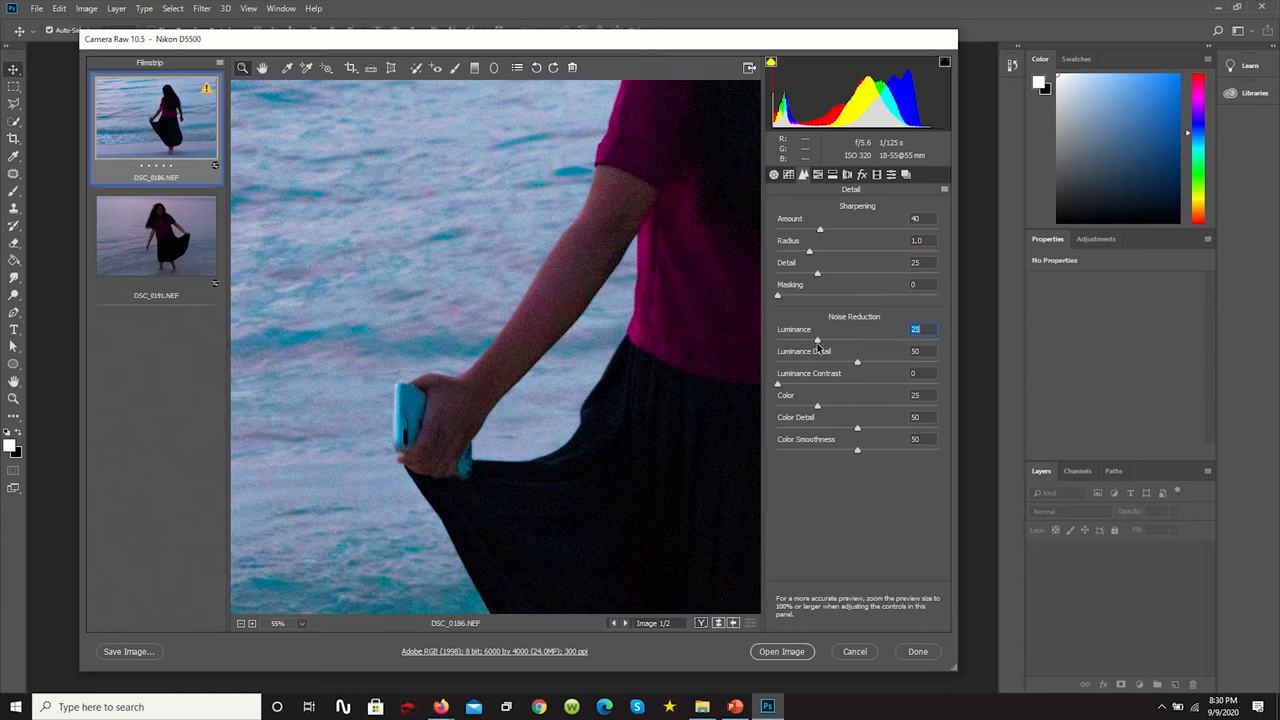
left_click_drag(816, 340, 820, 340)
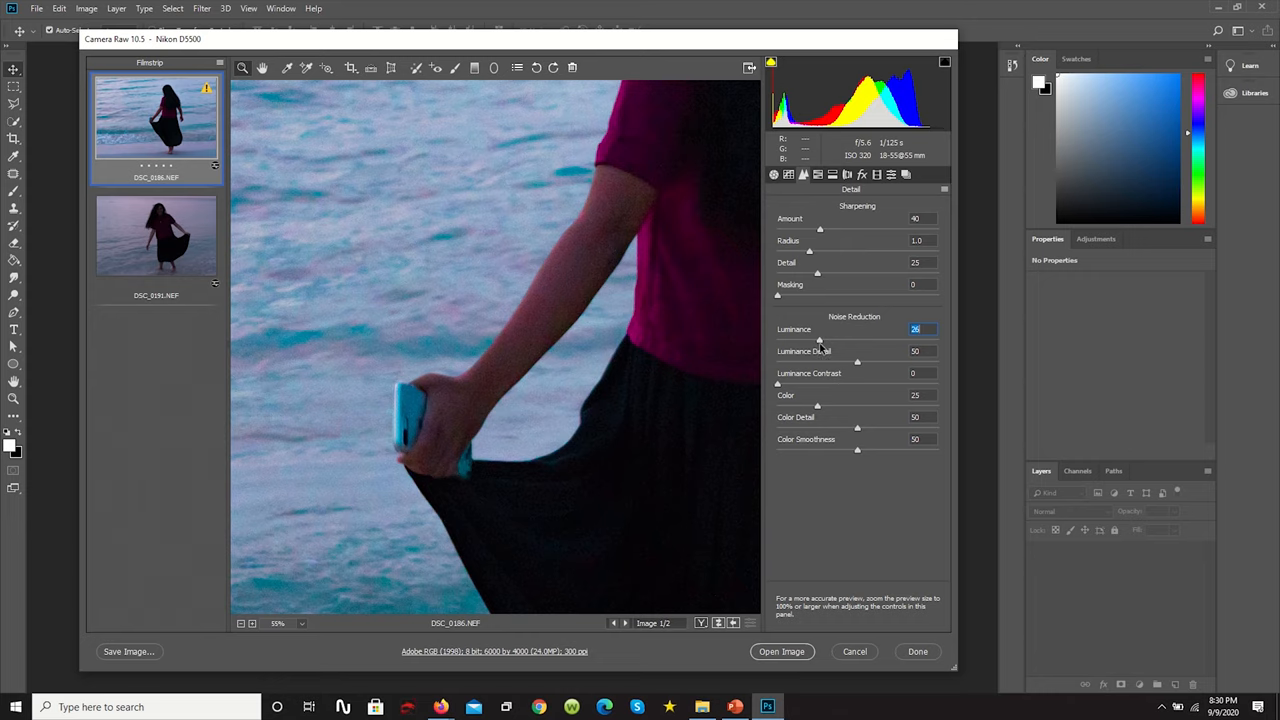
left_click_drag(818, 340, 824, 340)
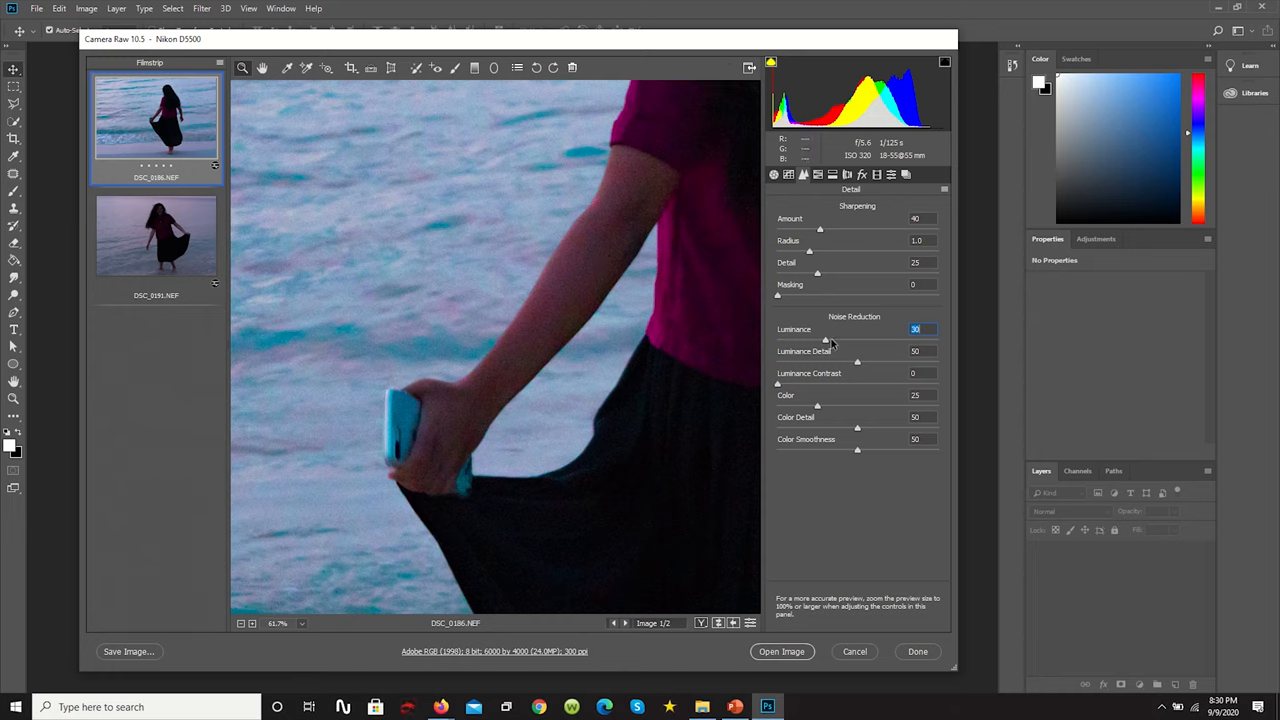
left_click_drag(824, 340, 840, 340)
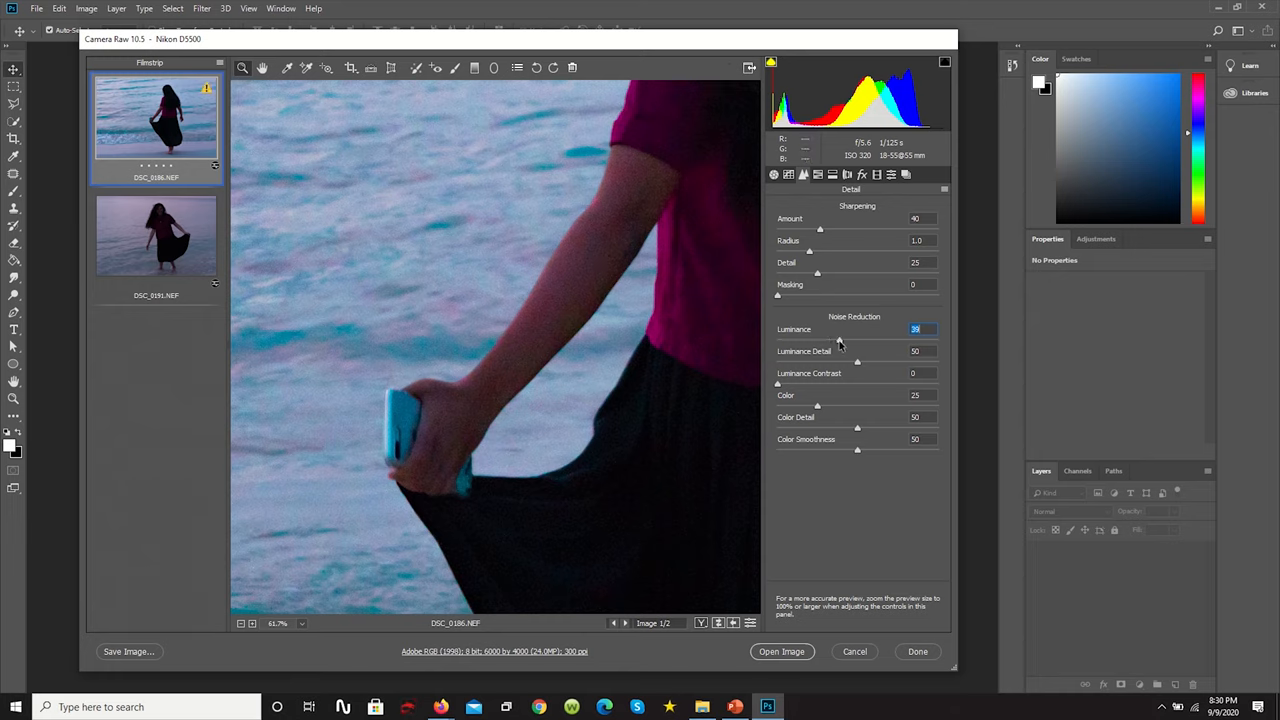
left_click_drag(840, 340, 840, 340)
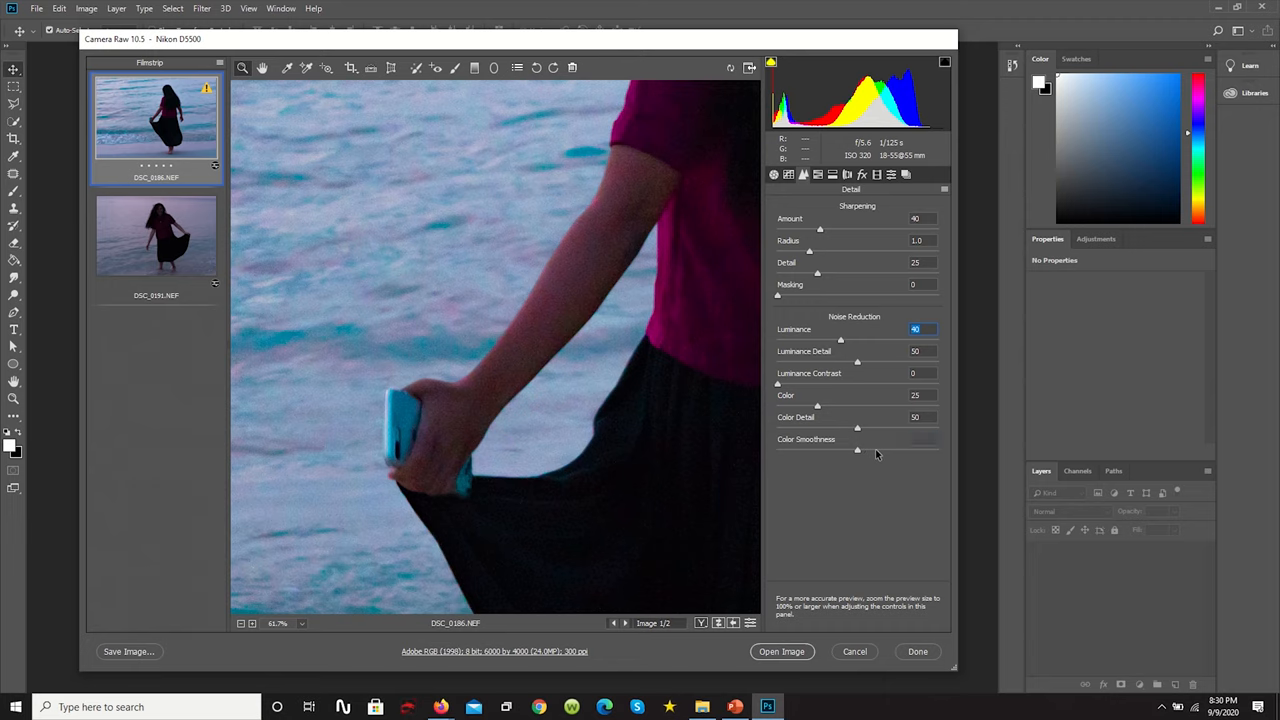
left_click_drag(858, 450, 890, 450)
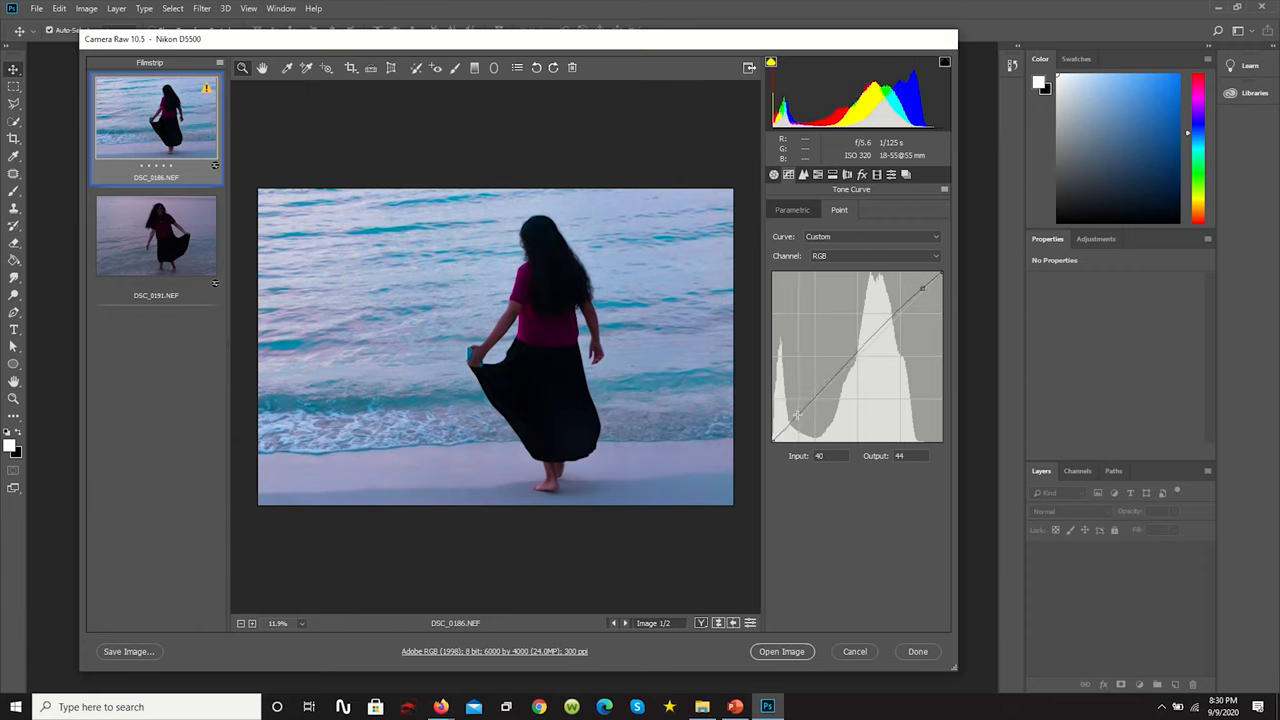
Step: Pull the shadow point of the tone curve down, then switch to the second beach photo
left_click_drag(800, 412, 796, 420)
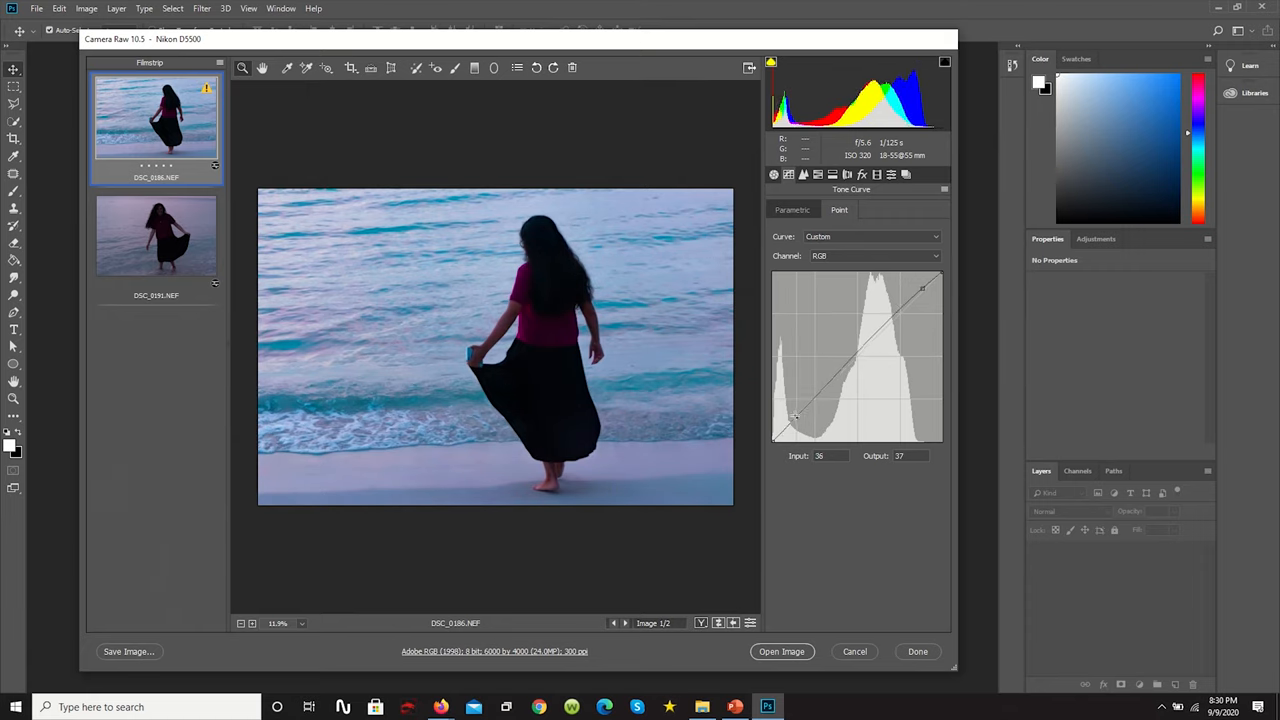
left_click_drag(796, 418, 796, 418)
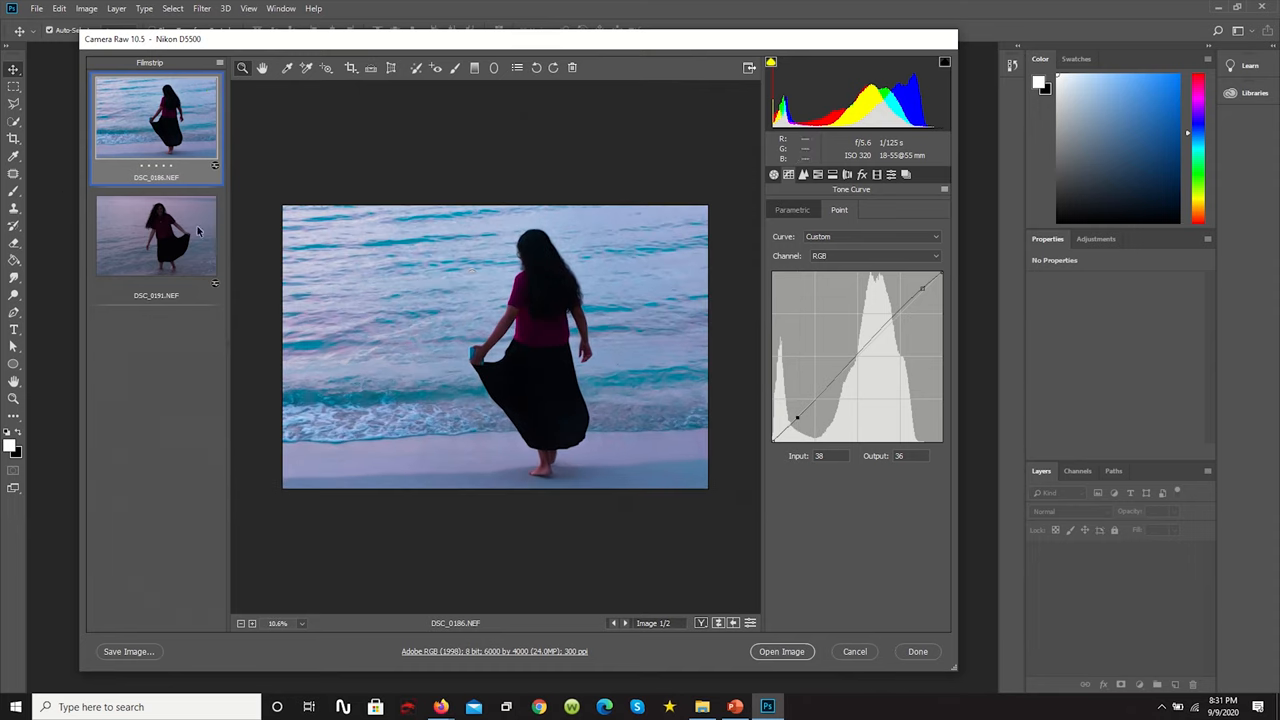
left_click(156, 236)
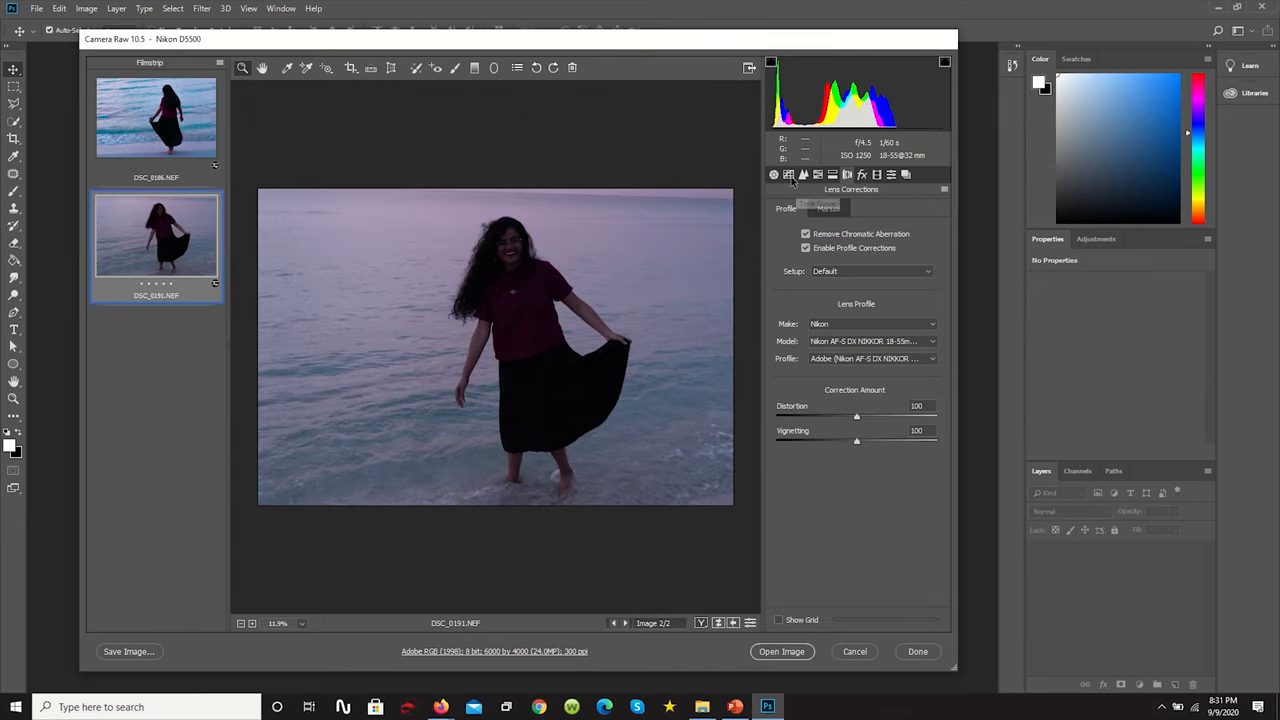
Step: In Basic, raise exposure, pull down highlights and whites, lift shadows and tweak contrast
left_click(772, 174)
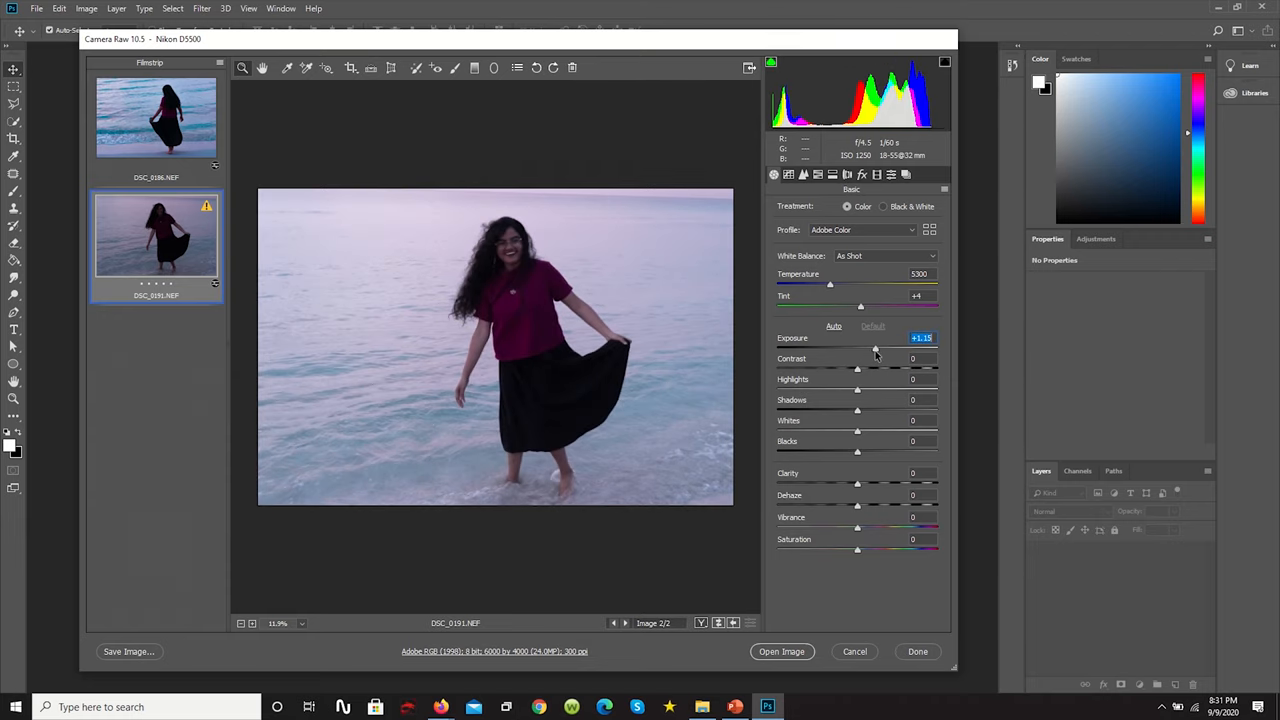
left_click_drag(876, 348, 880, 348)
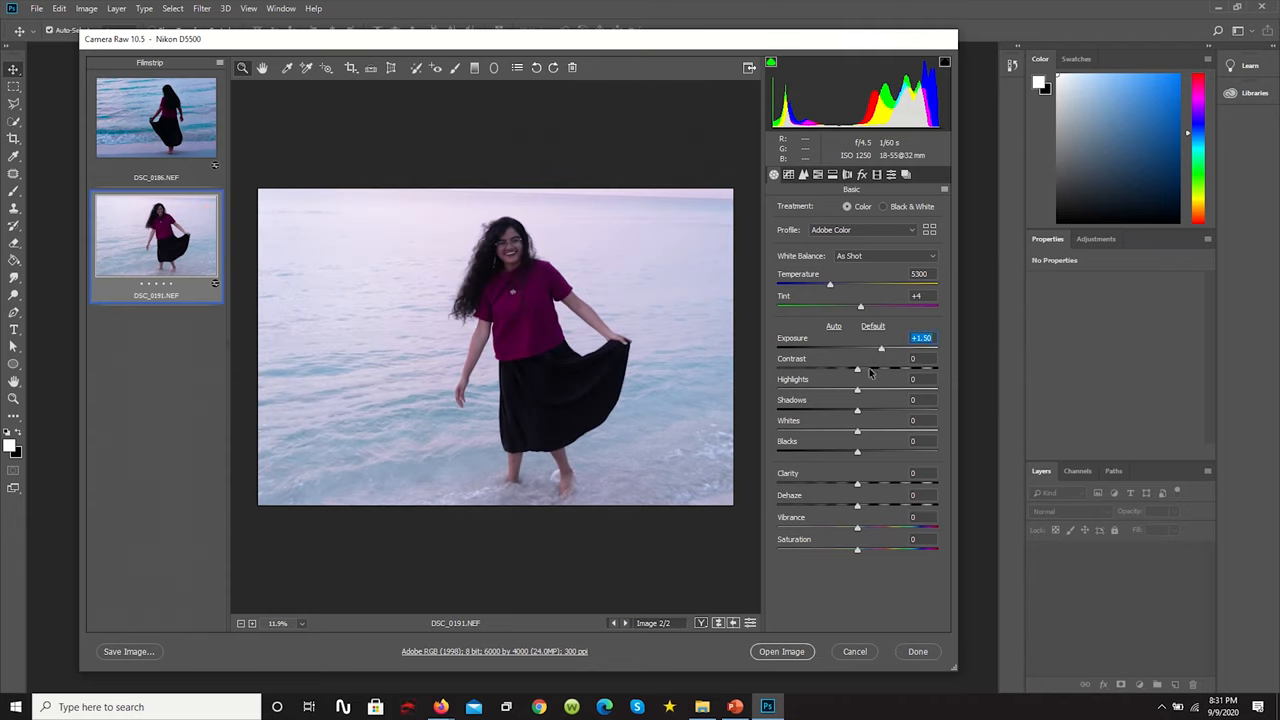
left_click_drag(856, 388, 790, 388)
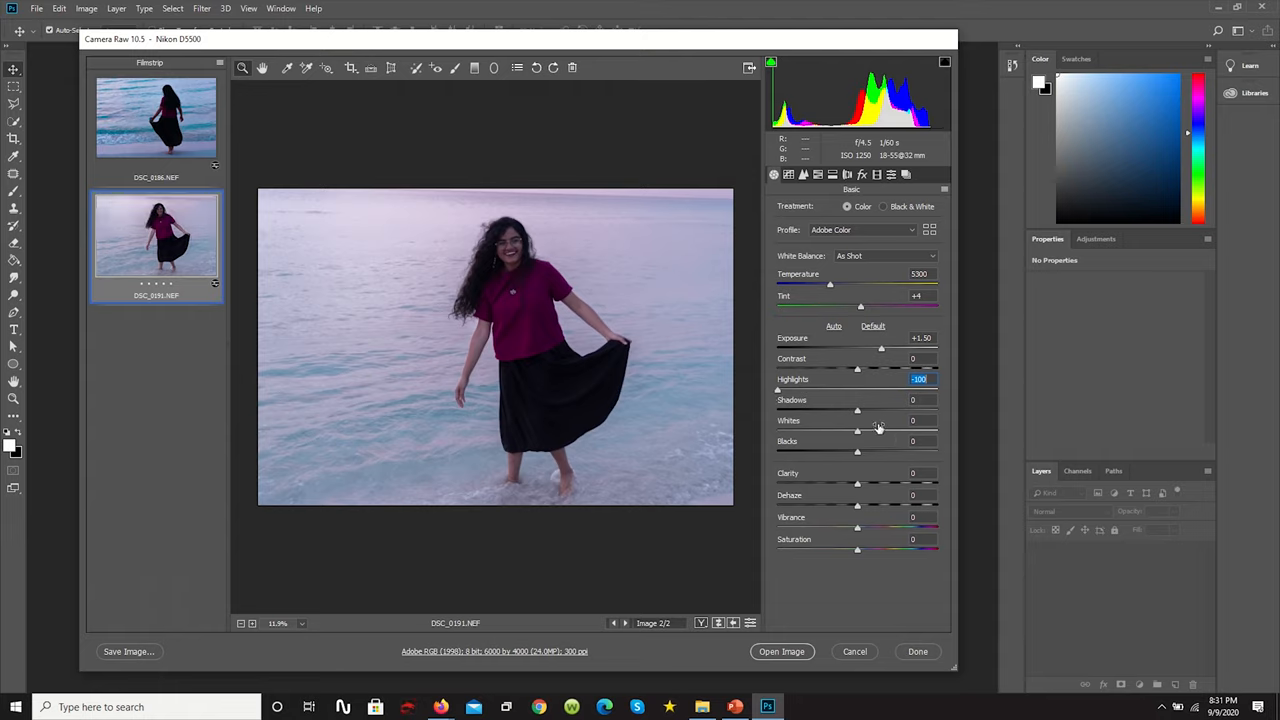
left_click_drag(856, 432, 866, 432)
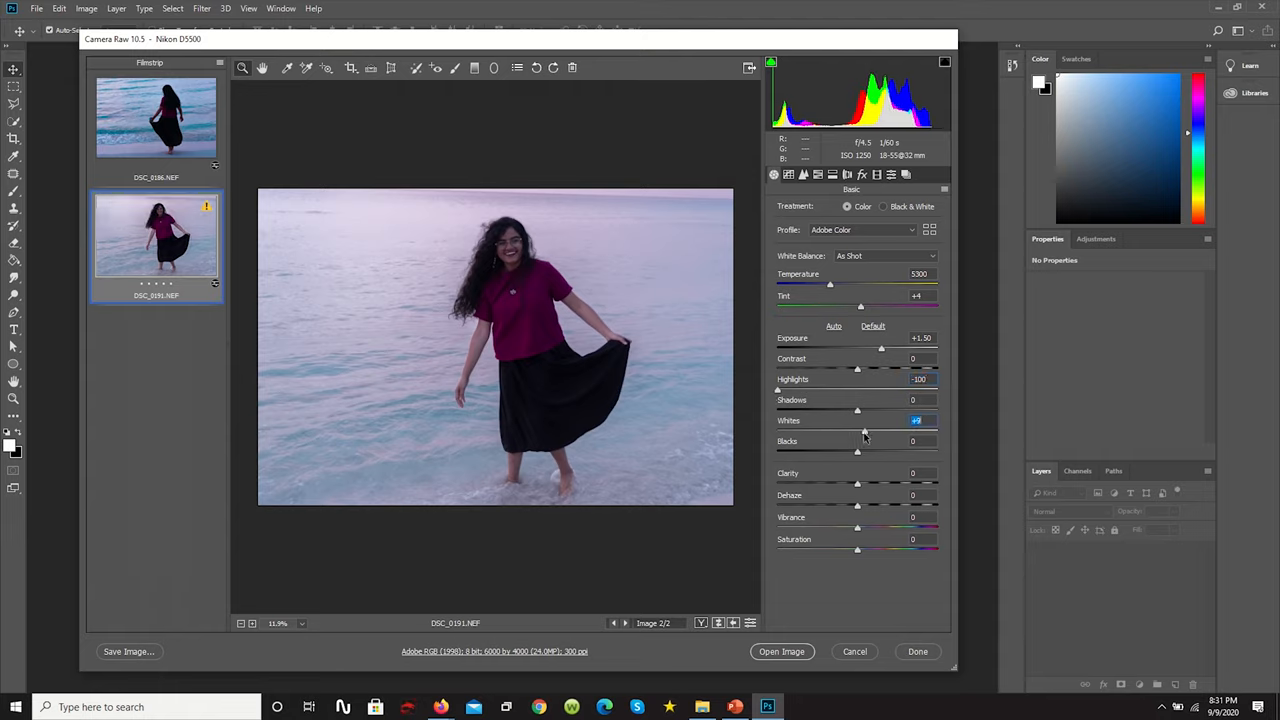
left_click_drag(864, 432, 814, 432)
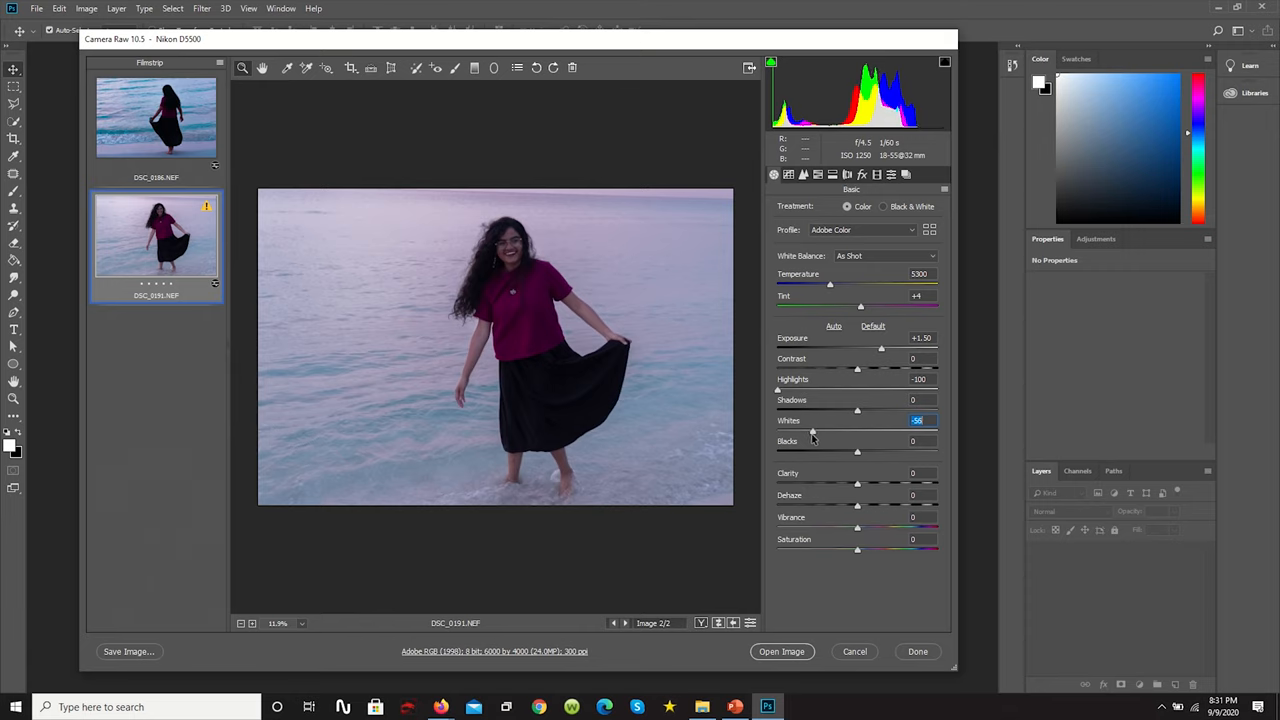
left_click_drag(814, 432, 808, 432)
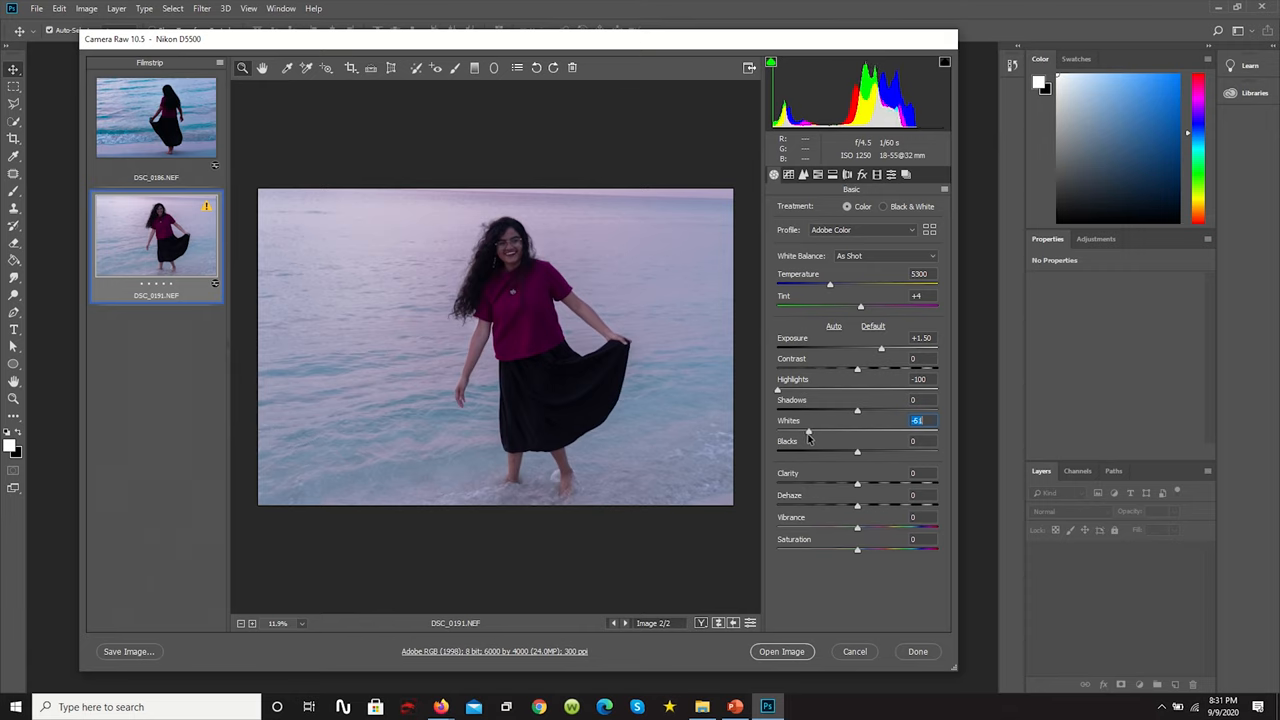
left_click_drag(808, 432, 800, 432)
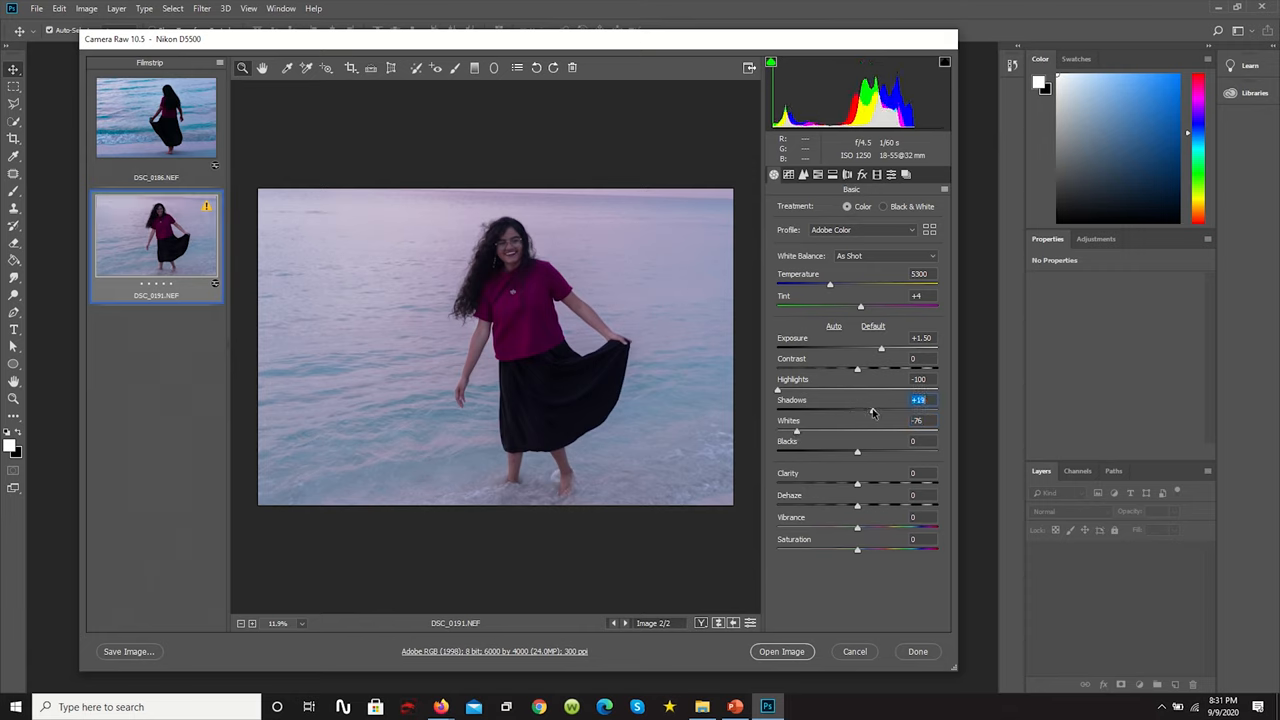
left_click_drag(872, 412, 868, 412)
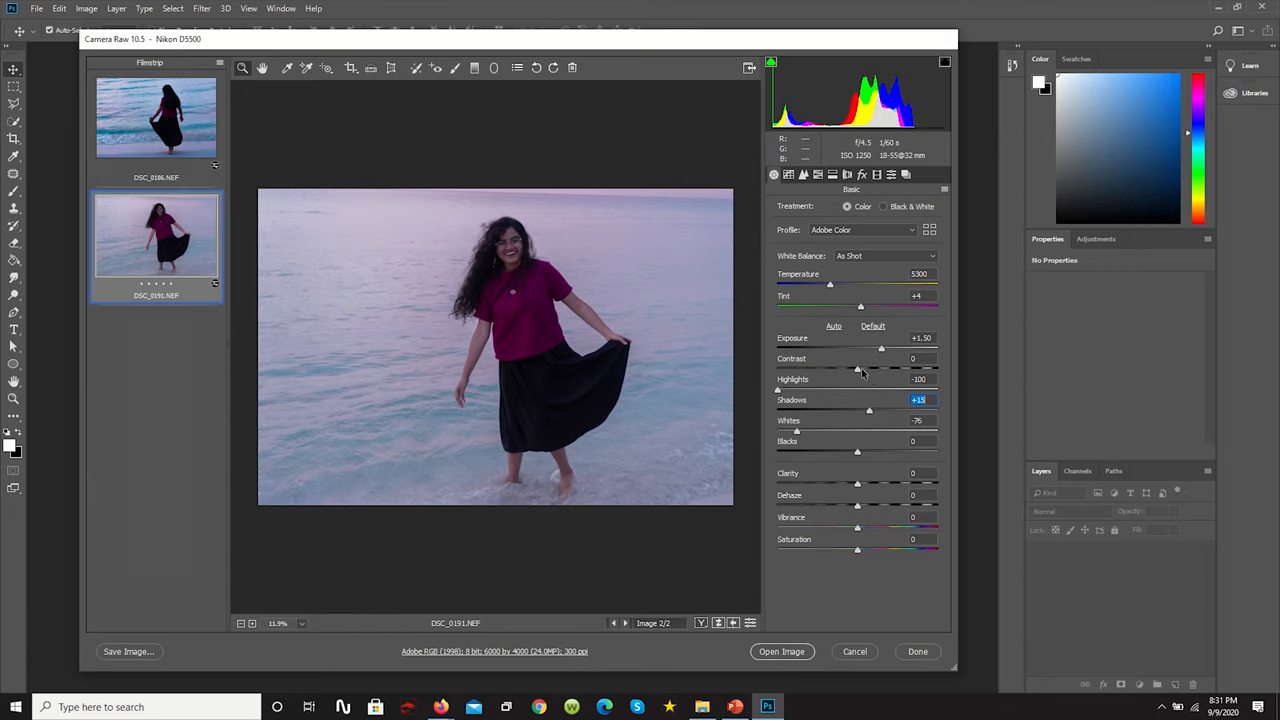
left_click_drag(856, 368, 864, 368)
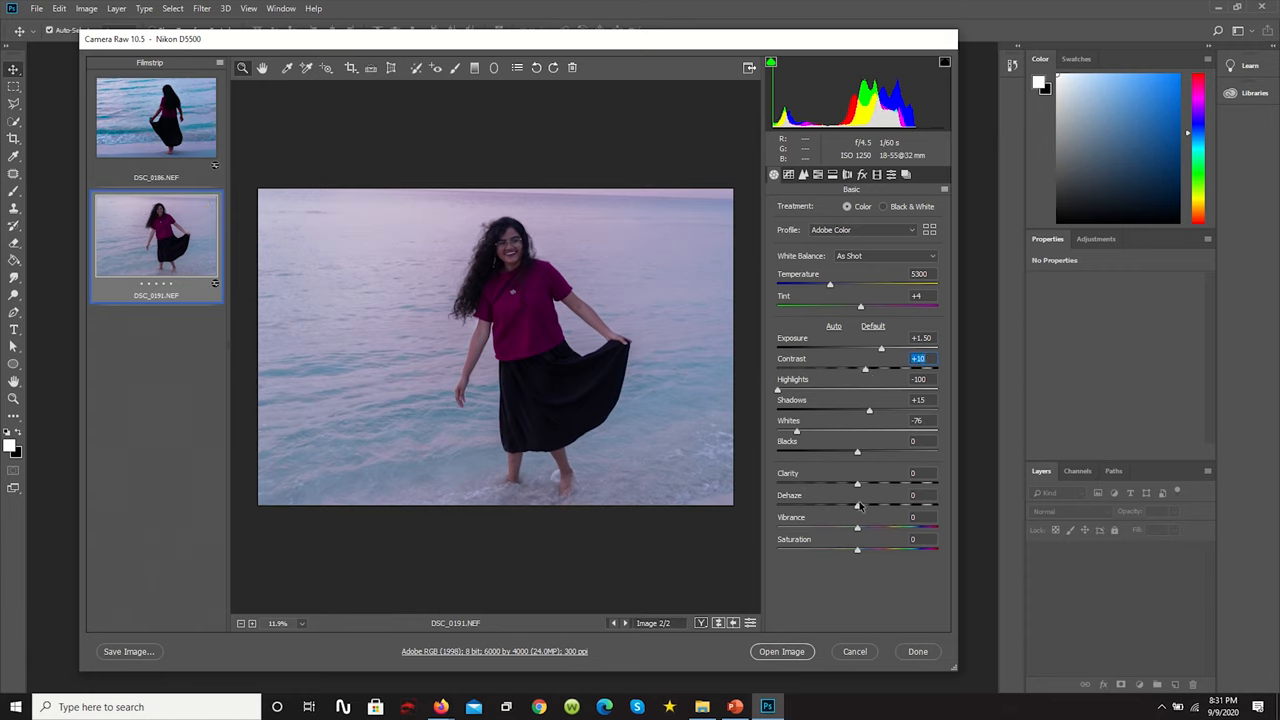
Step: Increase Dehaze and Vibrance so the photo looks clearer and more colourful
left_click_drag(856, 504, 880, 504)
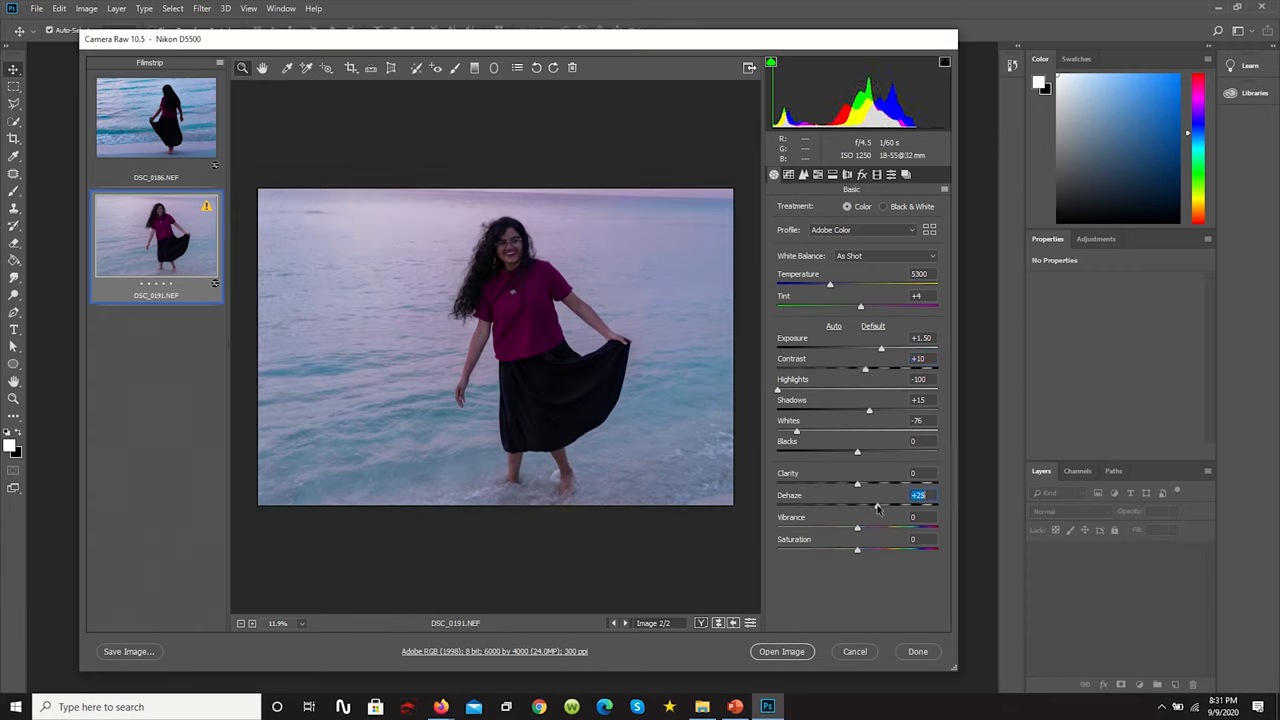
left_click_drag(884, 504, 876, 504)
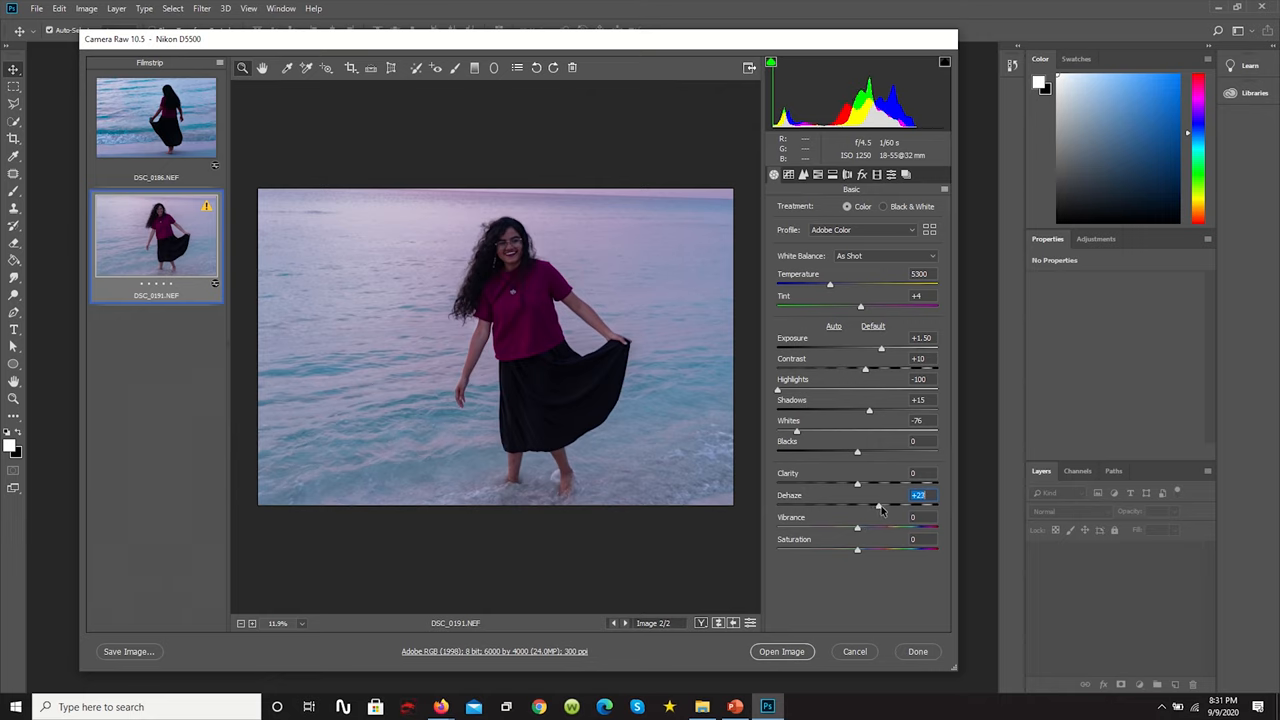
left_click_drag(858, 504, 880, 504)
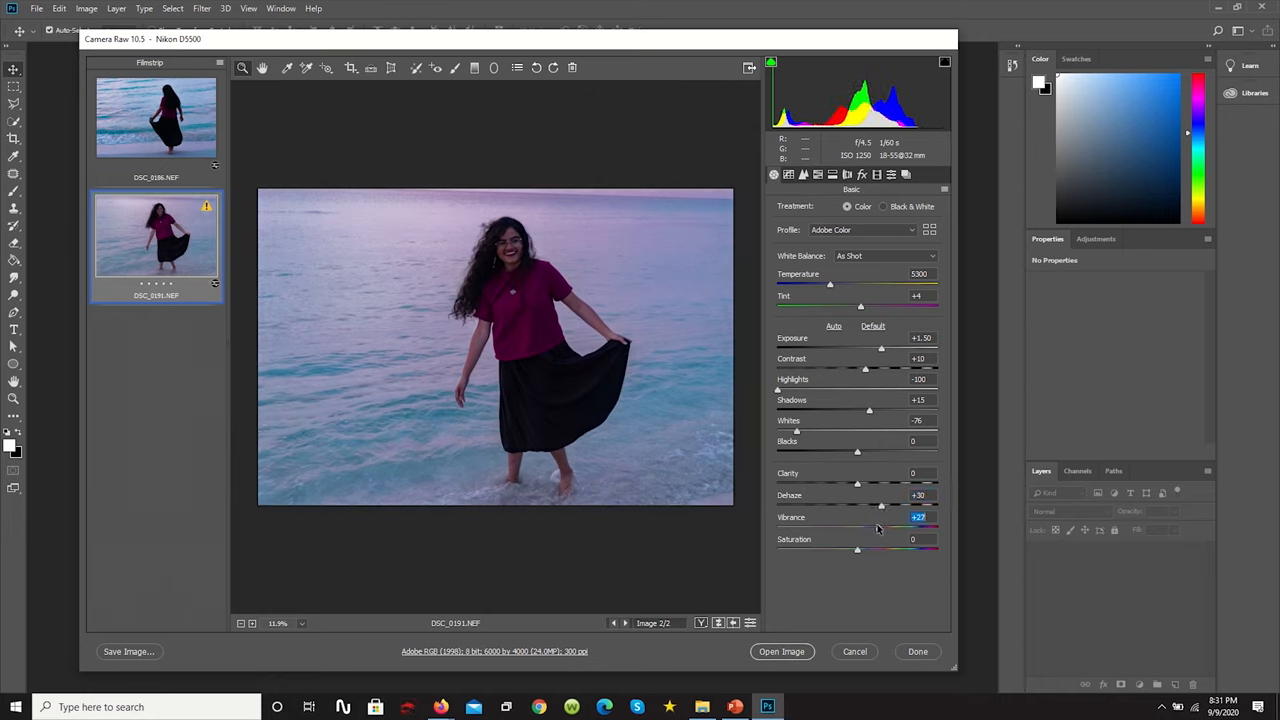
left_click_drag(880, 528, 870, 528)
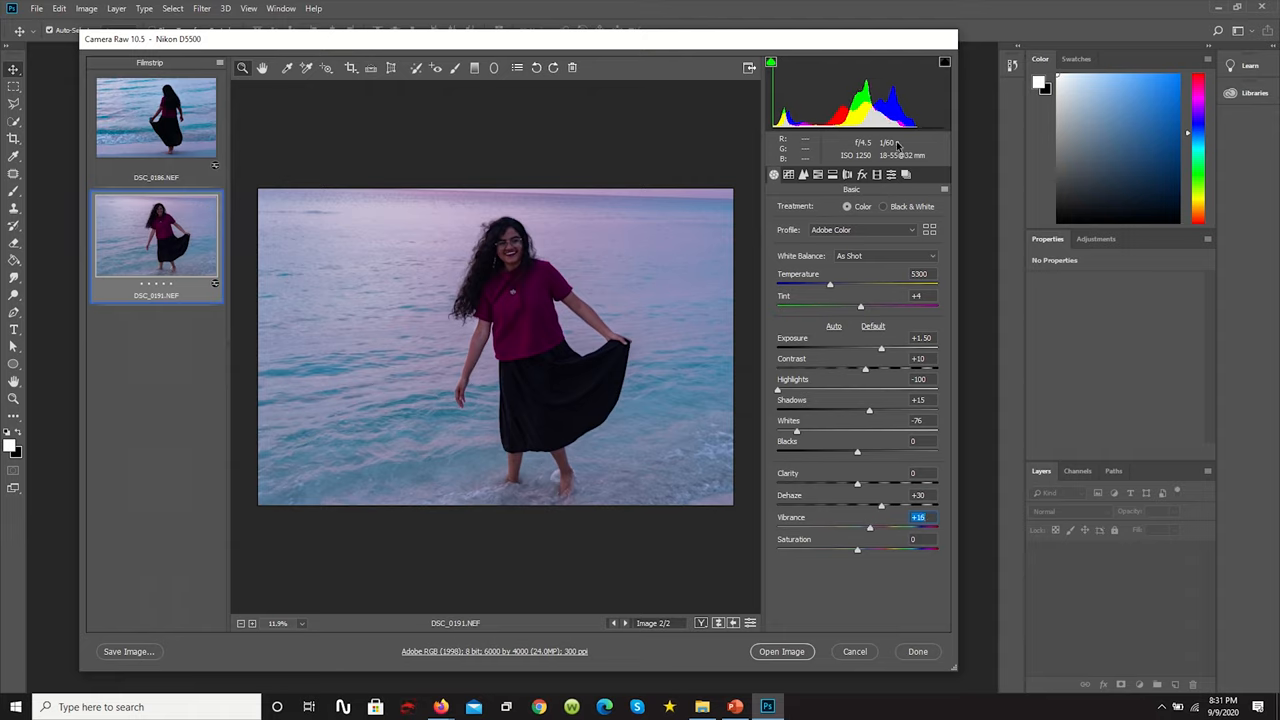
left_click(892, 174)
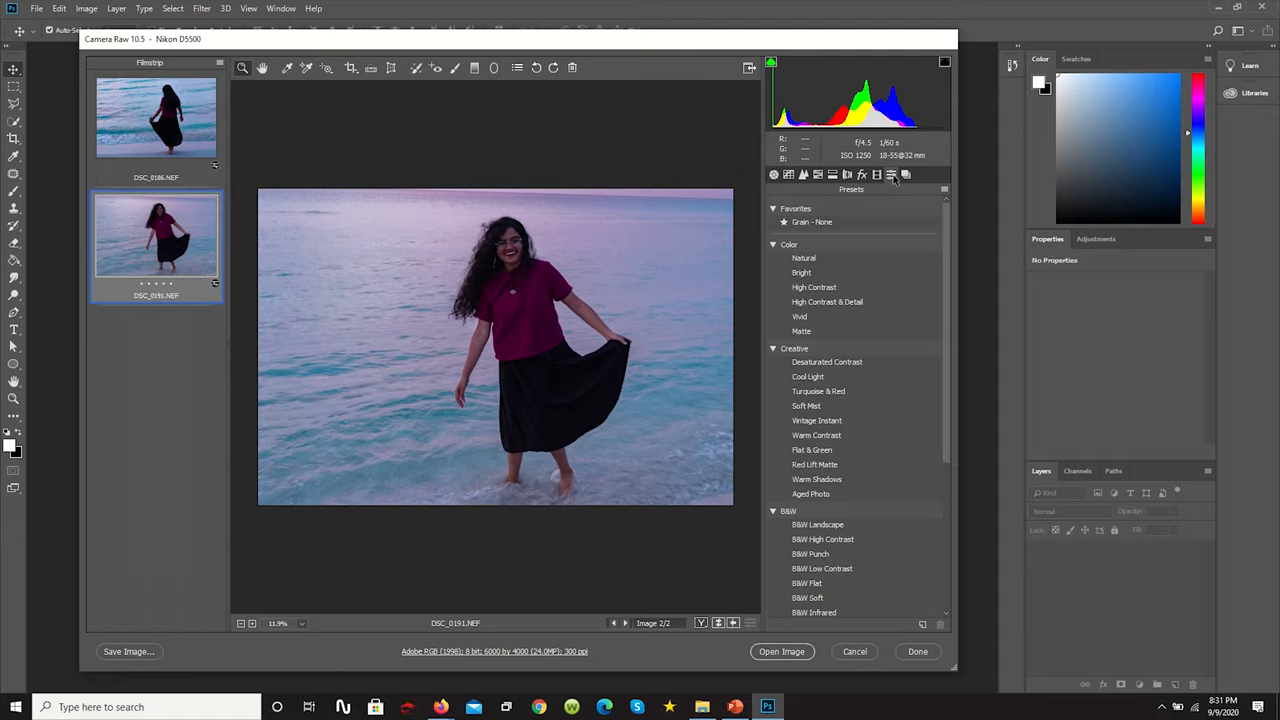
Step: In Calibration, shift the Shadows Tint slightly right, checking Basic briefly in between
left_click(890, 174)
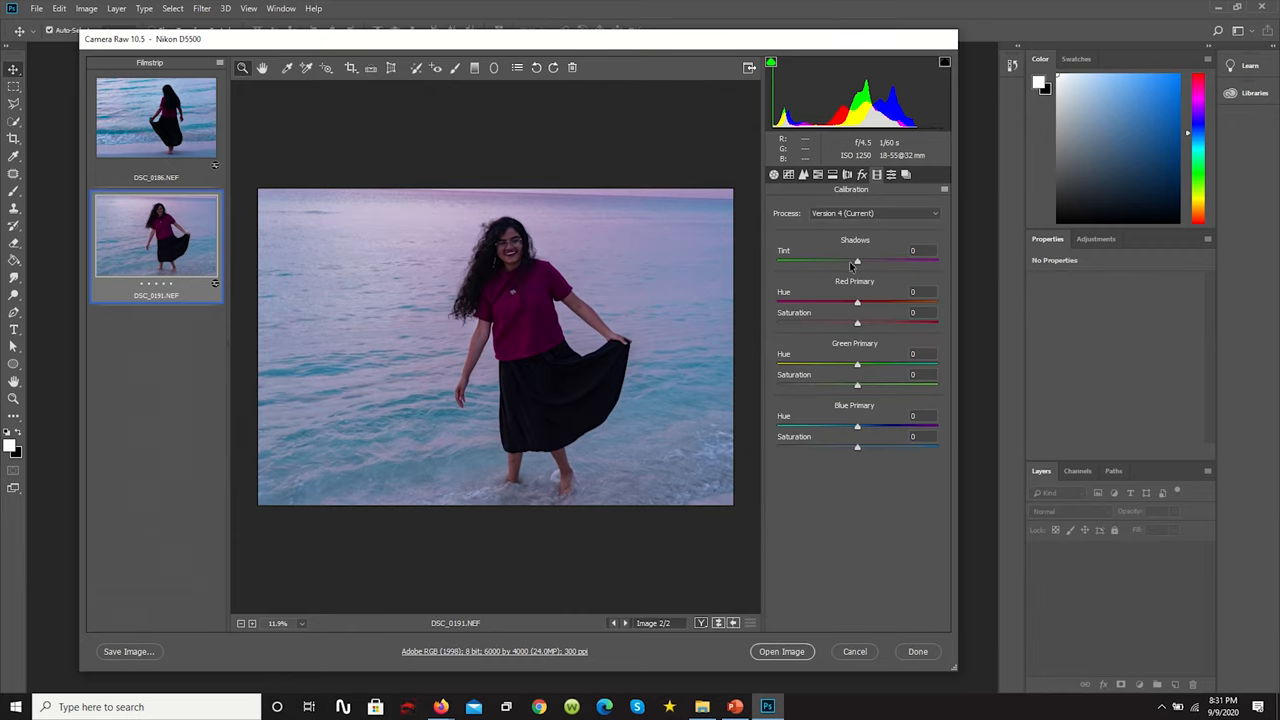
left_click_drag(856, 260, 860, 260)
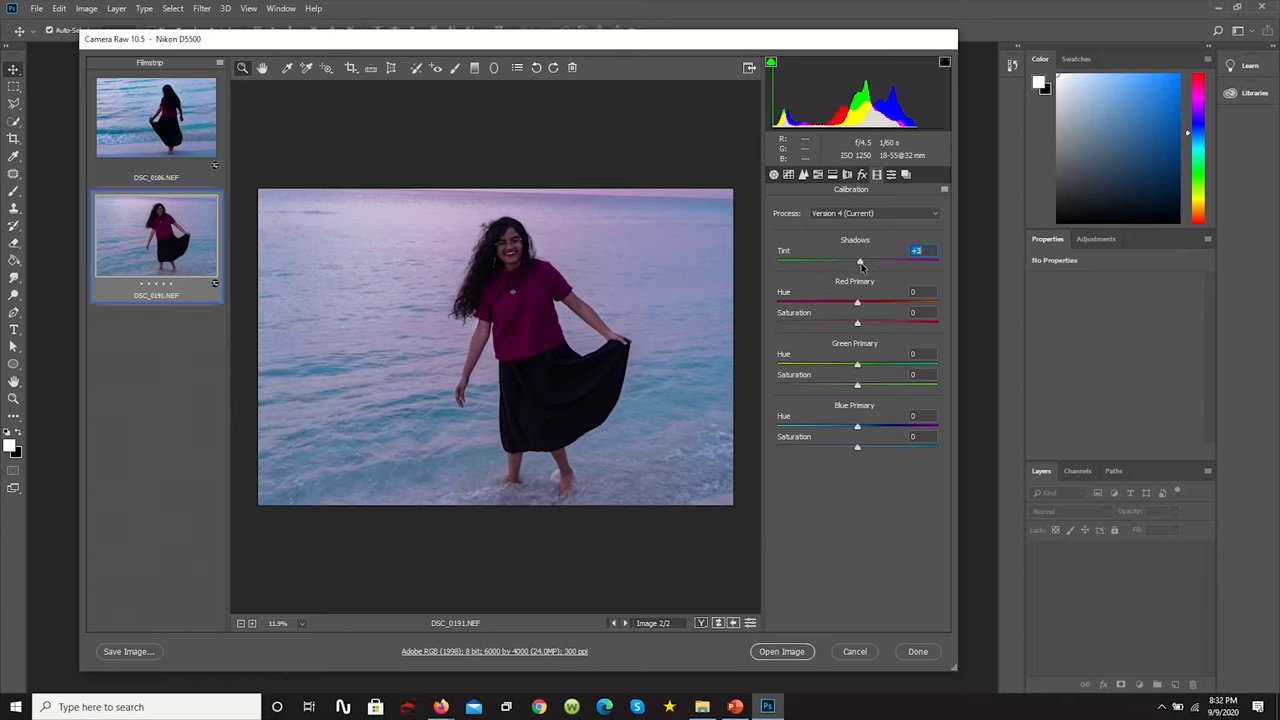
left_click(772, 174)
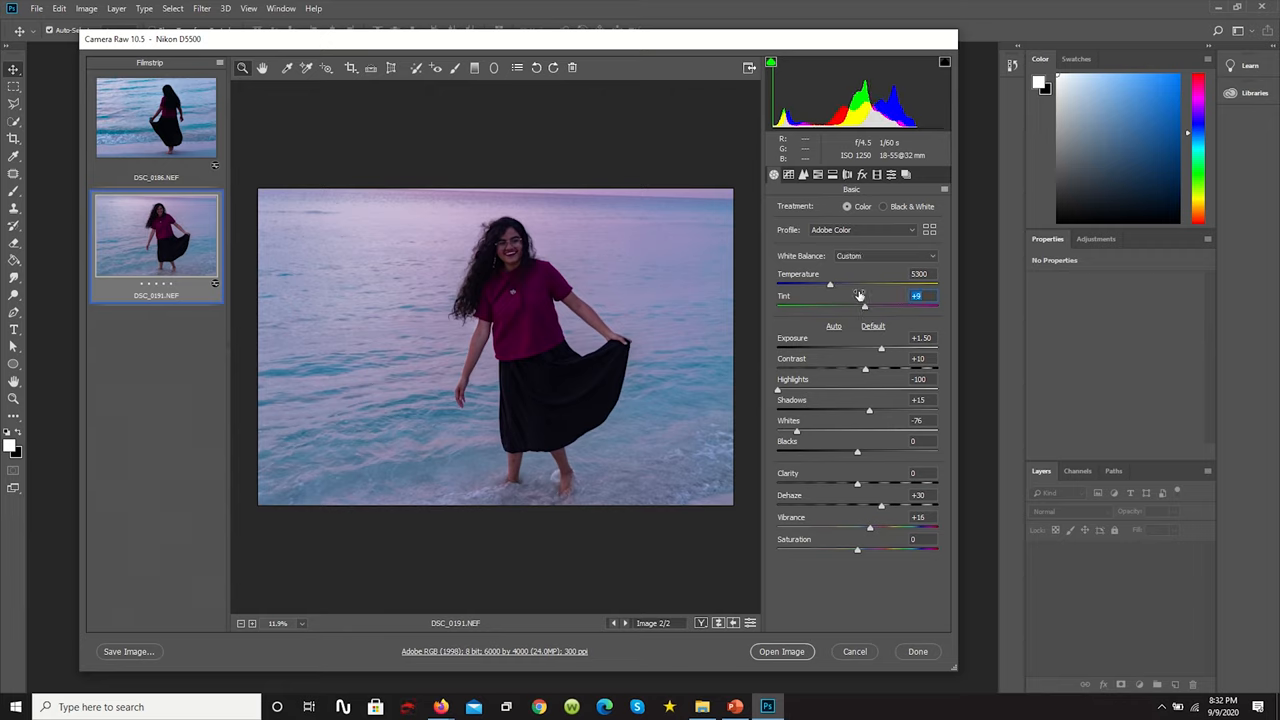
left_click(876, 174)
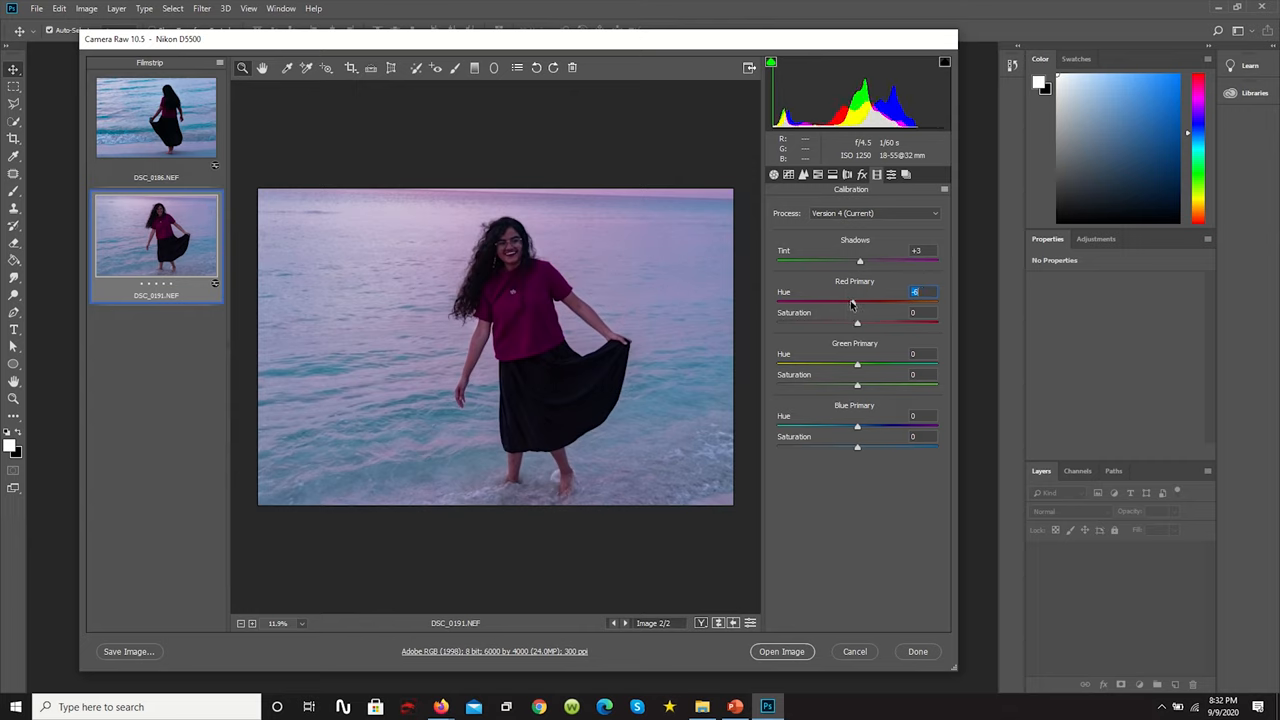
Step: Shift the red primary hue left and raise its saturation, then adjust the green primary
left_click_drag(856, 304, 862, 304)
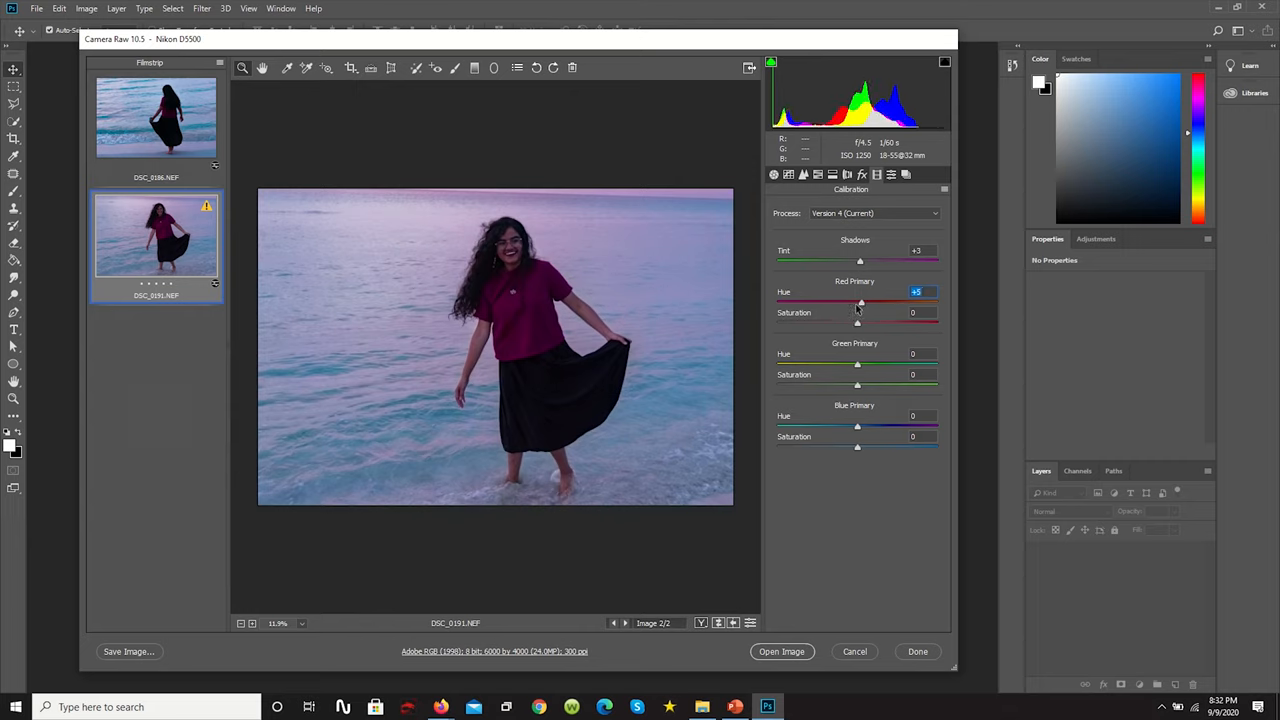
left_click_drag(860, 302, 844, 302)
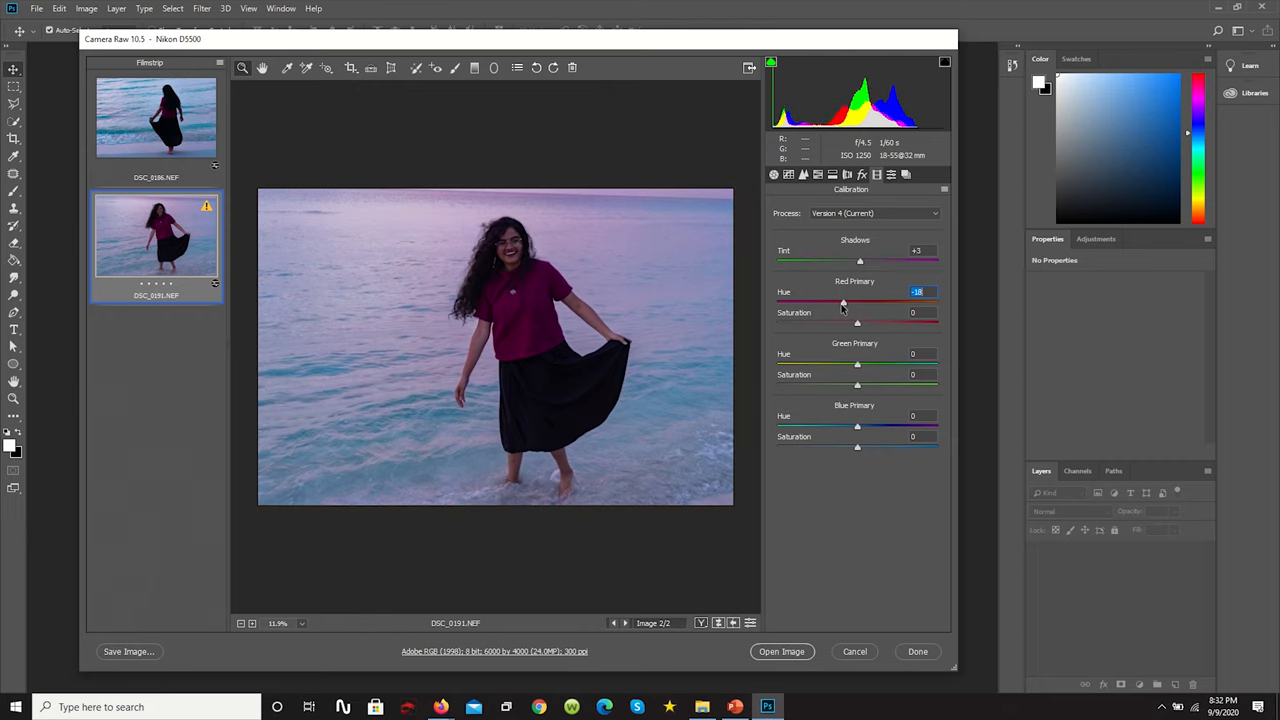
left_click_drag(856, 322, 876, 322)
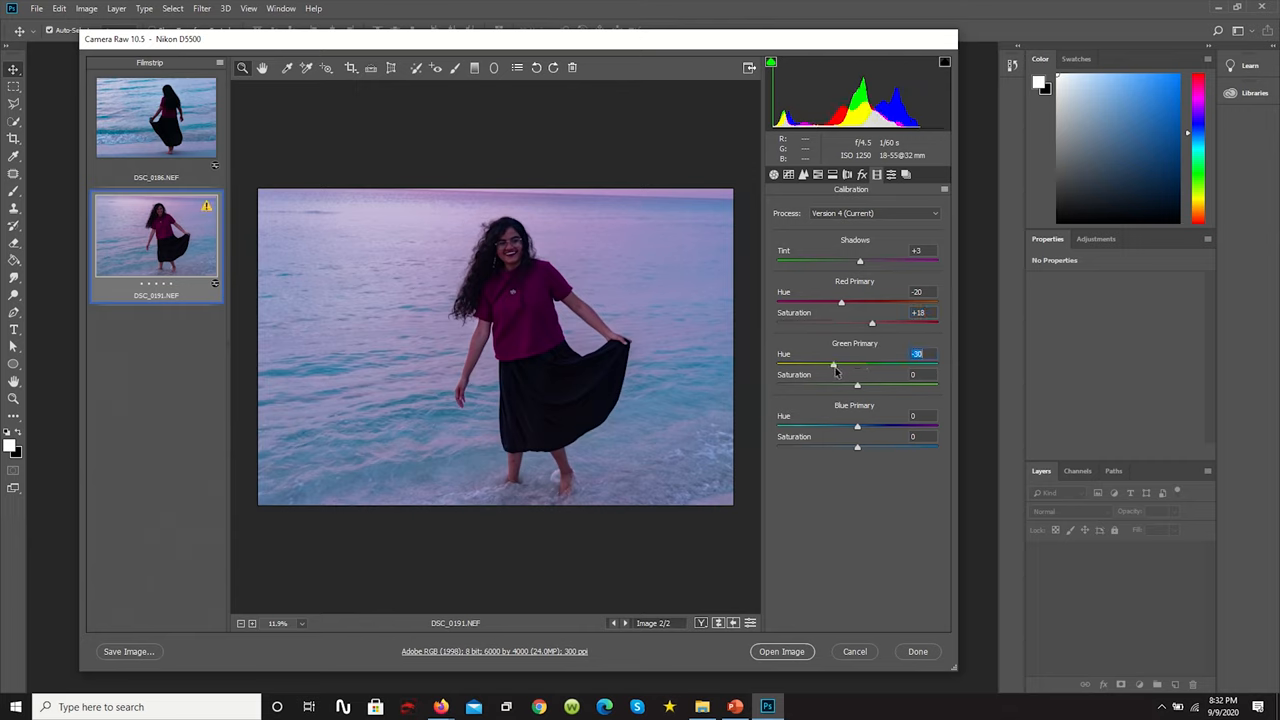
left_click_drag(856, 384, 884, 384)
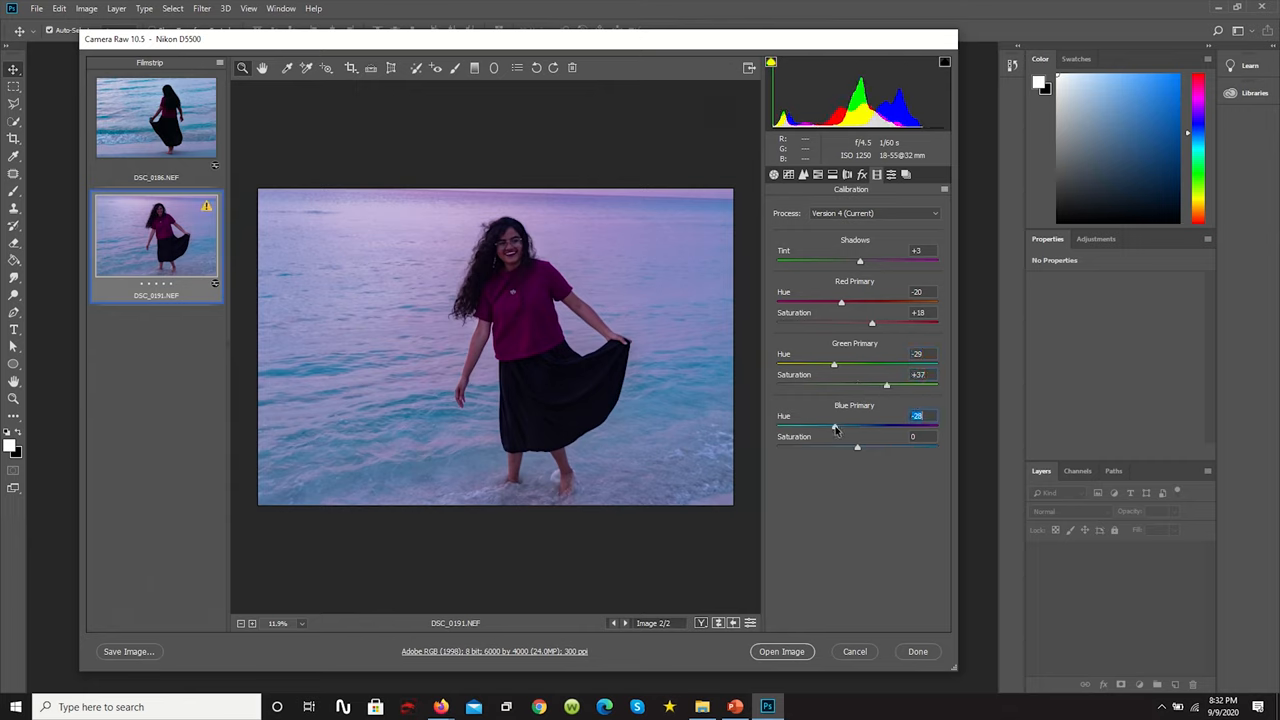
Step: Push the blue primary hue toward teal and raise its saturation to turn the sea teal
left_click_drag(826, 428, 838, 428)
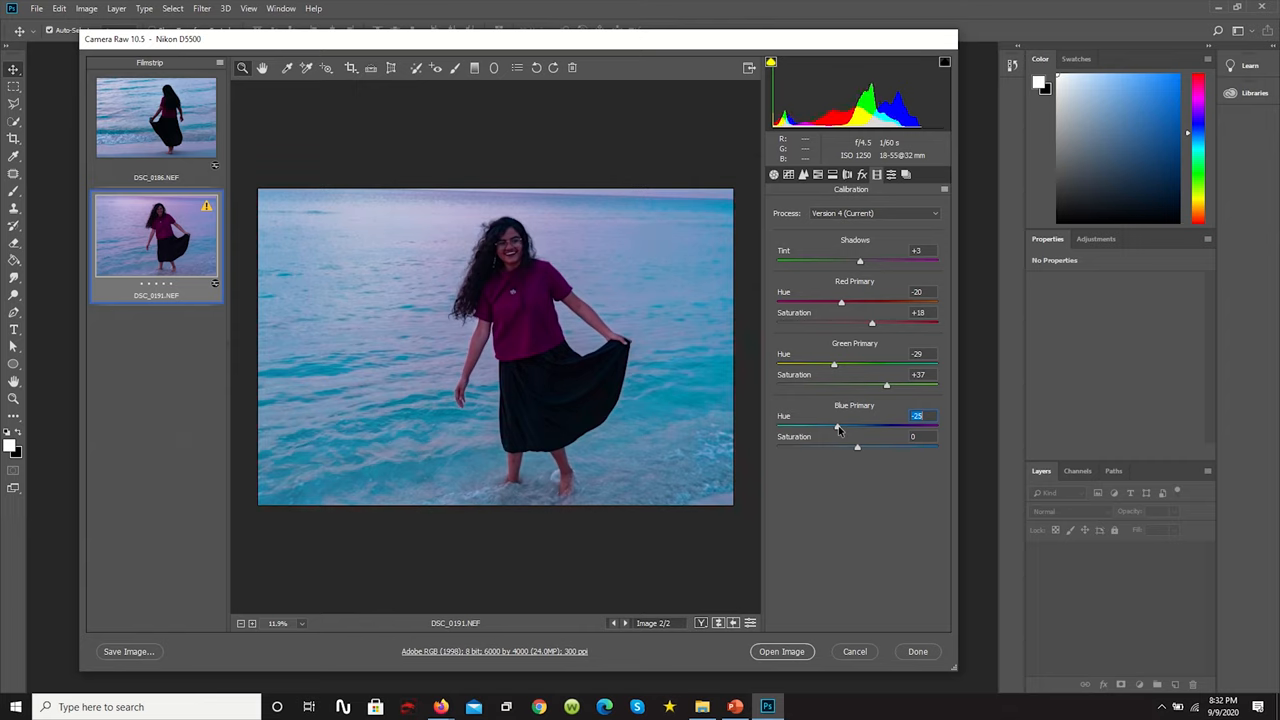
left_click_drag(838, 426, 816, 426)
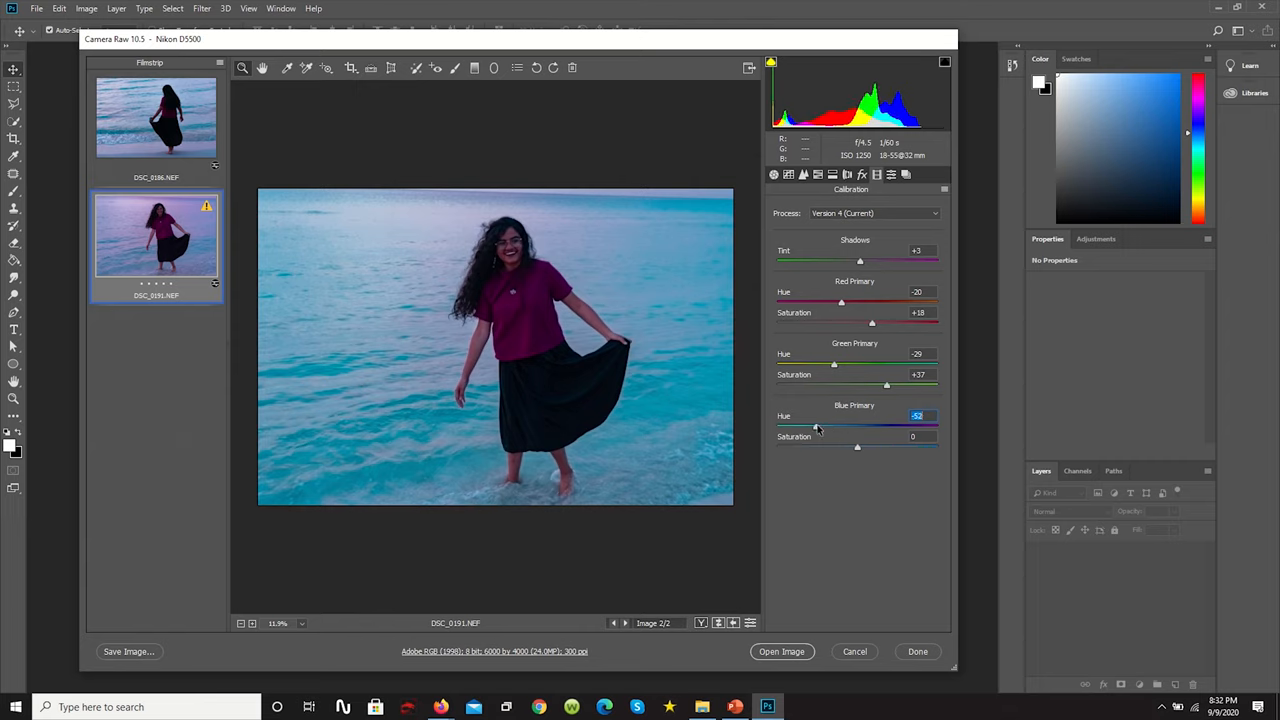
left_click_drag(818, 426, 844, 426)
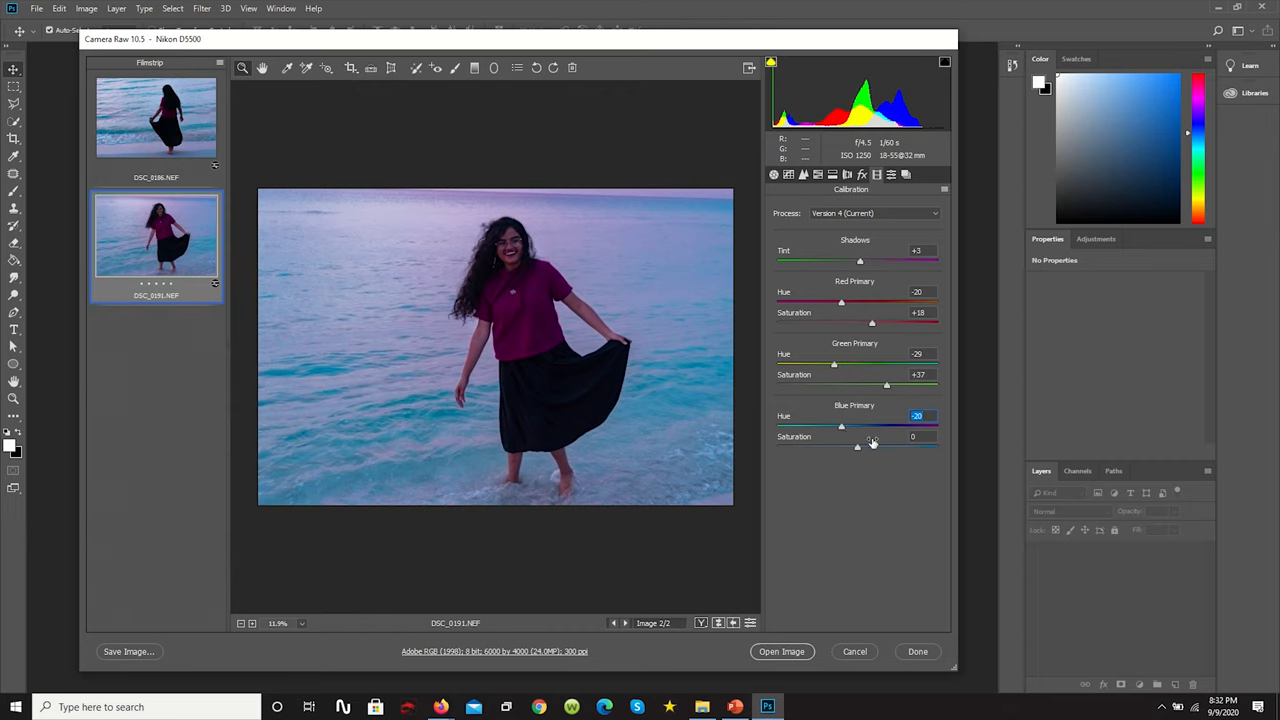
left_click_drag(856, 448, 870, 448)
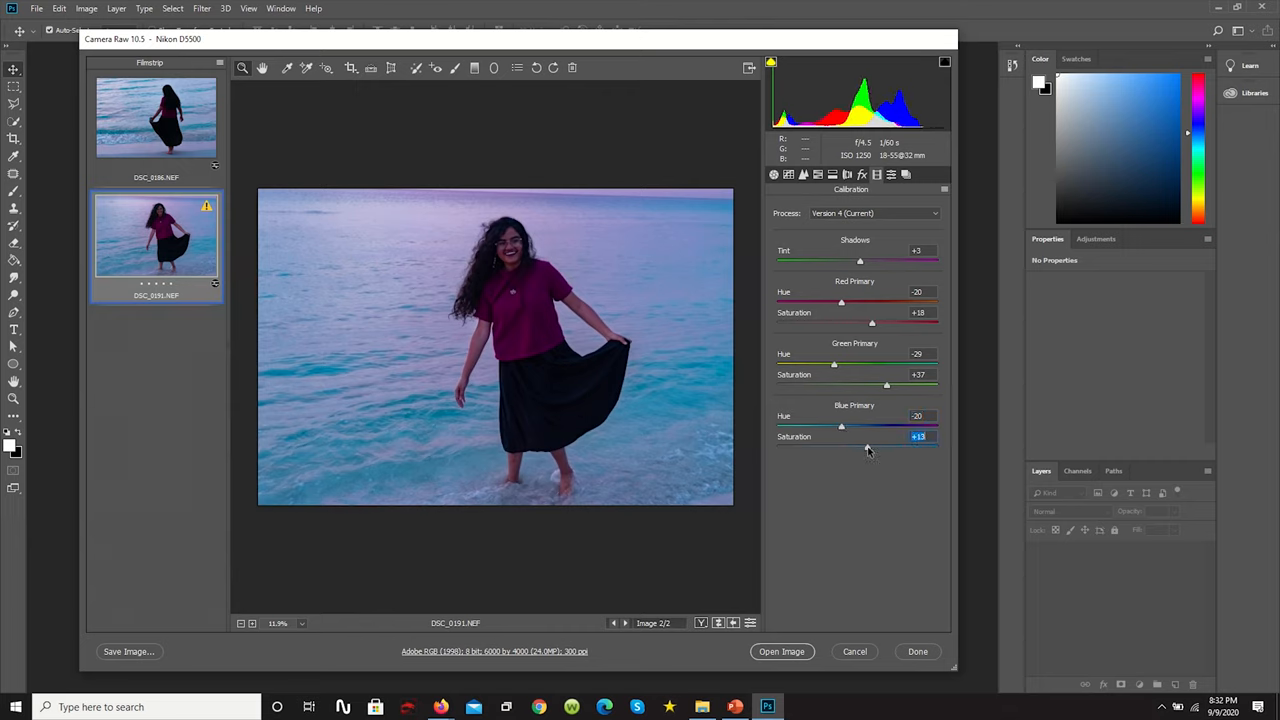
left_click_drag(872, 448, 864, 448)
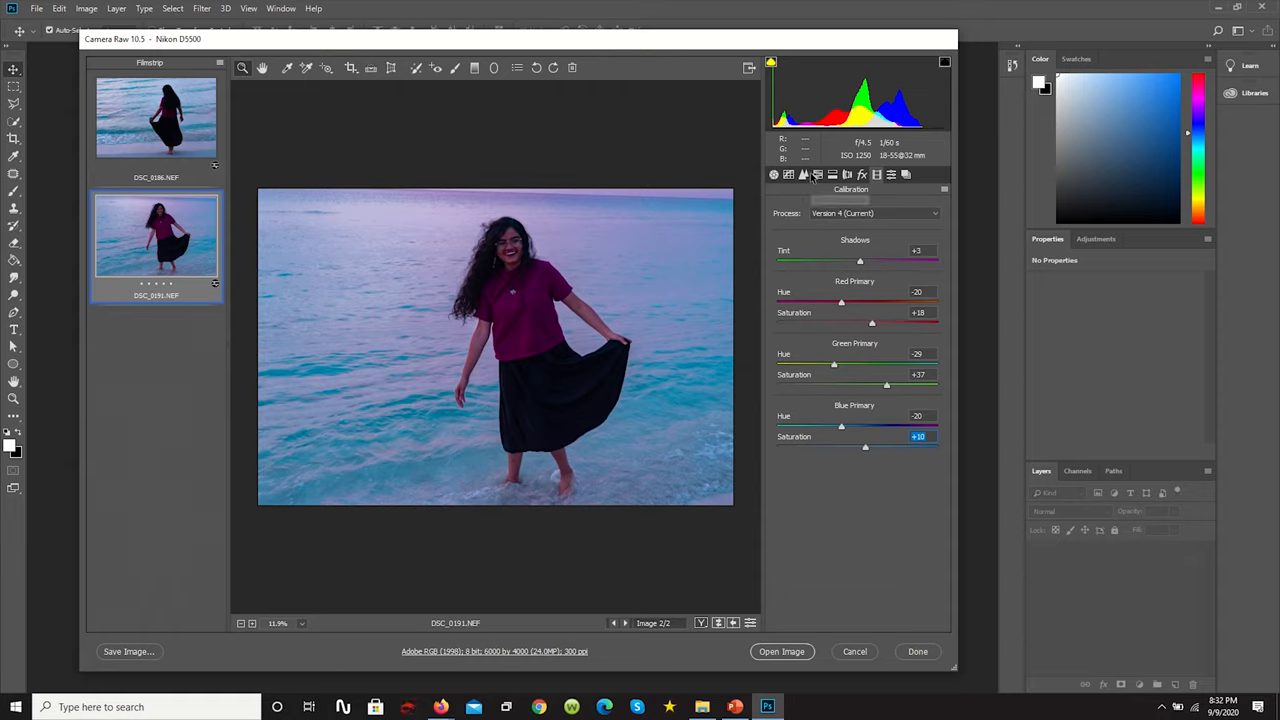
left_click(804, 174)
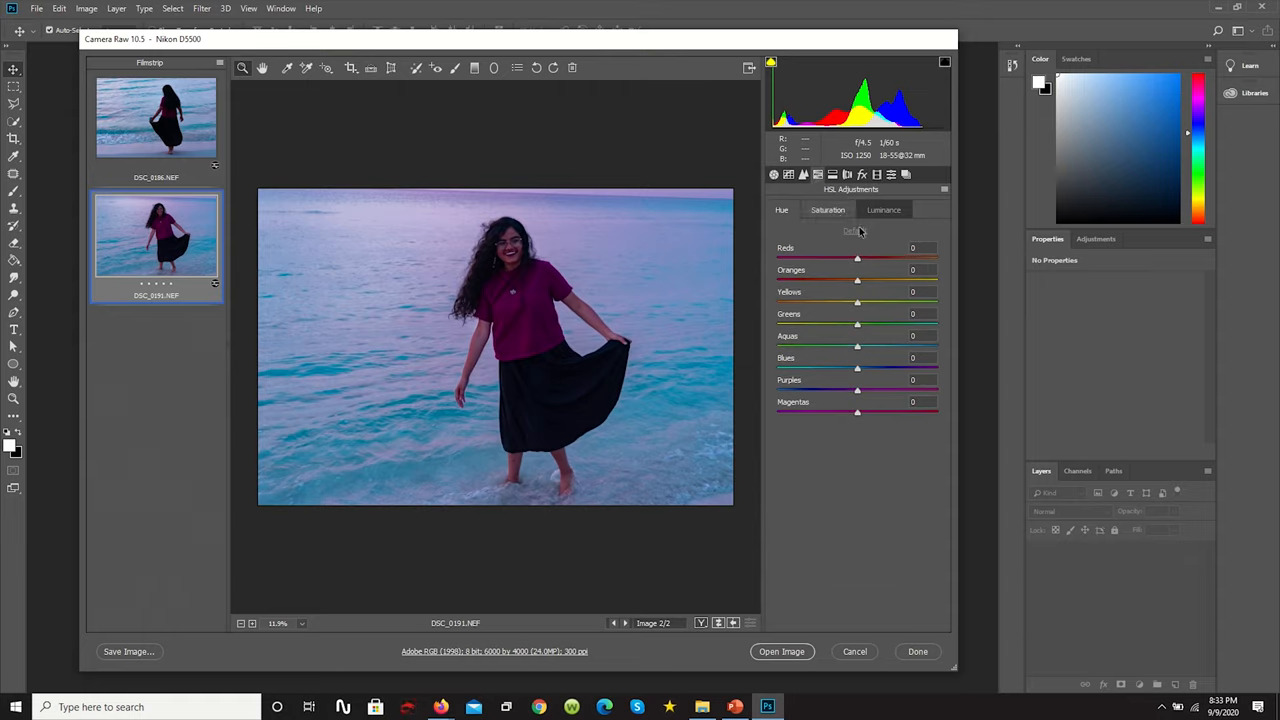
Step: Raise HSL saturation of the reds, oranges, yellows and greens
left_click_drag(856, 258, 884, 258)
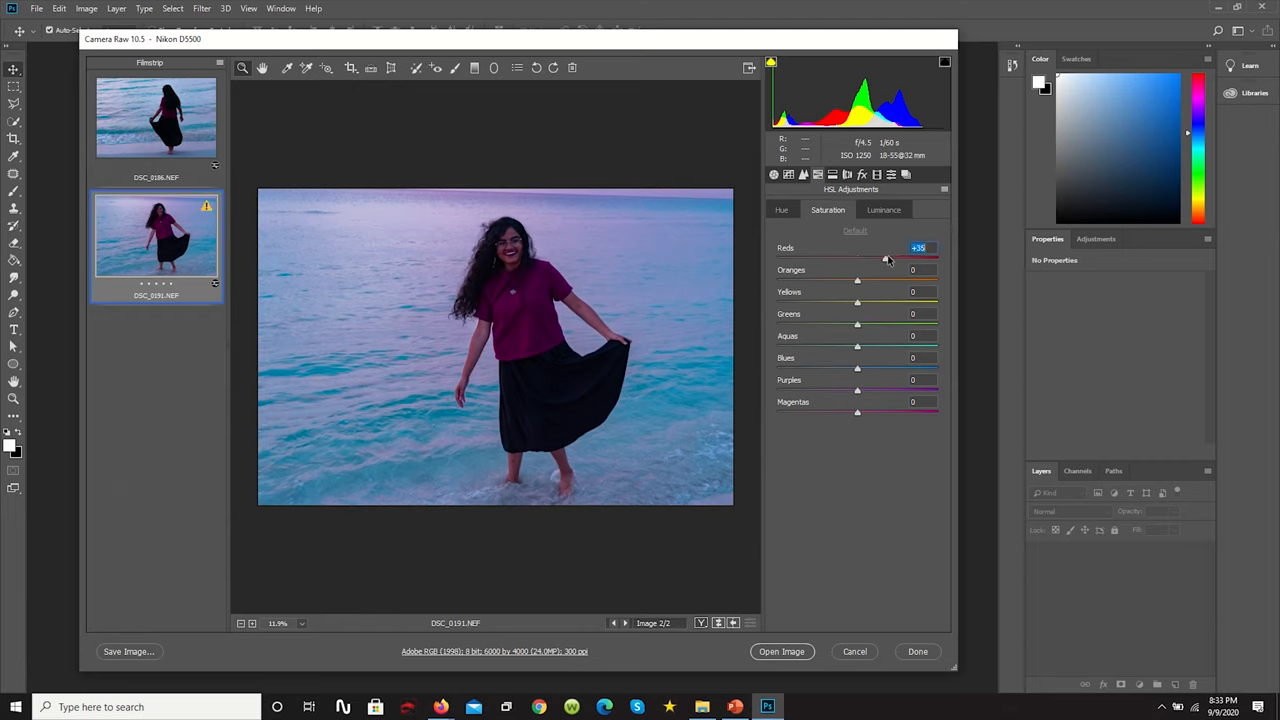
left_click_drag(888, 256, 872, 256)
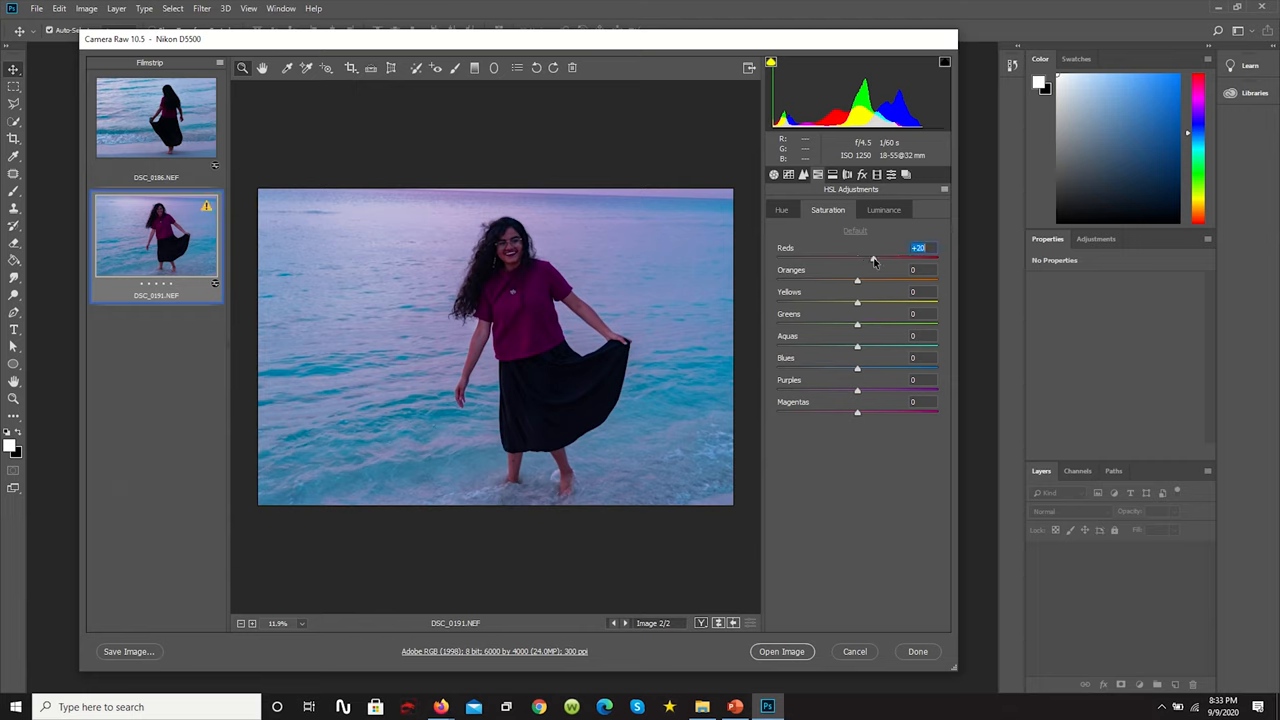
left_click_drag(856, 280, 924, 280)
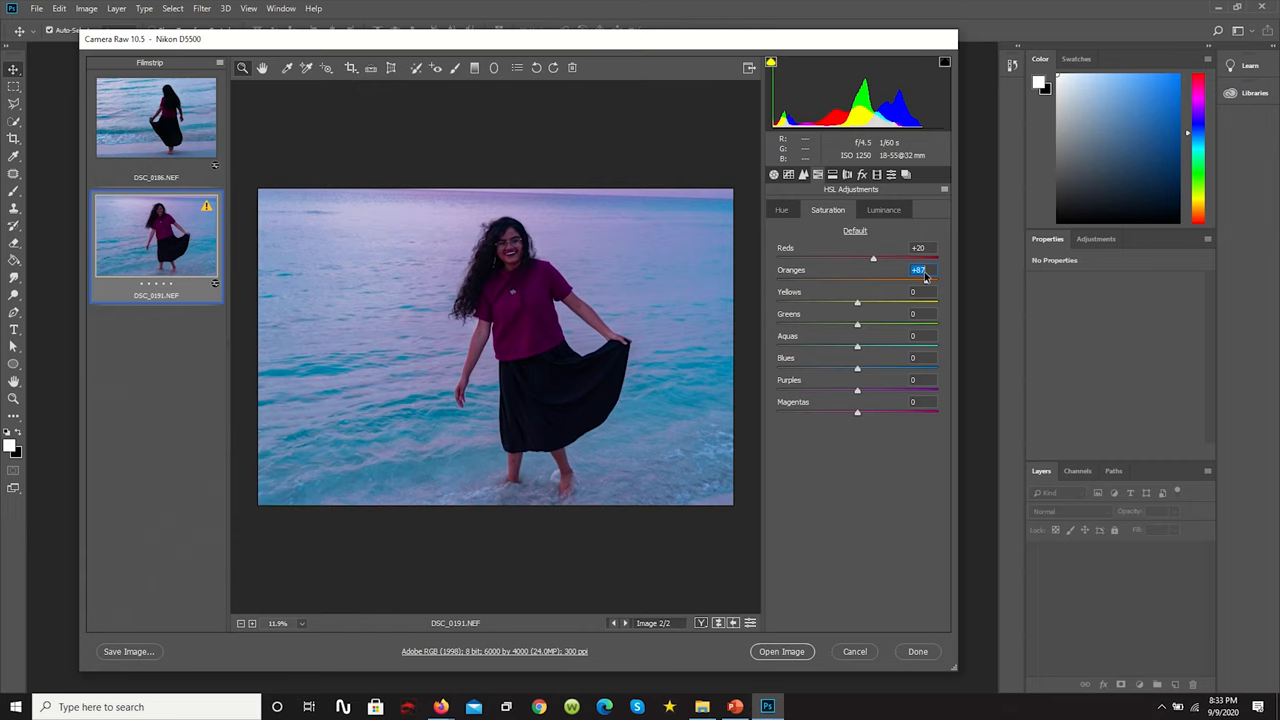
left_click_drag(920, 270, 904, 270)
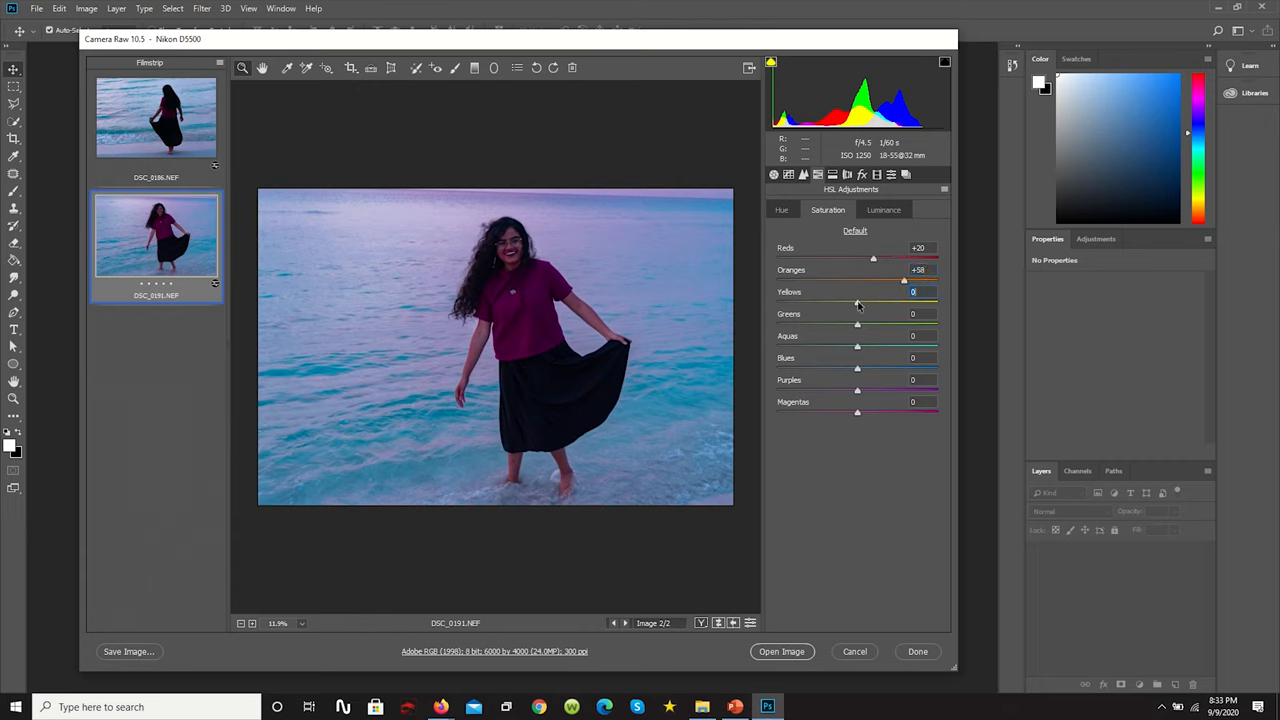
left_click_drag(856, 304, 856, 304)
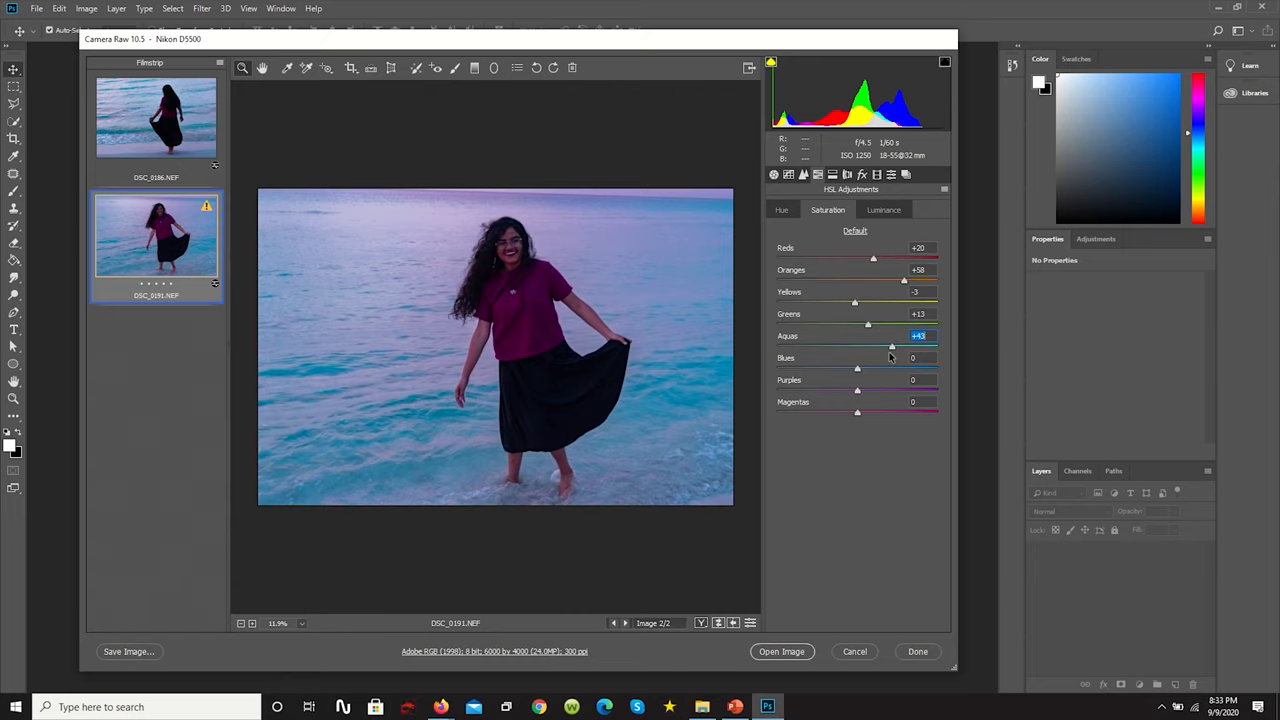
Step: Boost saturation of the aquas, blues, magentas and purples
left_click_drag(892, 348, 892, 348)
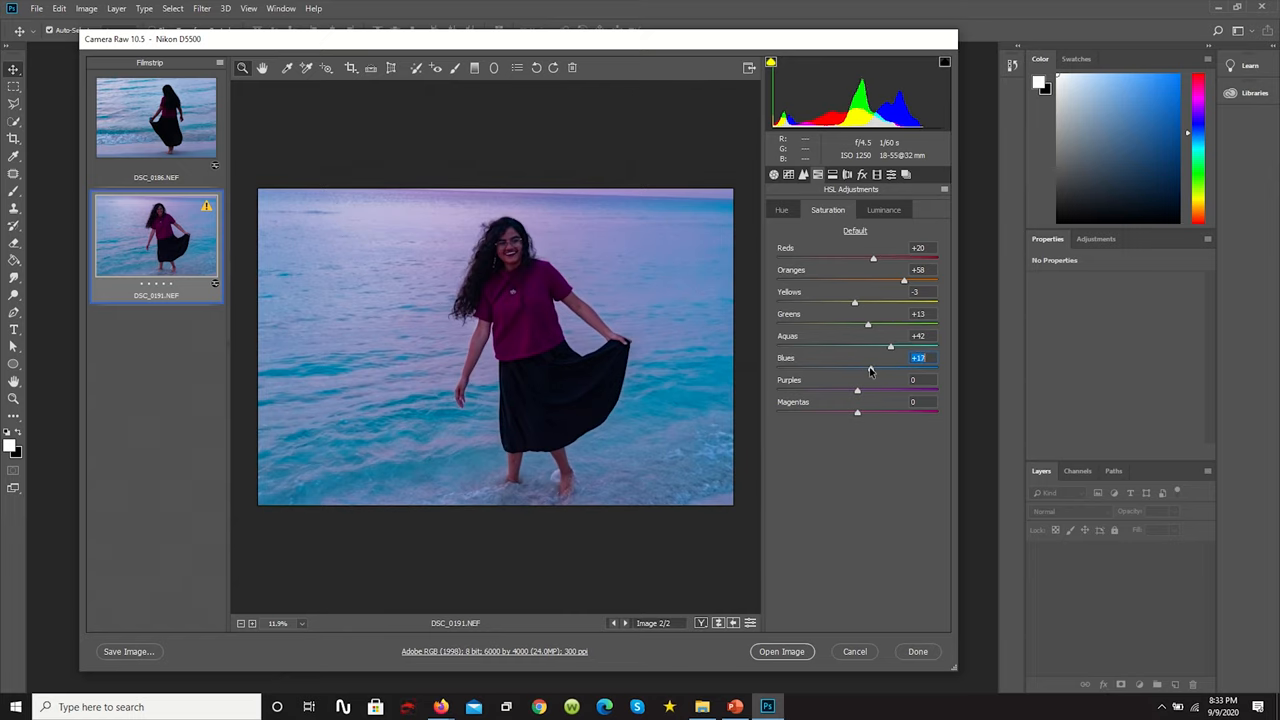
left_click_drag(892, 368, 858, 368)
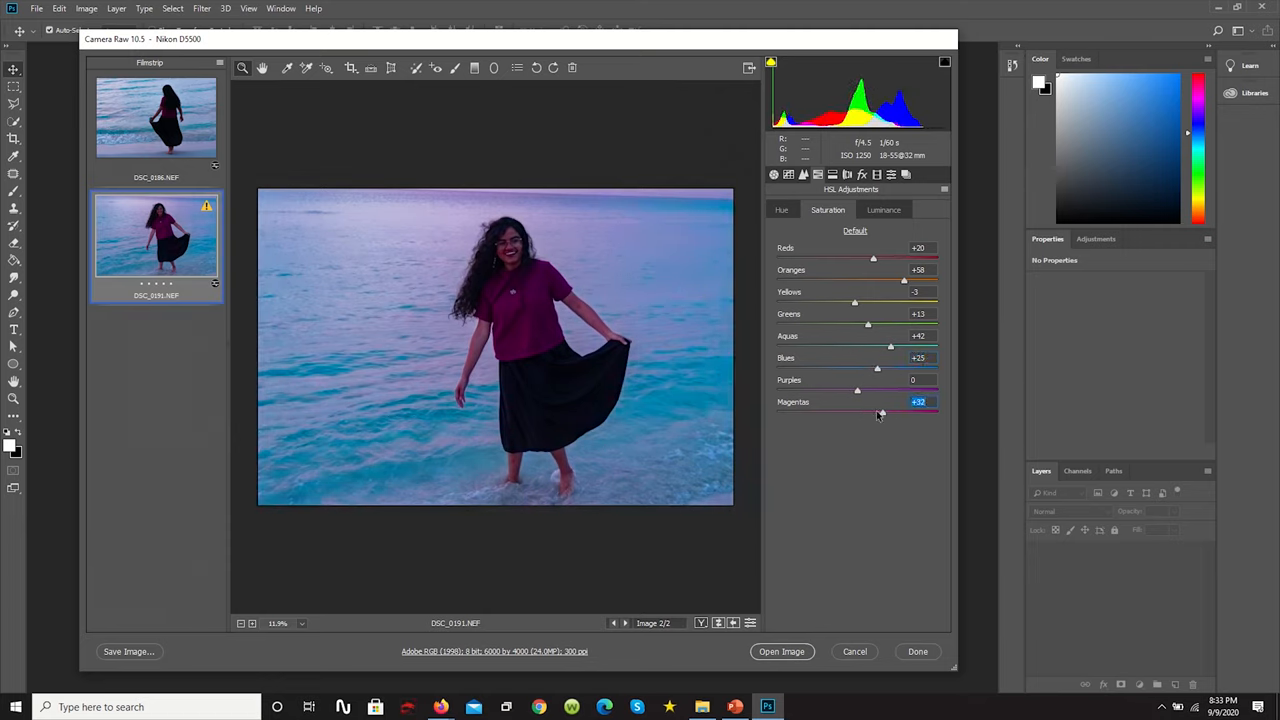
left_click_drag(890, 412, 878, 412)
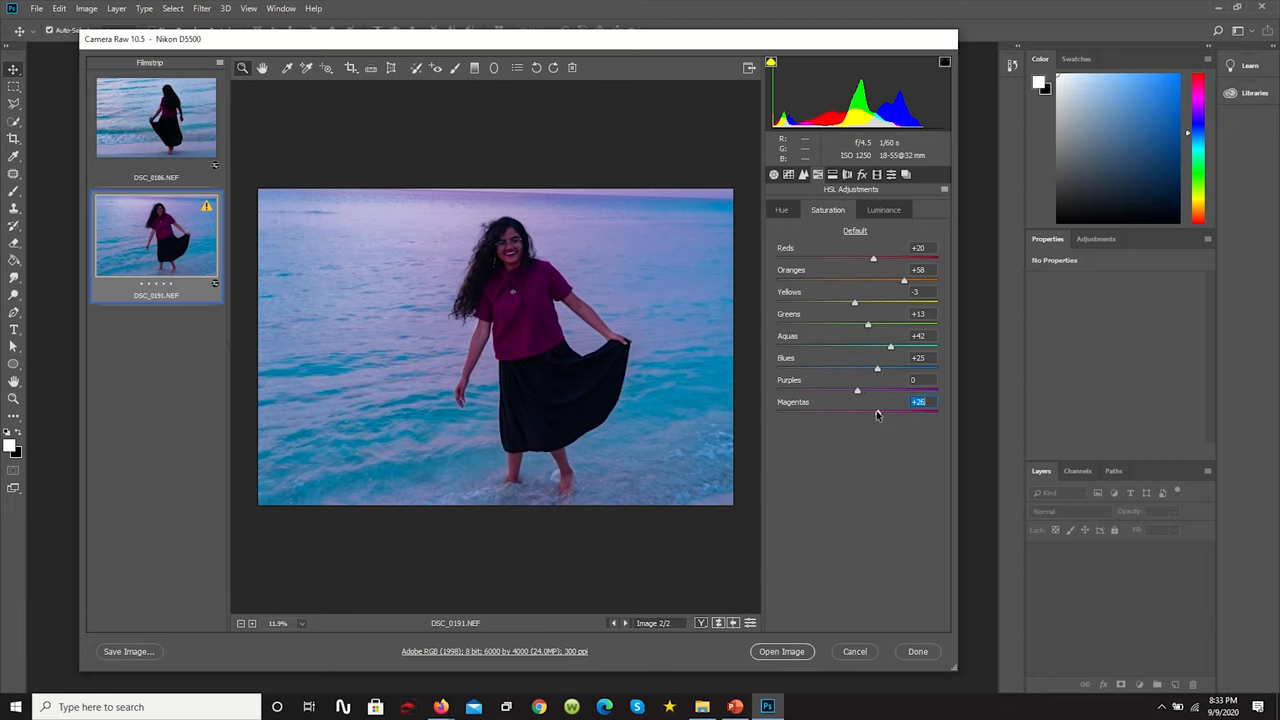
left_click_drag(856, 412, 882, 412)
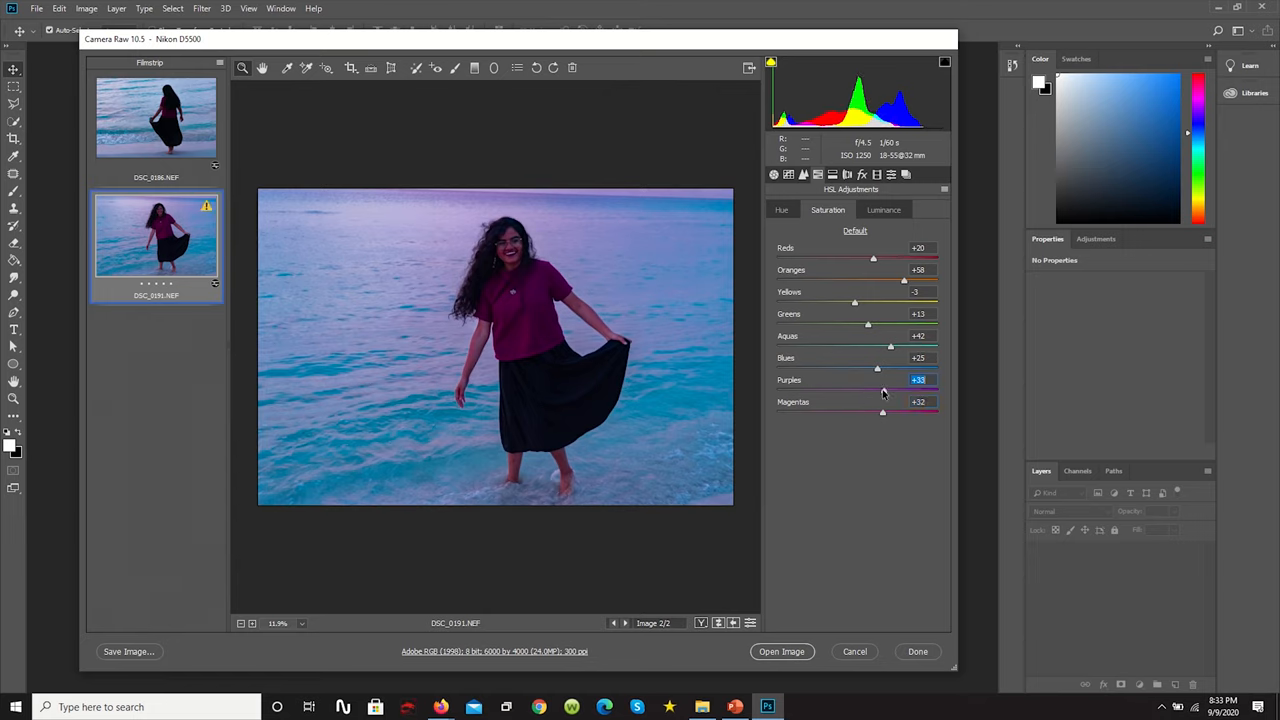
left_click_drag(884, 390, 872, 390)
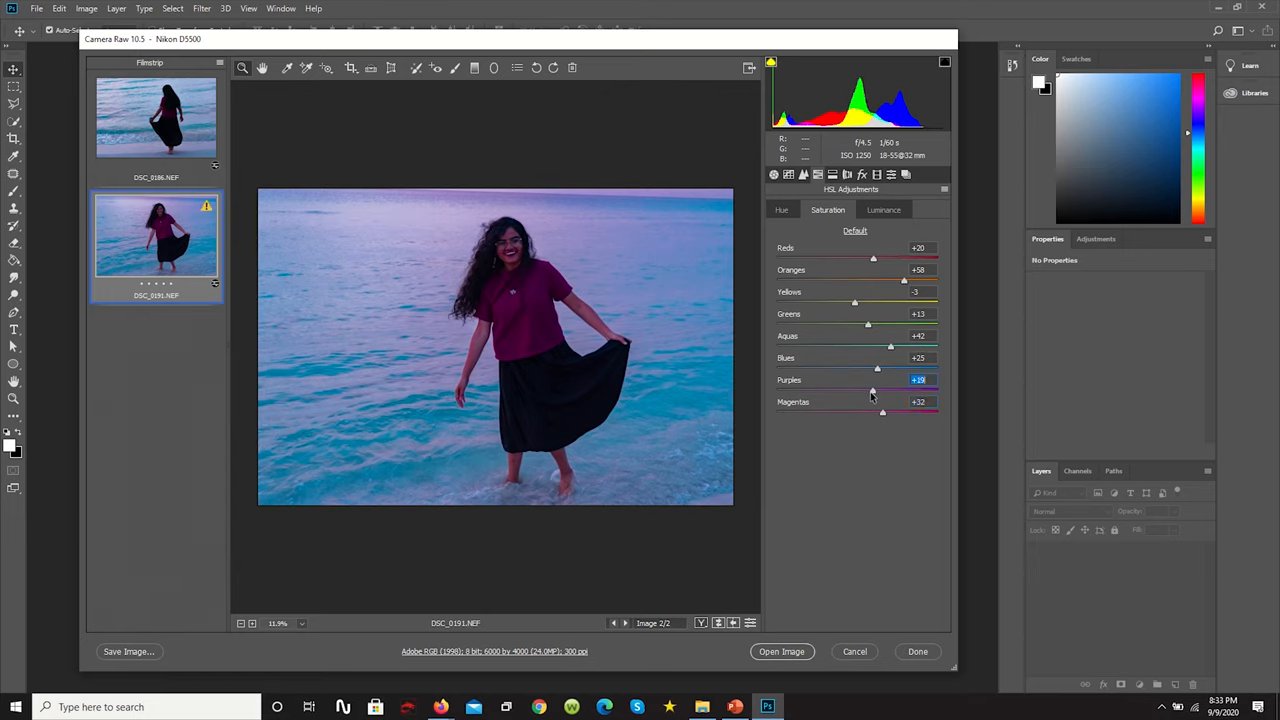
left_click(854, 232)
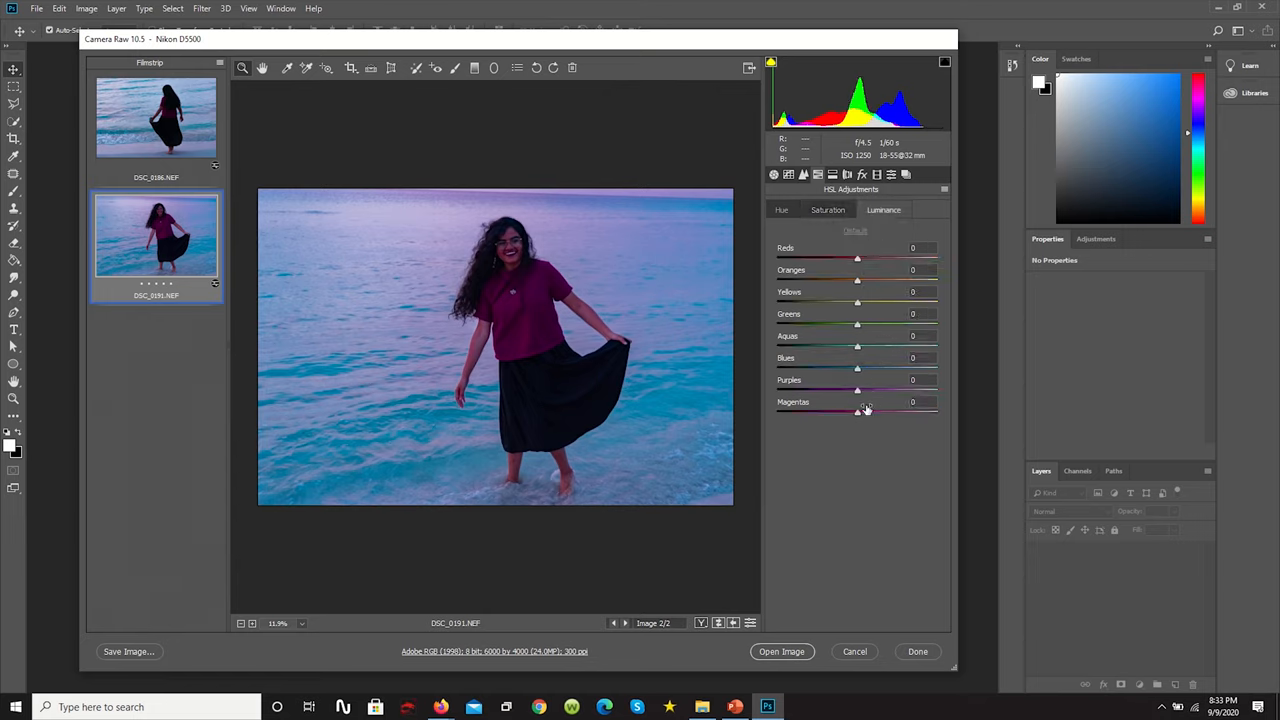
Step: Raise magentas and oranges luminance, and slightly lower the oranges saturation
left_click_drag(856, 412, 930, 412)
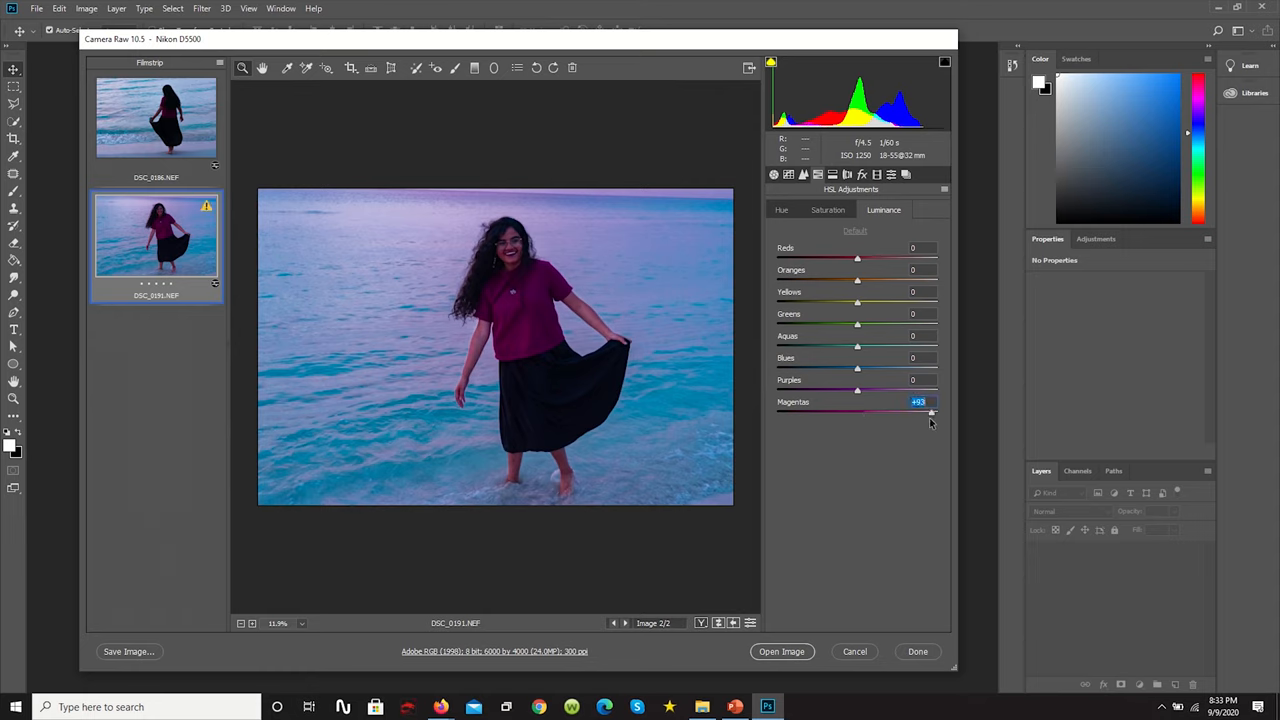
left_click_drag(932, 412, 910, 412)
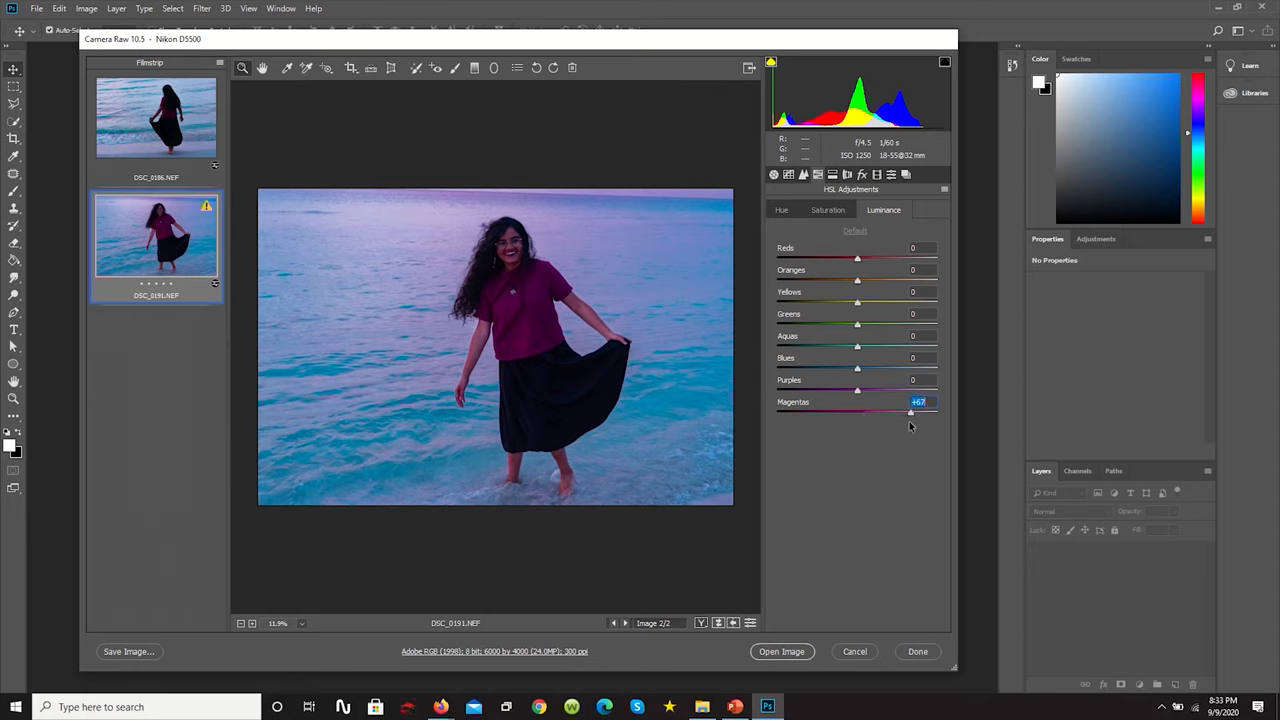
left_click_drag(910, 412, 884, 412)
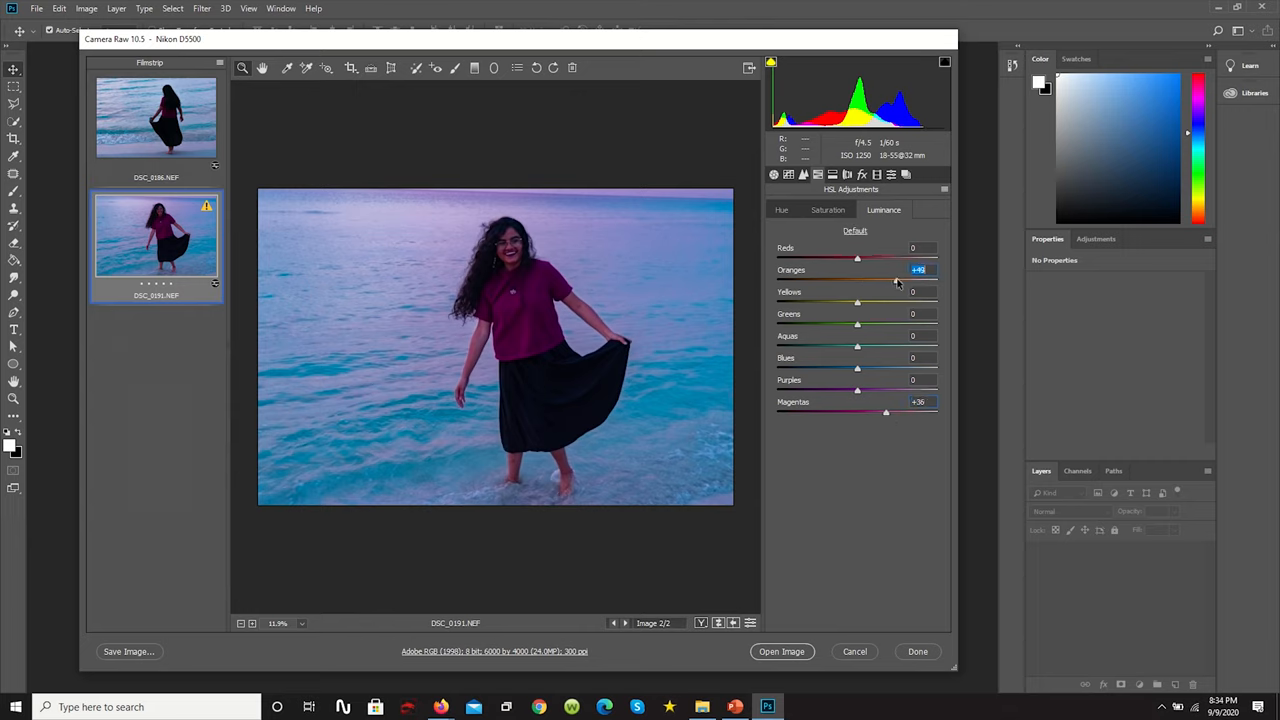
left_click_drag(856, 258, 898, 258)
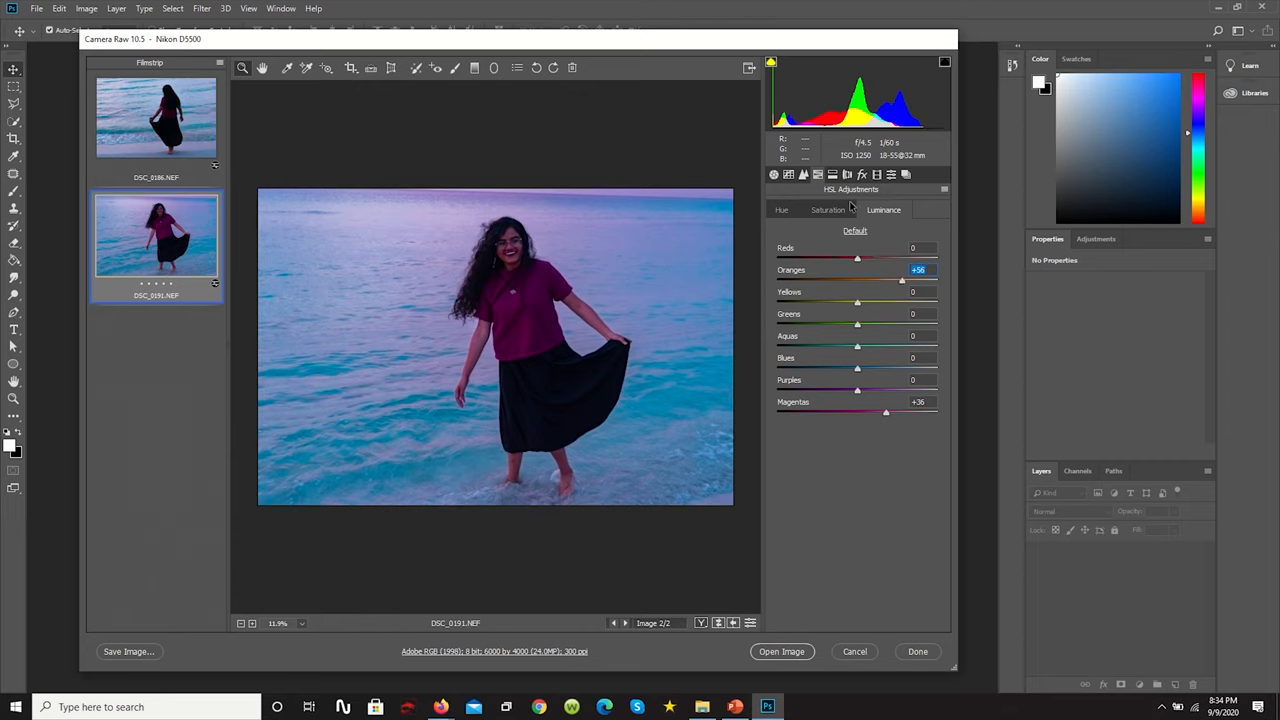
left_click(828, 210)
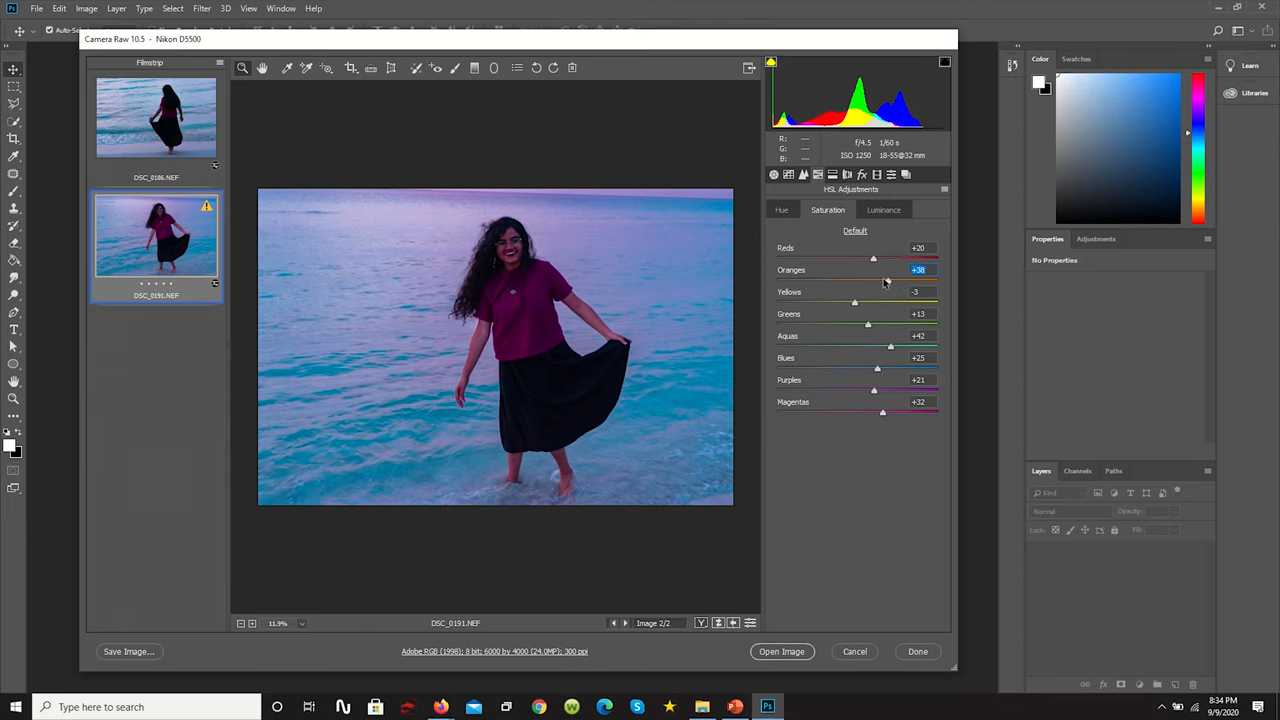
left_click_drag(884, 280, 878, 280)
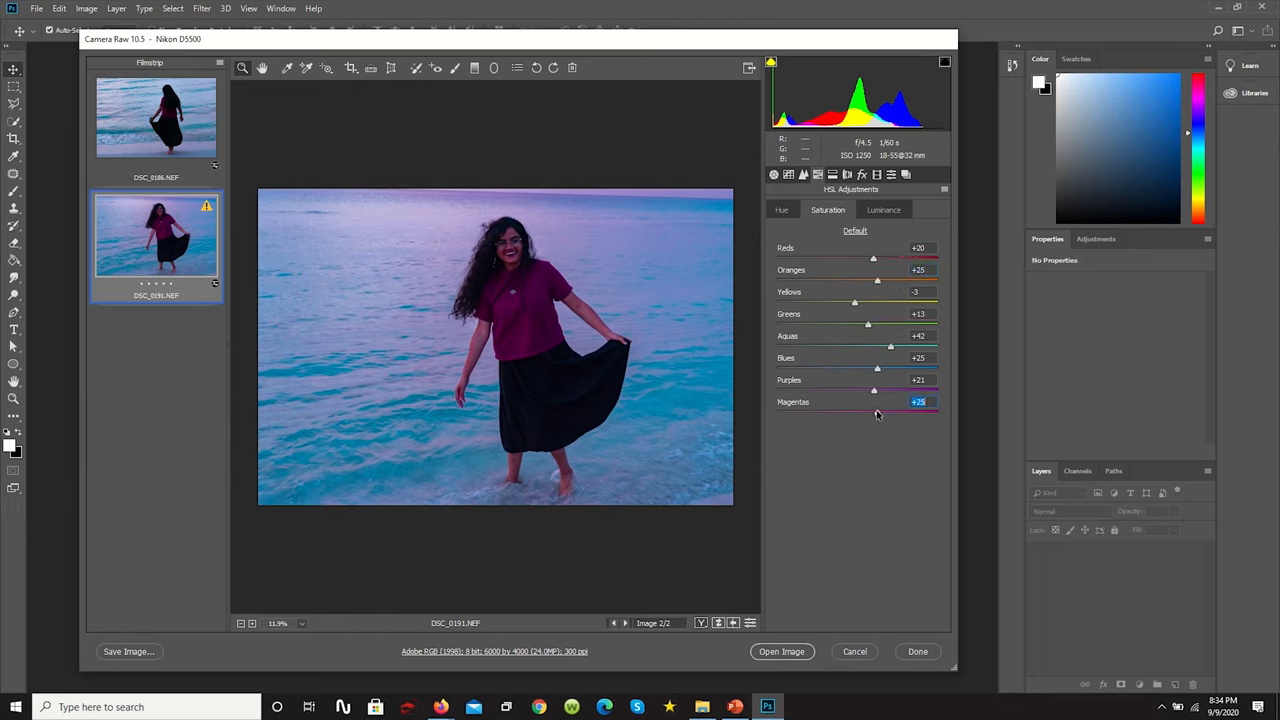
left_click(884, 210)
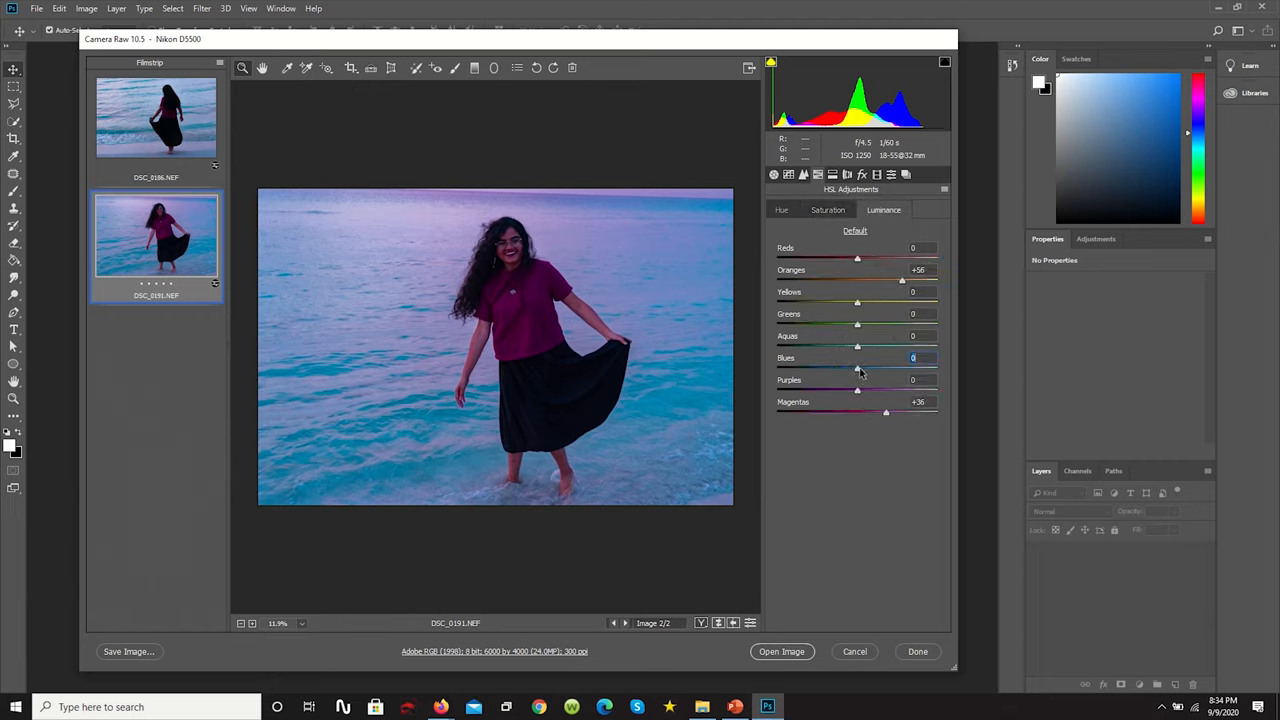
Step: Brighten the blues, aquas, greens and reds in Luminance
left_click_drag(856, 348, 880, 348)
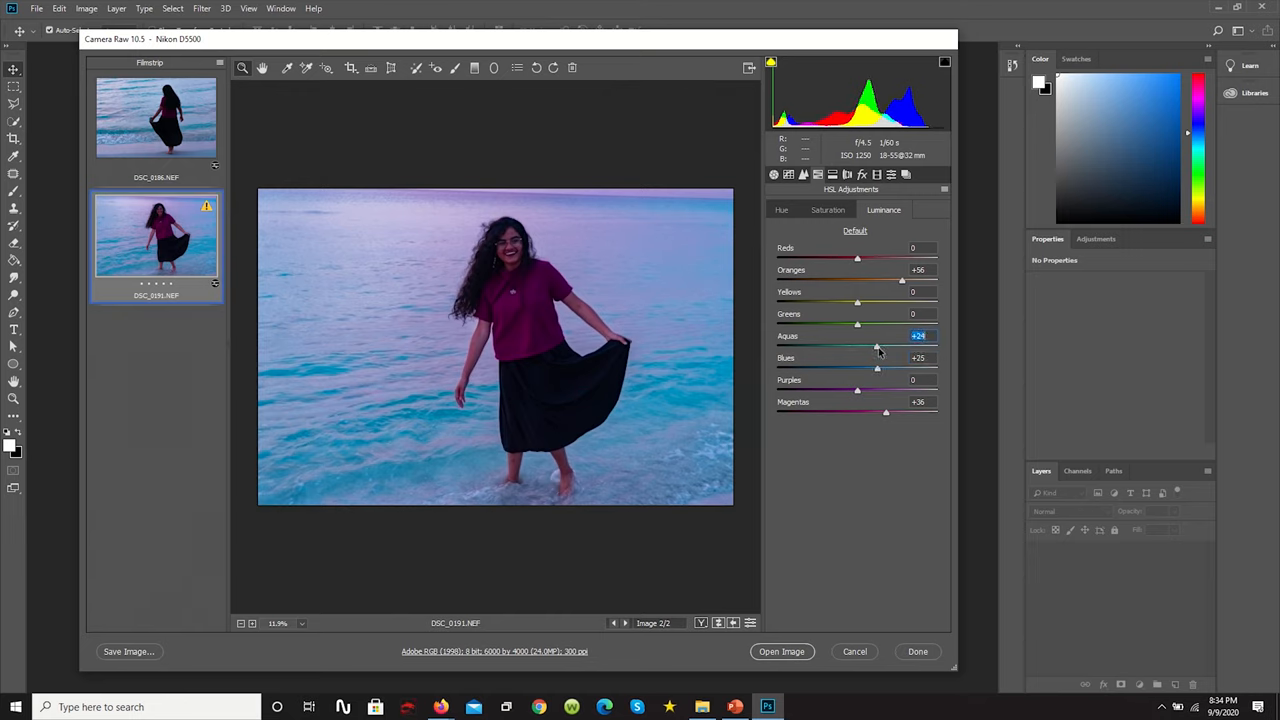
left_click_drag(878, 348, 870, 348)
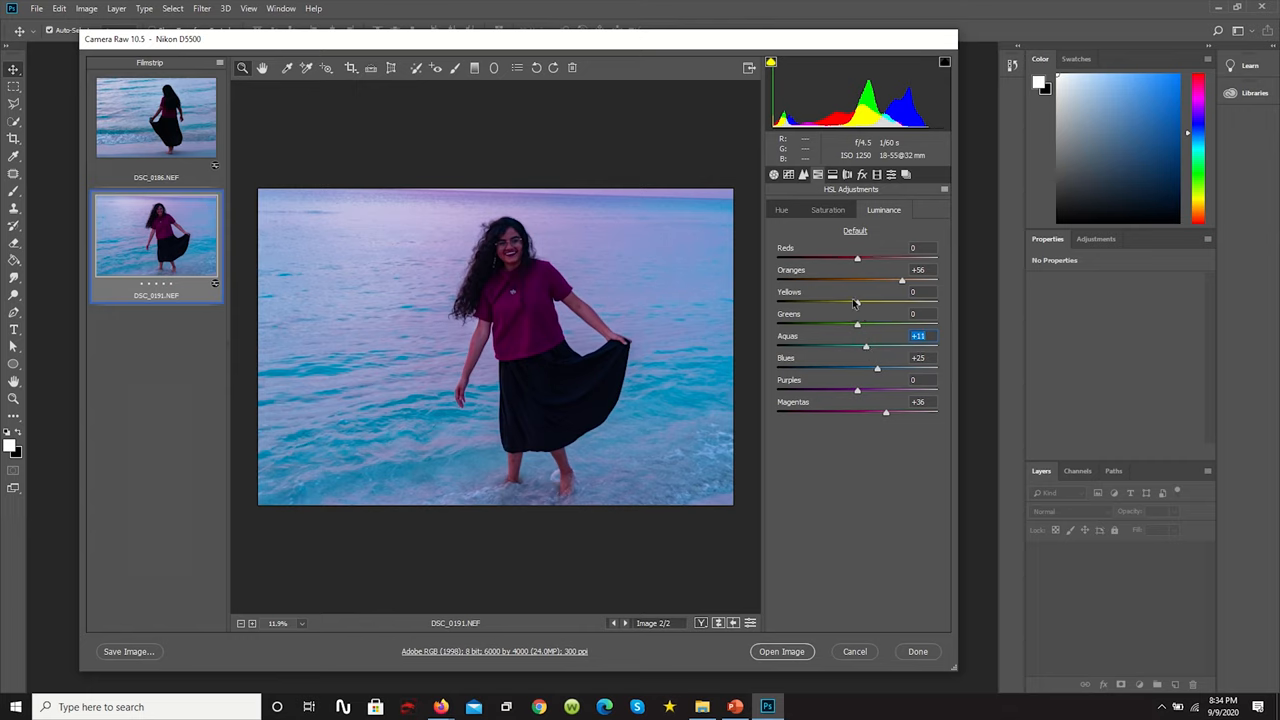
left_click_drag(856, 324, 868, 324)
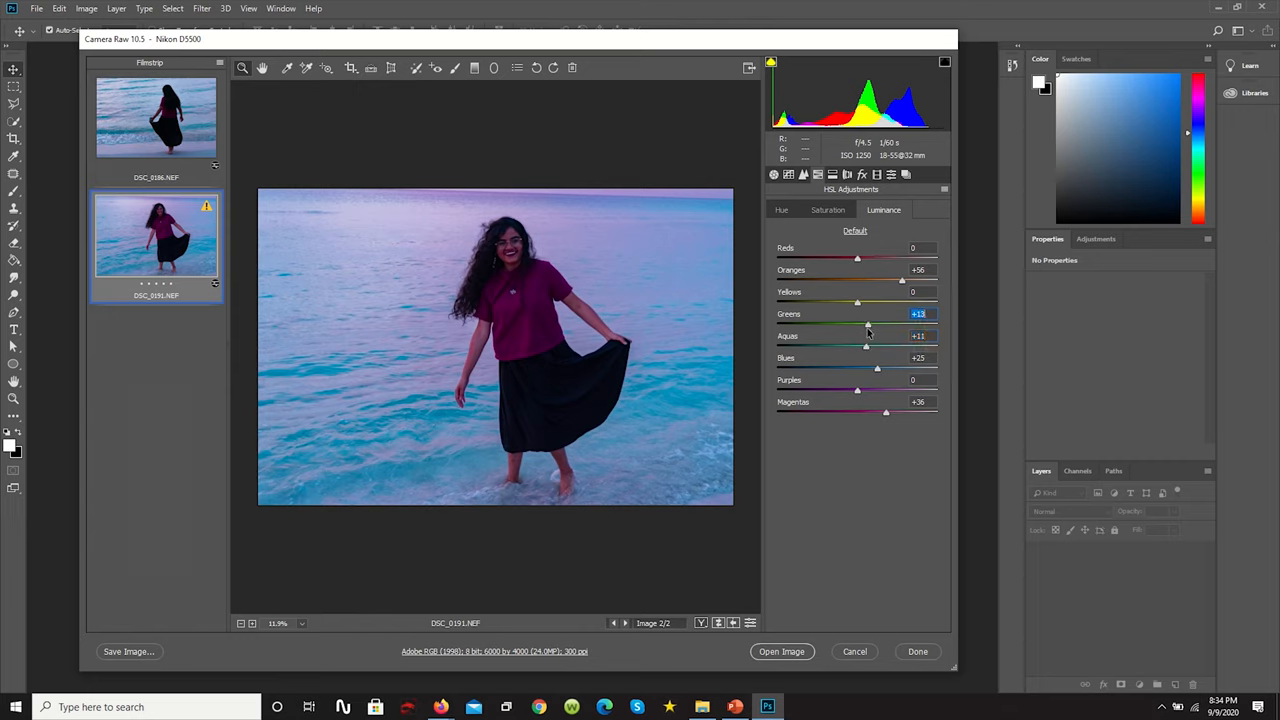
left_click_drag(856, 258, 880, 258)
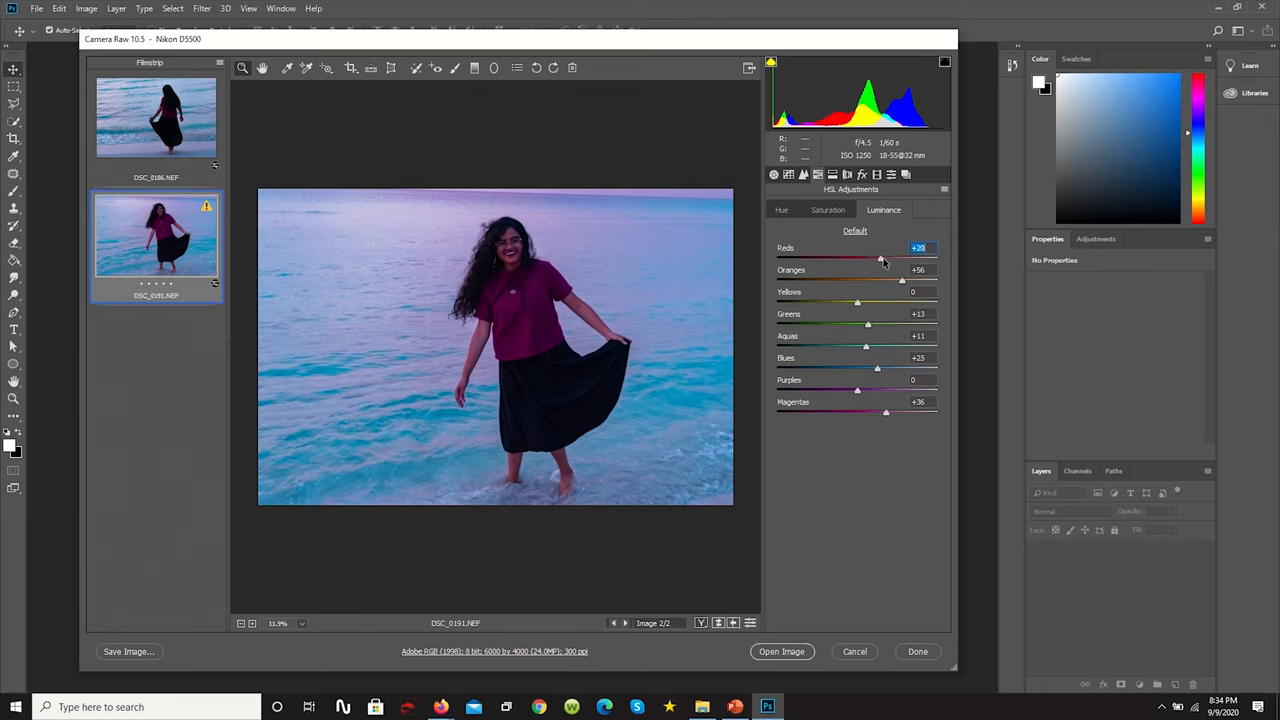
mouse_move(876, 262)
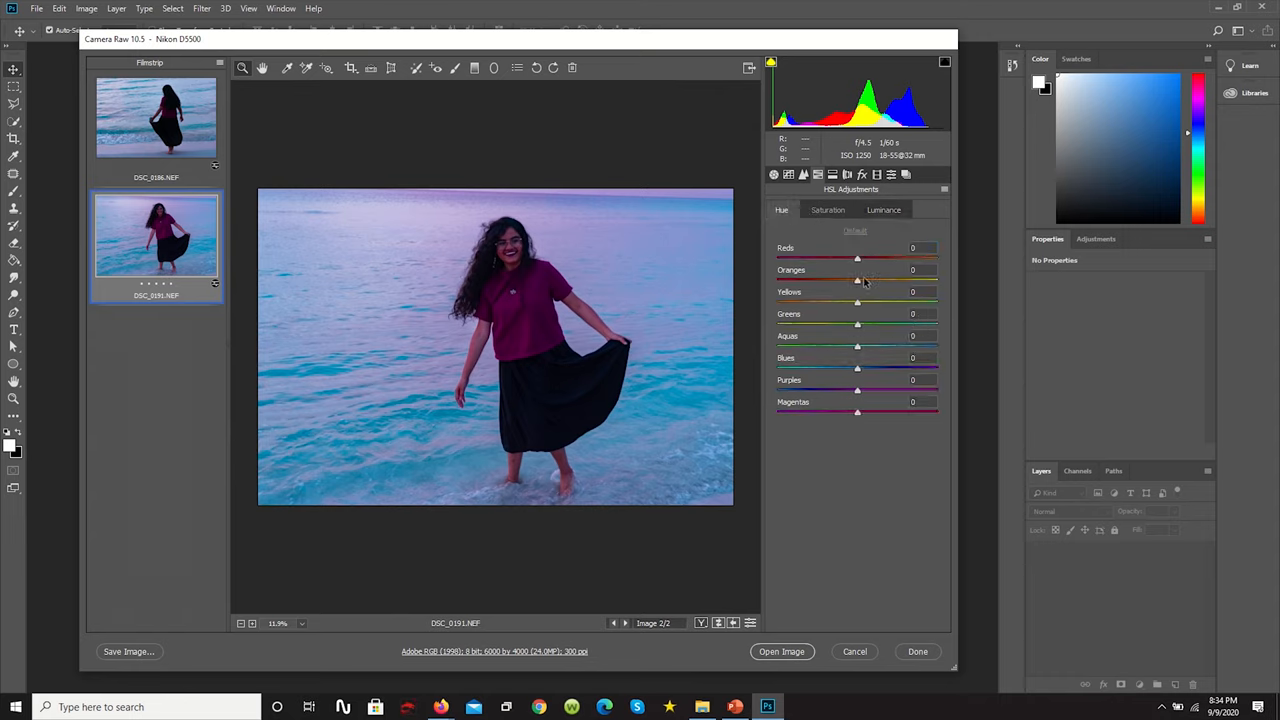
Step: Shift the hues of the reds, oranges and aquas
left_click_drag(856, 258, 876, 258)
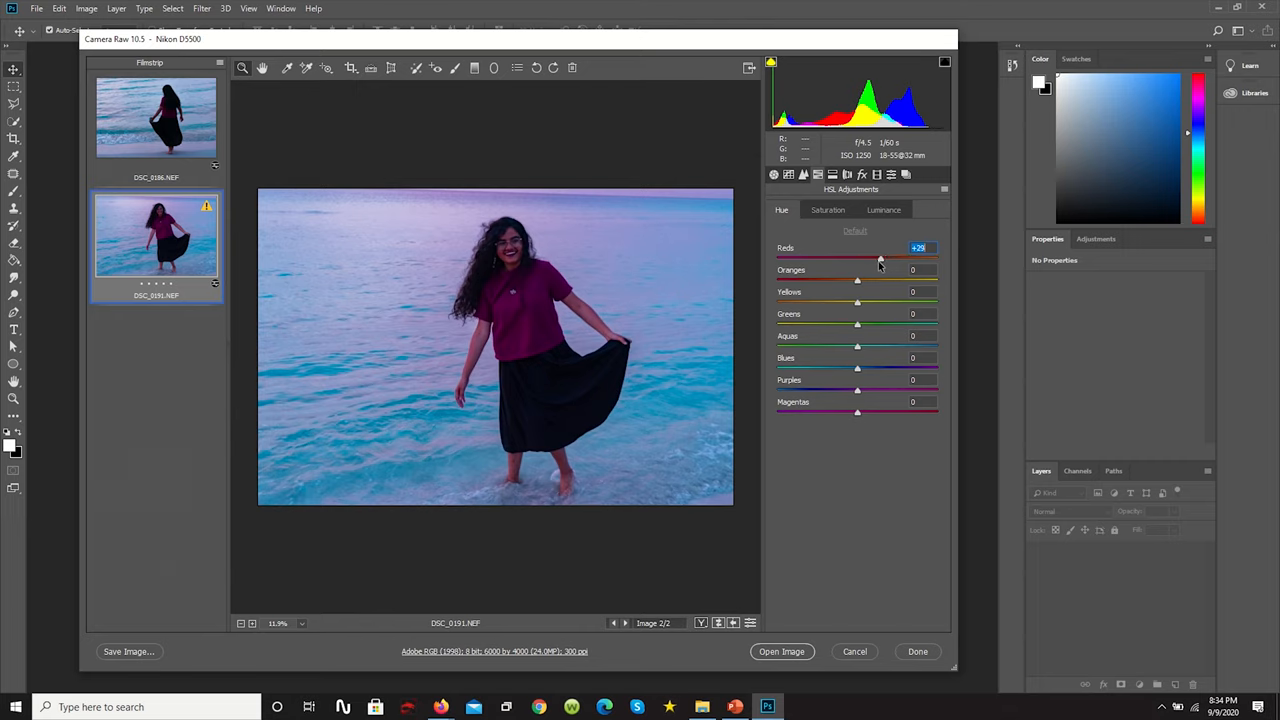
left_click_drag(880, 258, 872, 258)
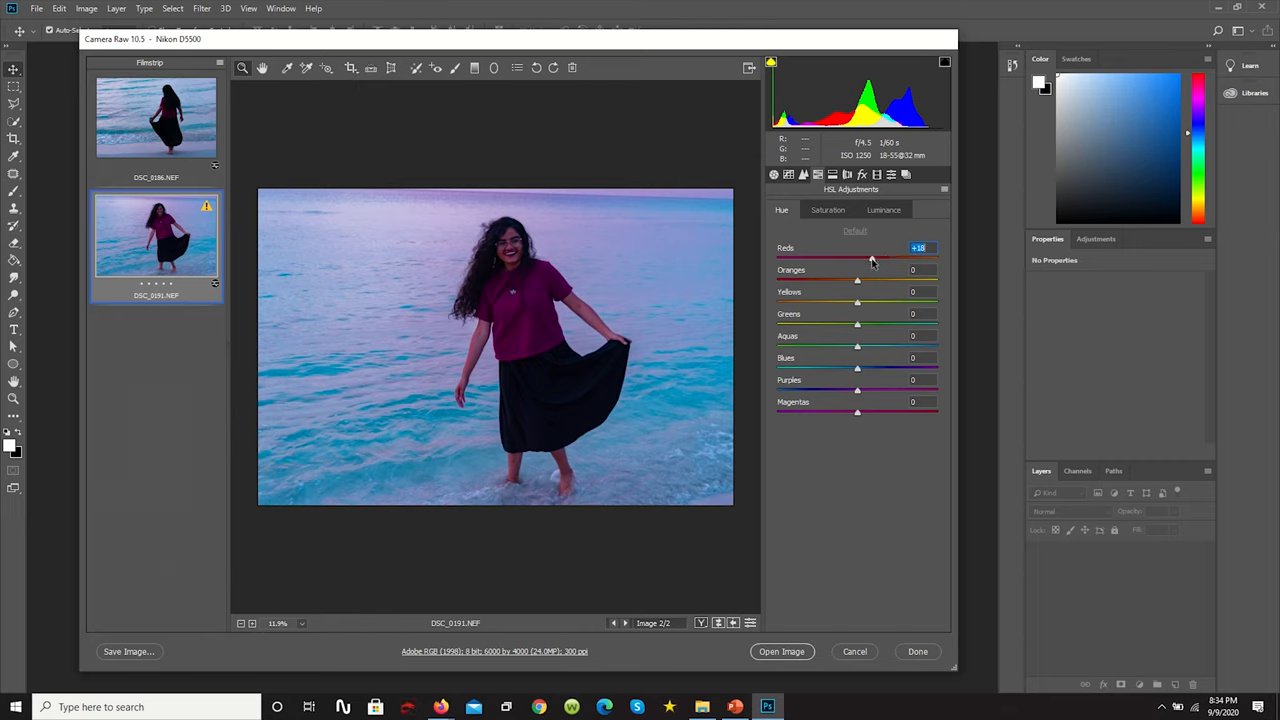
left_click_drag(856, 270, 878, 270)
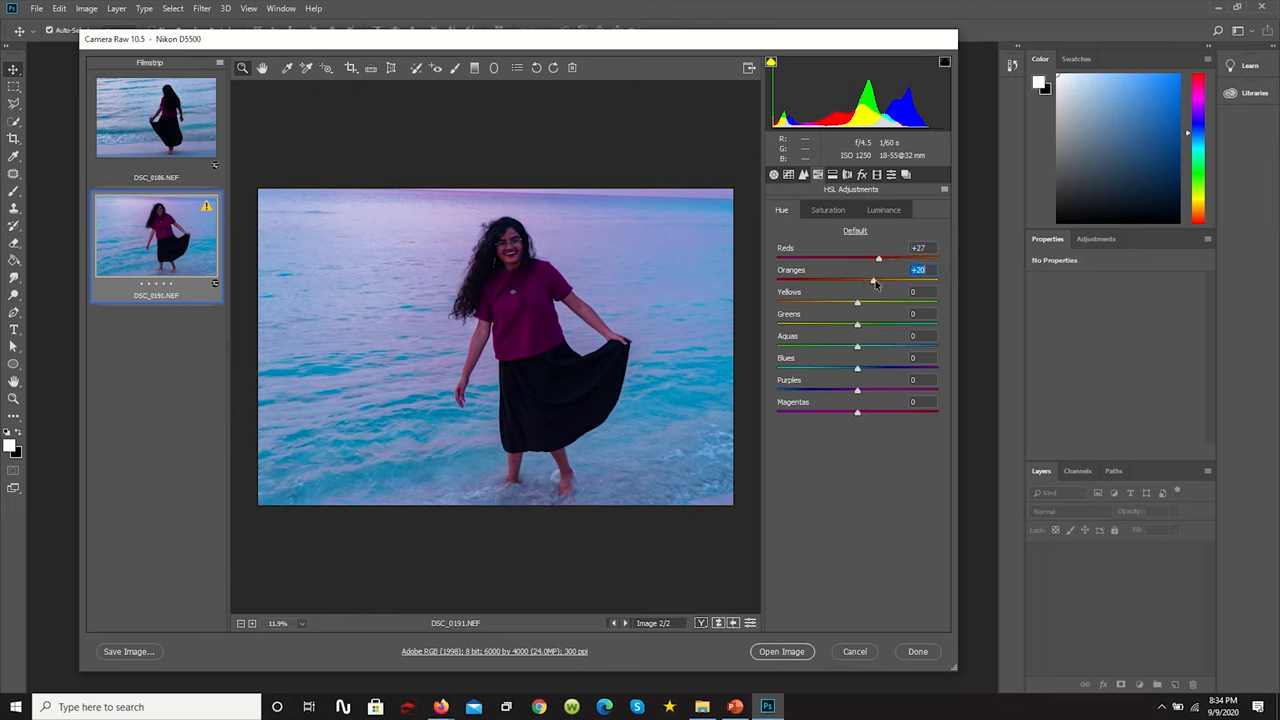
left_click_drag(878, 258, 882, 258)
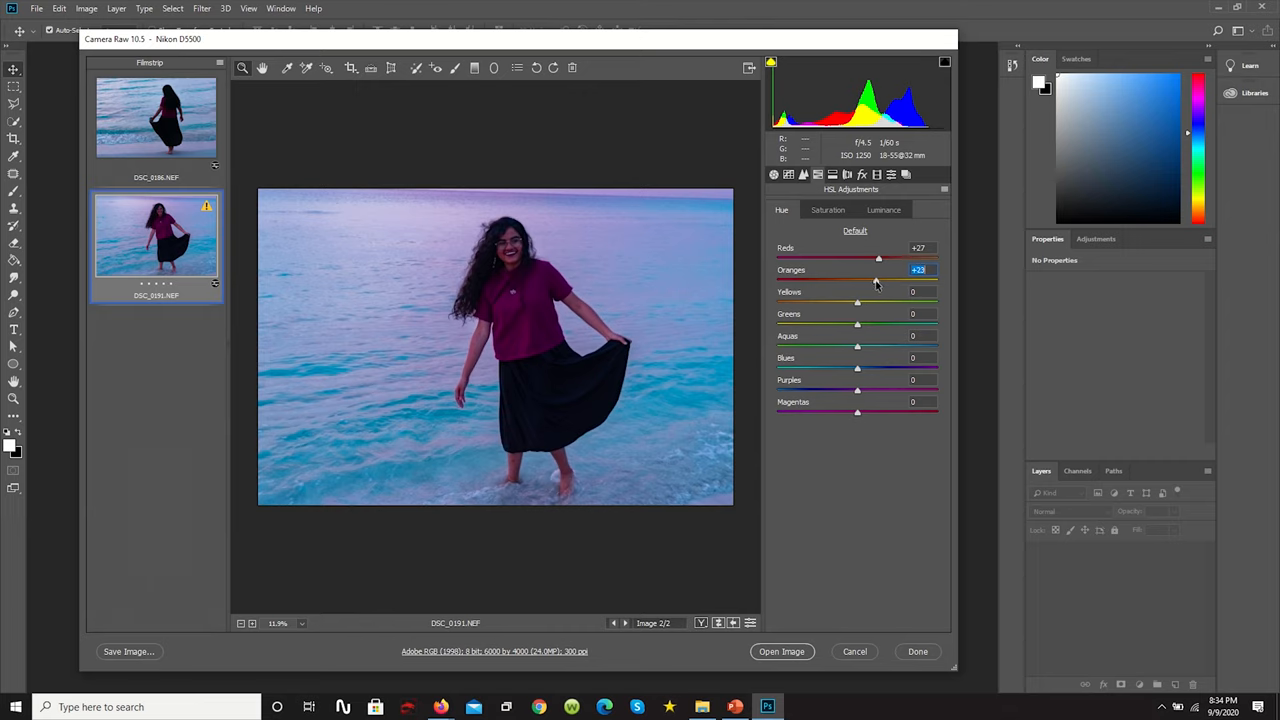
mouse_move(856, 330)
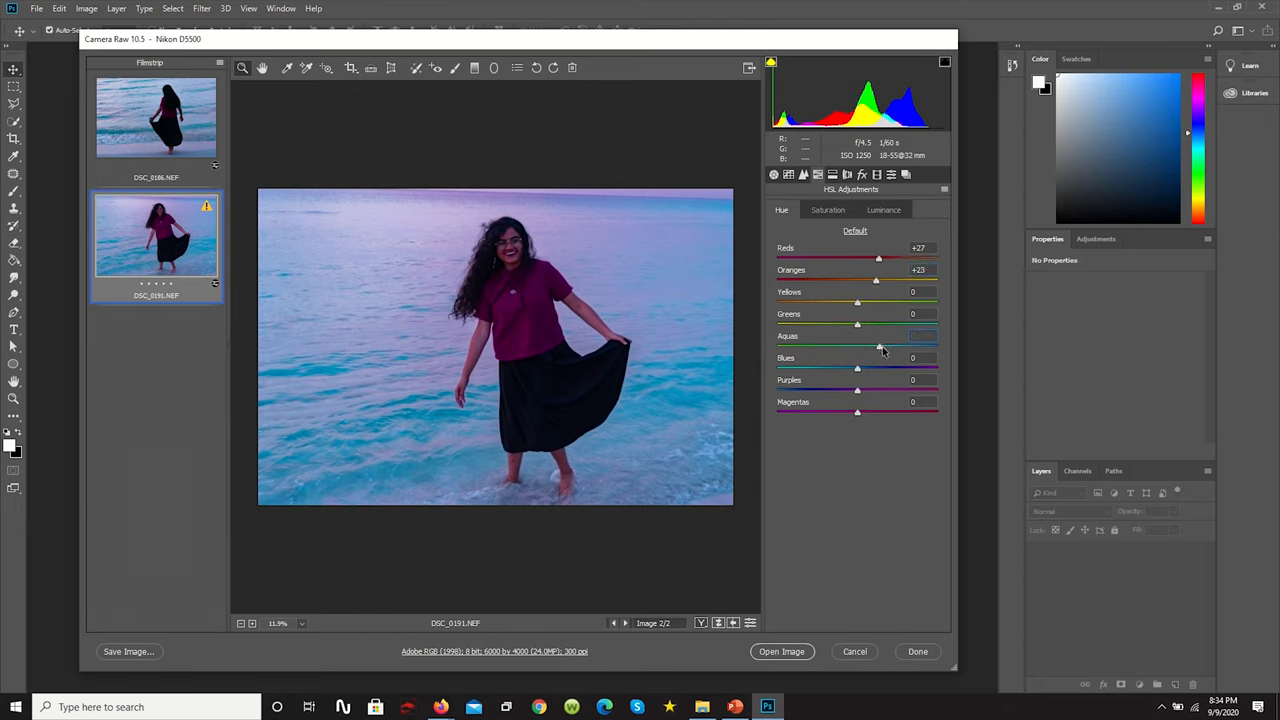
left_click_drag(878, 348, 842, 348)
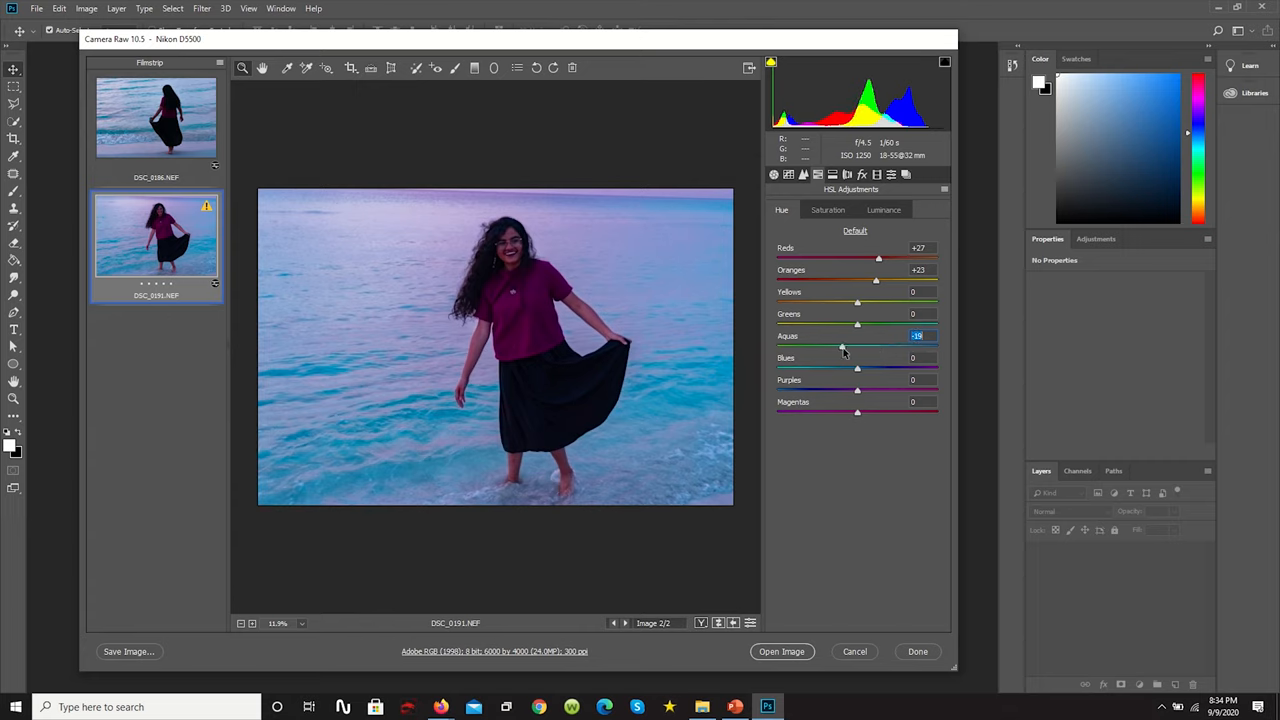
left_click_drag(842, 348, 844, 348)
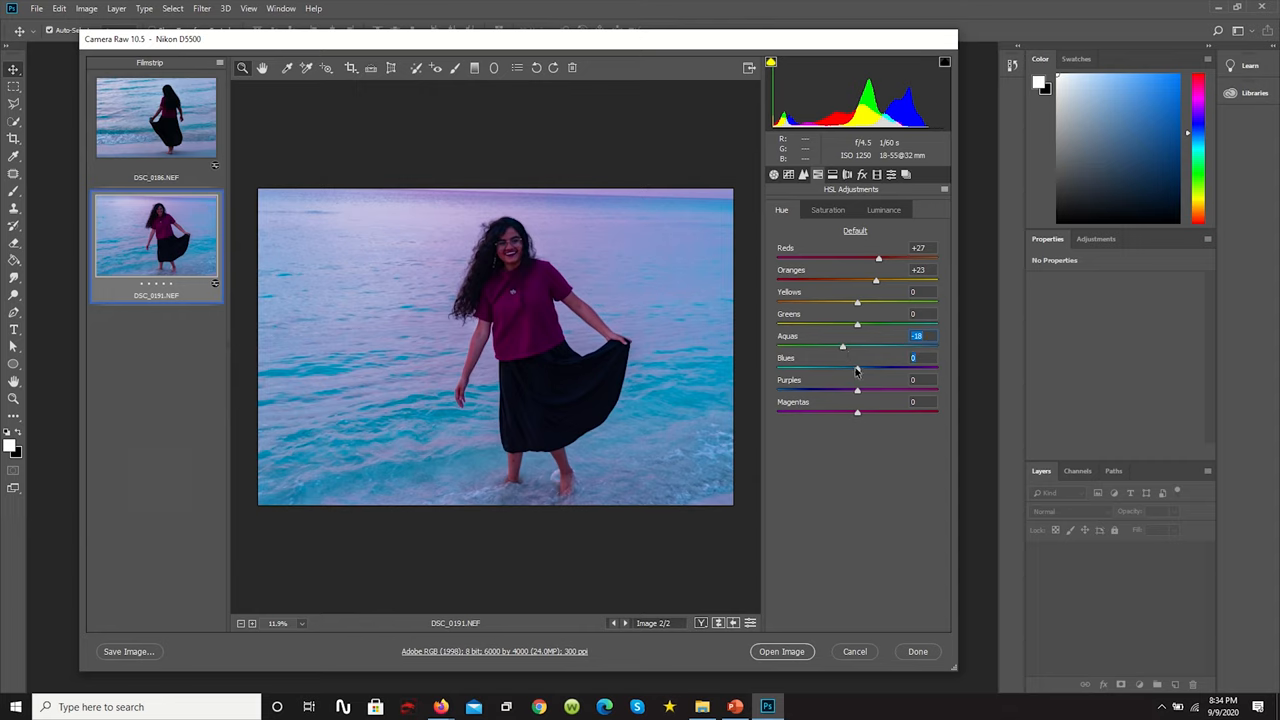
Step: Shift the hues of the blues, purples and magentas toward the teal-purple look
left_click_drag(856, 368, 850, 368)
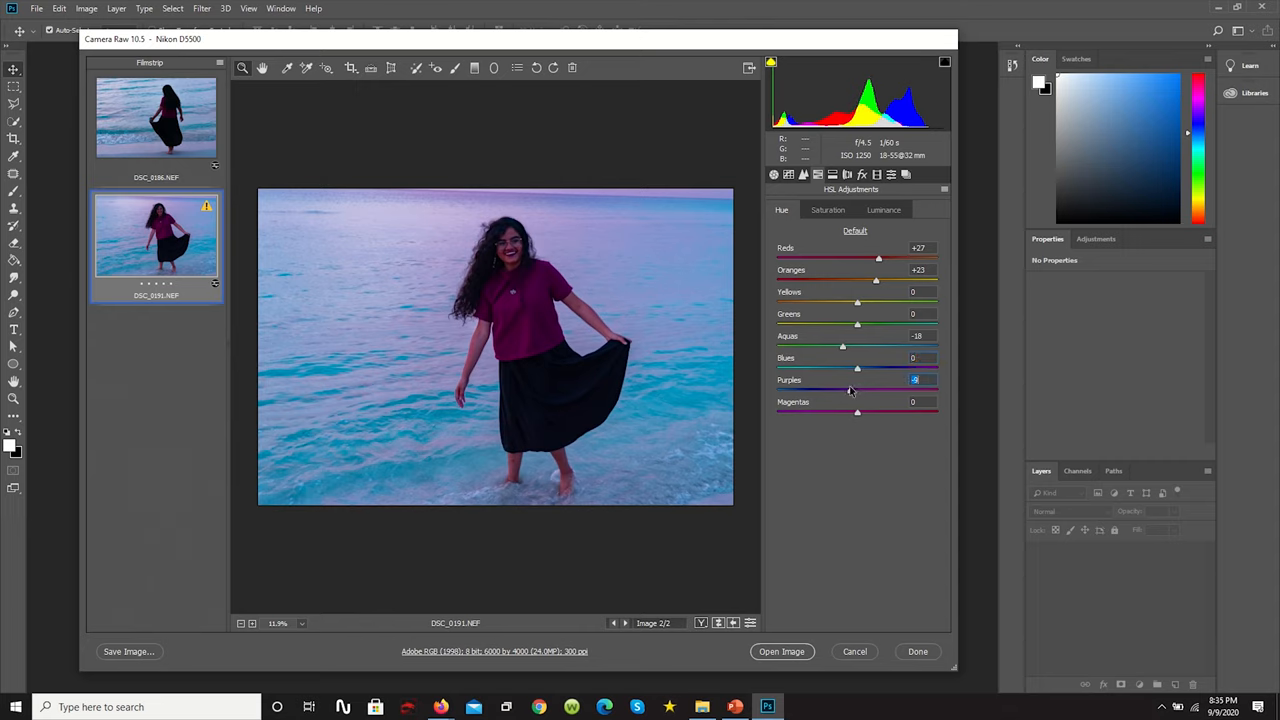
left_click_drag(856, 390, 866, 390)
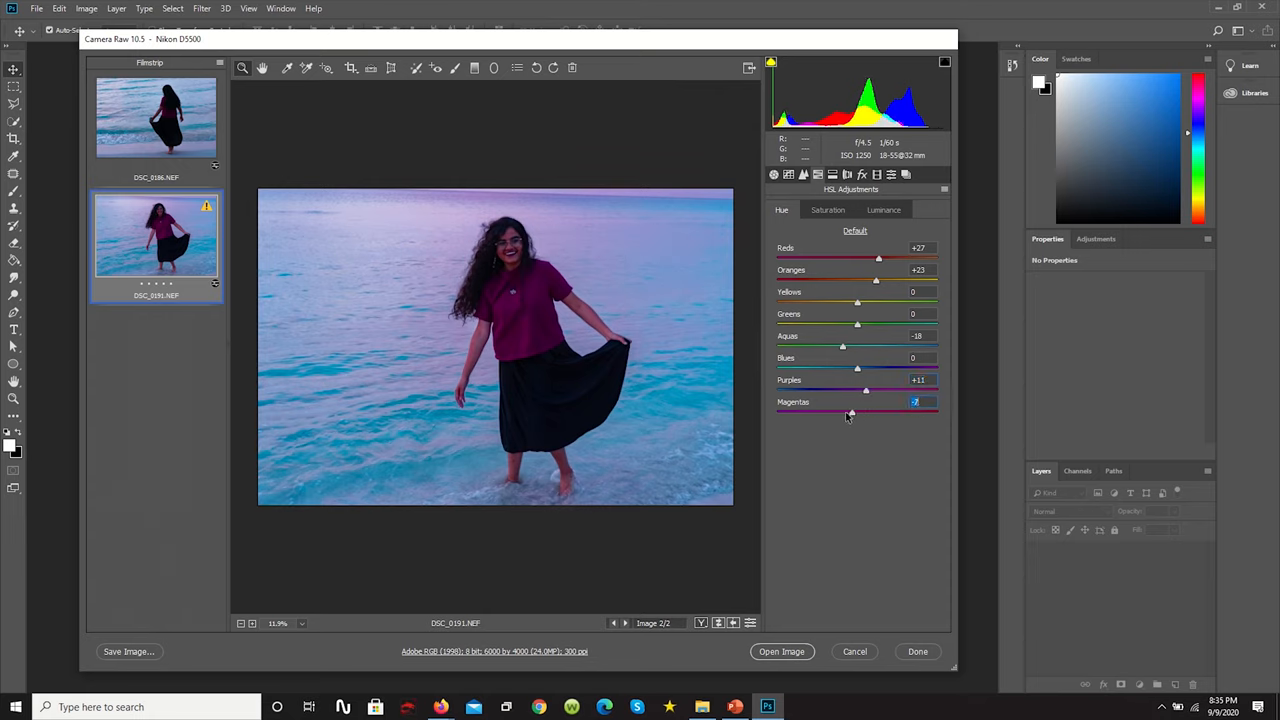
left_click_drag(844, 412, 902, 412)
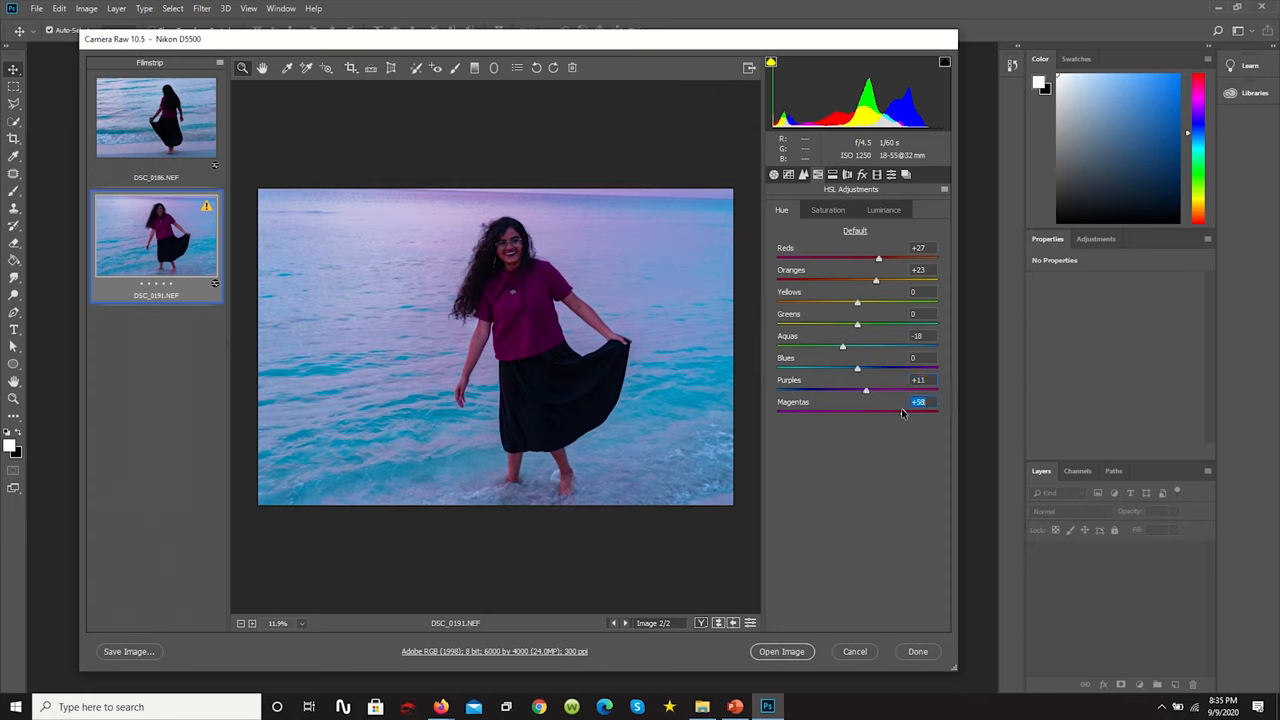
left_click_drag(910, 390, 872, 412)
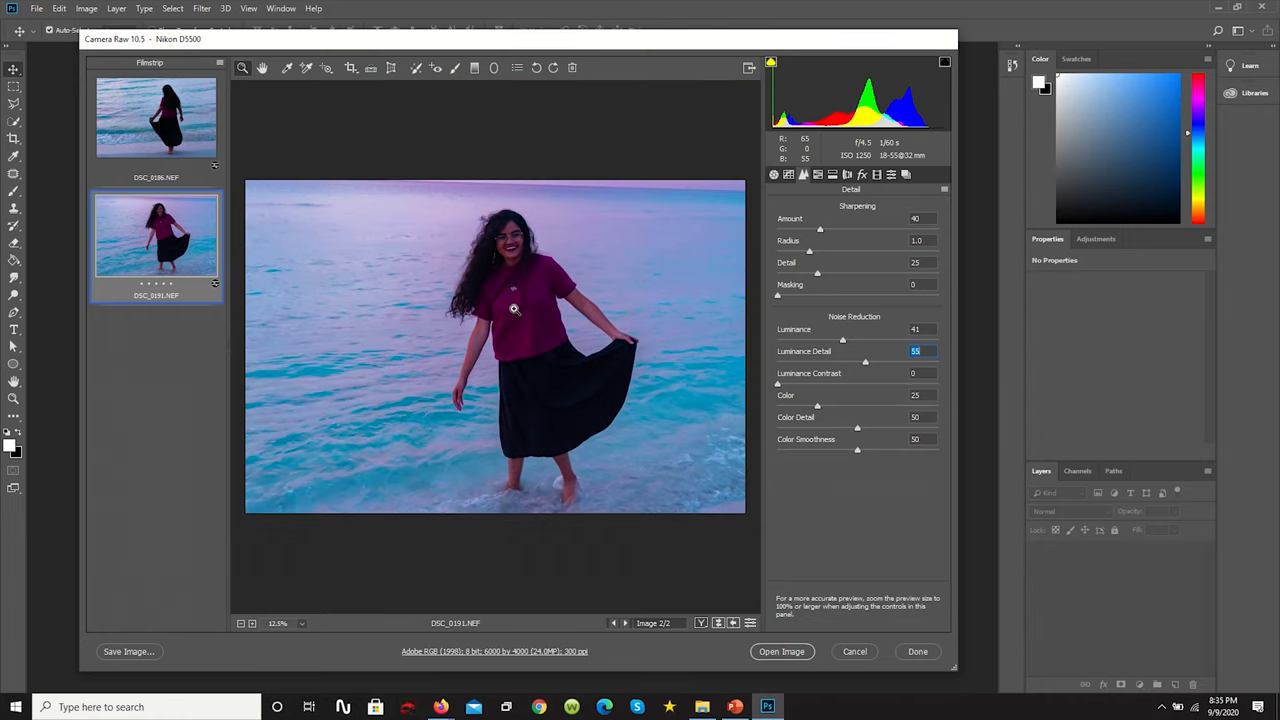
mouse_move(788, 174)
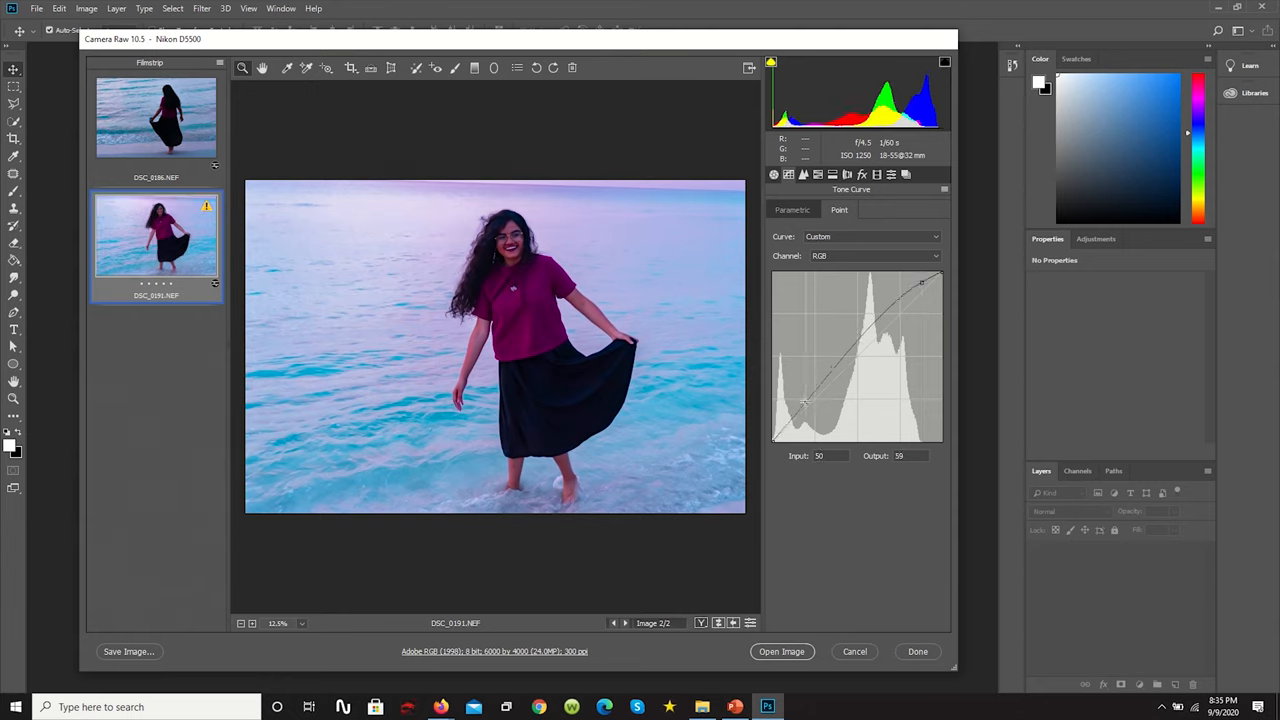
Step: Pull two points of the RGB point curve down to deepen the photo's tones
left_click_drag(806, 400, 800, 408)
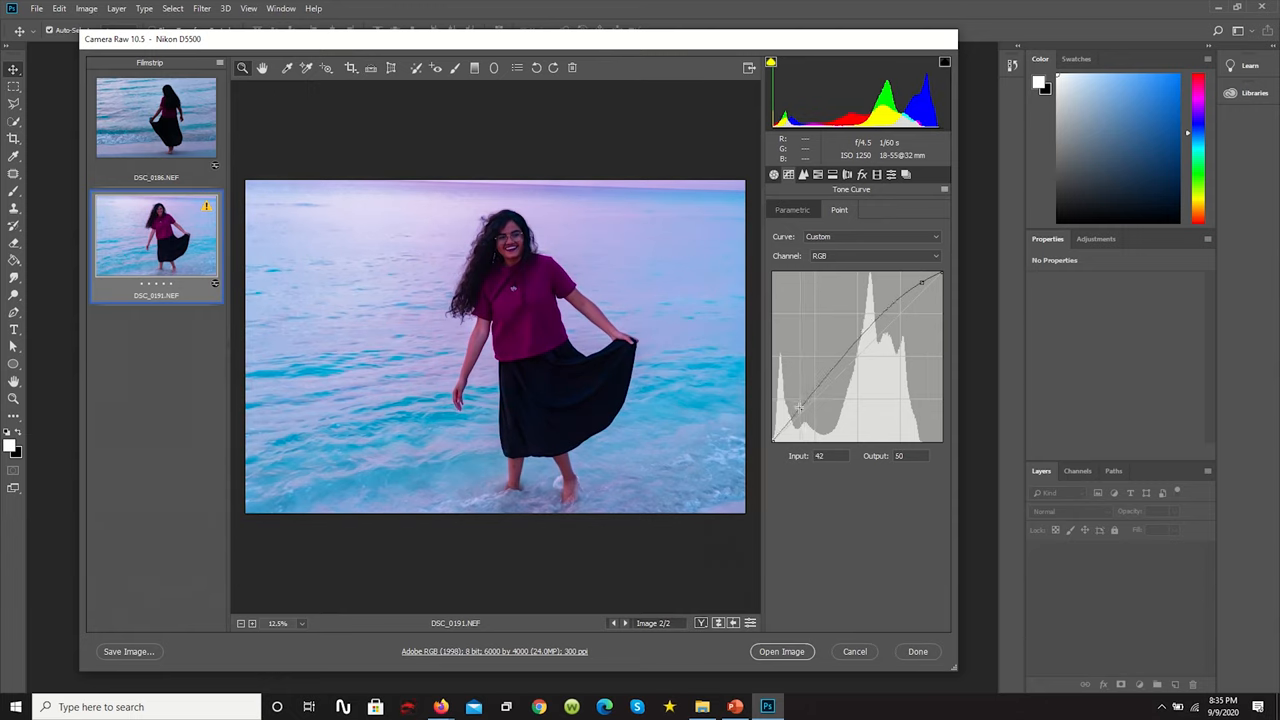
left_click_drag(800, 410, 804, 412)
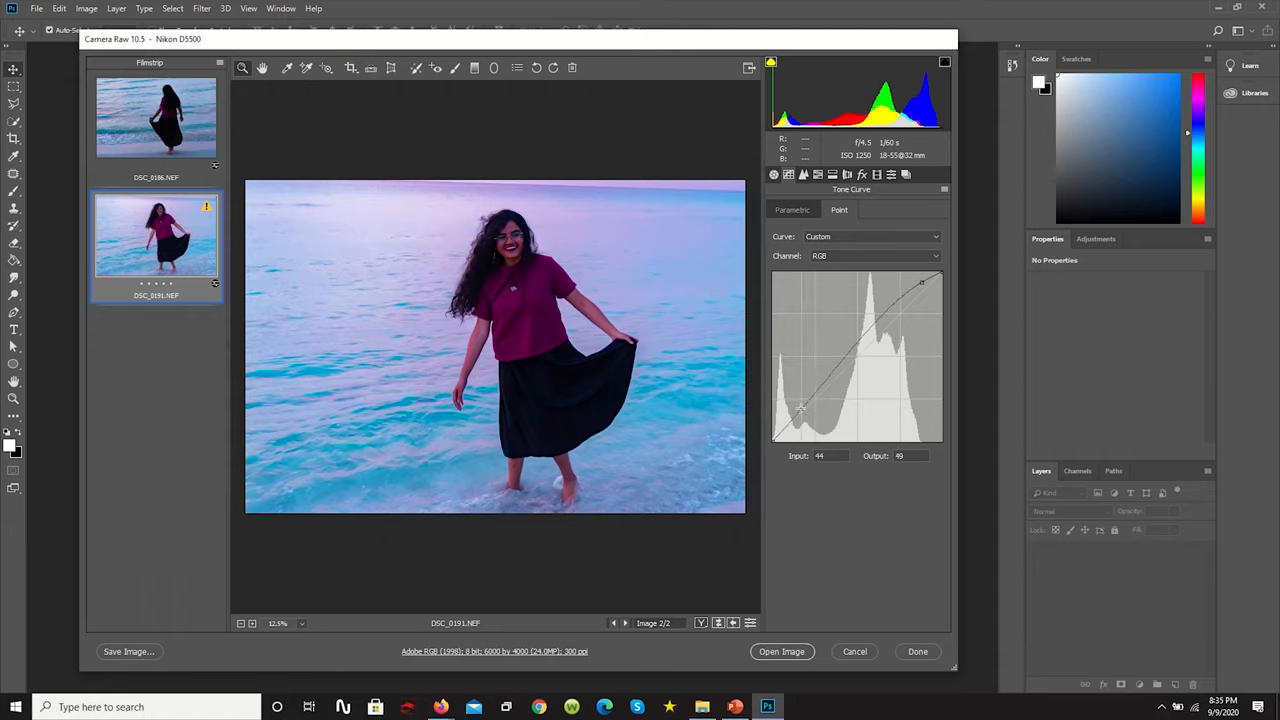